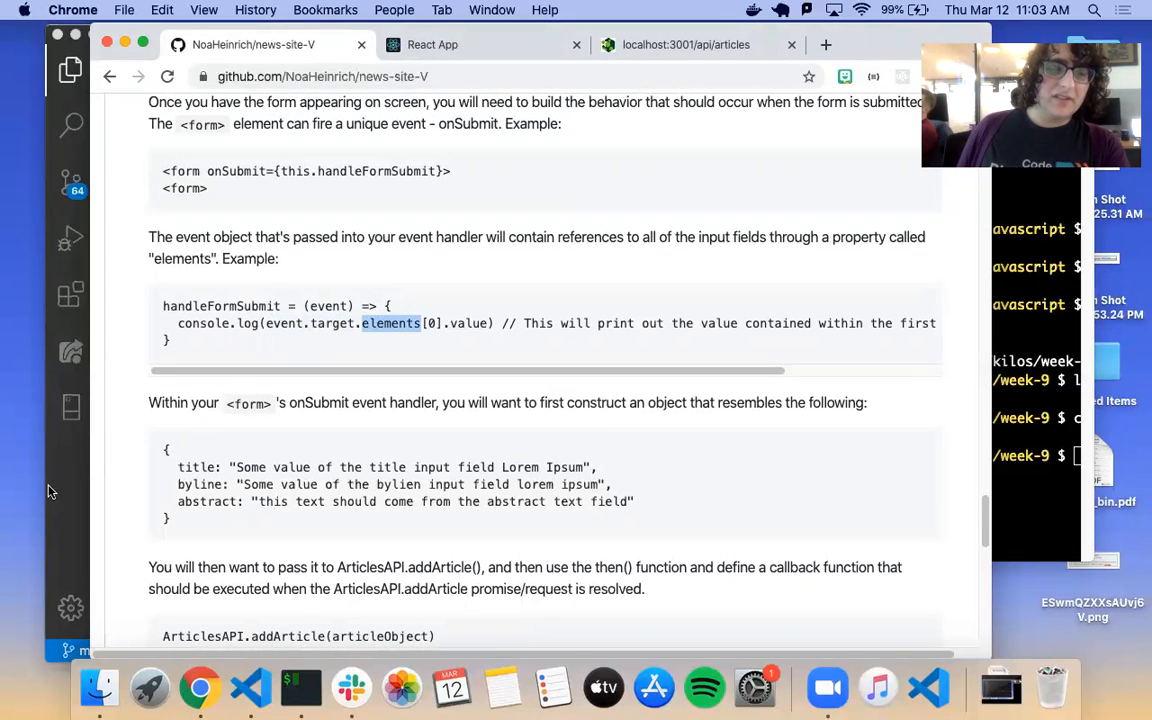
Step: Log event.target.elements in the submit handler instead of event.target
click(248, 688)
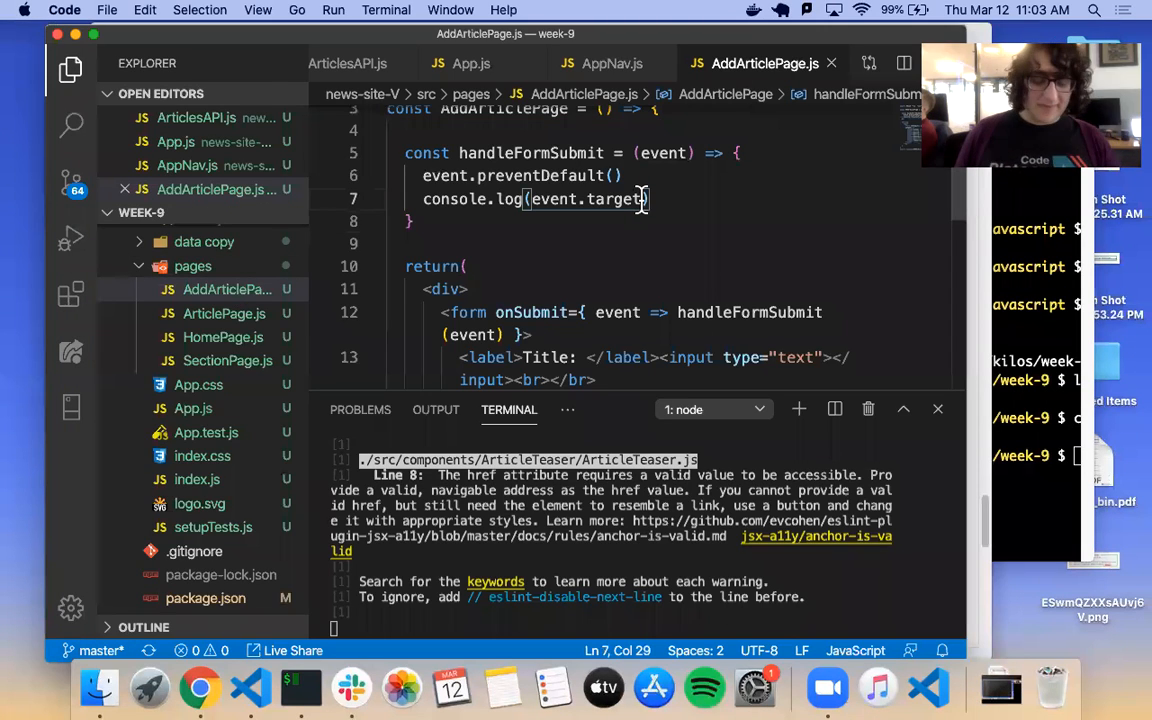
text(.elements)
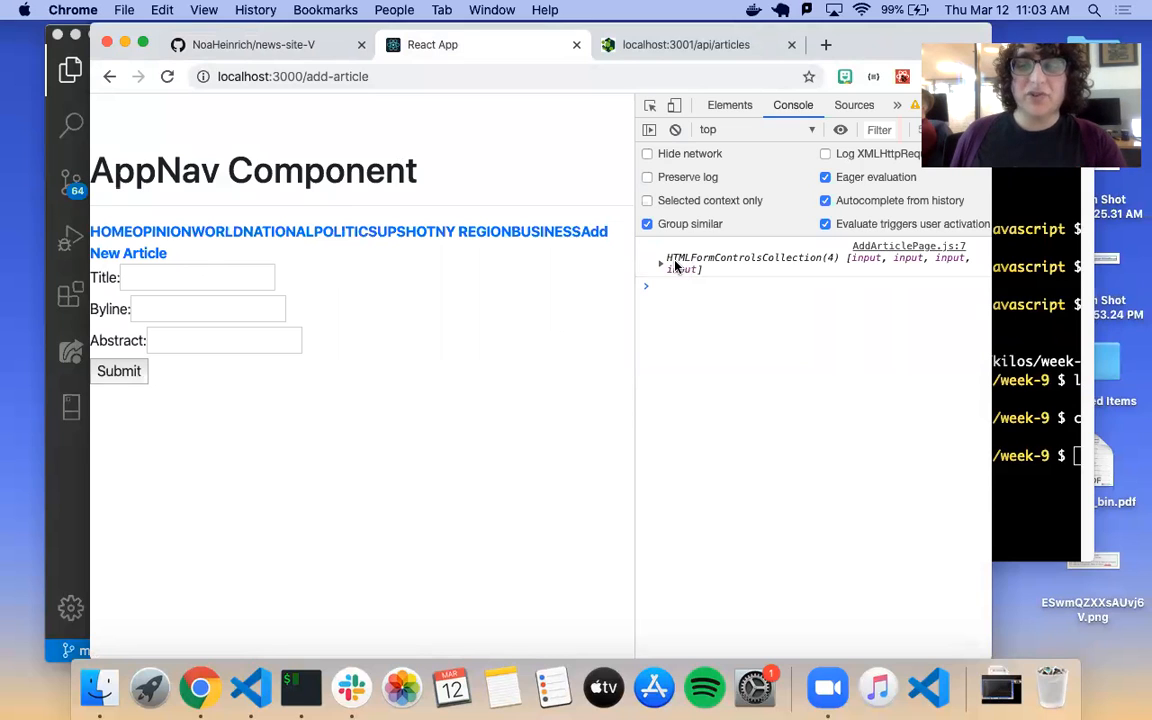
Step: Expand the logged HTMLFormControlsCollection and input 3 to view its properties
click(660, 256)
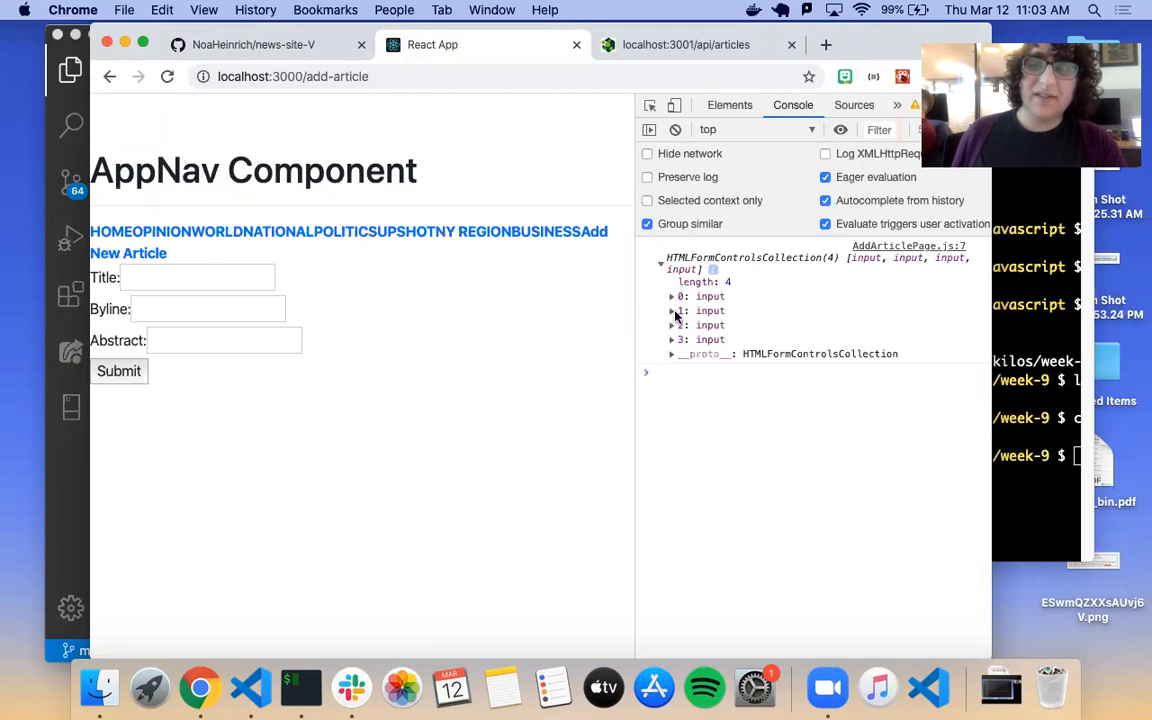
click(672, 340)
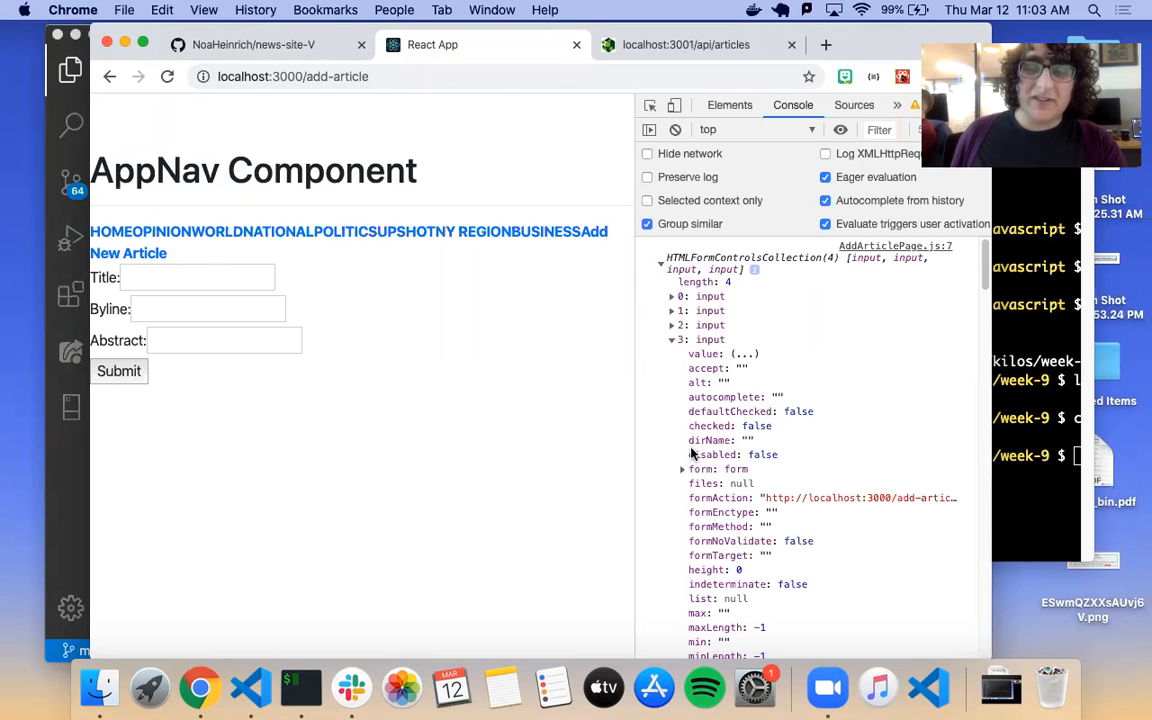
scroll(down, 3)
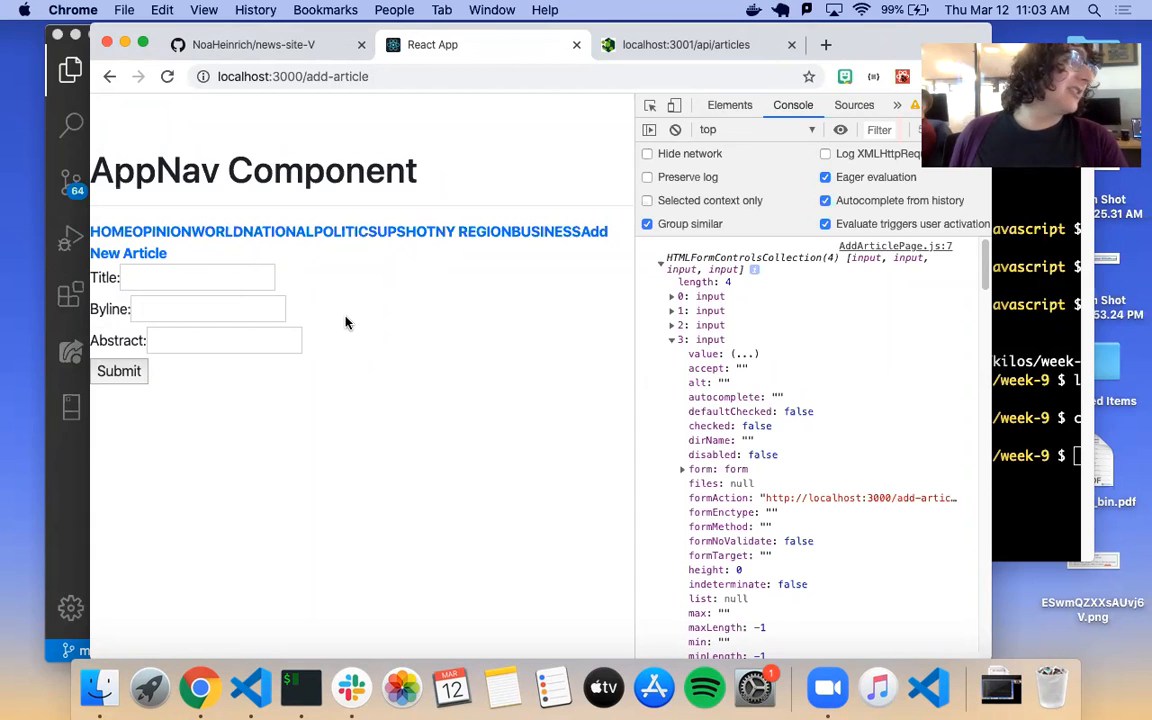
mouse_move(344, 232)
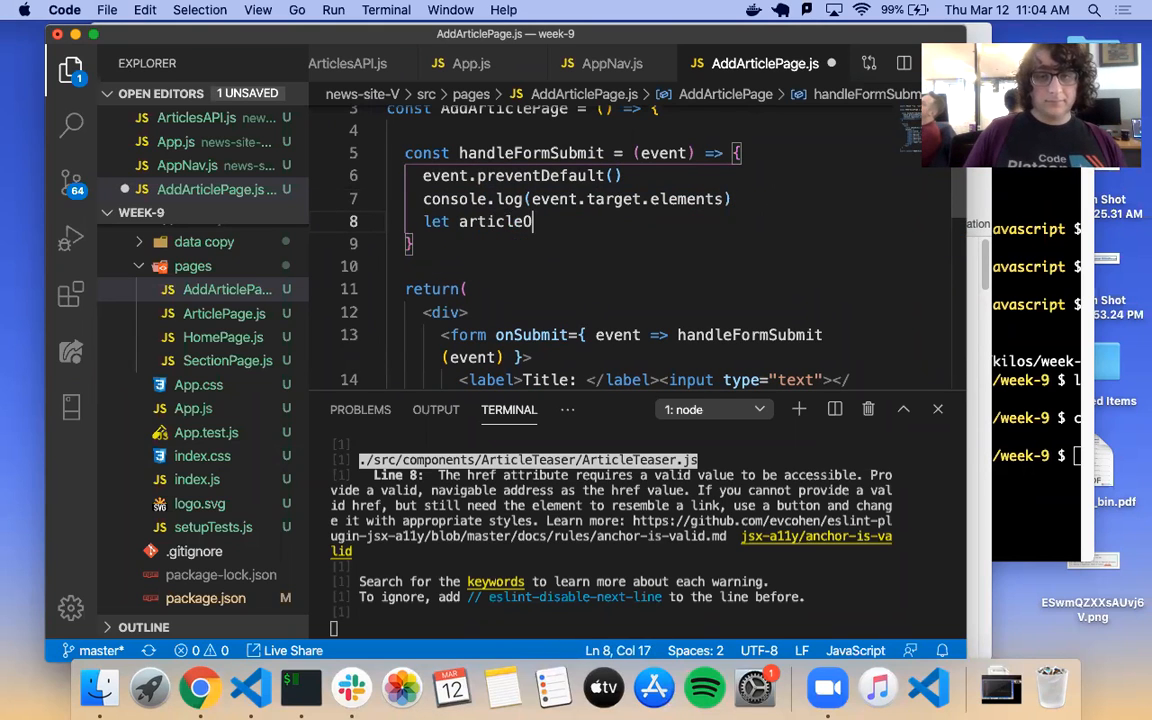
Step: Start articleObject with title set to event.target.elements[0].value
text(bject =)
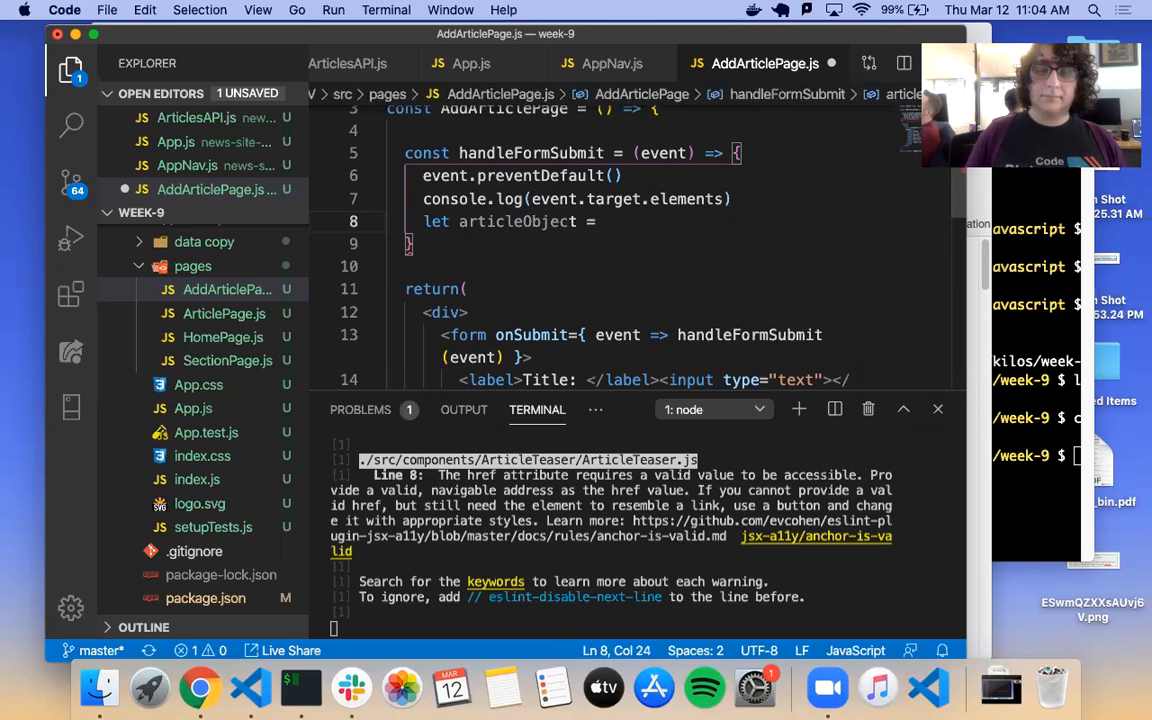
text({)
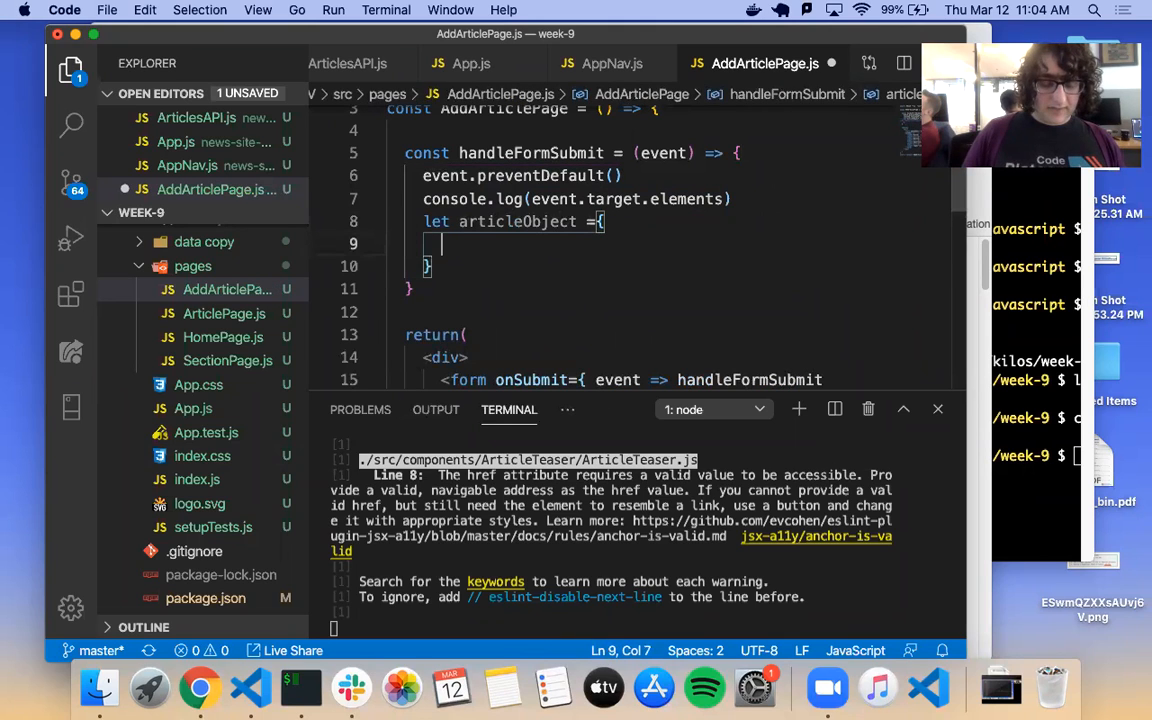
text(title:)
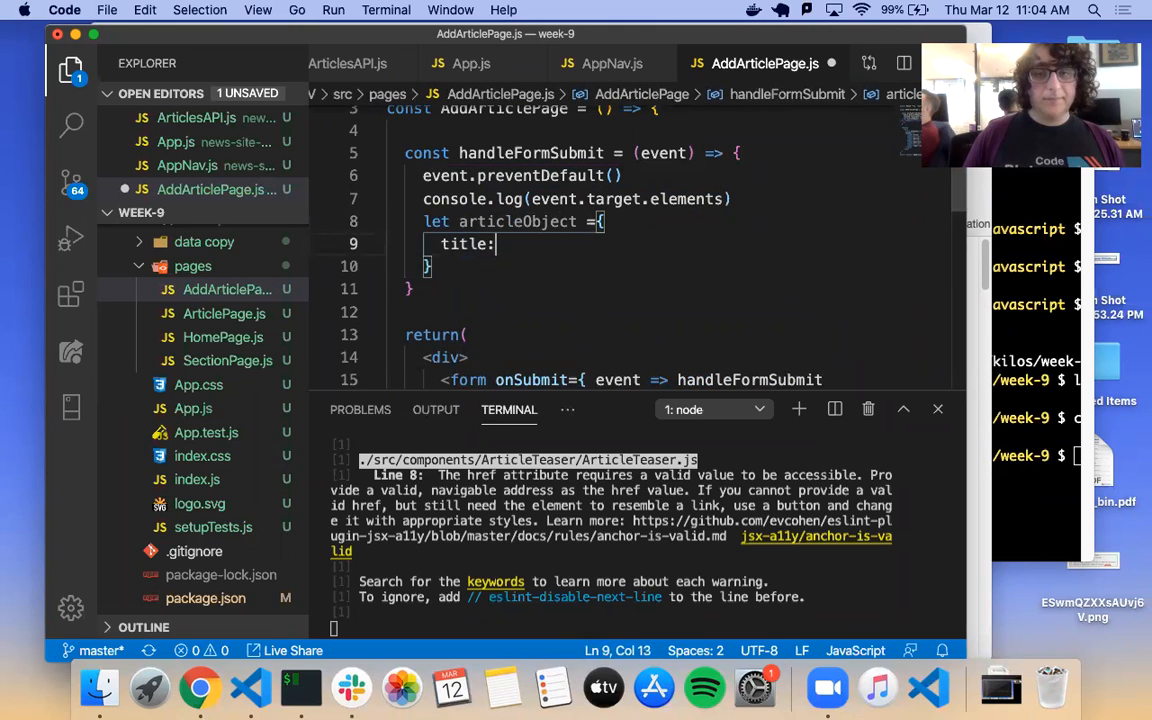
text(event.target.elements[0)
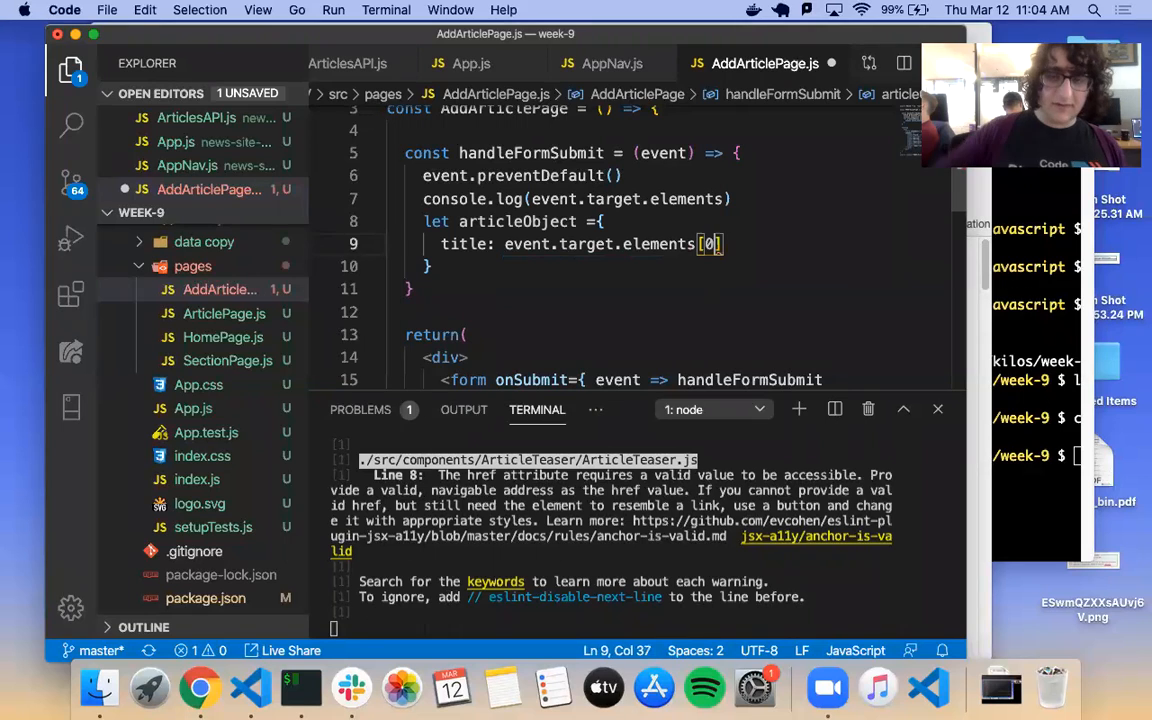
text(.value,)
text(byline: event.target.element)
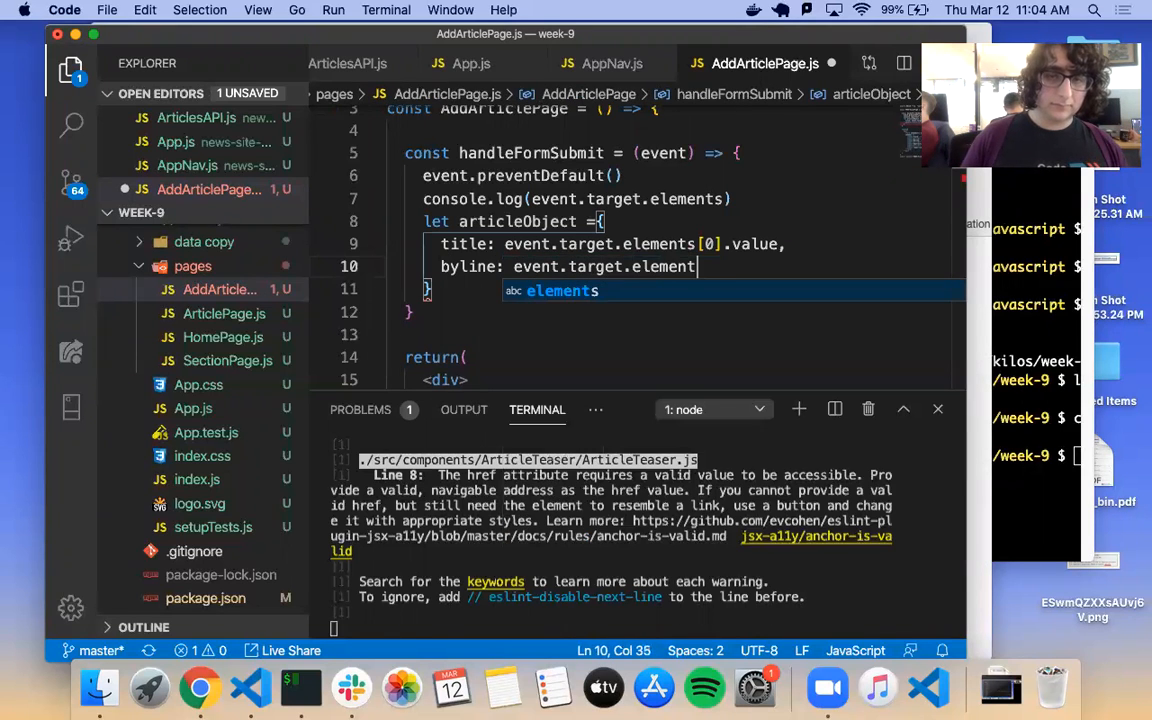
Step: Add byline from elements[1].value and abstract from elements[2].value to articleObject
text(s[1])
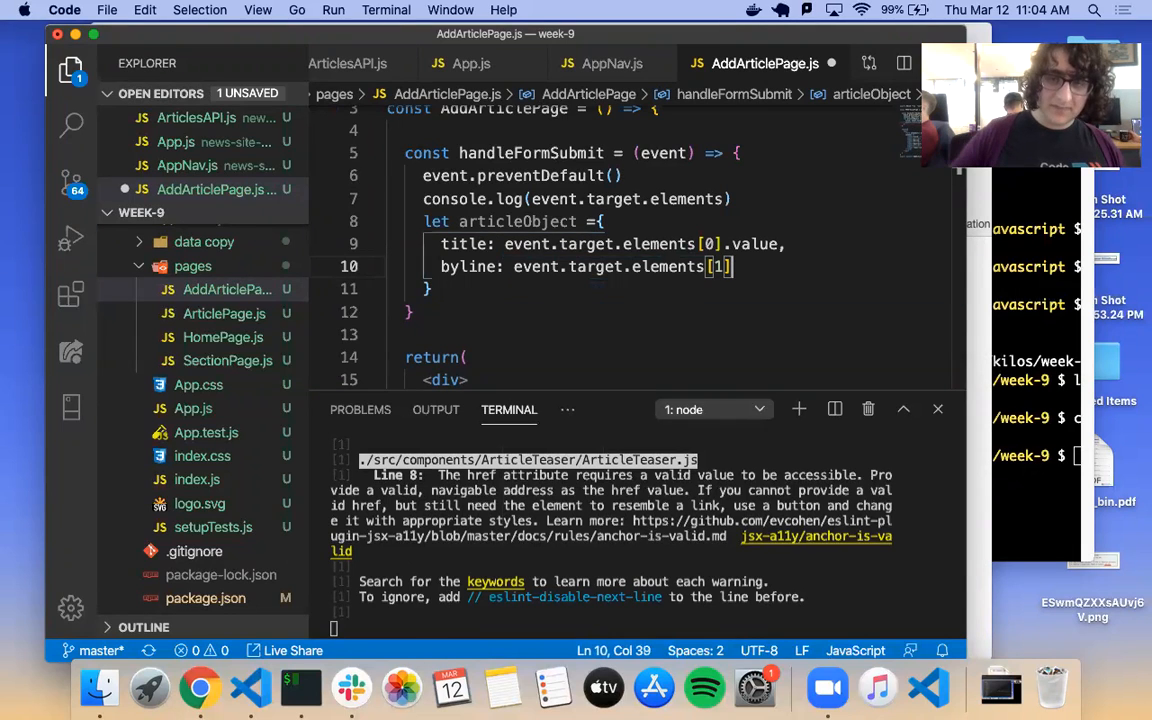
text(.value)
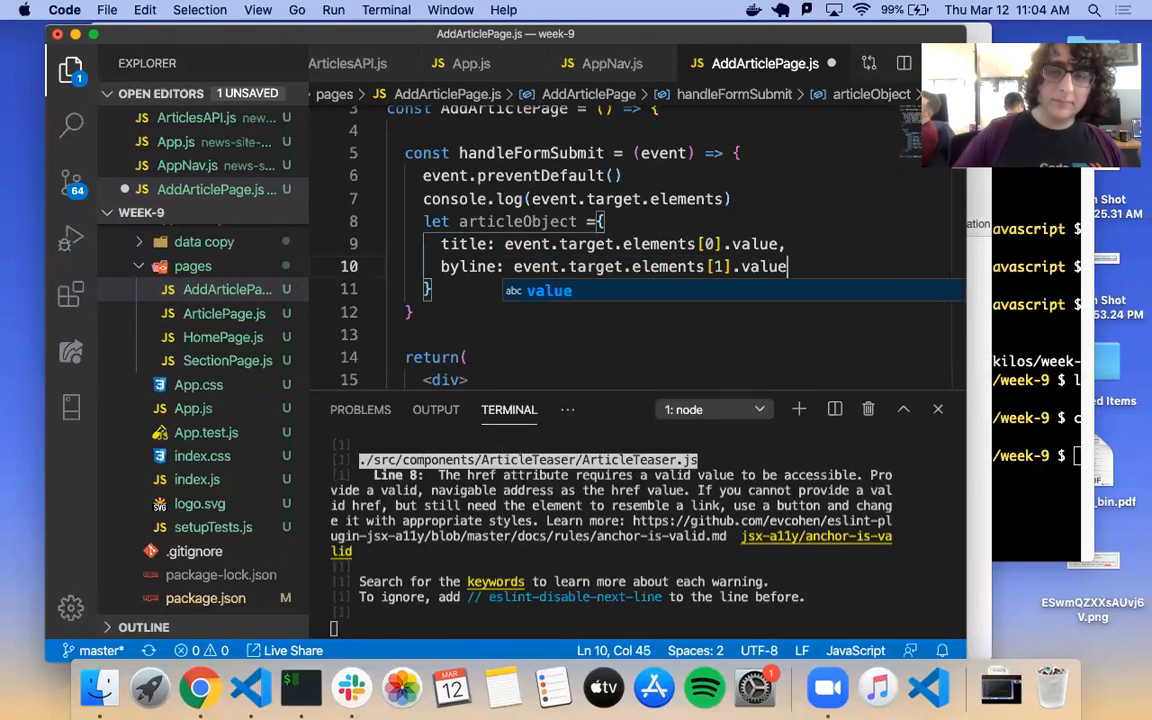
text(abstract)
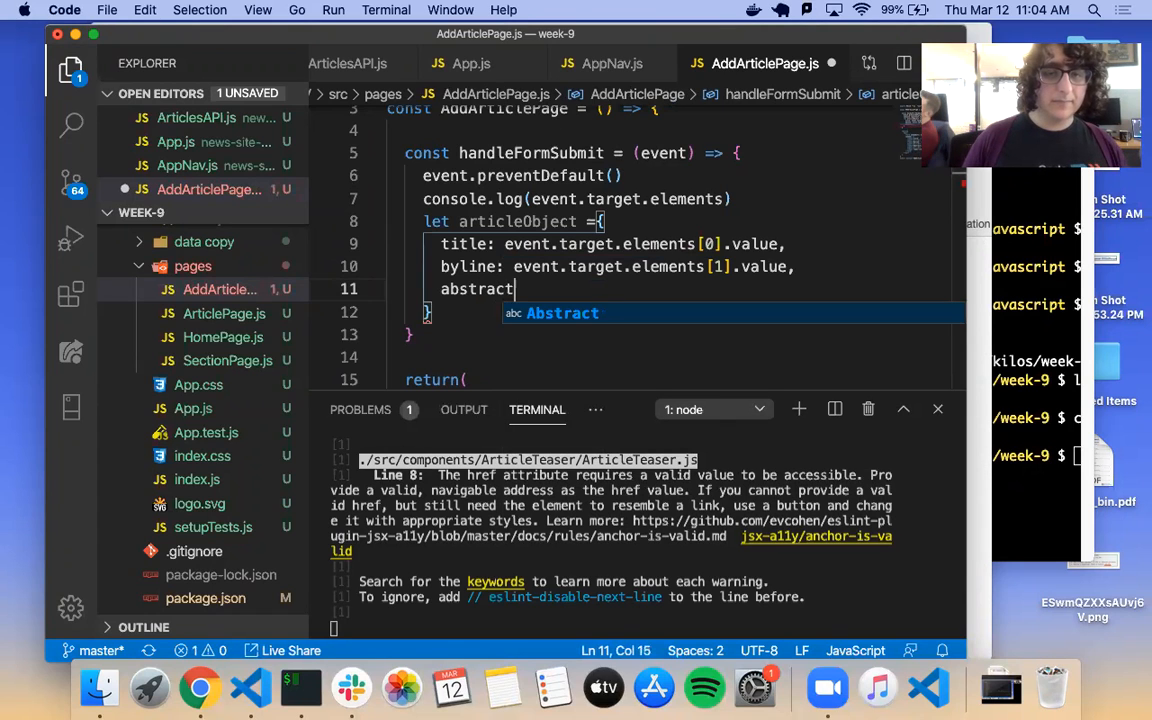
text(: event.target.elements)
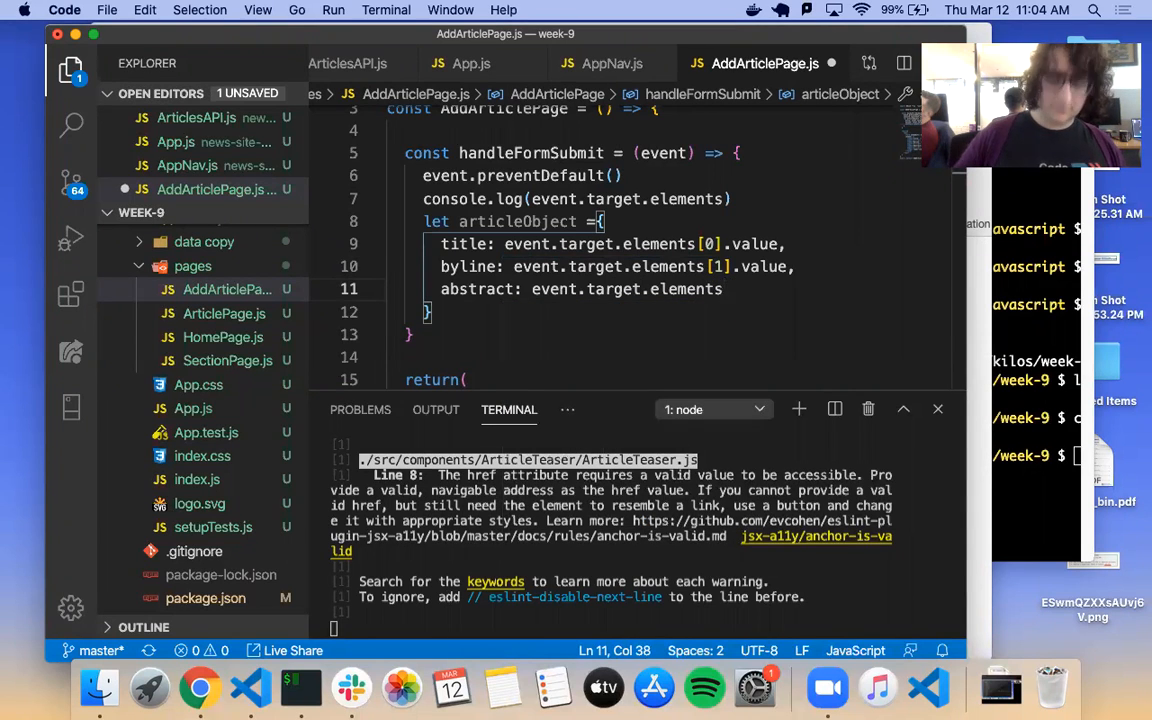
text([)
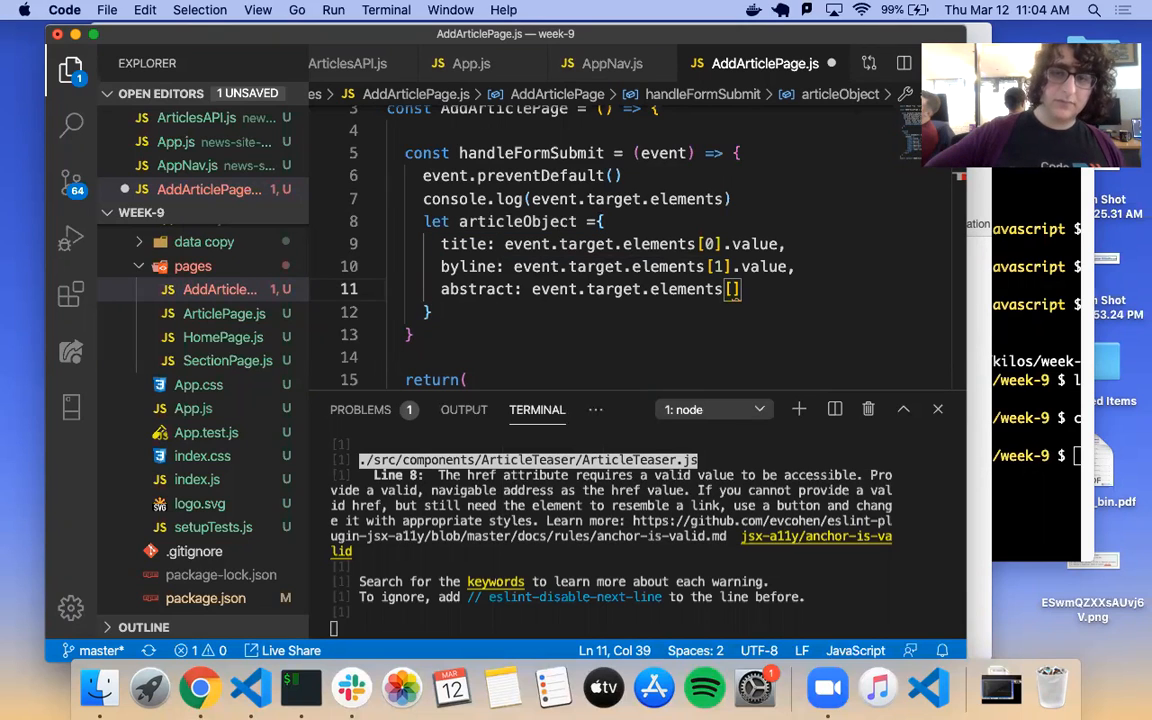
text(2)
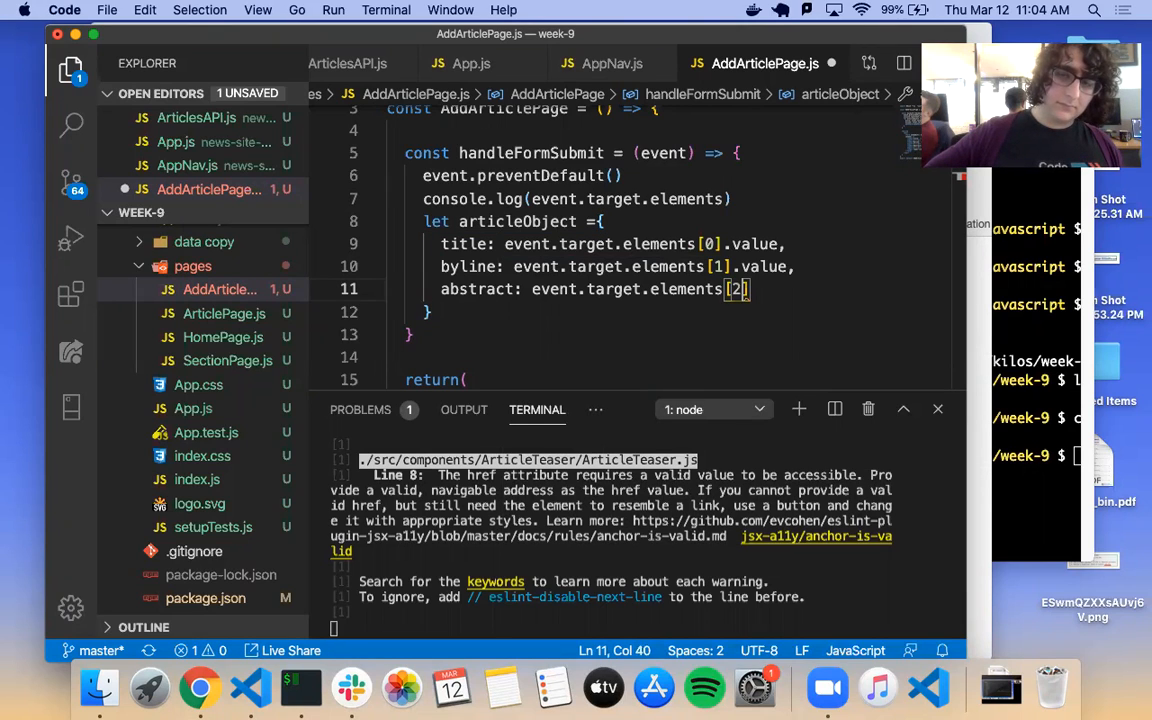
text(.value)
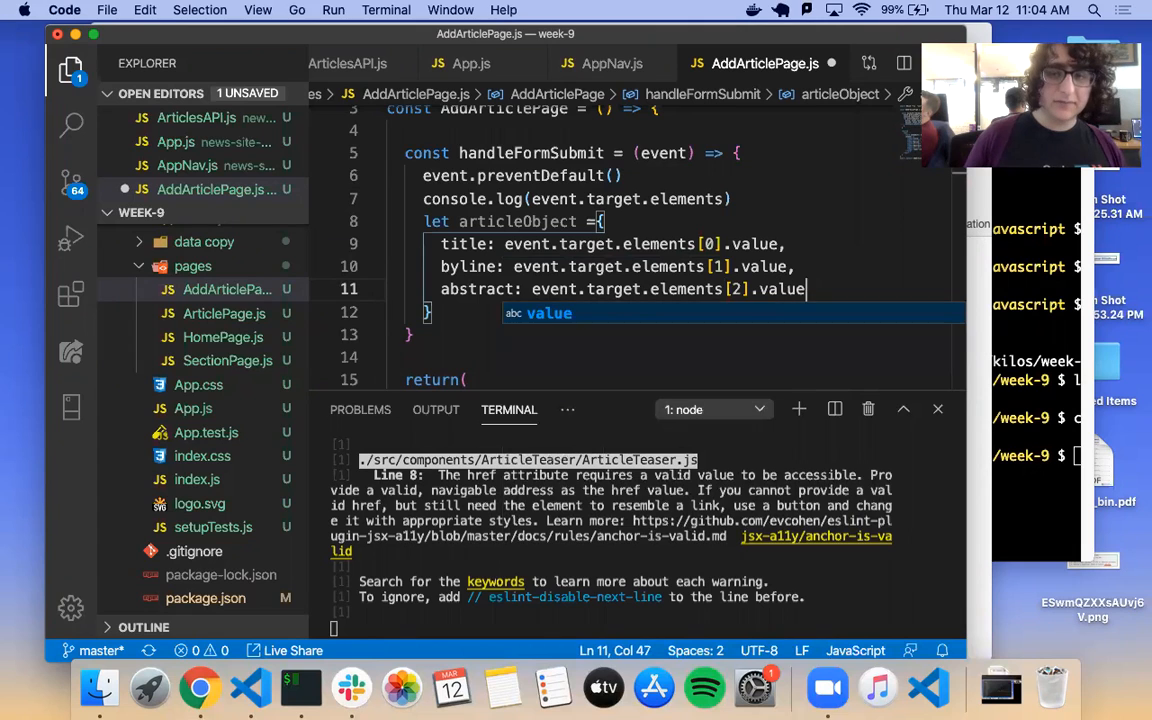
click(492, 220)
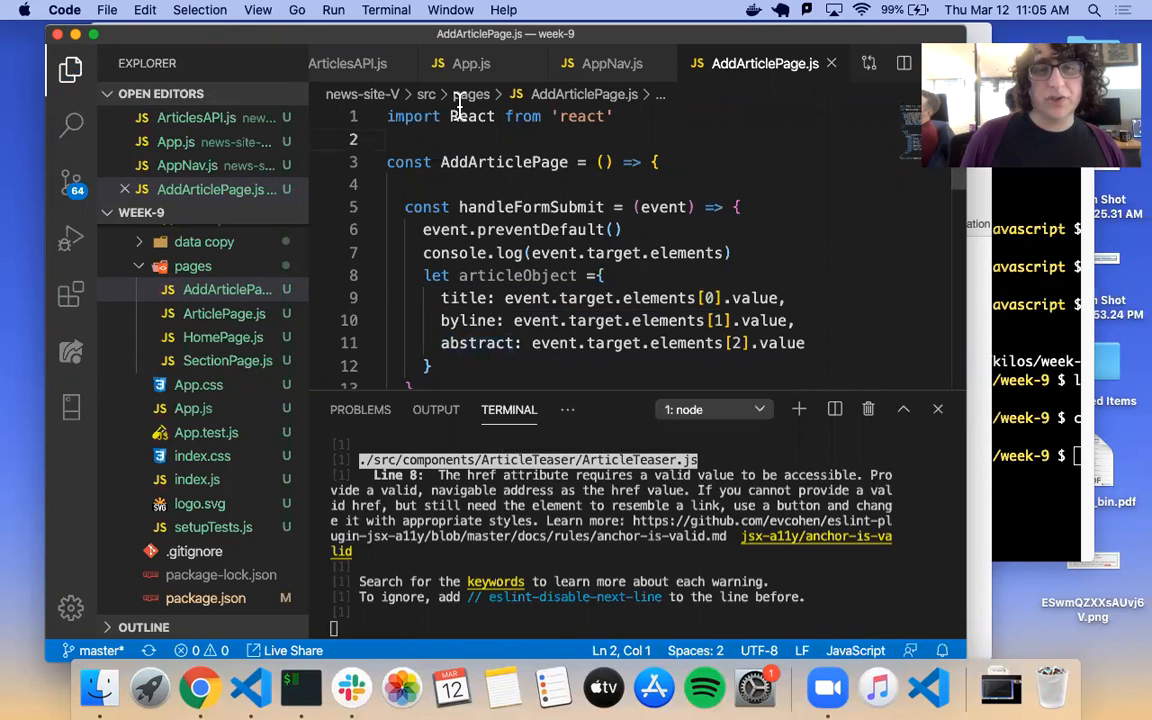
Step: Add import { addArticle } from '../api/ArticlesAPI' at the top of AddArticlePage.js
text(im)
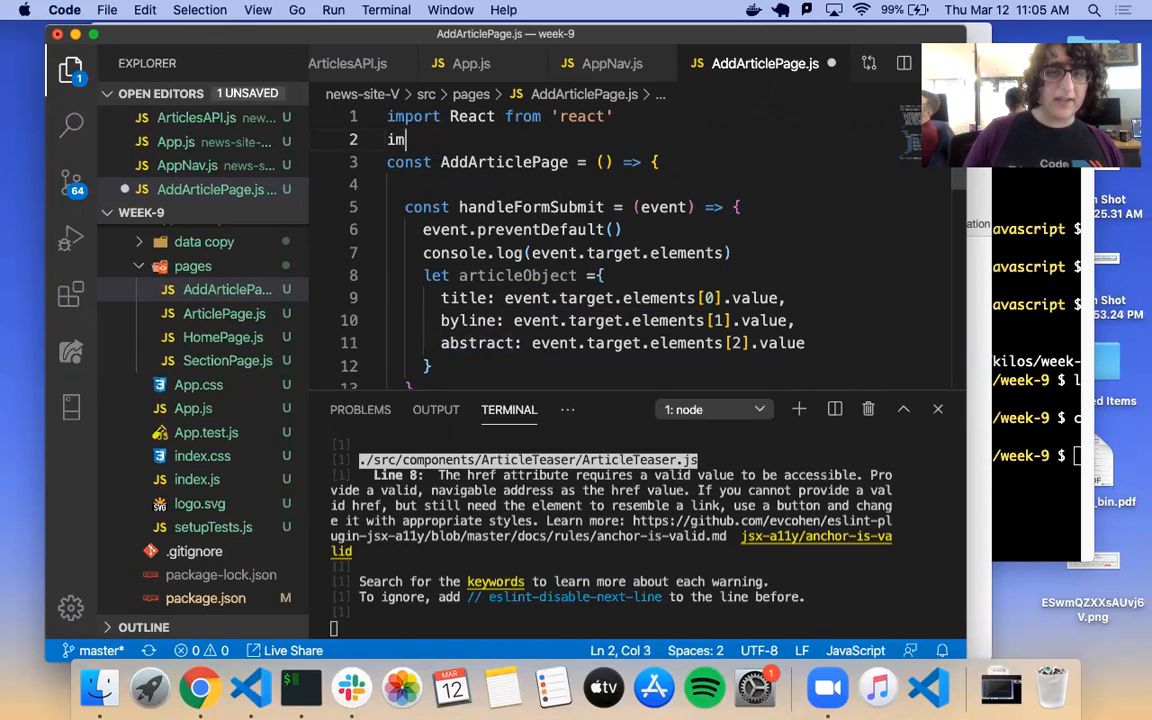
text(port)
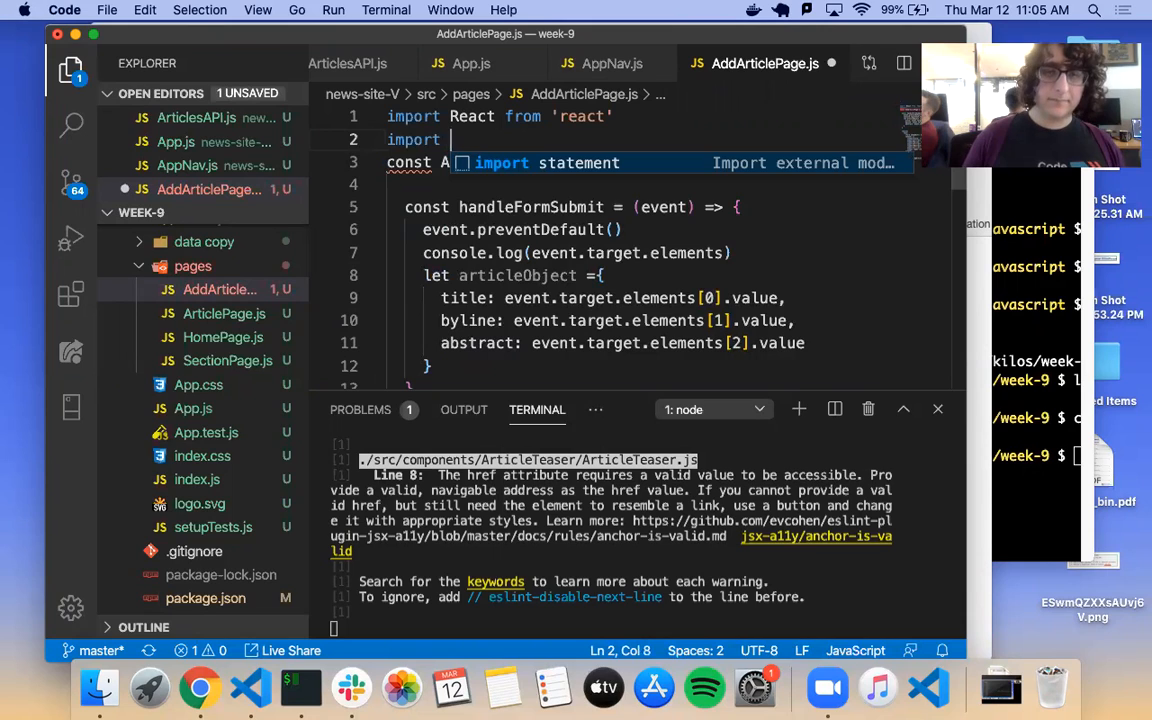
text({ add)
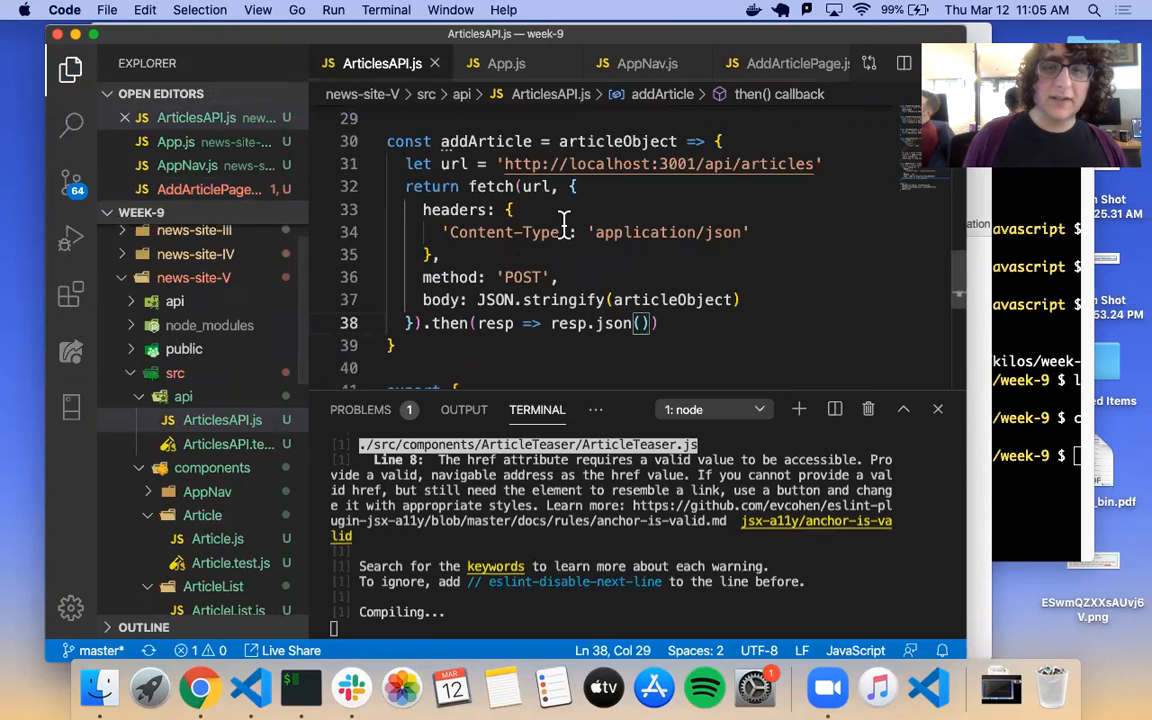
click(764, 62)
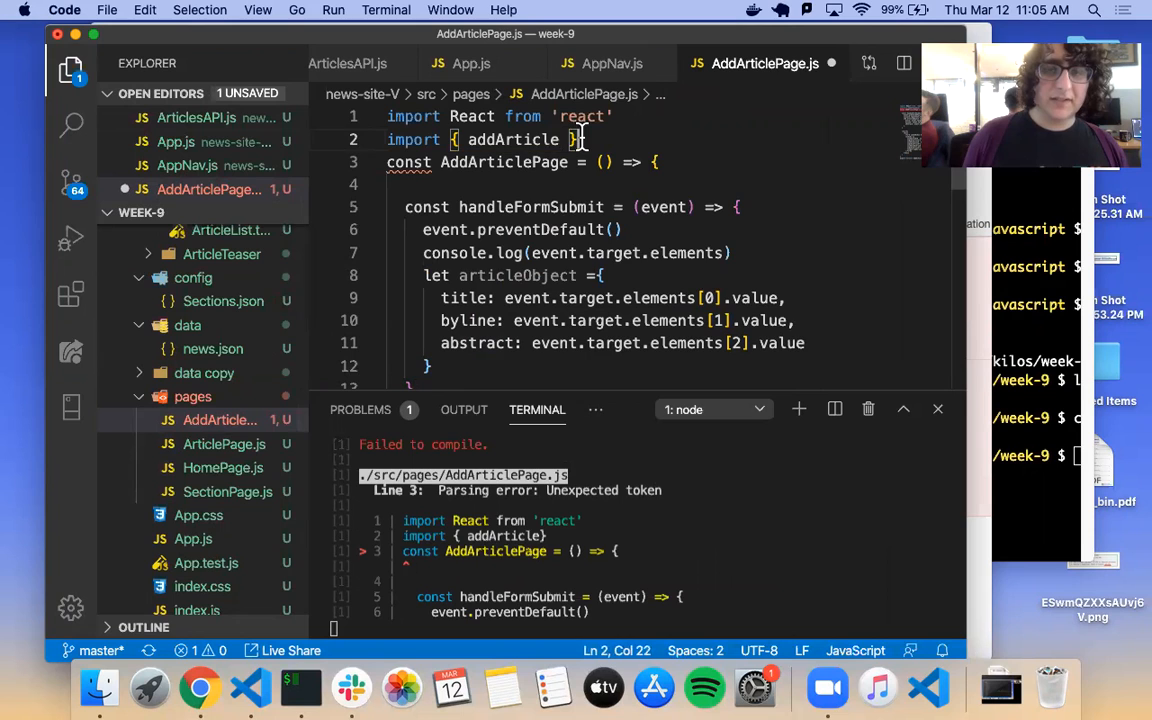
text(from '..)
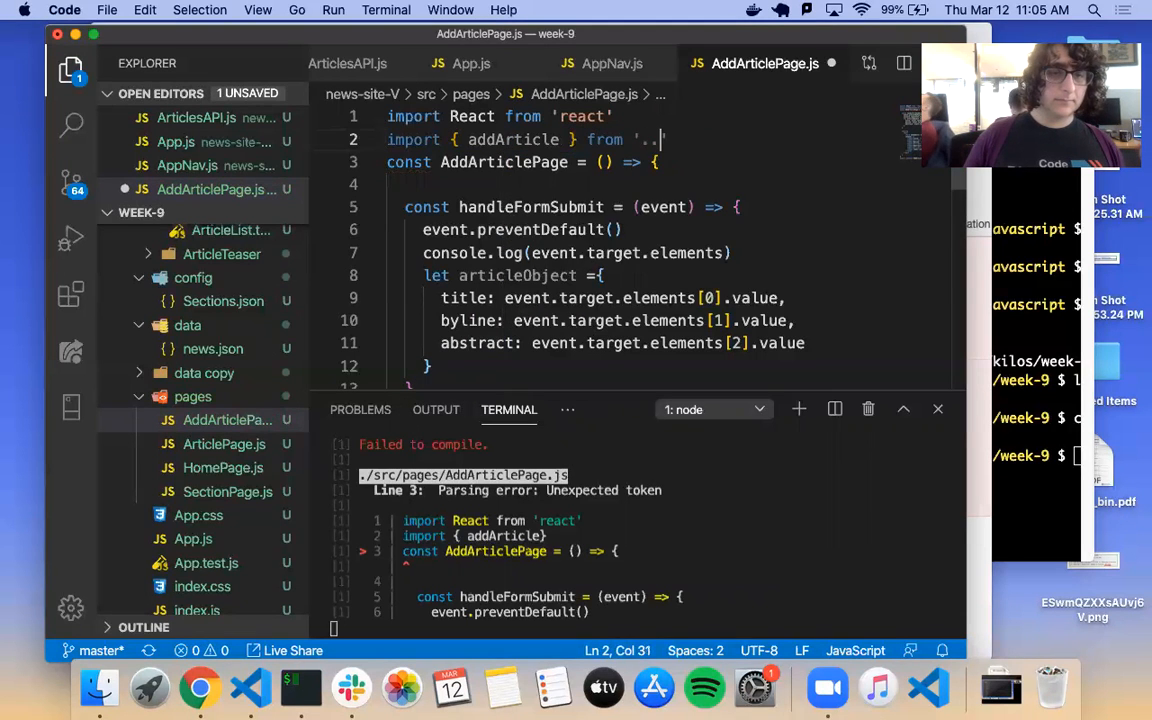
text(/api/)
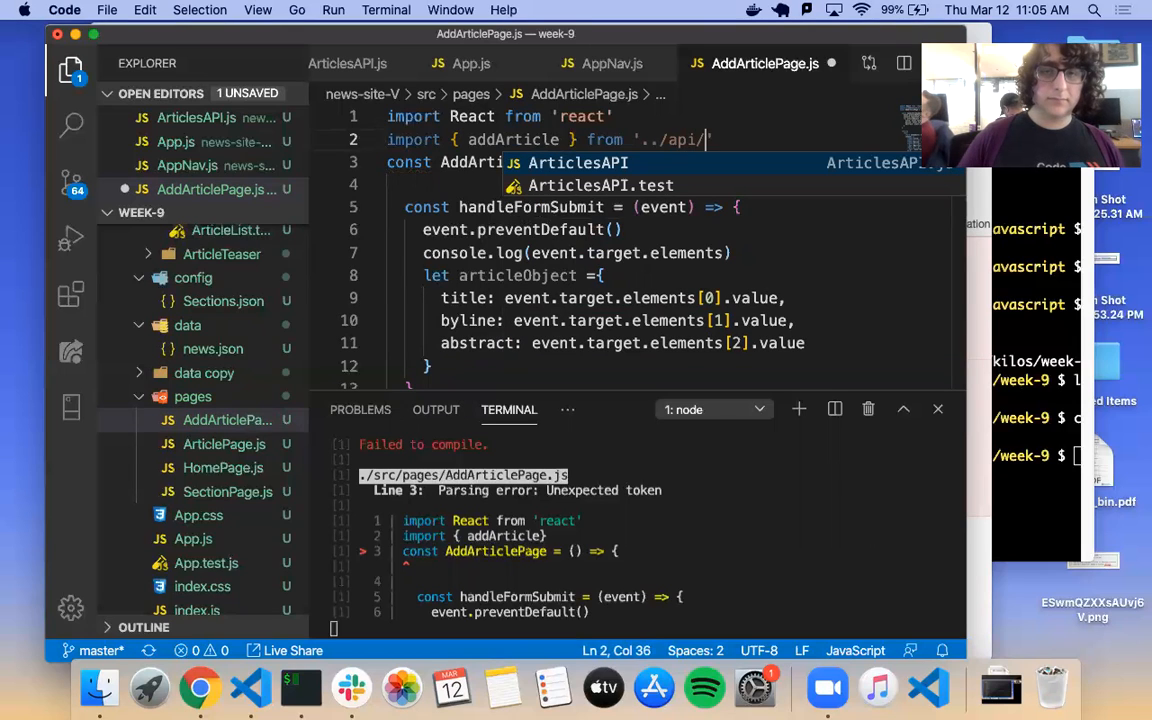
text(ArticlesAPI)
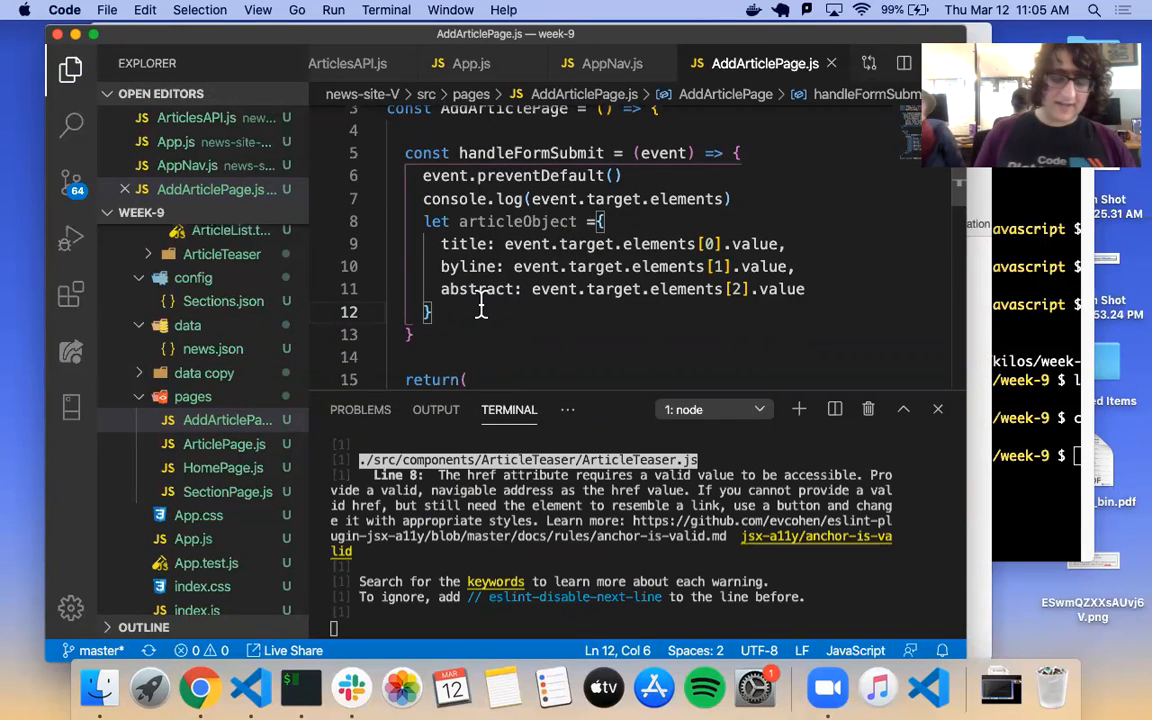
Step: Call addArticle(articleObject).then(response => console.log(response)) in handleFormSubmit
text(add)
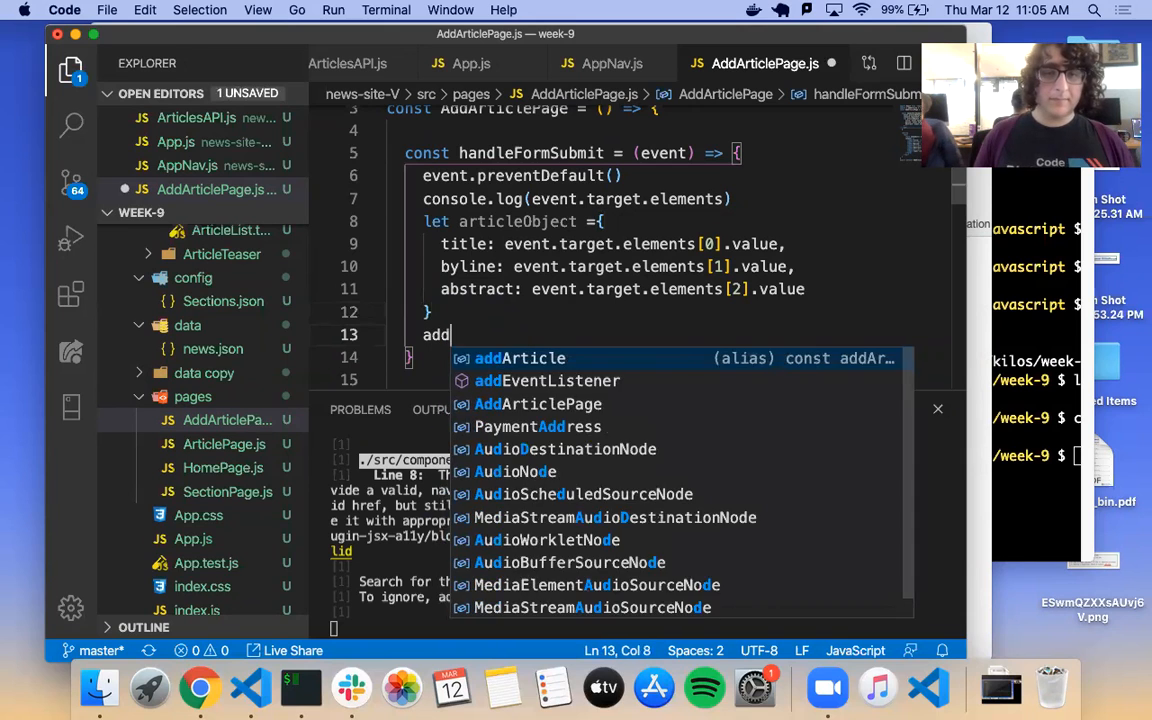
text(Article(articleObject)
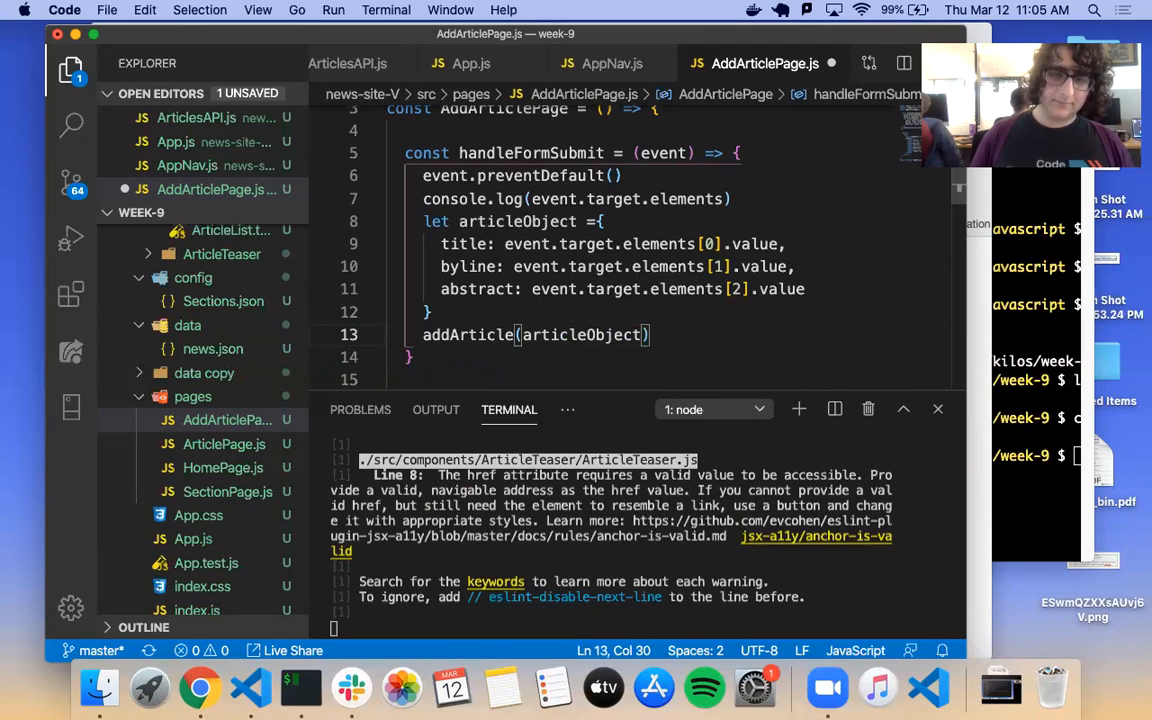
text(.th)
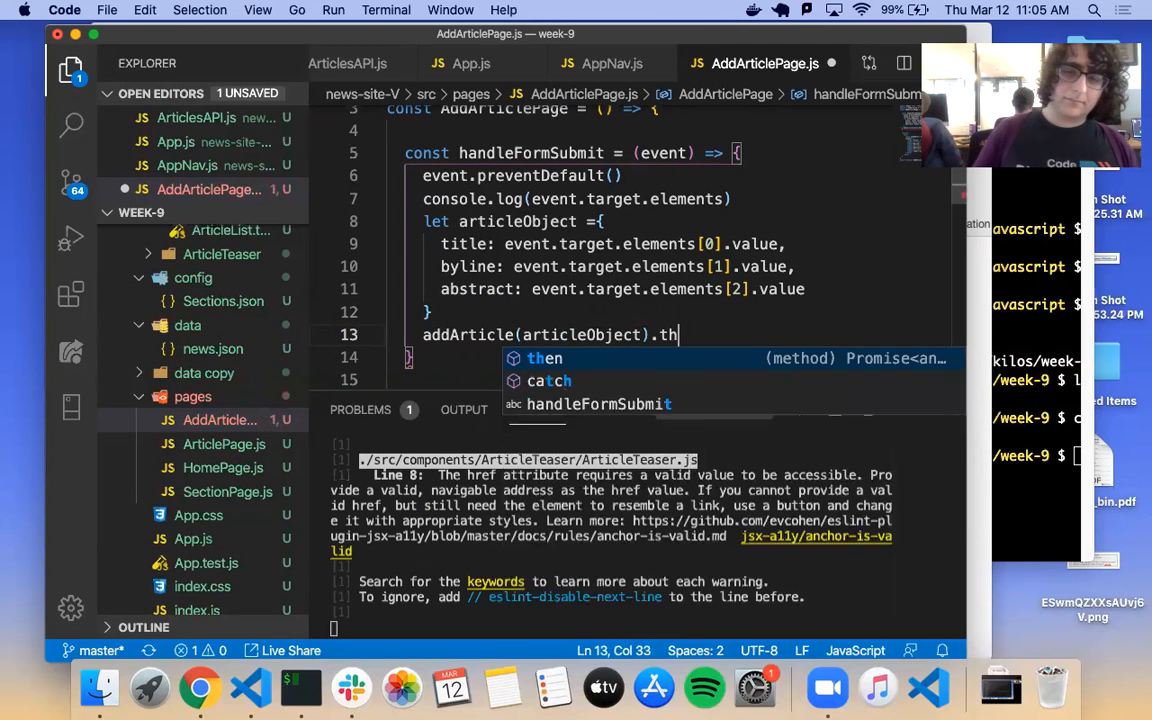
text(()
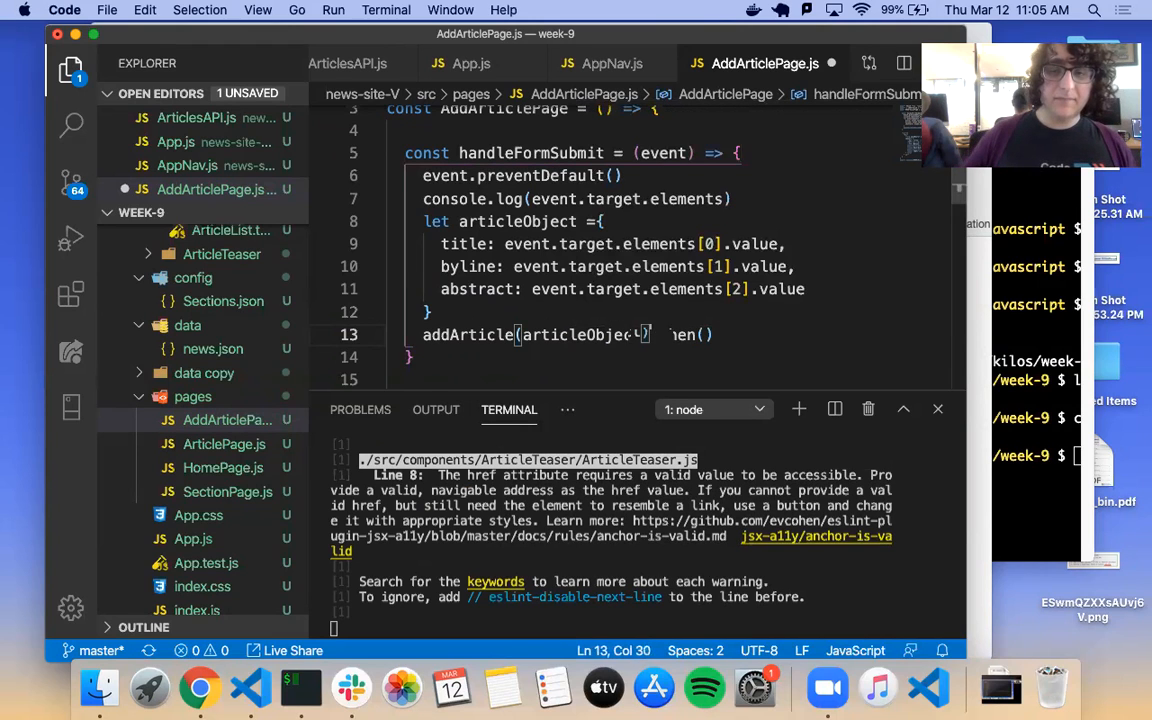
text(.then(r)
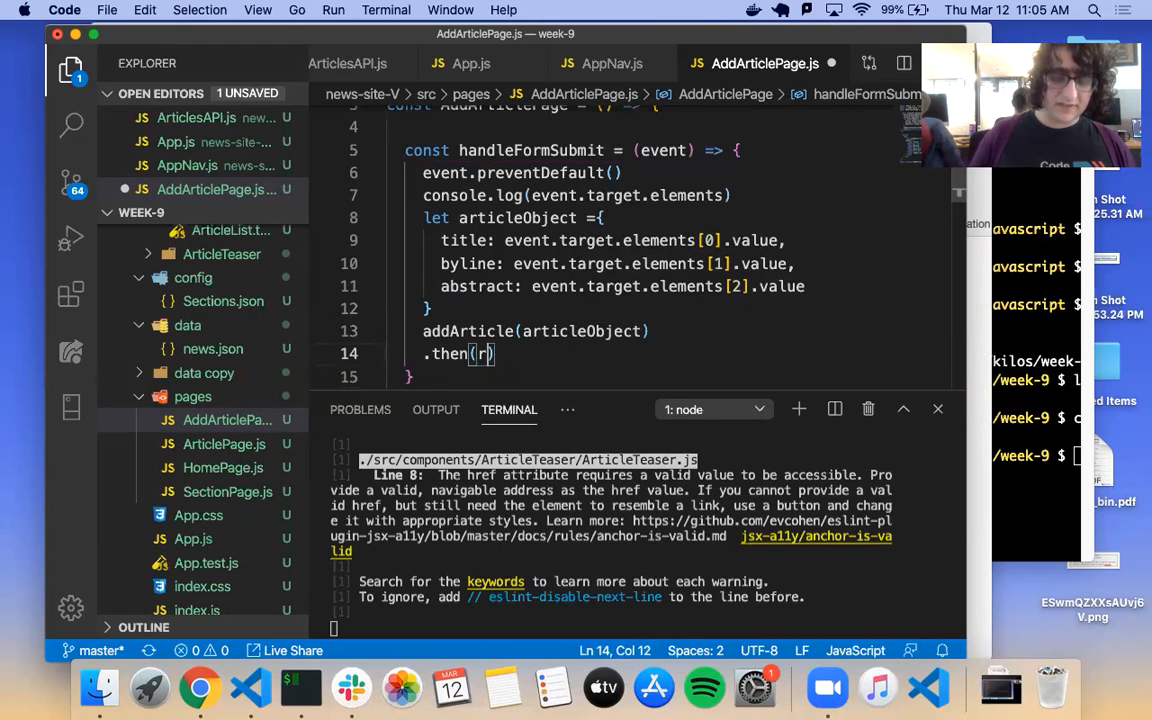
text(esponse =>)
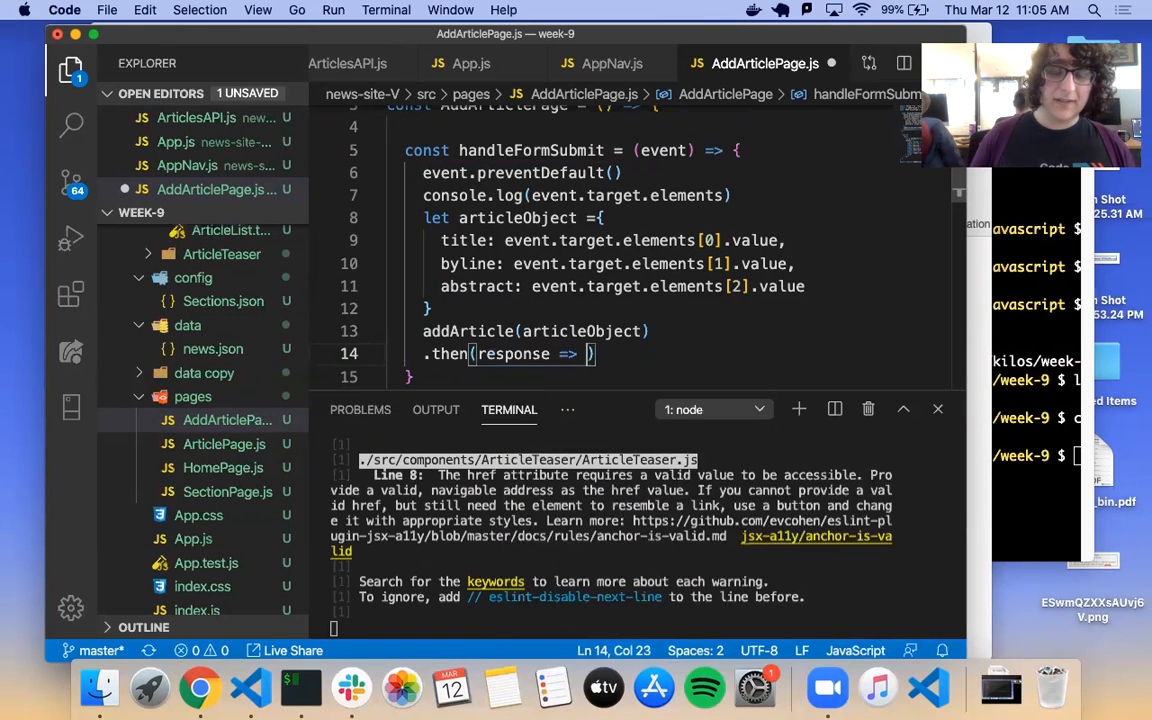
text(console.log(re)
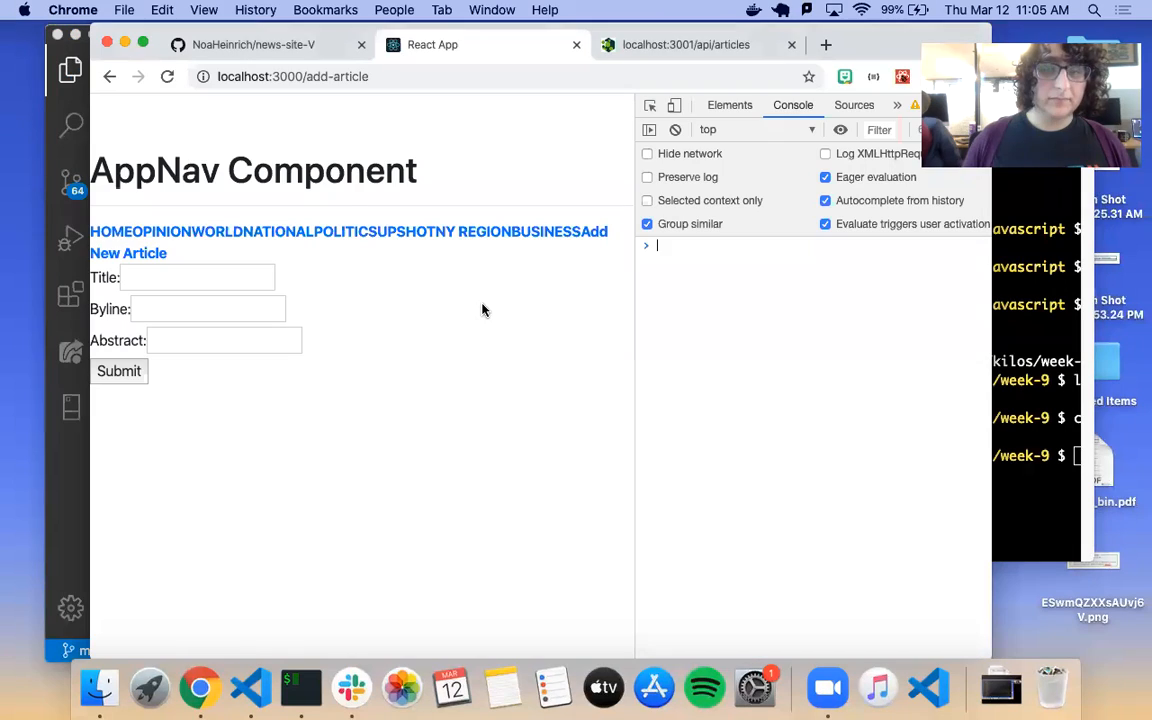
Step: Enter the title React iis the greatest in the add-article form
click(196, 276)
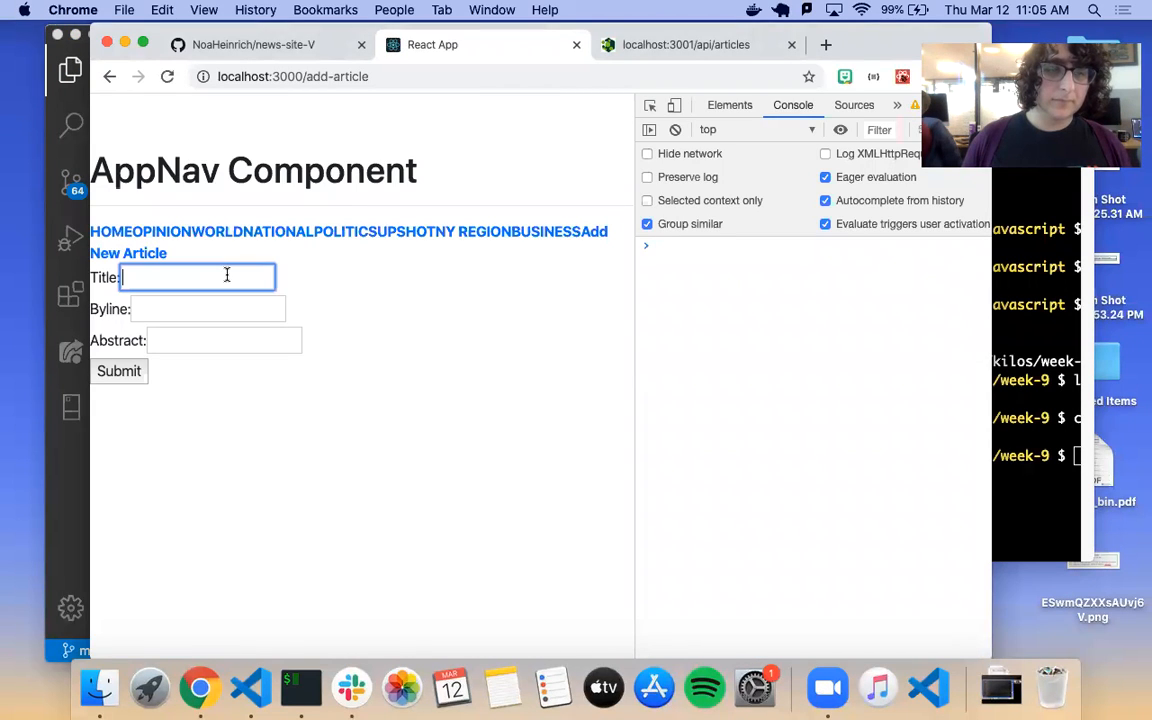
mouse_move(336, 292)
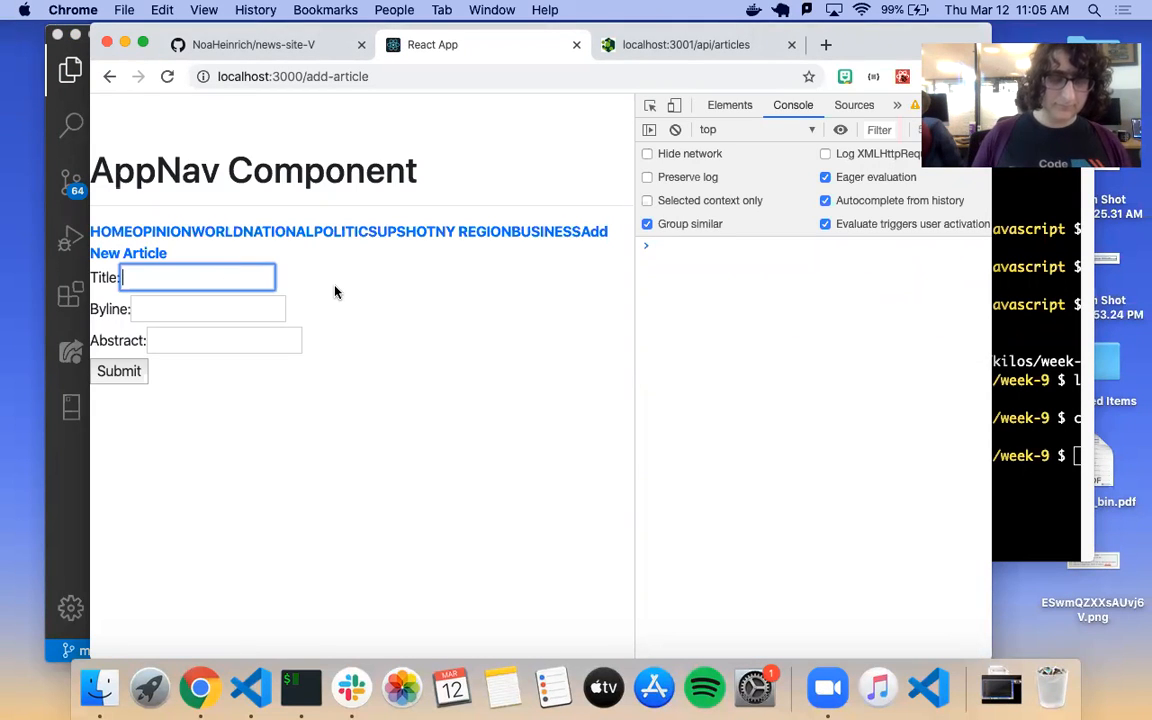
text(React)
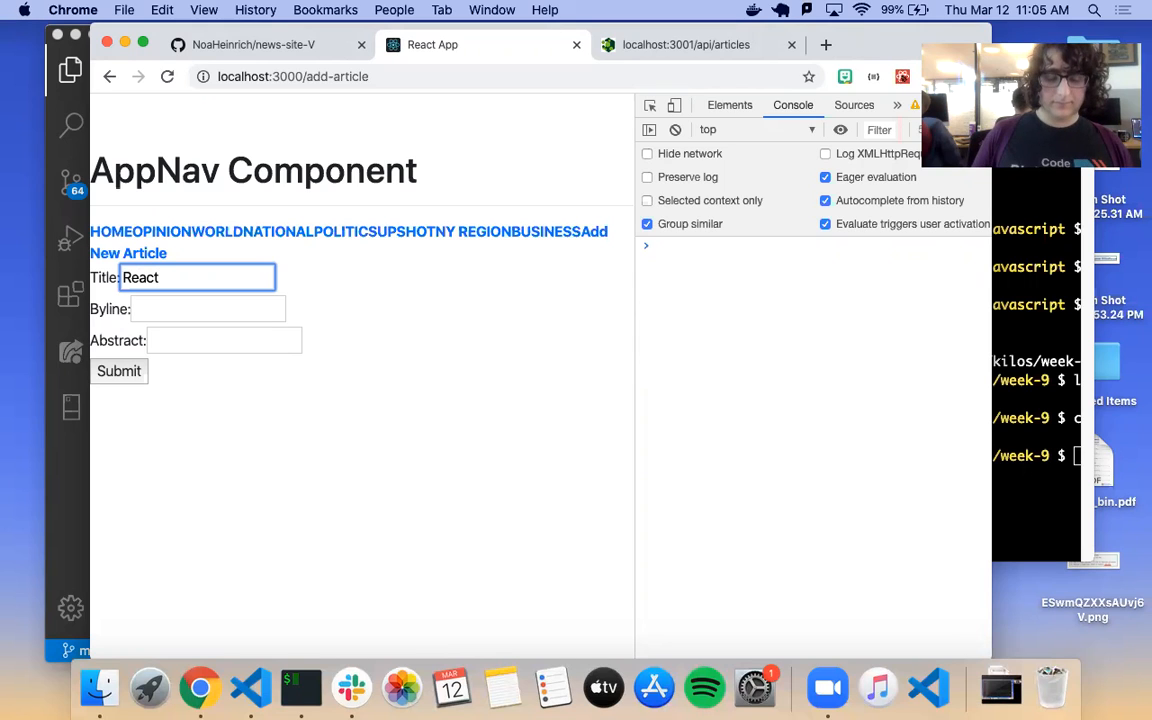
text(iis)
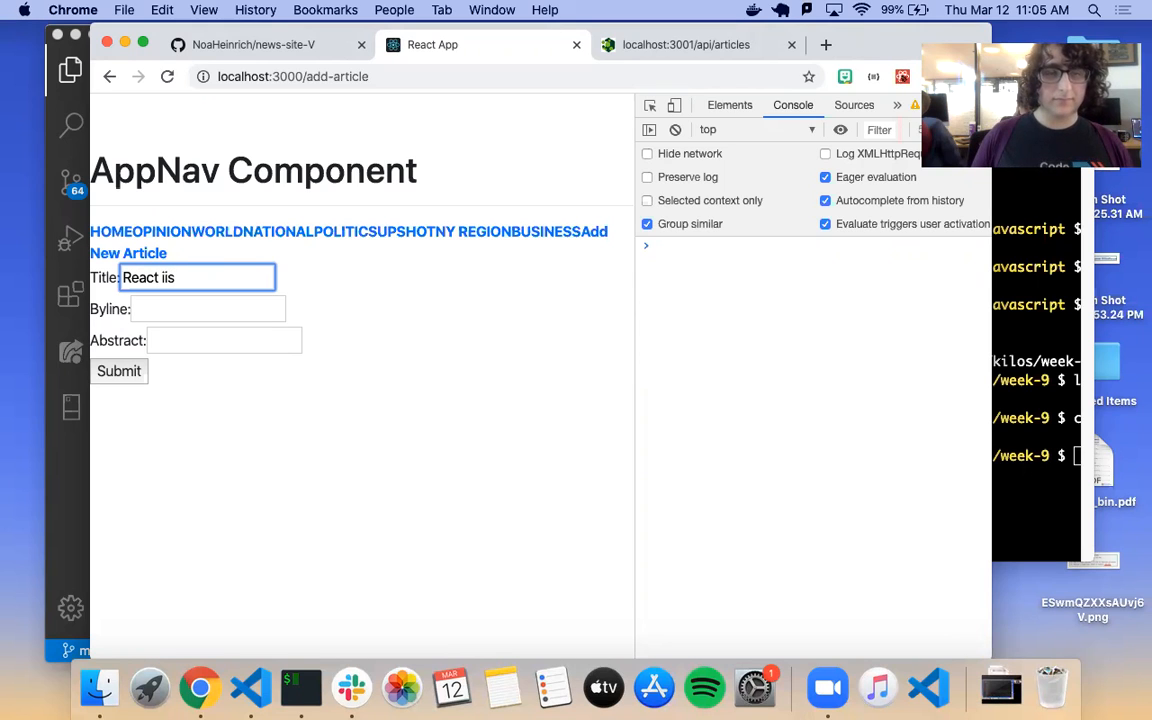
text(the greatest)
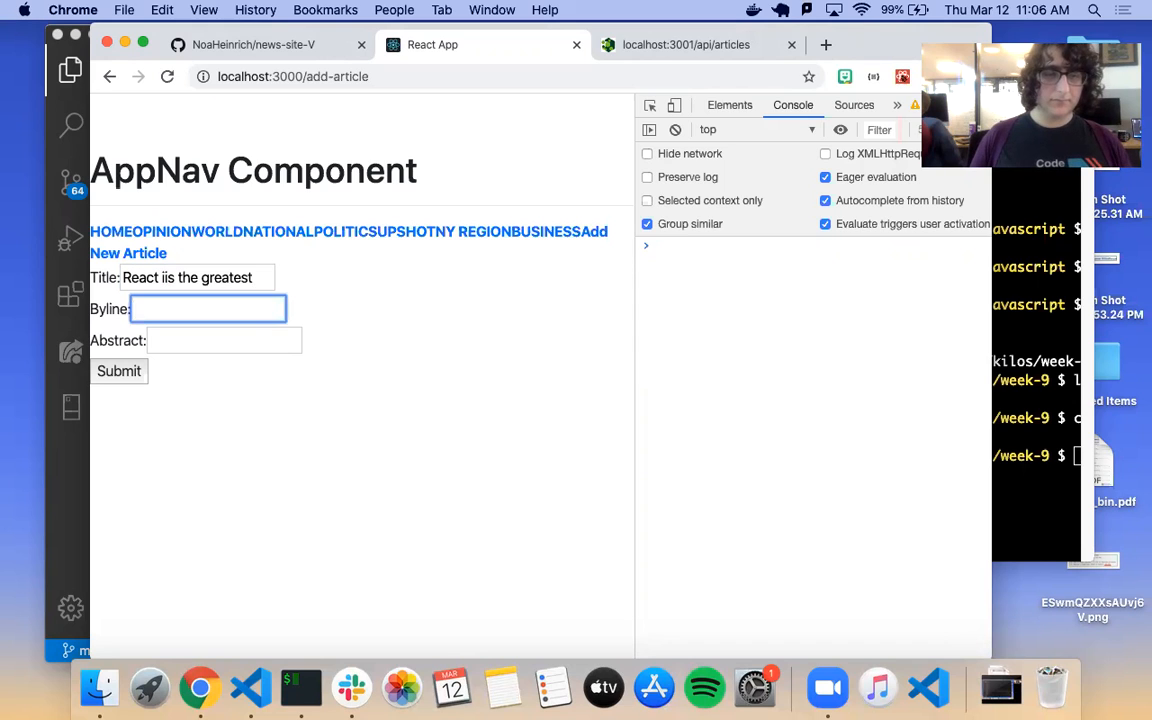
text(y)
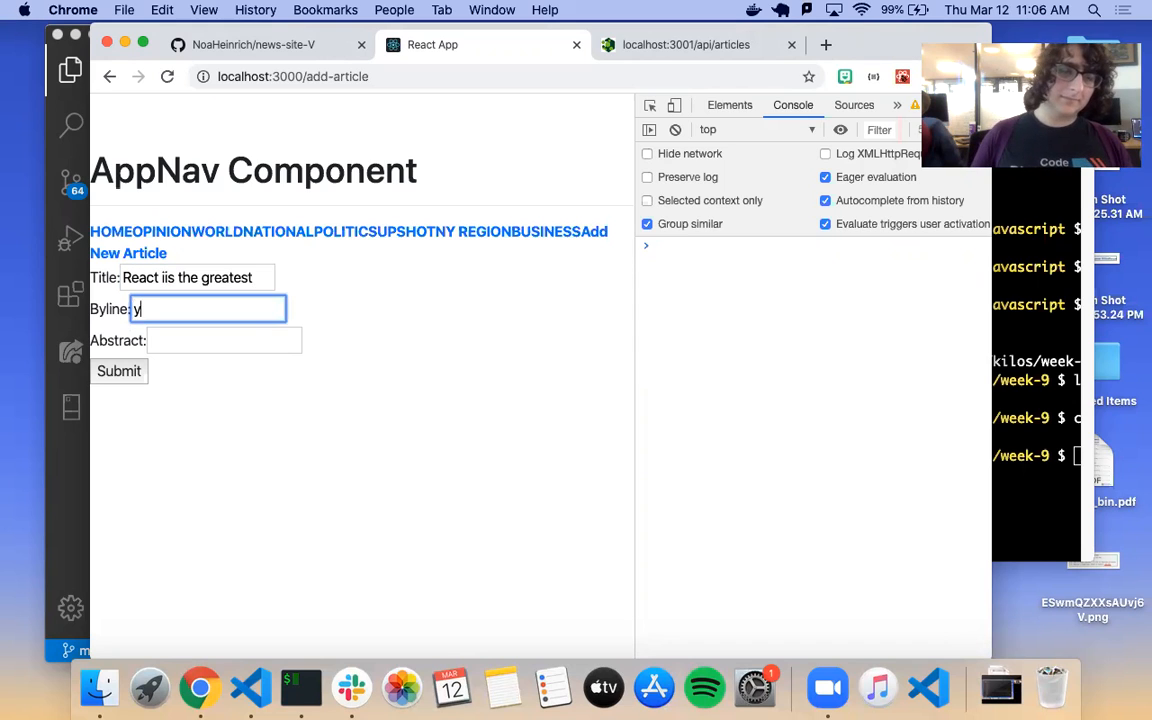
Step: Enter byline by Noa Heinrich and abstract It's actually subjective, then submit
text(by Noa)
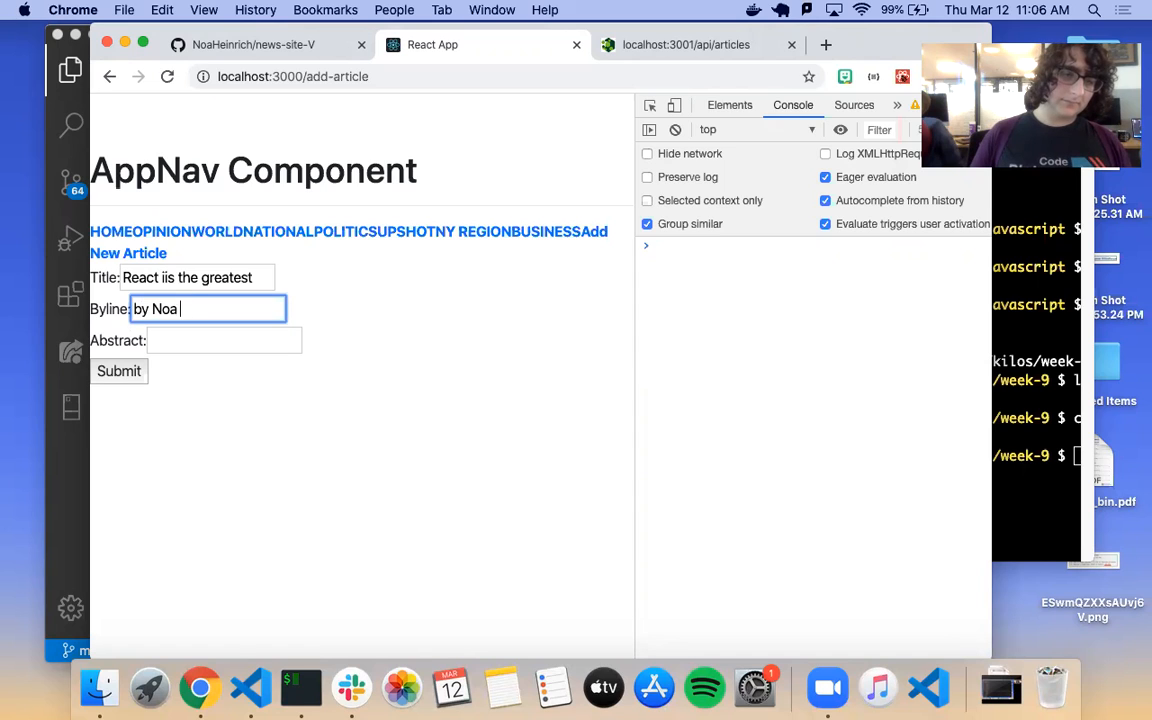
text(Heinrich)
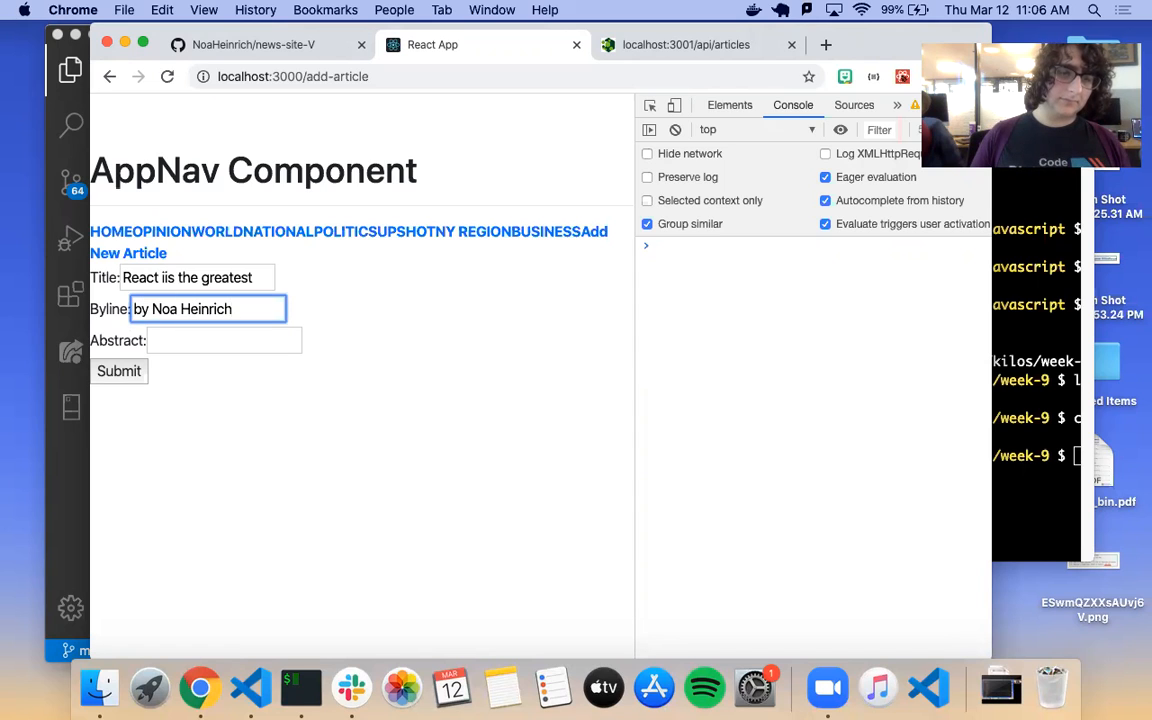
text(It's actually sub)
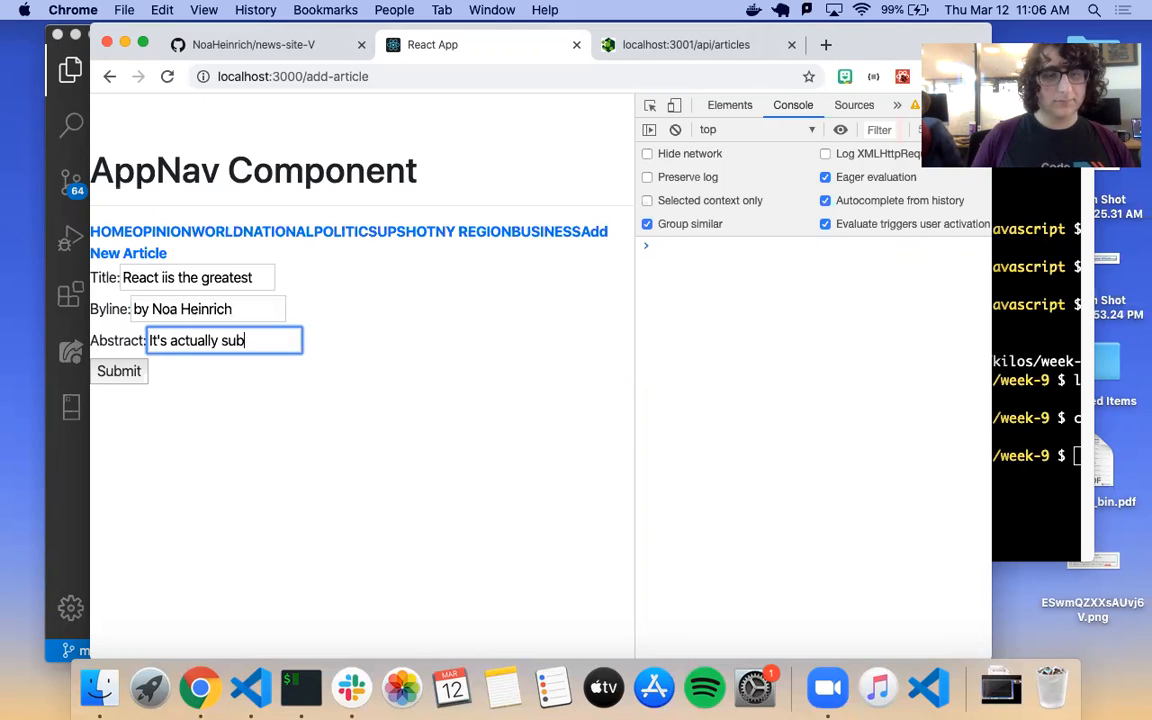
text(jective)
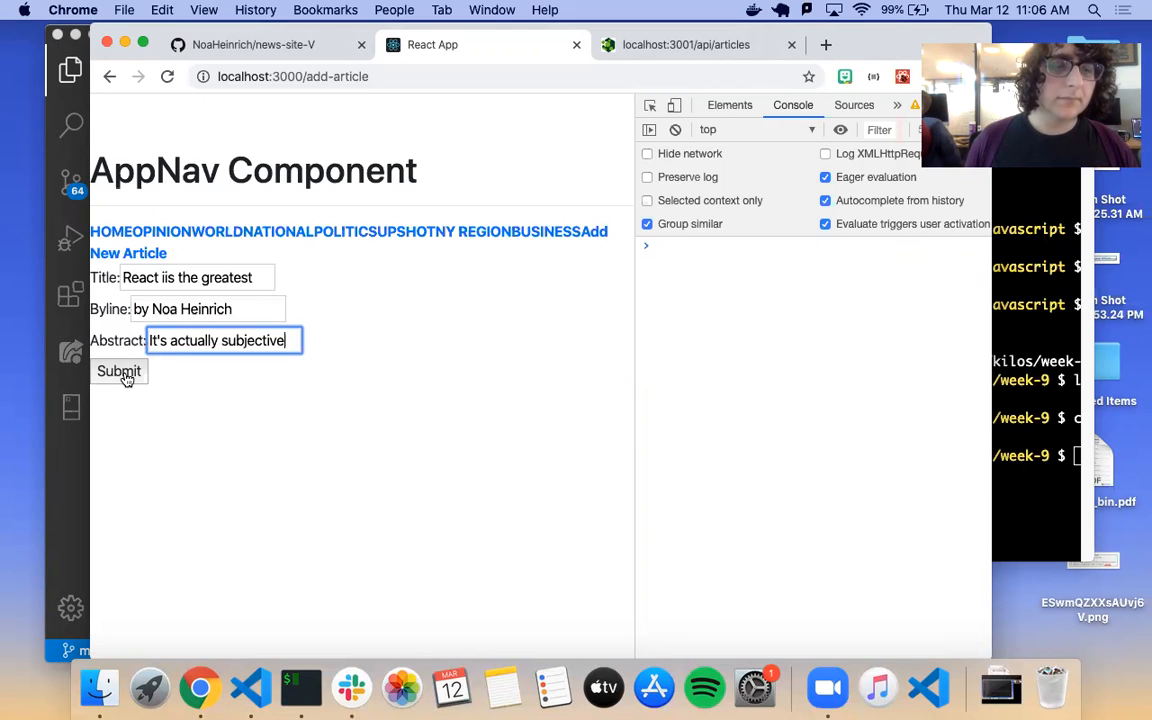
click(120, 370)
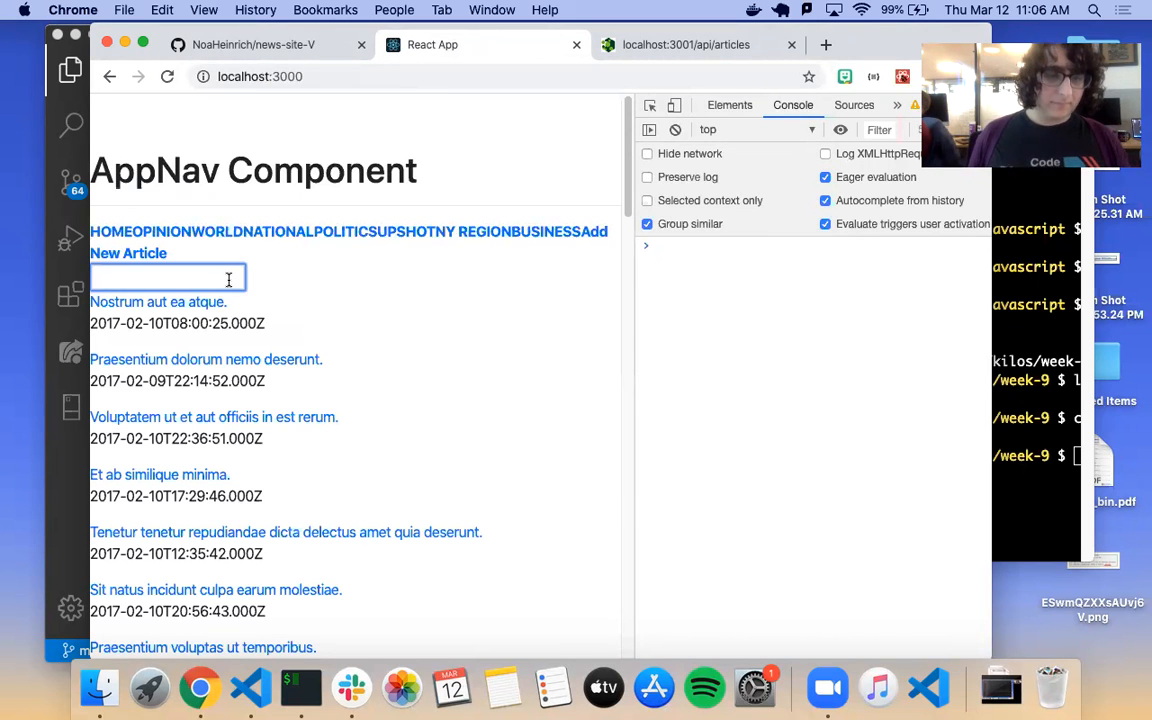
Step: Navigate to the localhost:3000 home page article list
text(react)
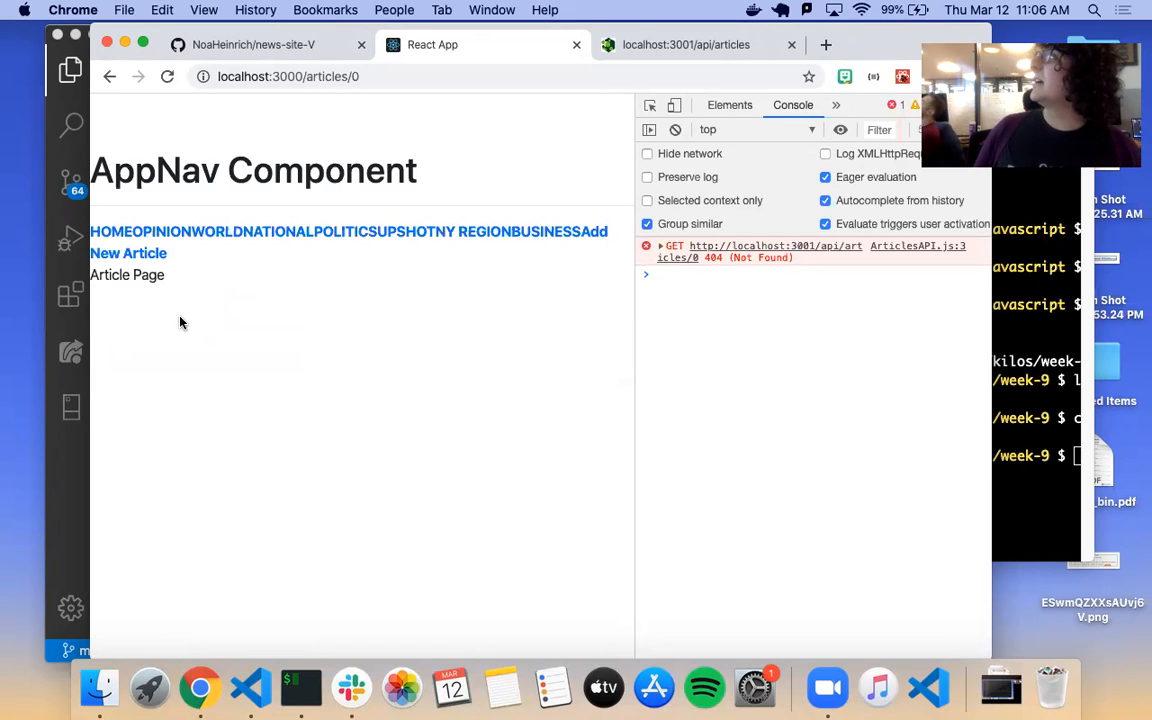
mouse_move(158, 290)
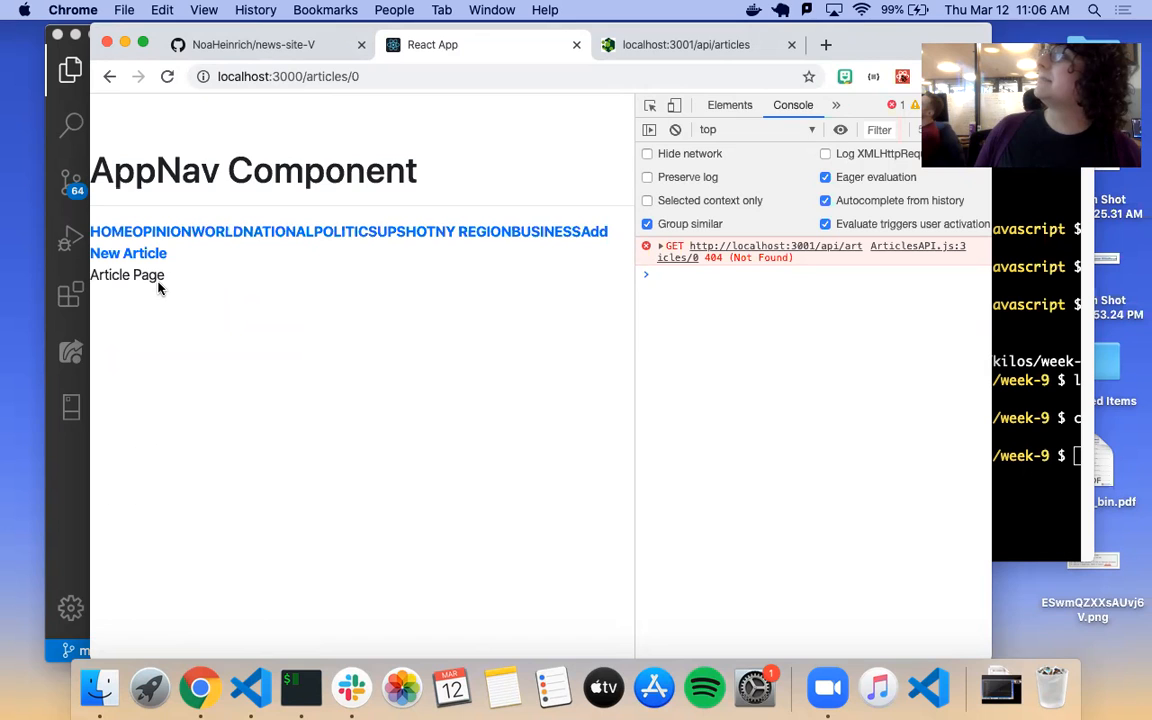
Step: Find the submitted React article as id 41 at the end of the api/articles data, then go to GitHub
click(686, 44)
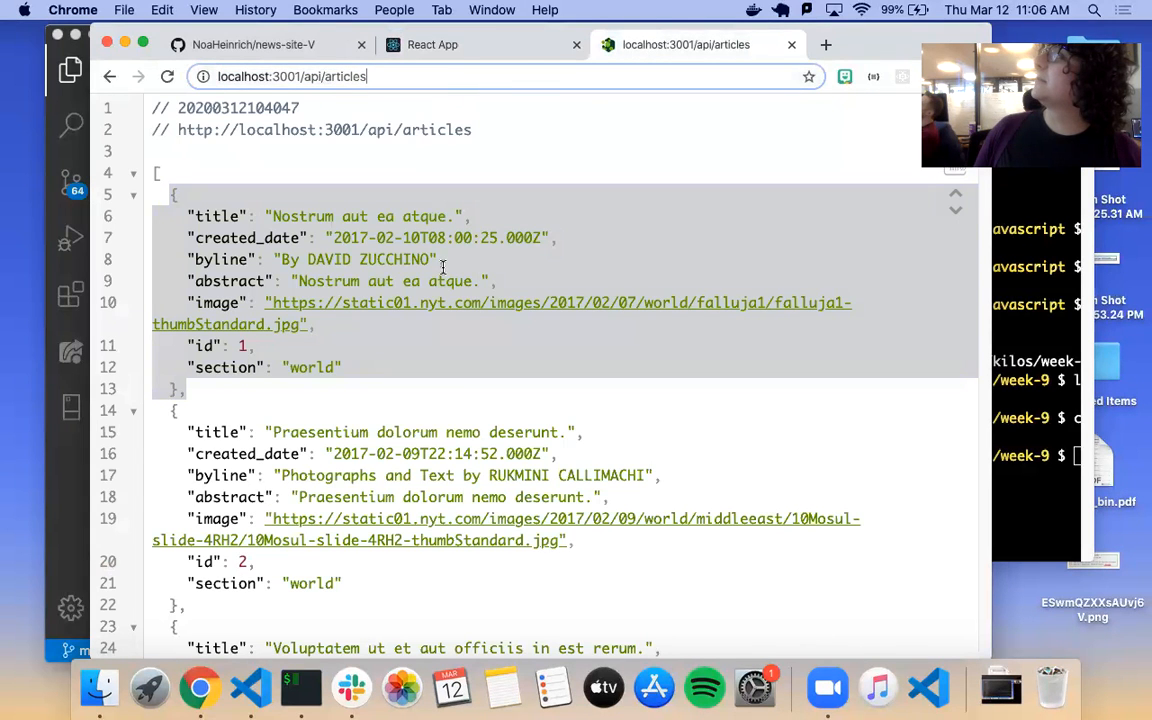
scroll(down, 3)
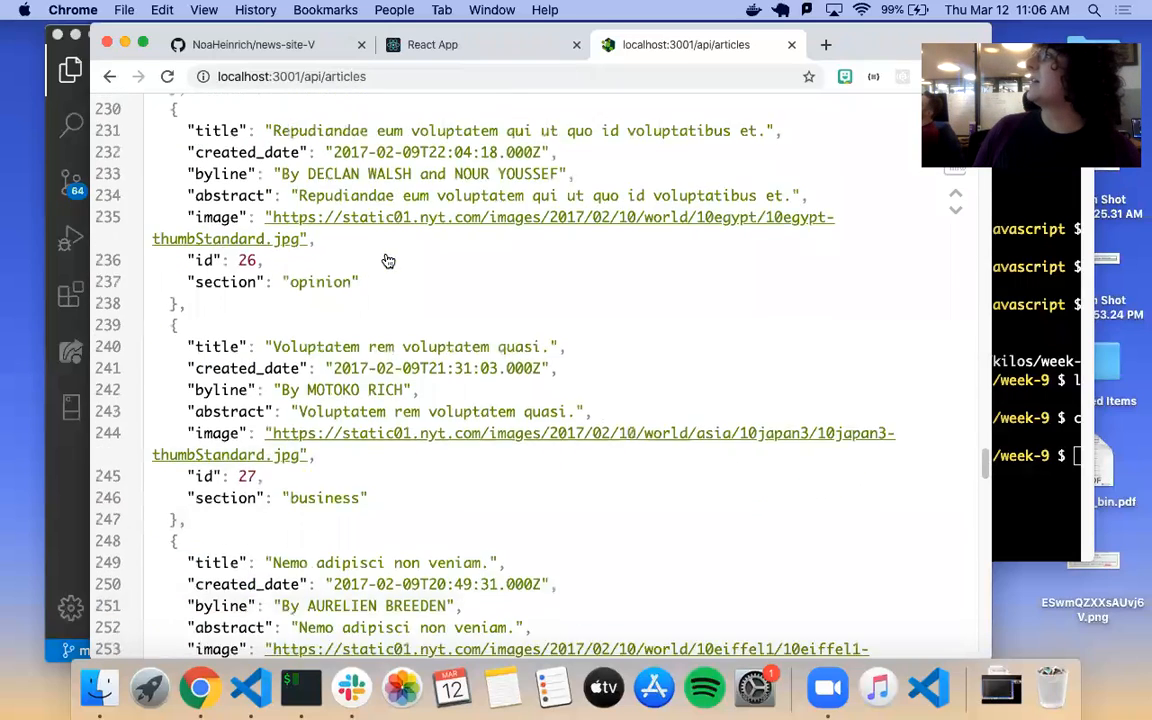
scroll(down, 3)
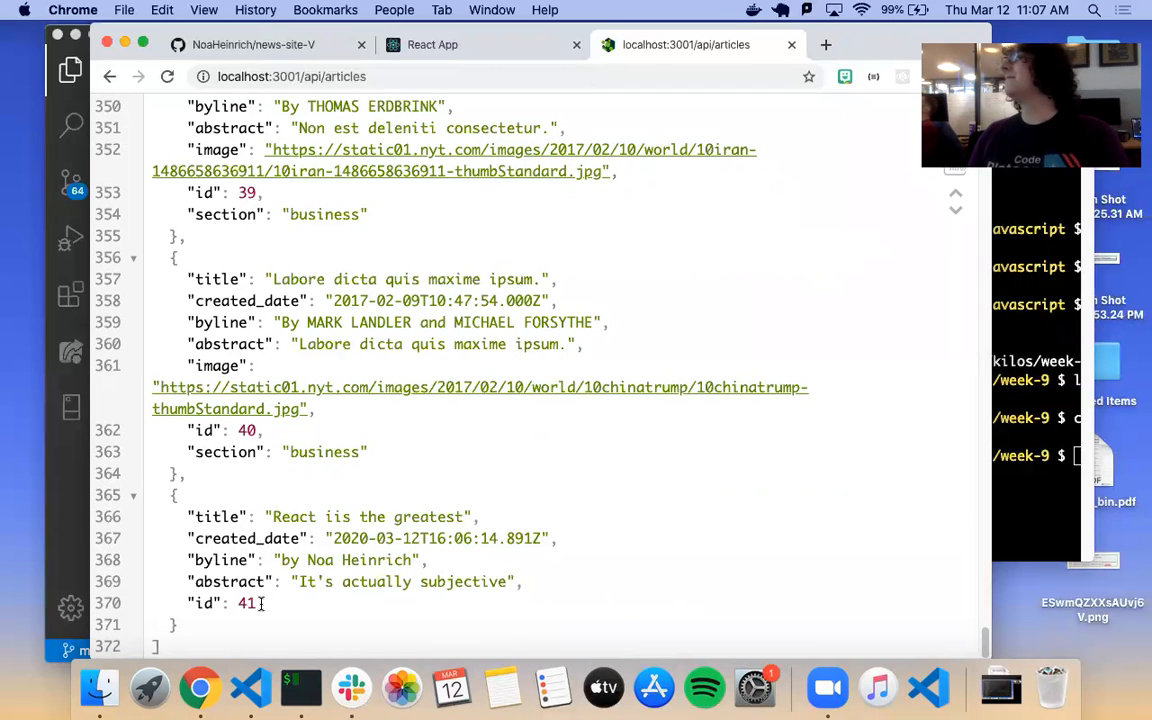
double_click(248, 604)
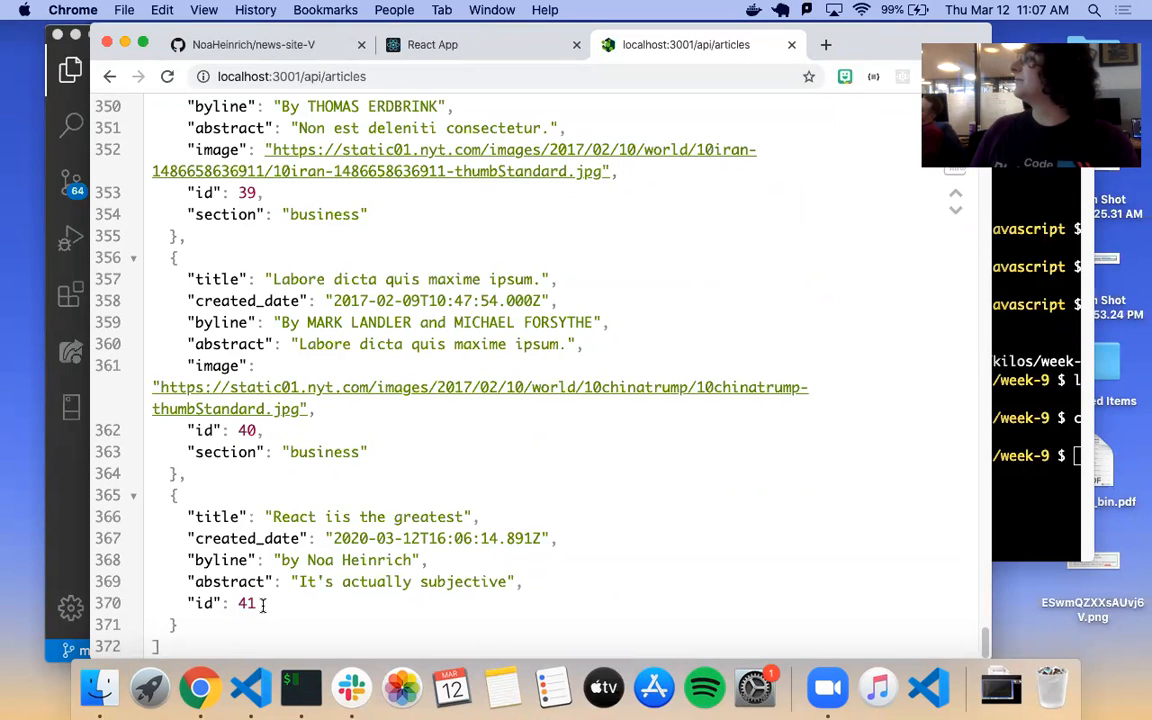
click(252, 44)
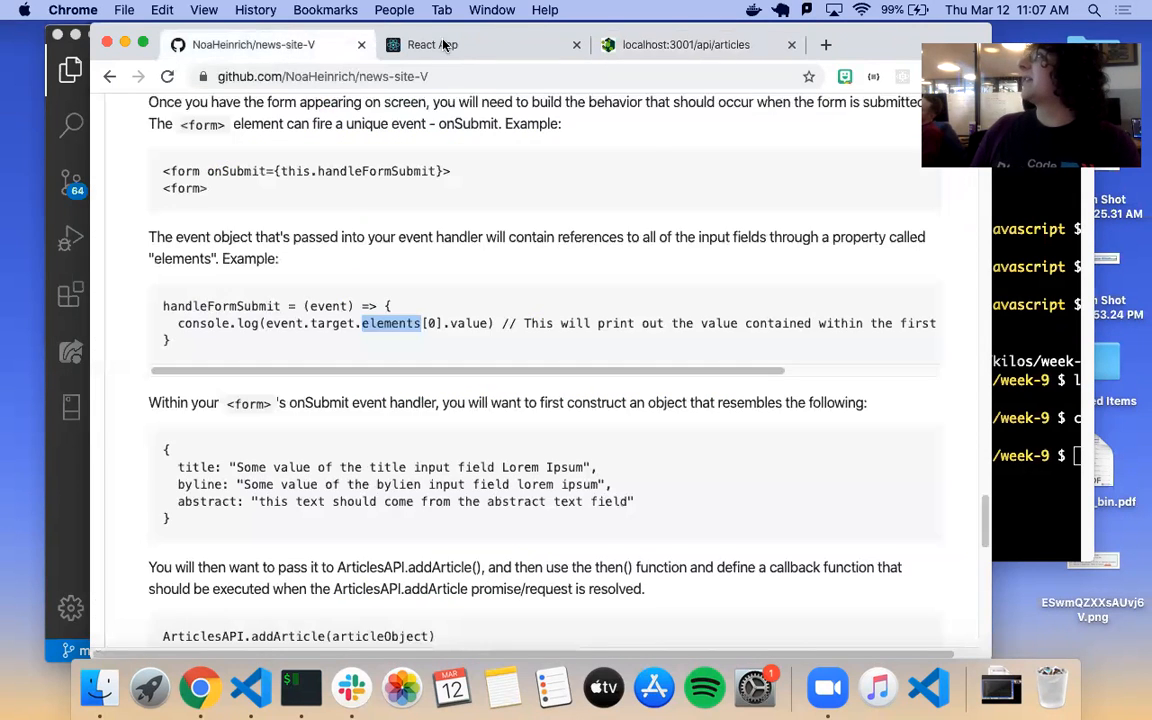
Step: Check the running app, then read the README's callback/success-message section on GitHub
click(432, 44)
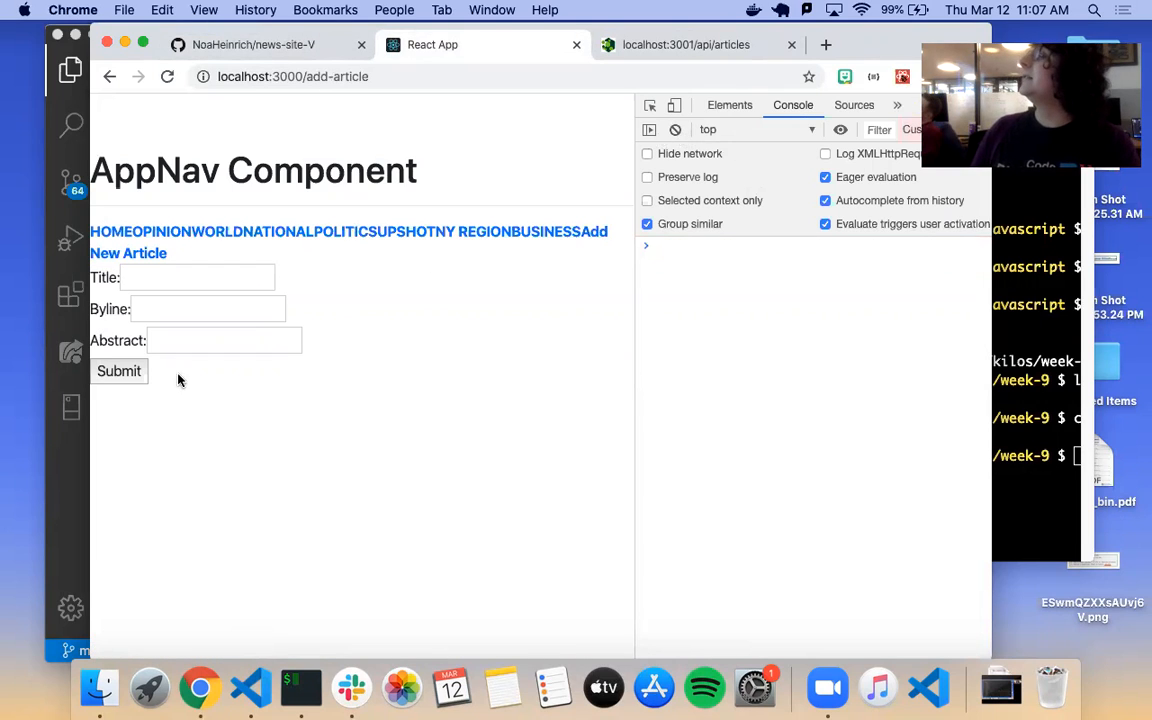
click(252, 44)
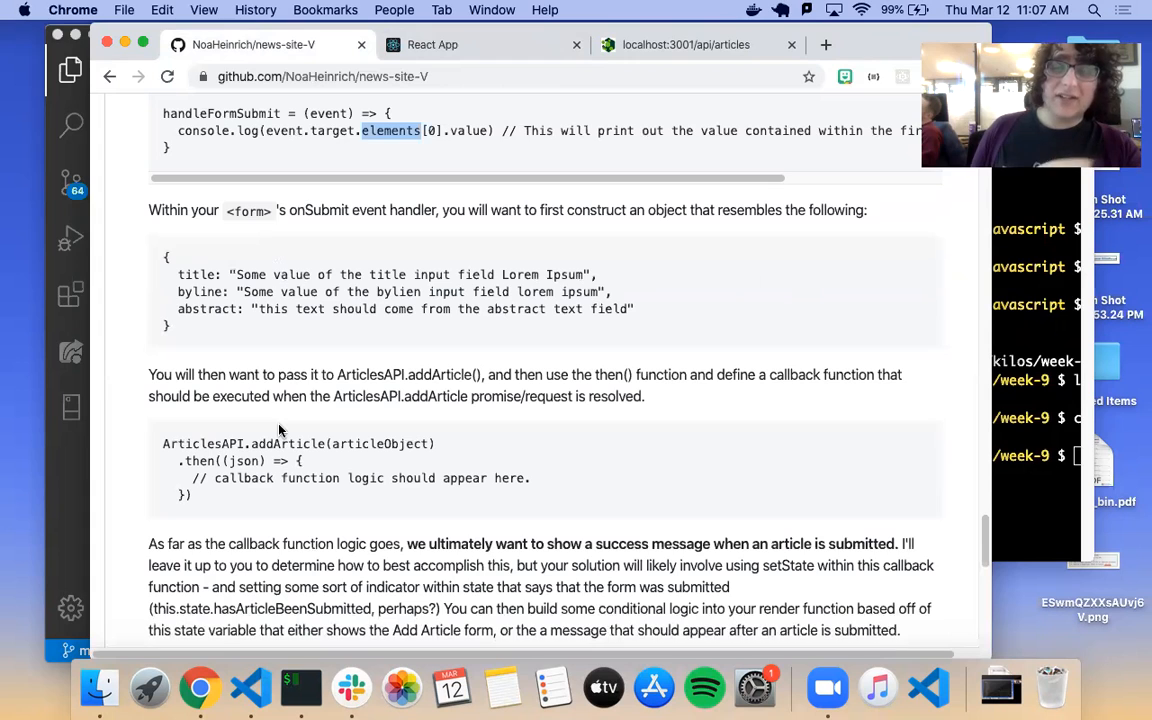
scroll(down, 3)
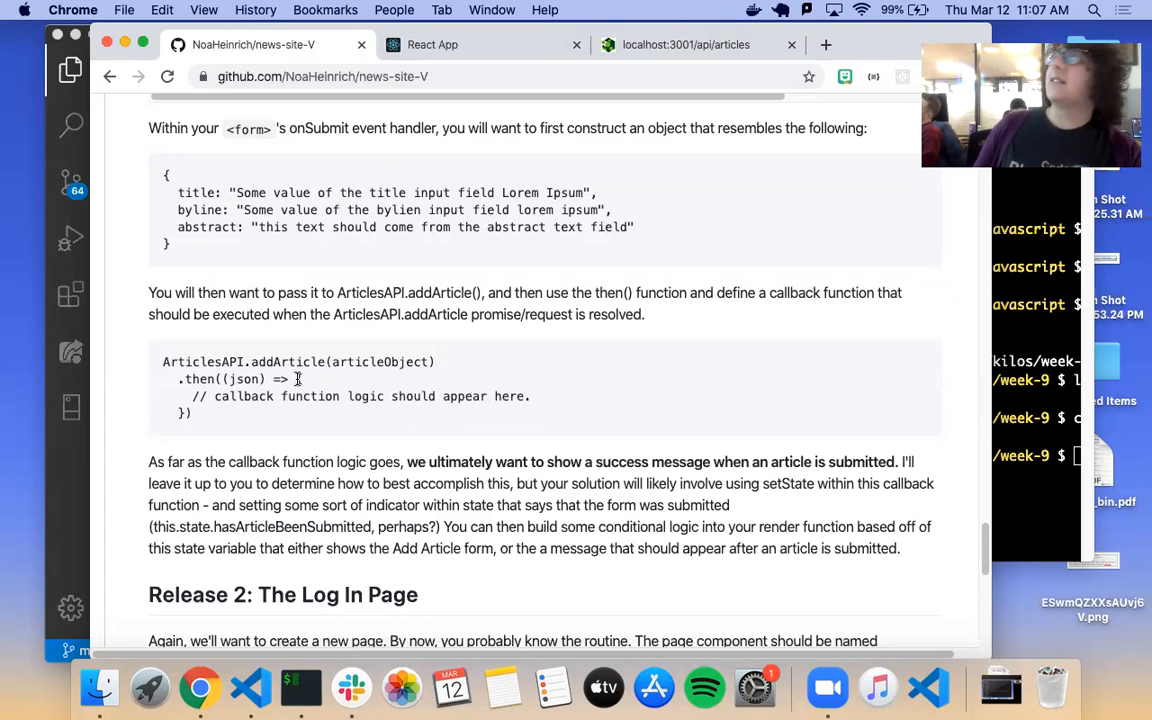
mouse_move(488, 460)
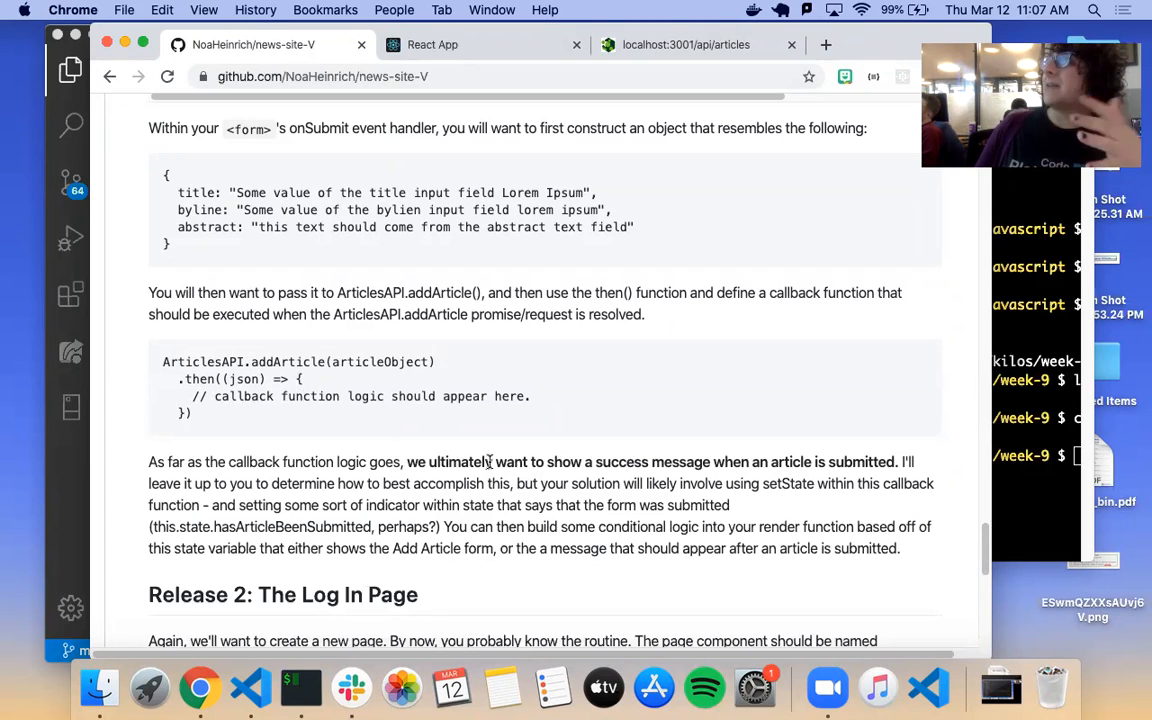
scroll(down, 3)
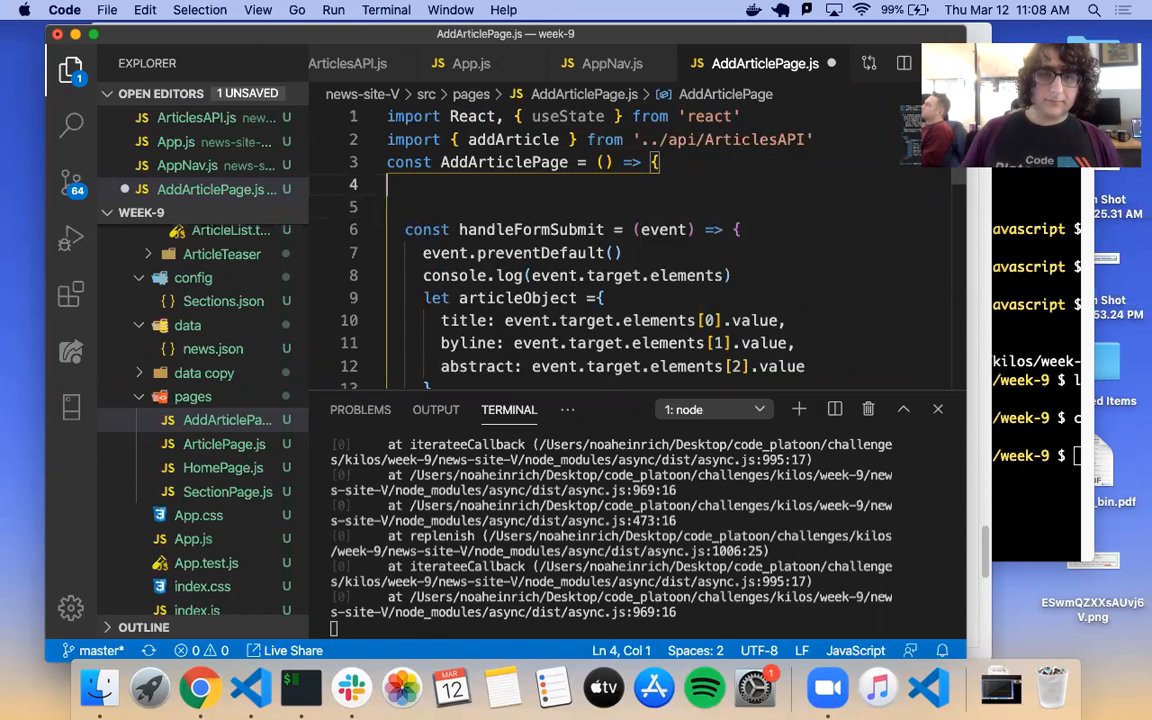
Step: Declare const [articlePublished, setArticlePublished] = useState(false) in AddArticlePage
text(const [)
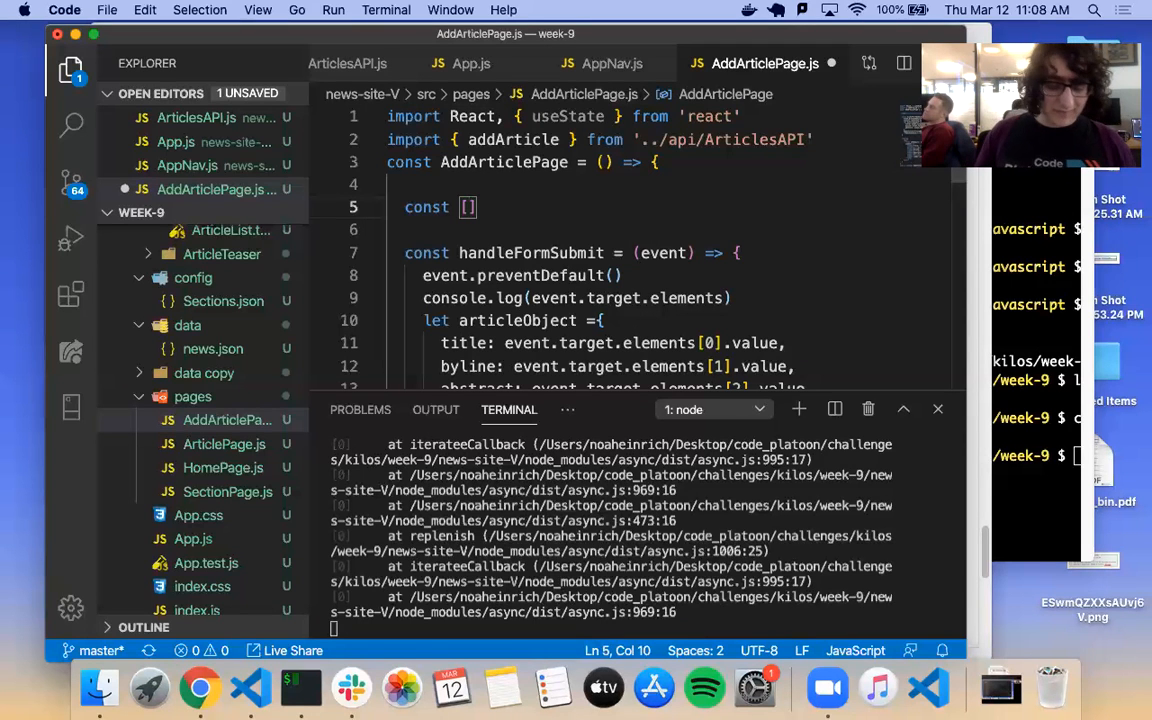
text(articlePub)
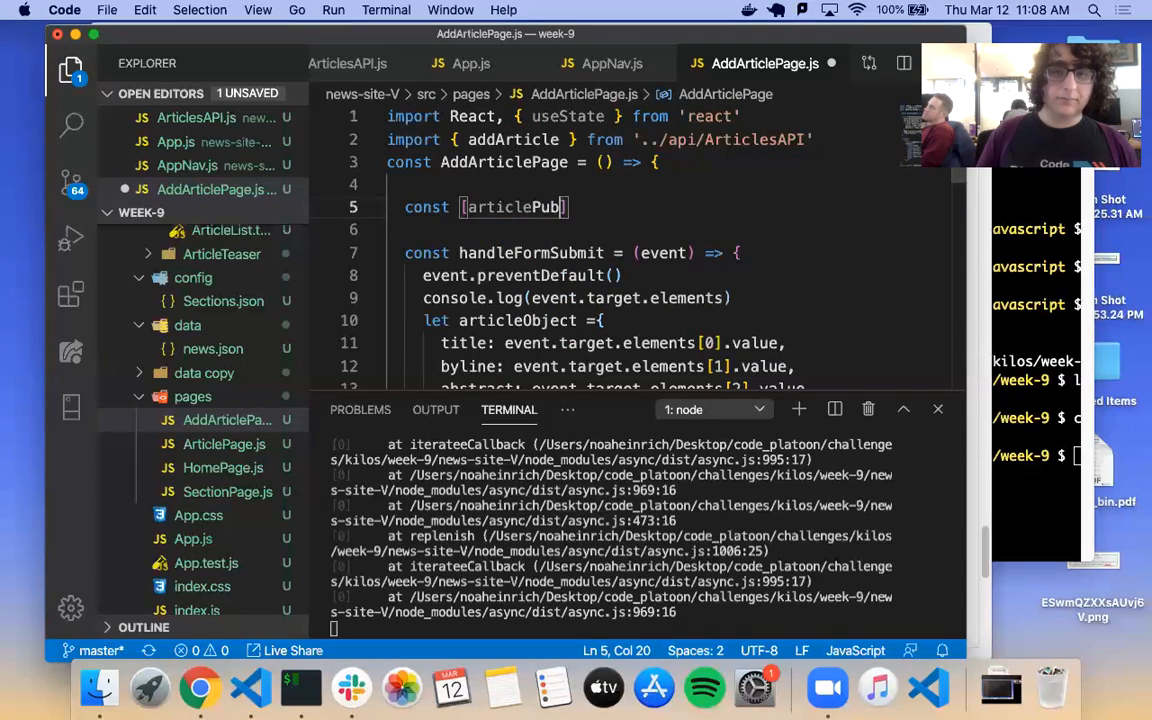
text(ished)
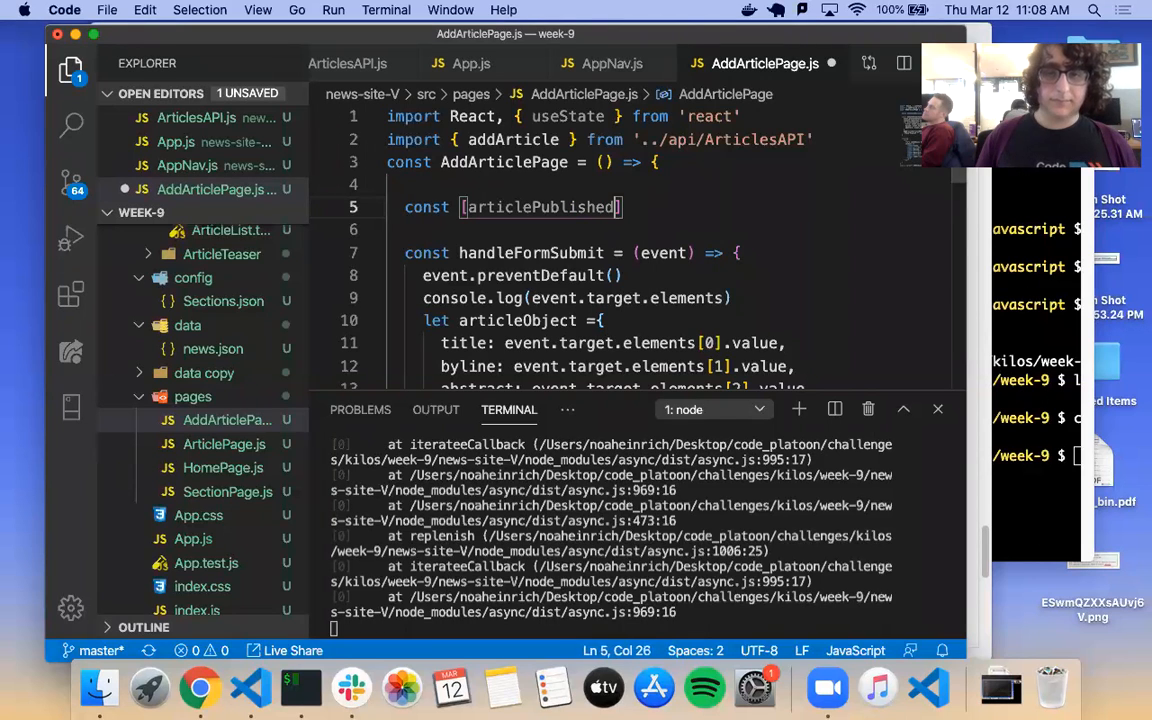
text(, setArticlePublish)
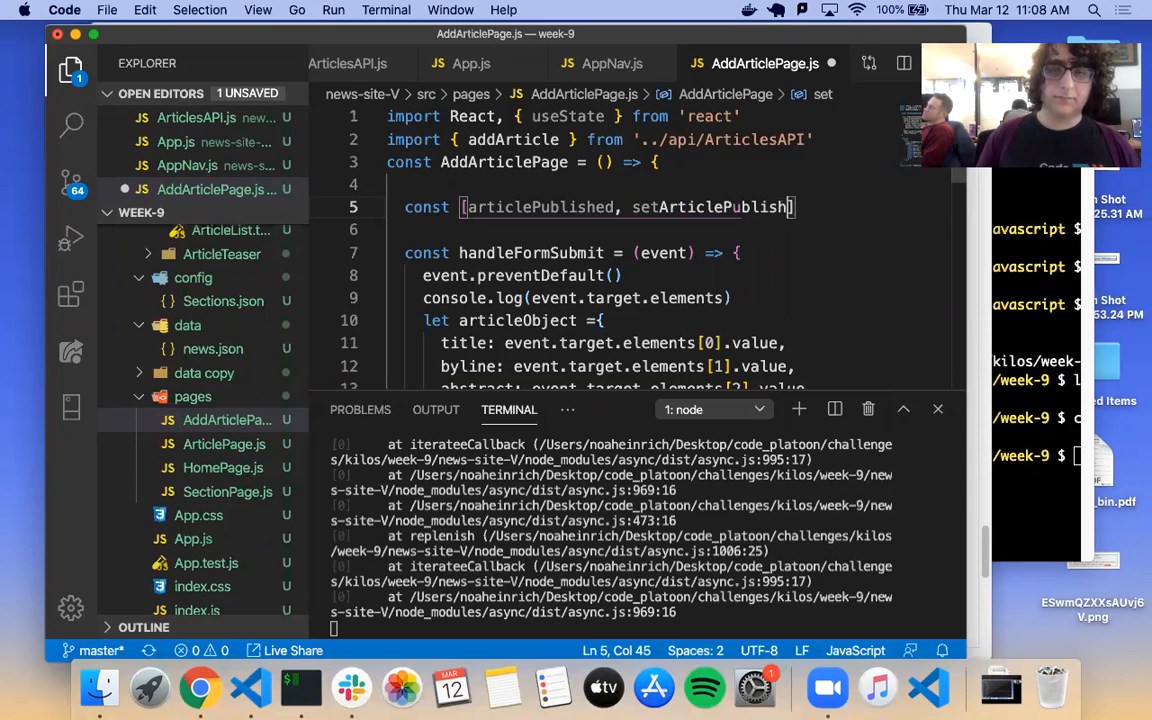
text(ed)
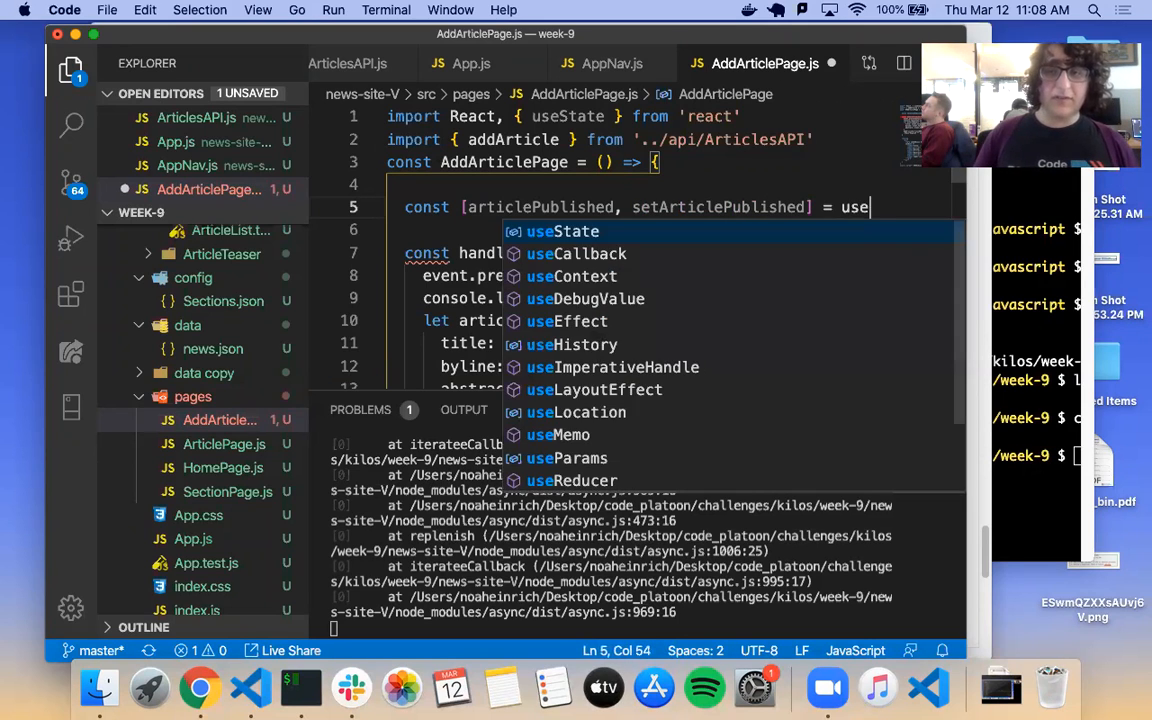
text(State(fals)
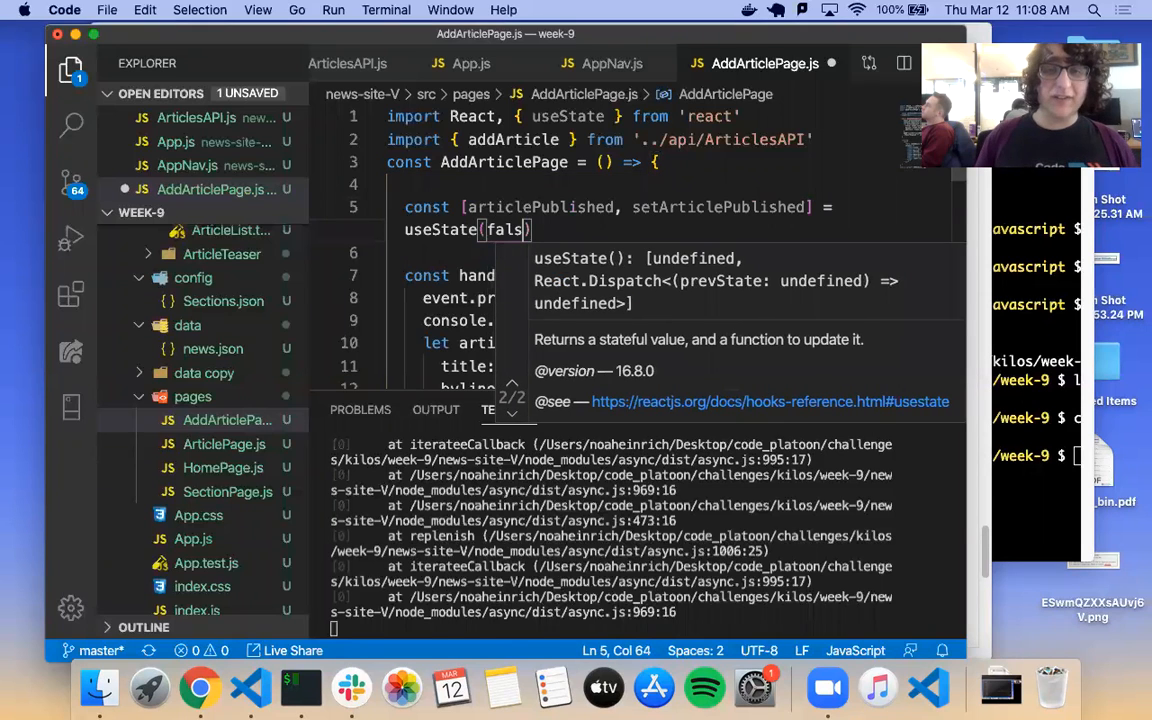
text(e)
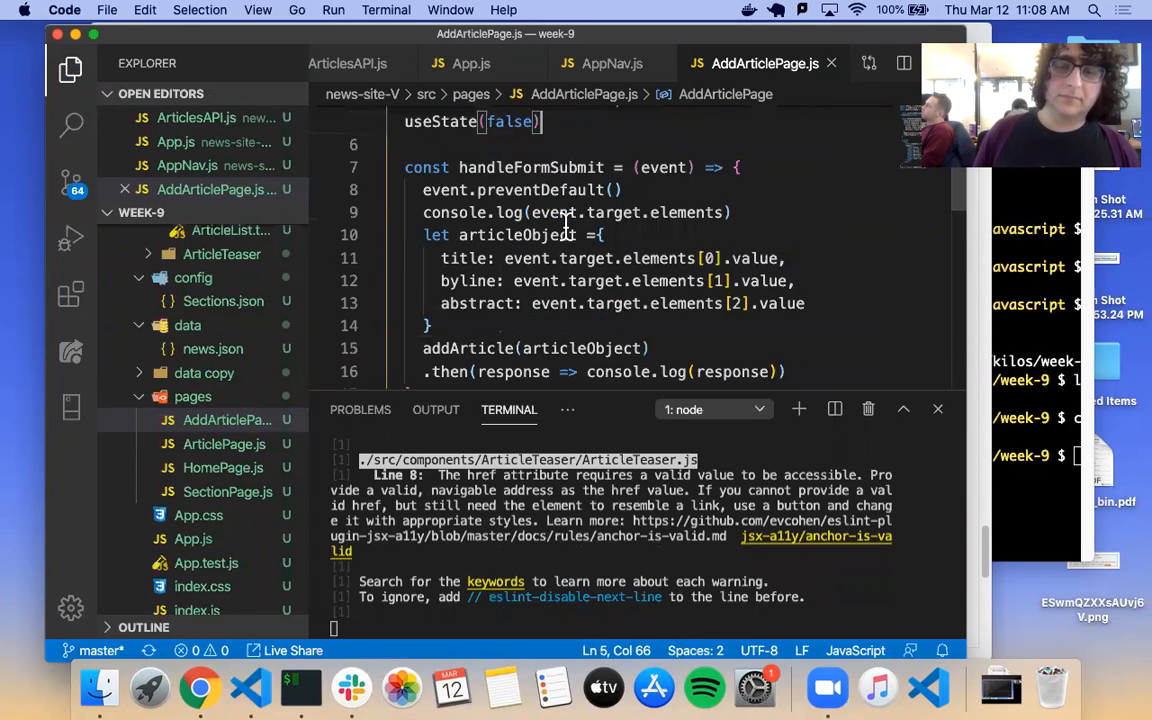
Step: Replace console.log(response) in the .then callback with setArticlePublished(true)
scroll(down, 3)
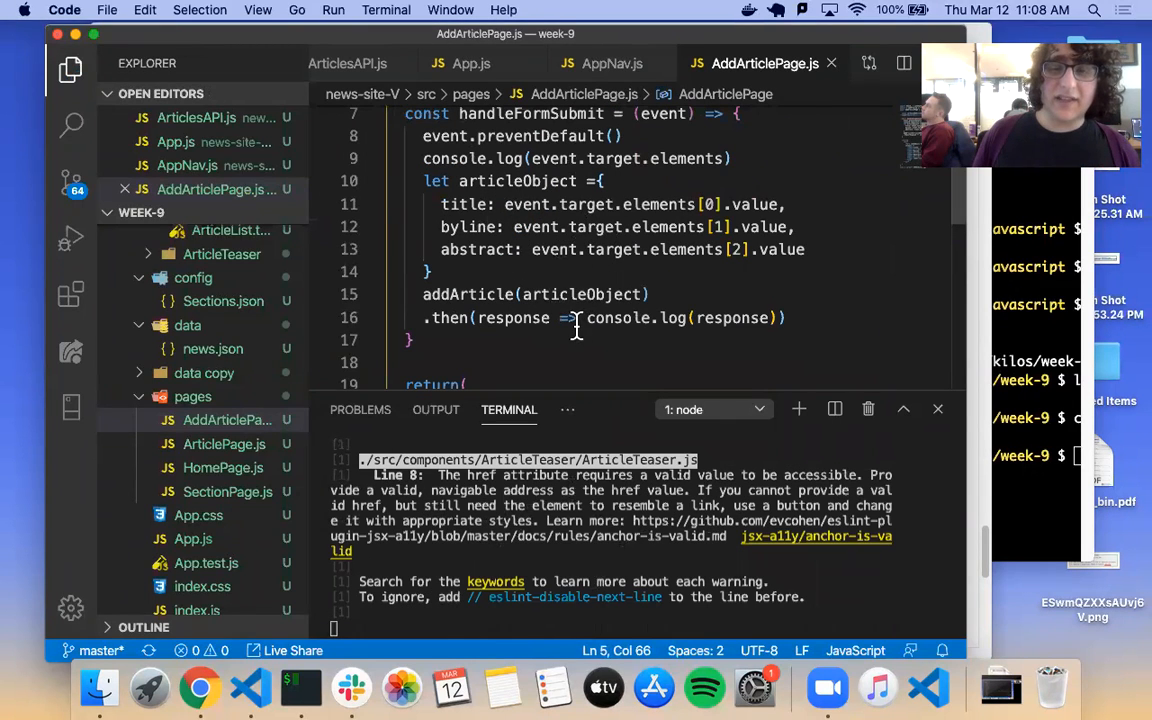
drag(588, 318, 776, 318)
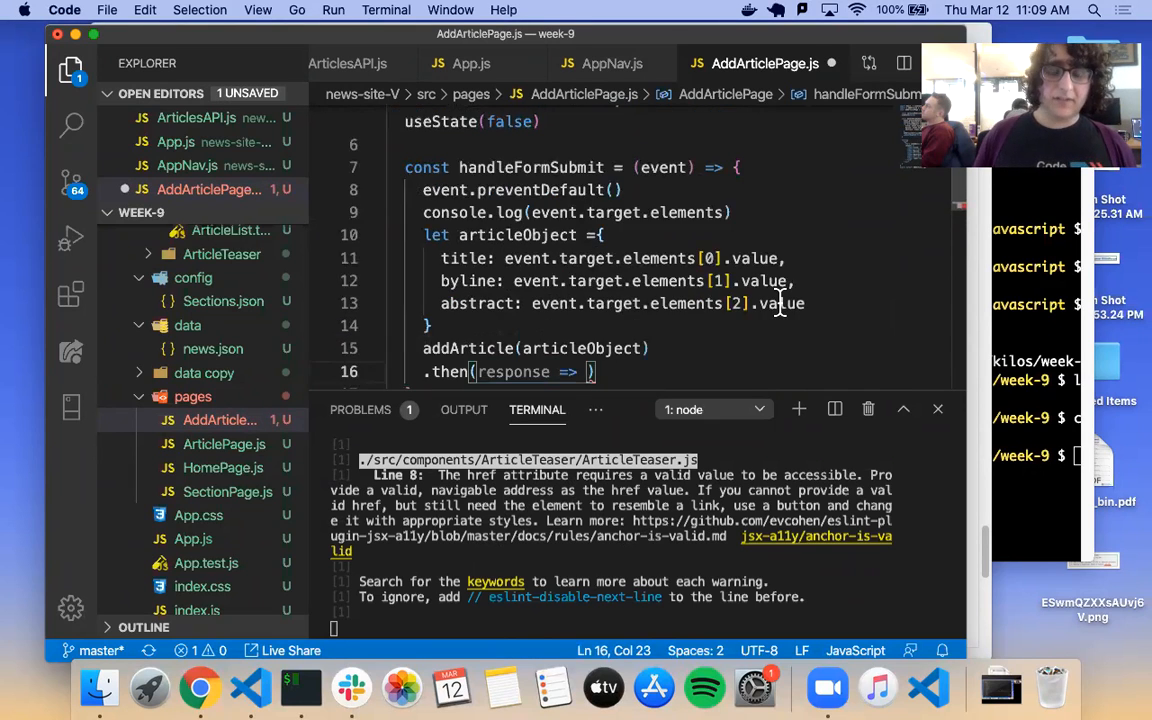
text(setArticlePublished)
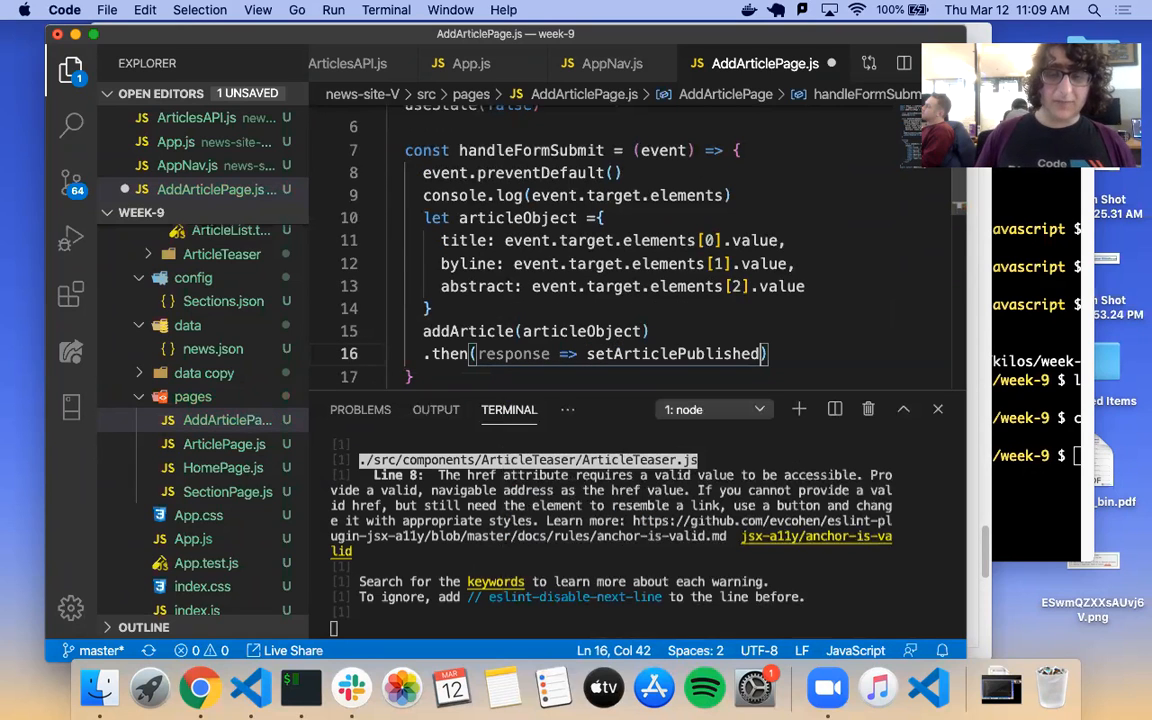
text(tru)
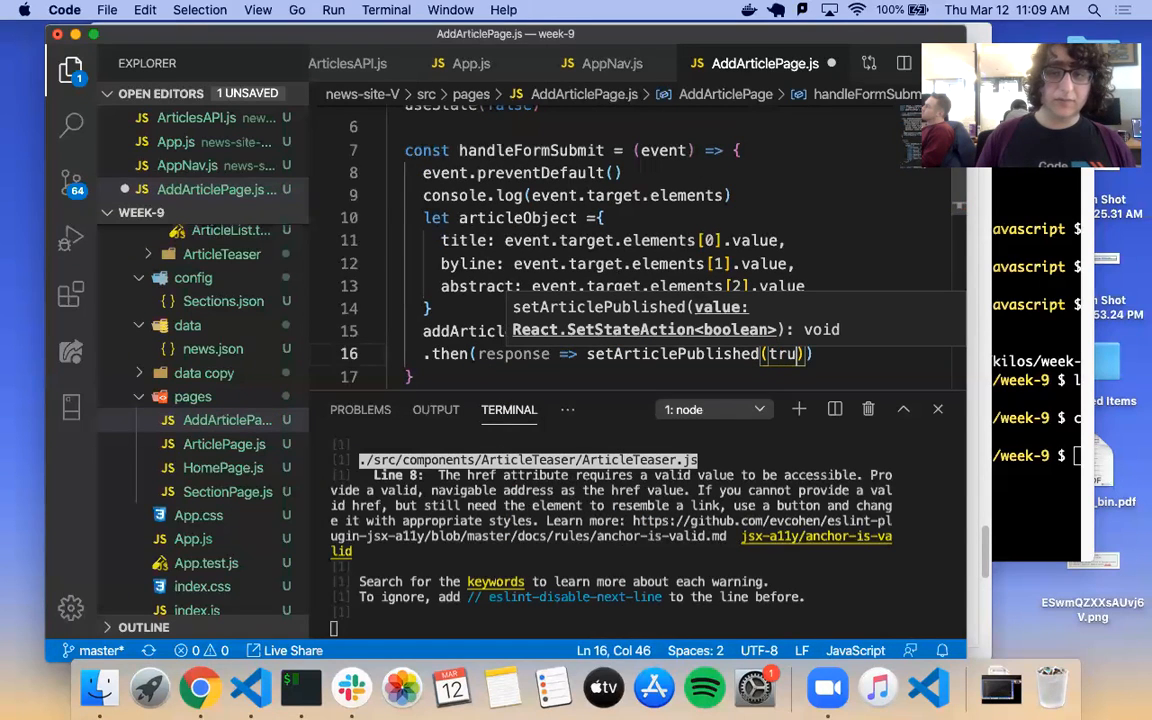
text(e)
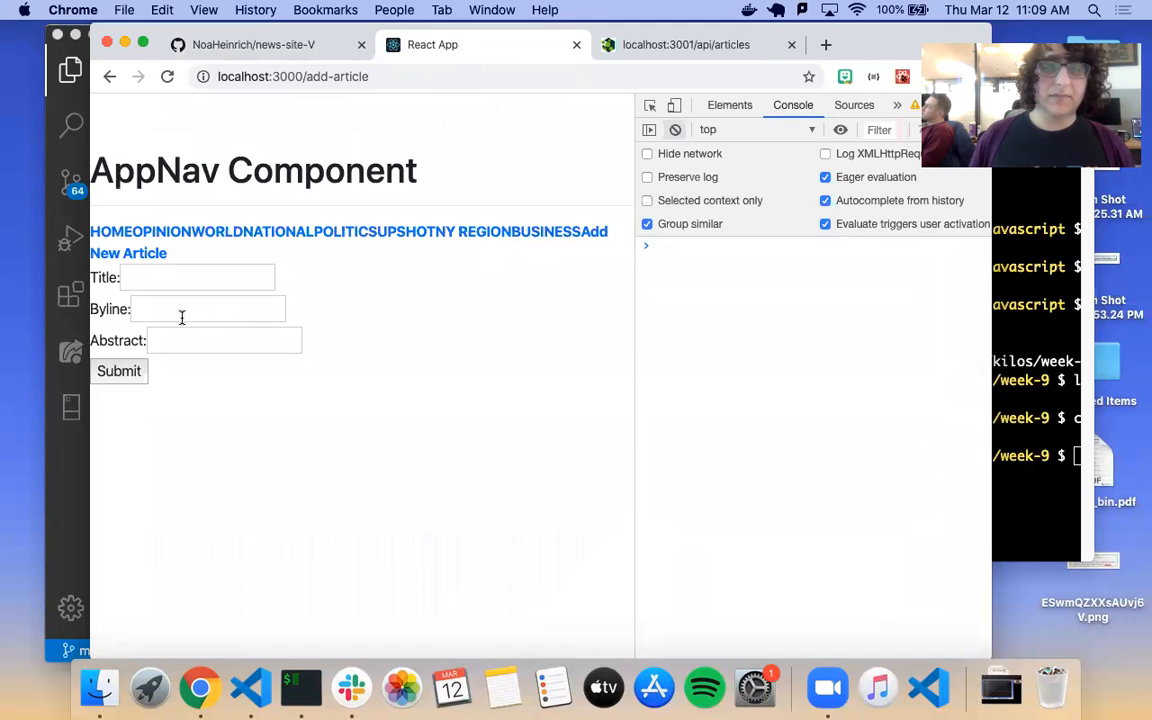
Step: Submit a test article titled 'Something' by Homer Simpson with abstract 'Go crazy' and inspect the page state in React Components
click(196, 276)
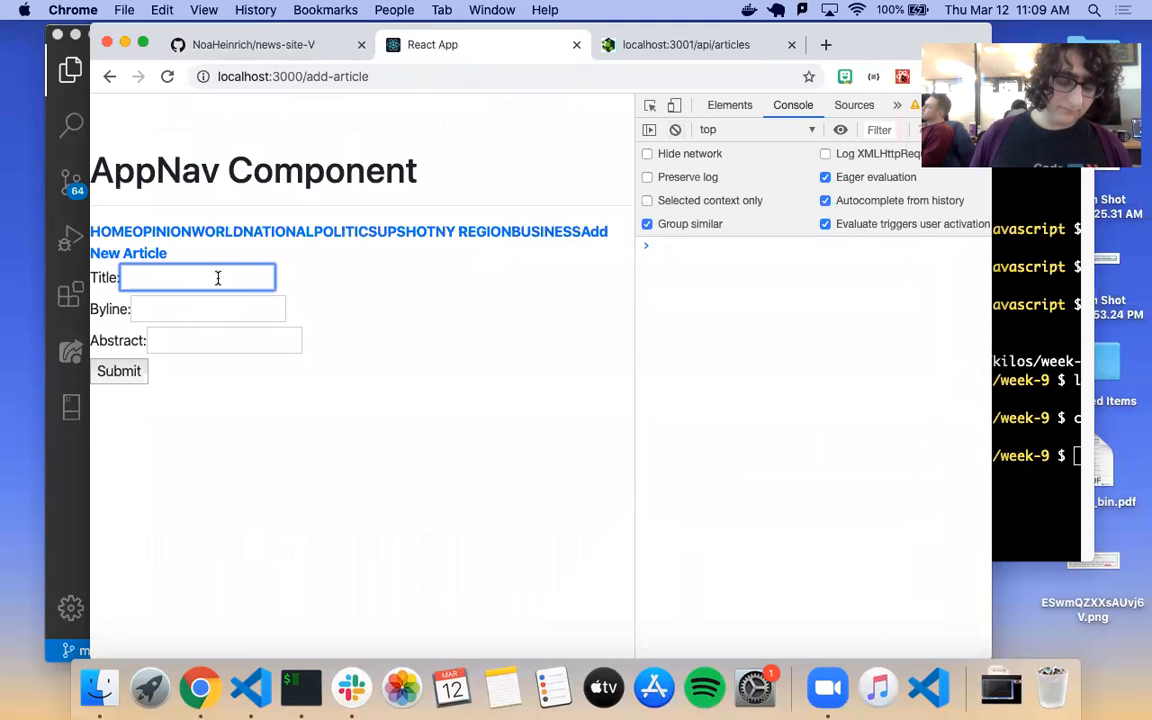
text(Something something)
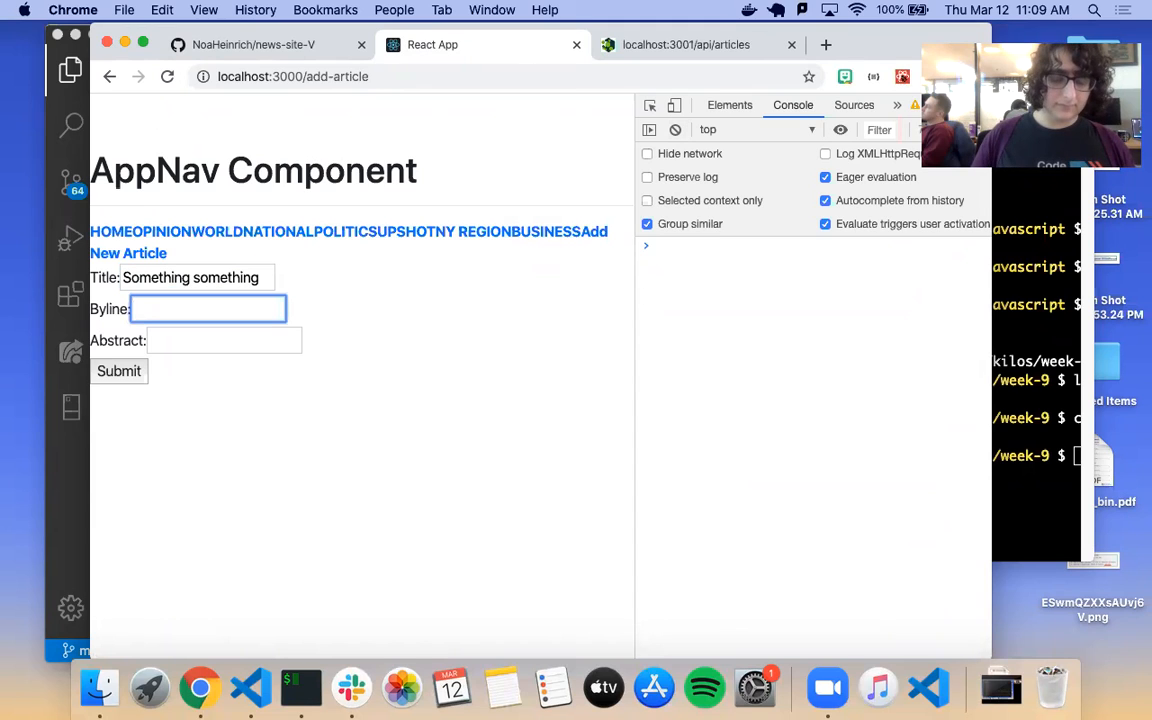
text(by Homer Simp)
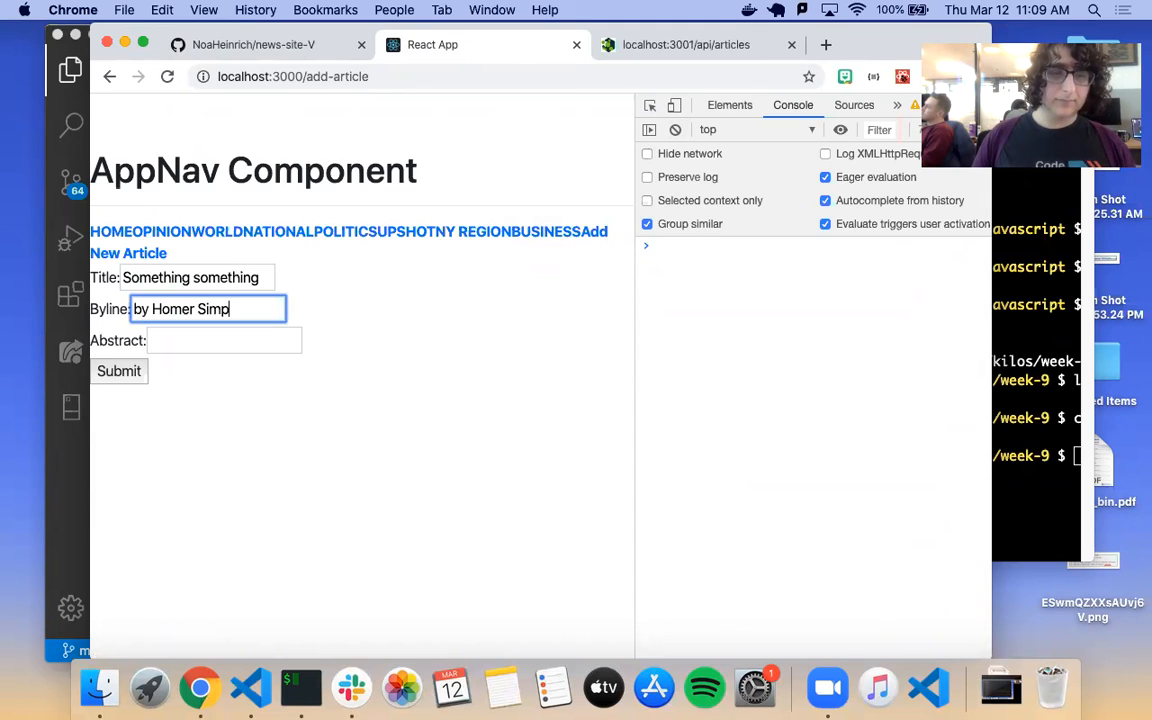
text(Go crazy? Don't mind if I)
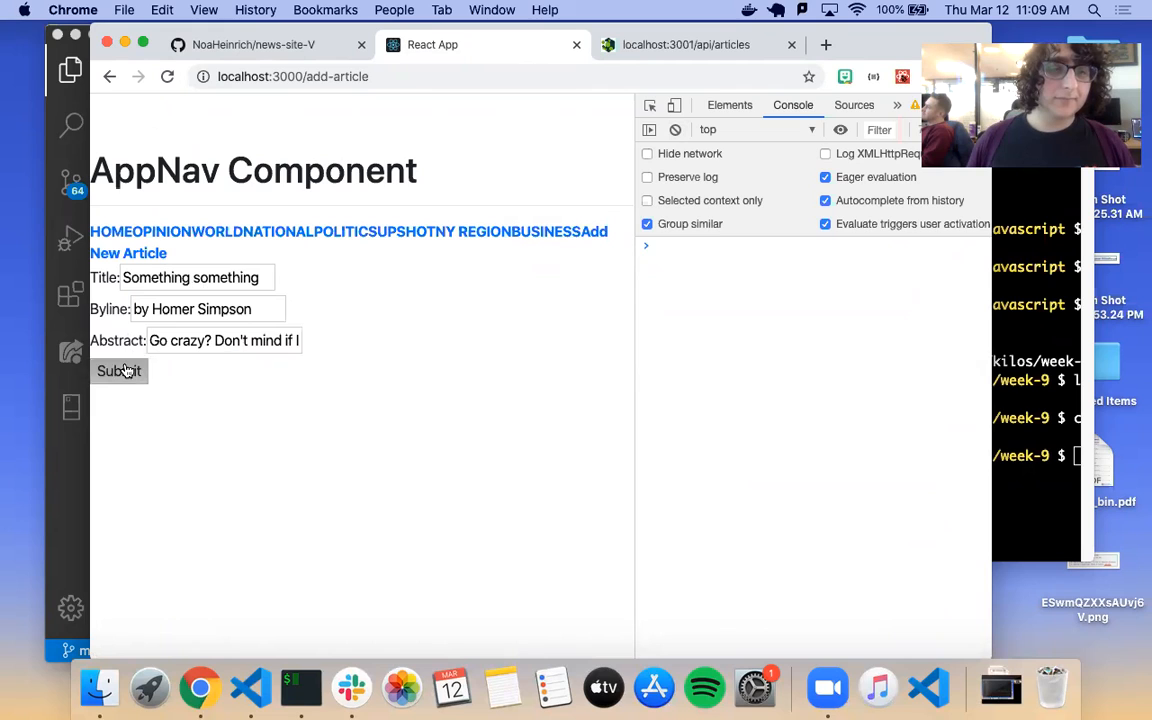
click(120, 370)
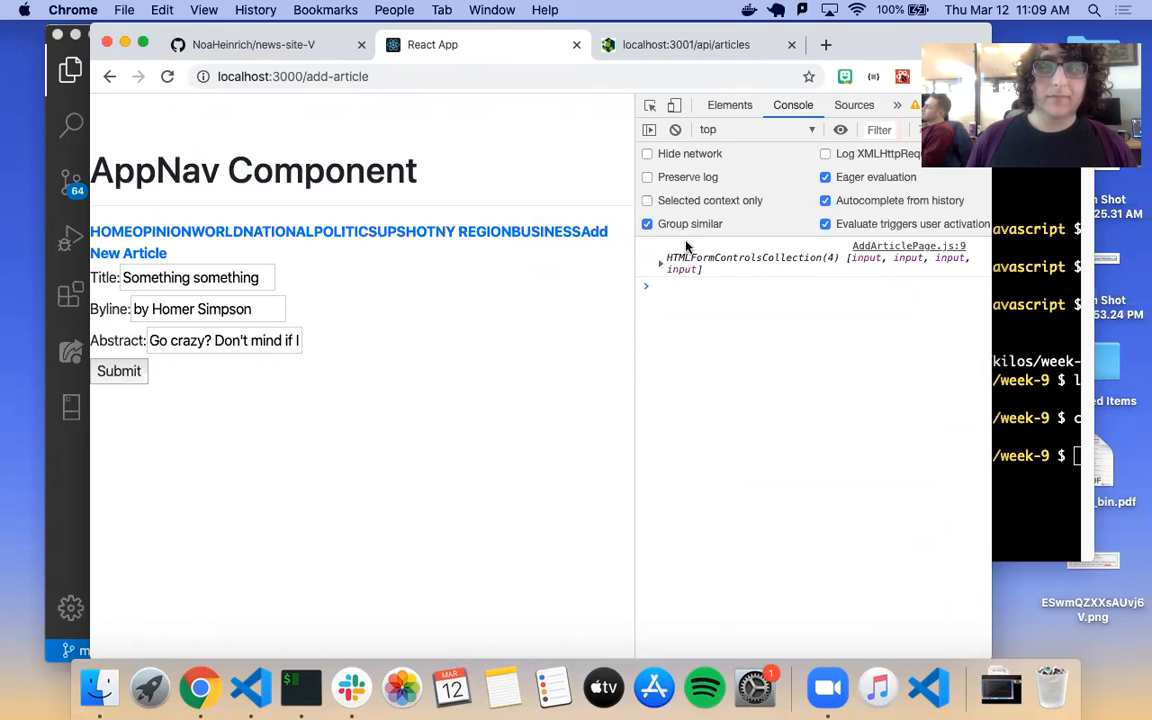
click(896, 104)
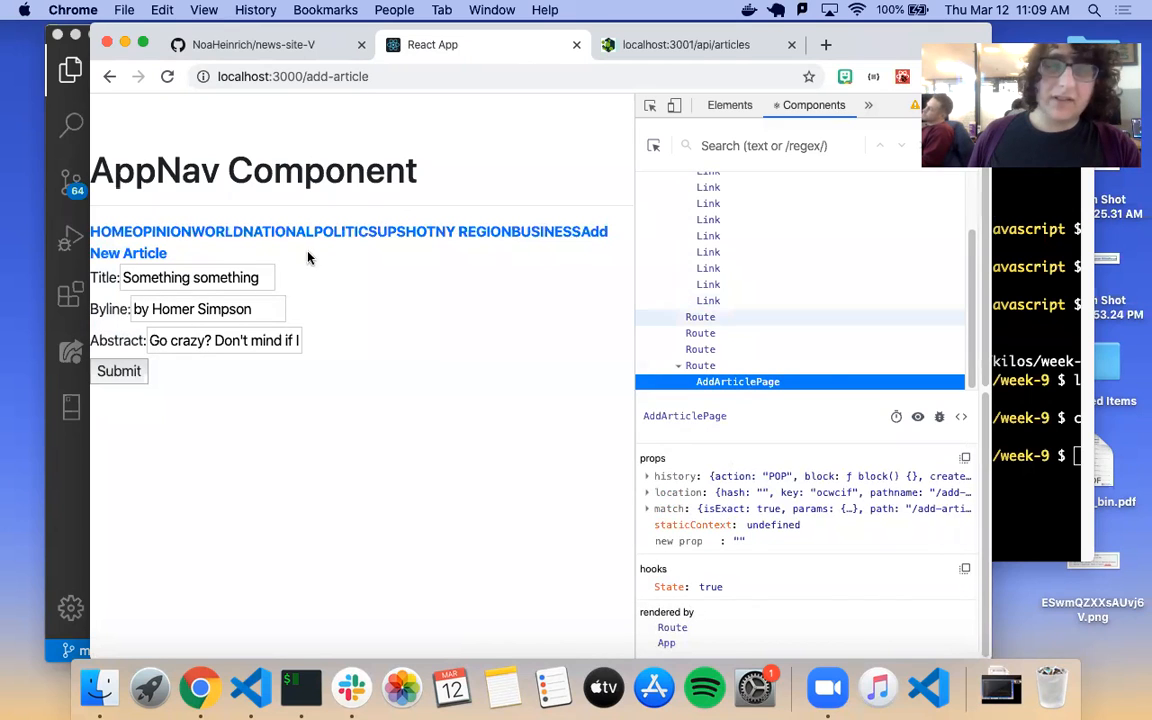
mouse_move(98, 444)
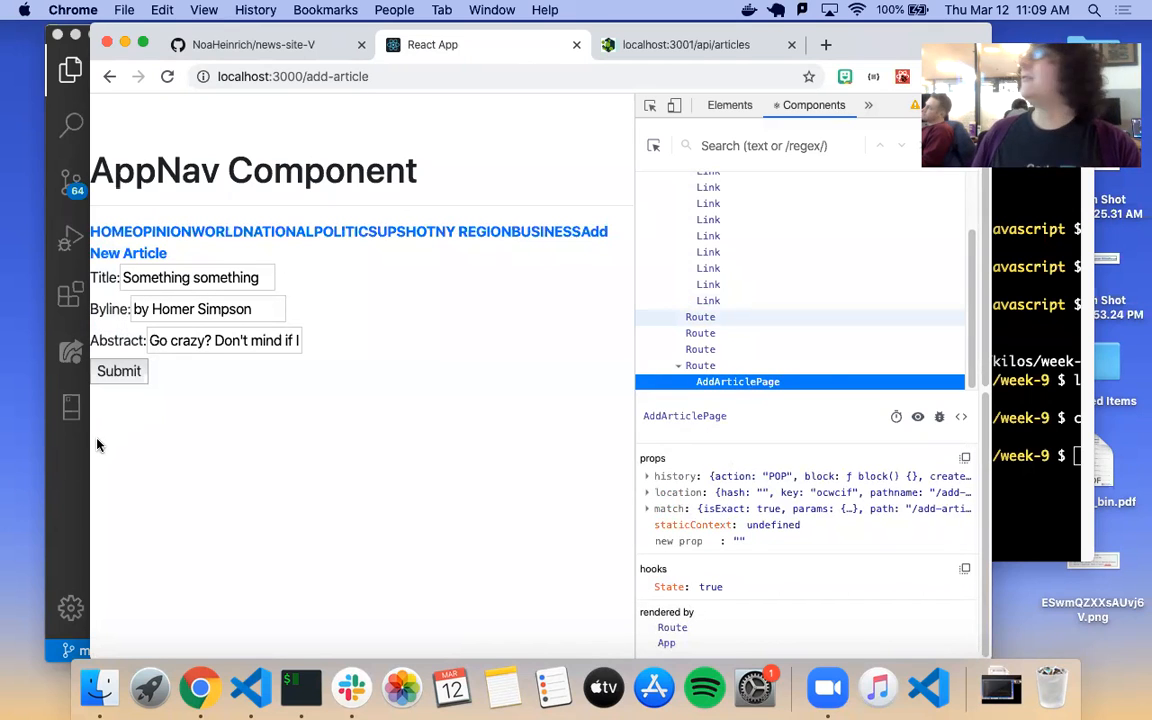
mouse_move(84, 470)
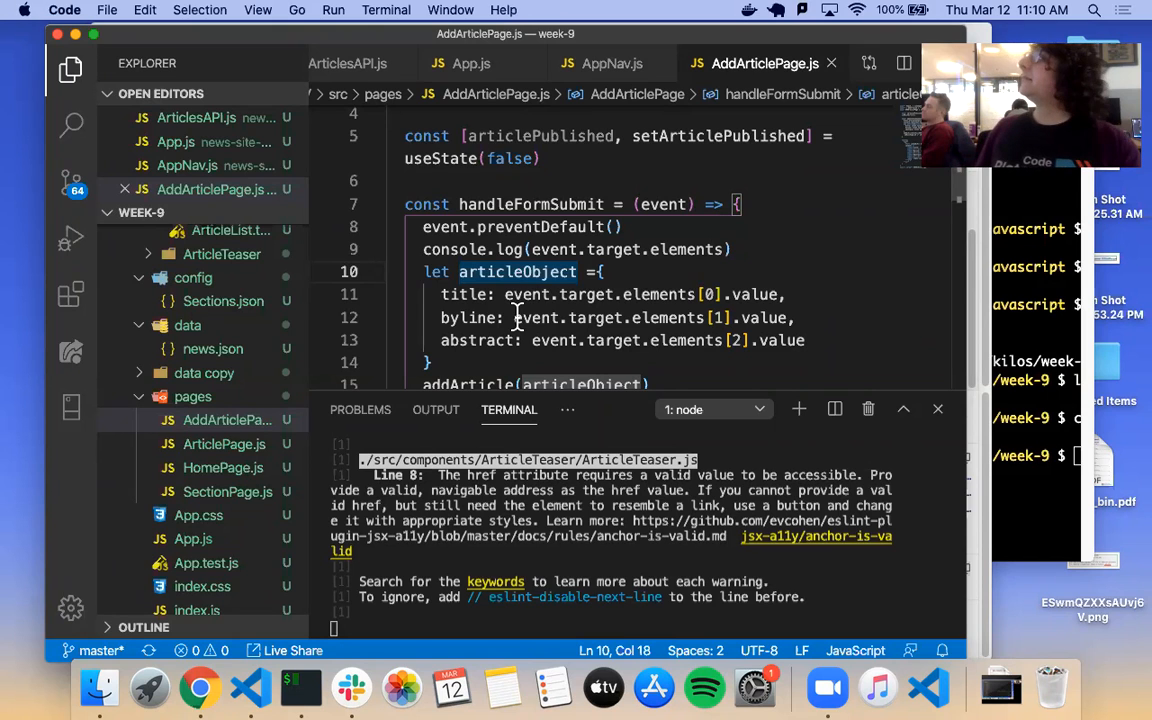
Step: Start a useEffect call on a new line below handleFormSubmit in AddArticlePage.js
scroll(down, 3)
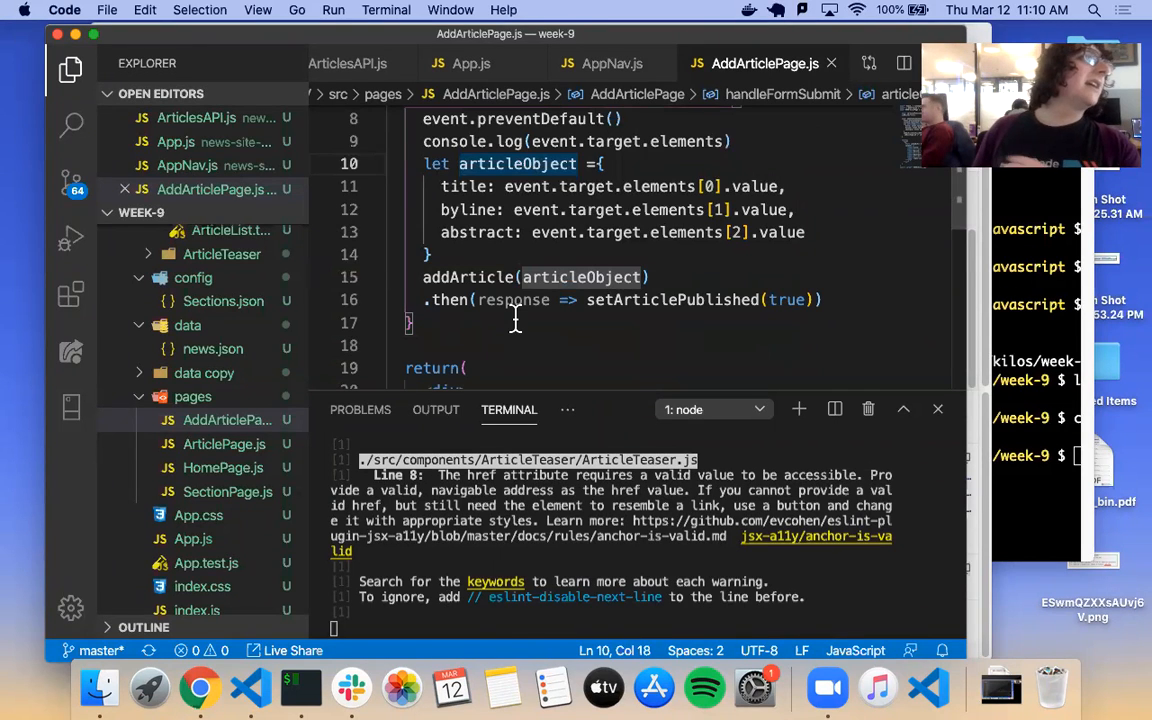
mouse_move(512, 300)
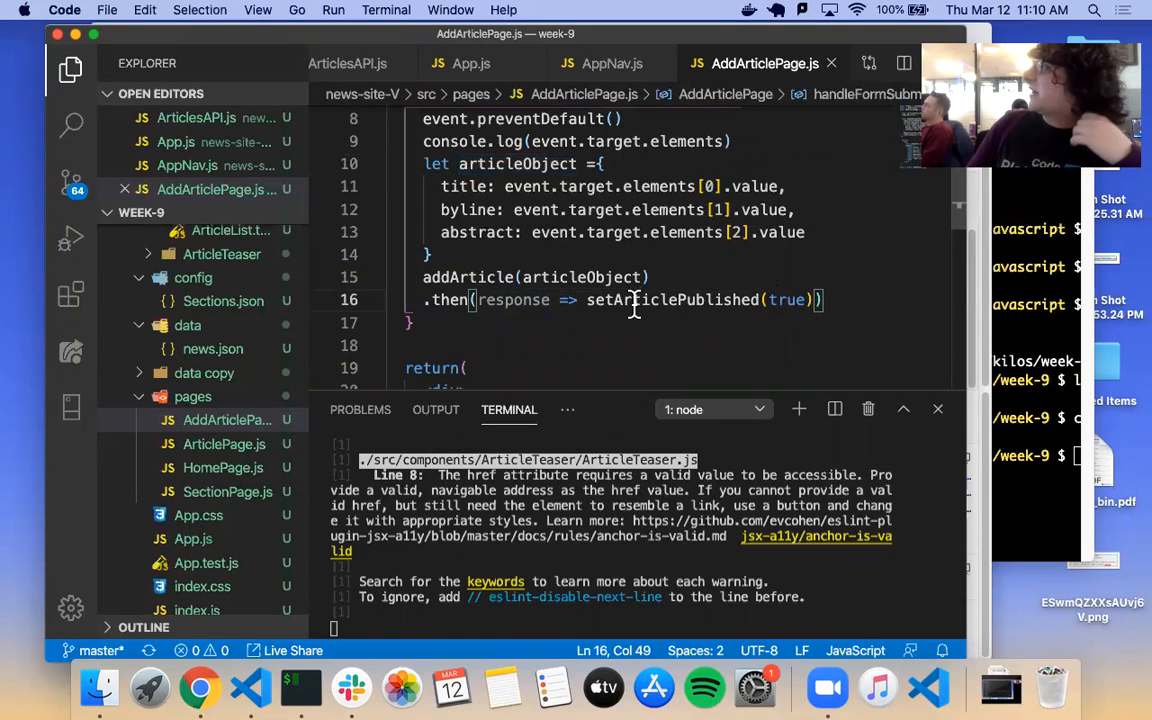
drag(586, 300, 810, 300)
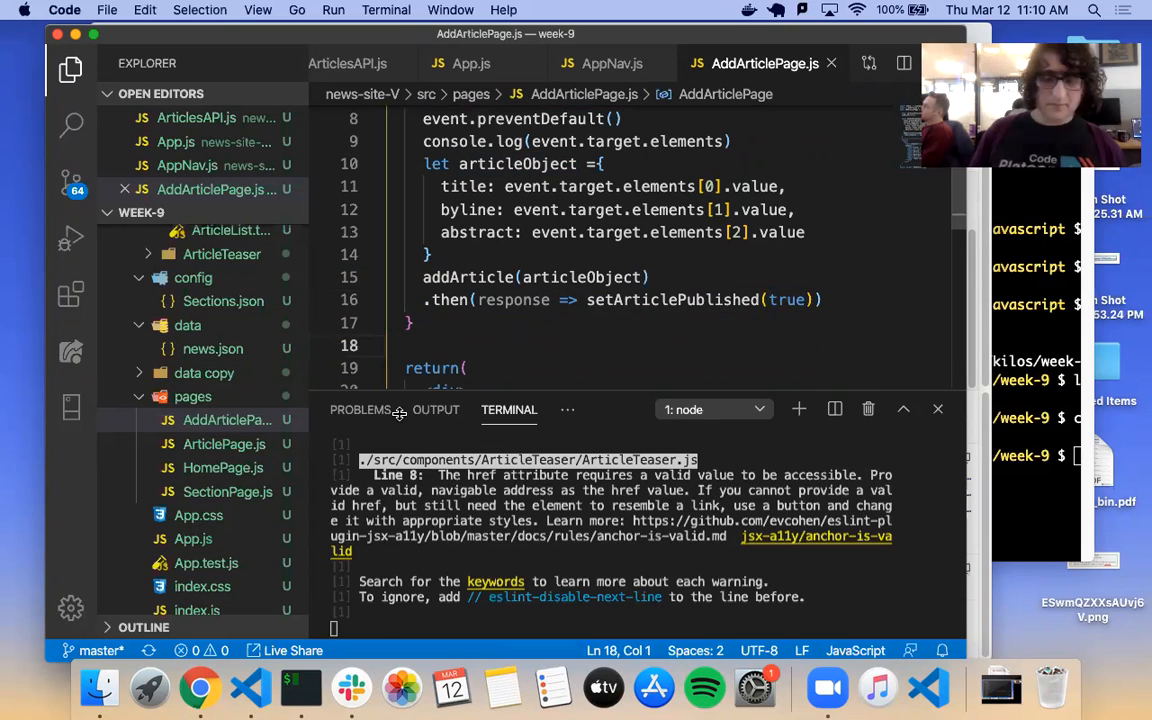
key(Enter)
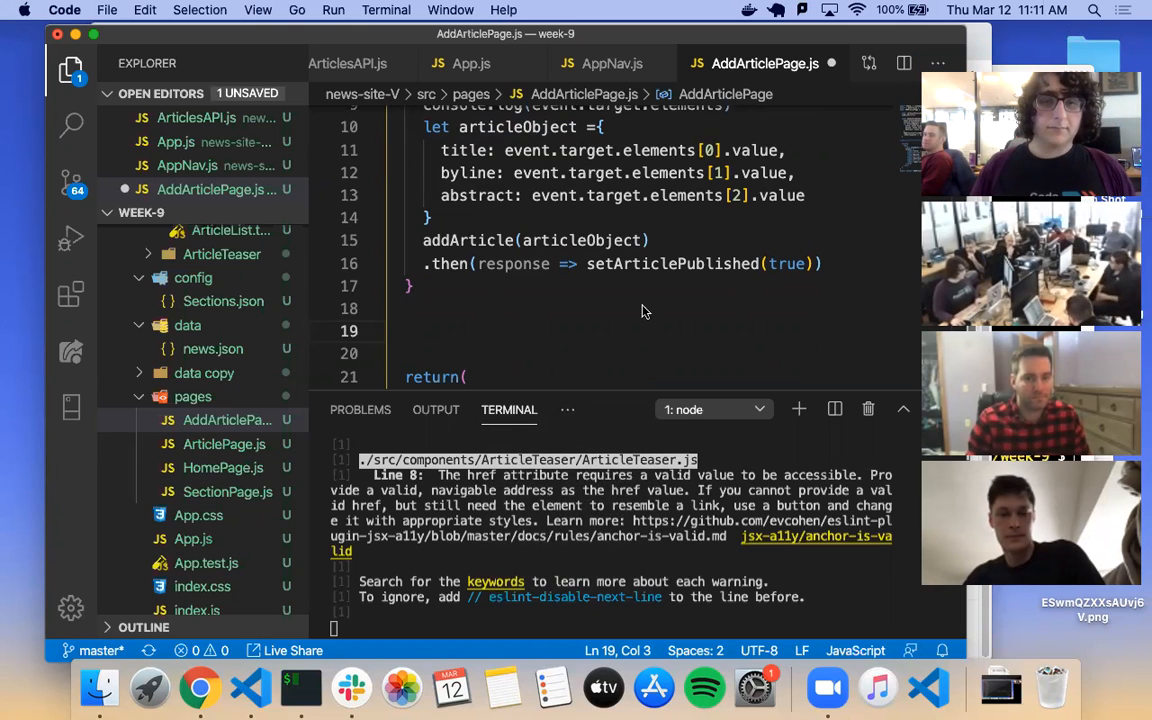
mouse_move(616, 328)
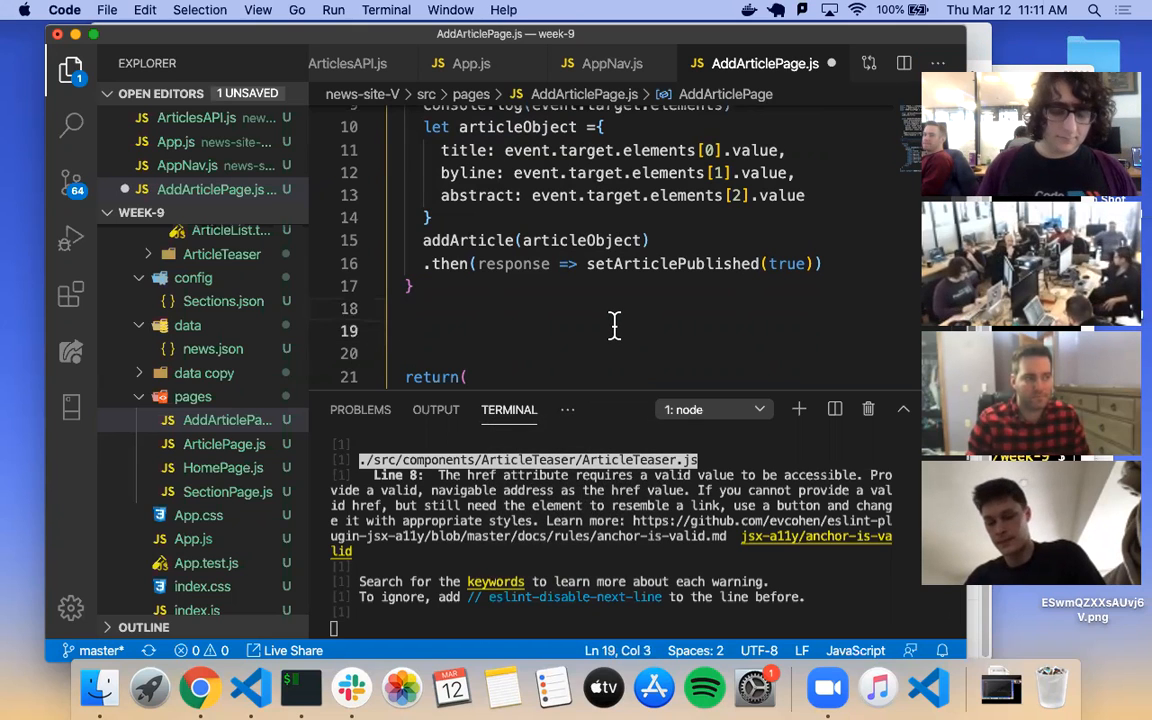
text(useEffect)
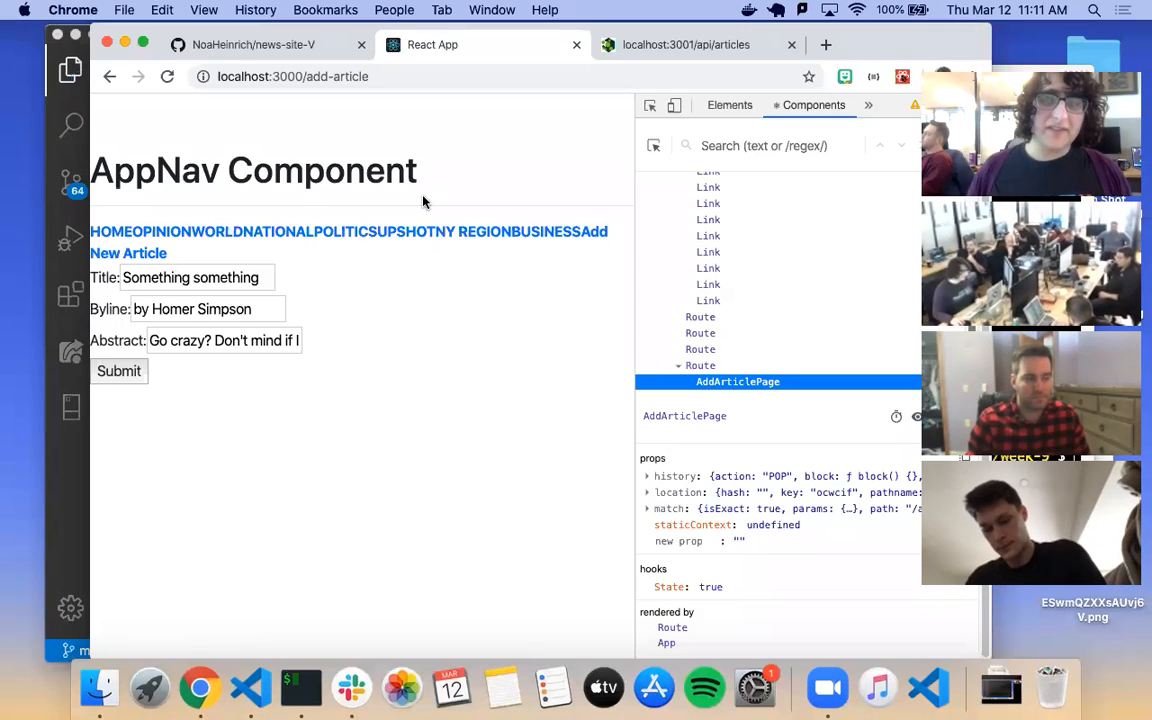
Step: Search 'useeffect react' and read through the 'Using the Effect Hook – React' documentation example
text(useeffect react)
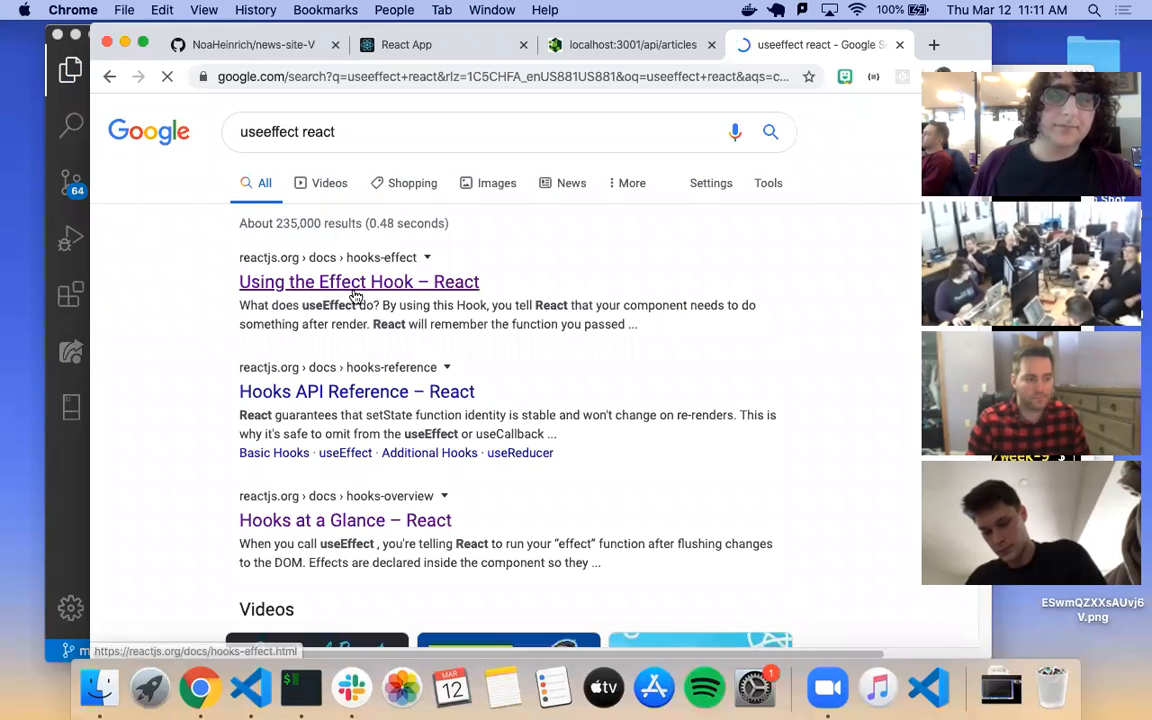
click(358, 280)
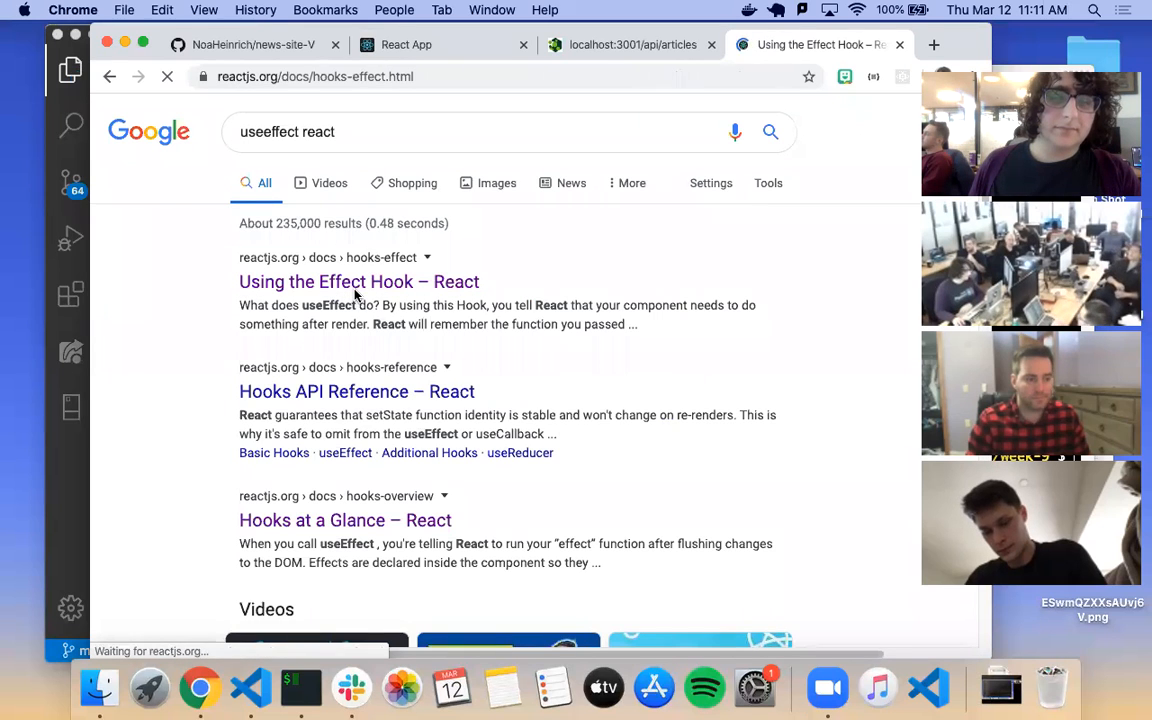
click(358, 280)
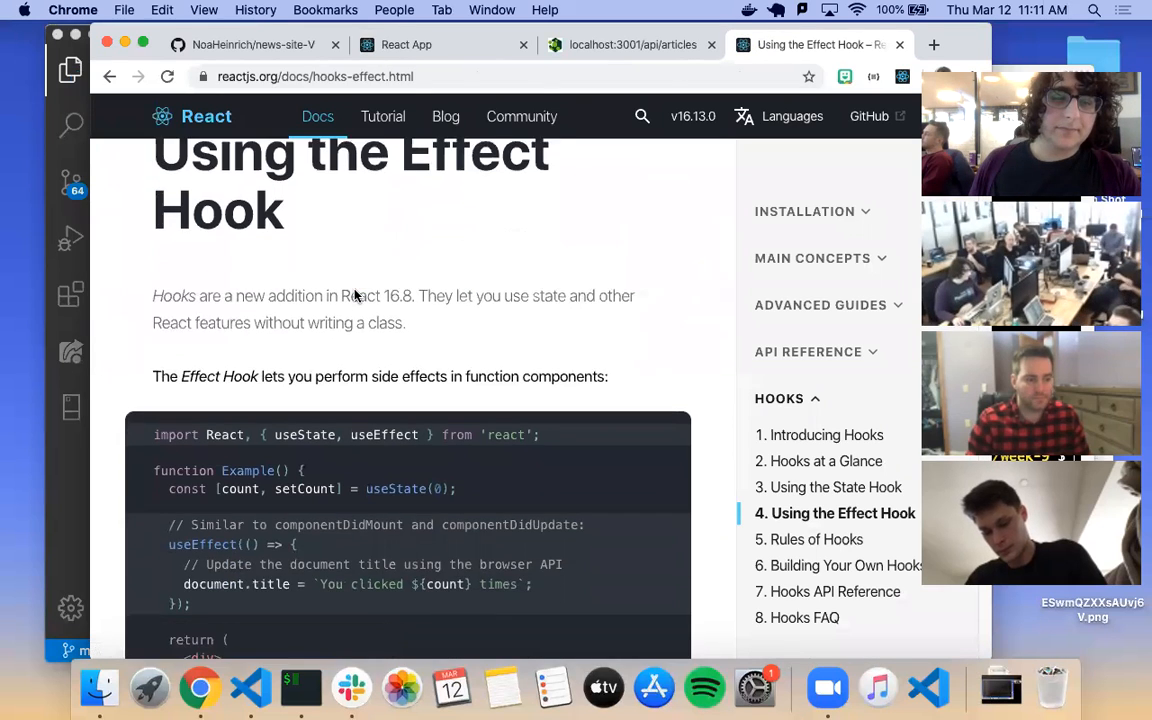
scroll(down, 3)
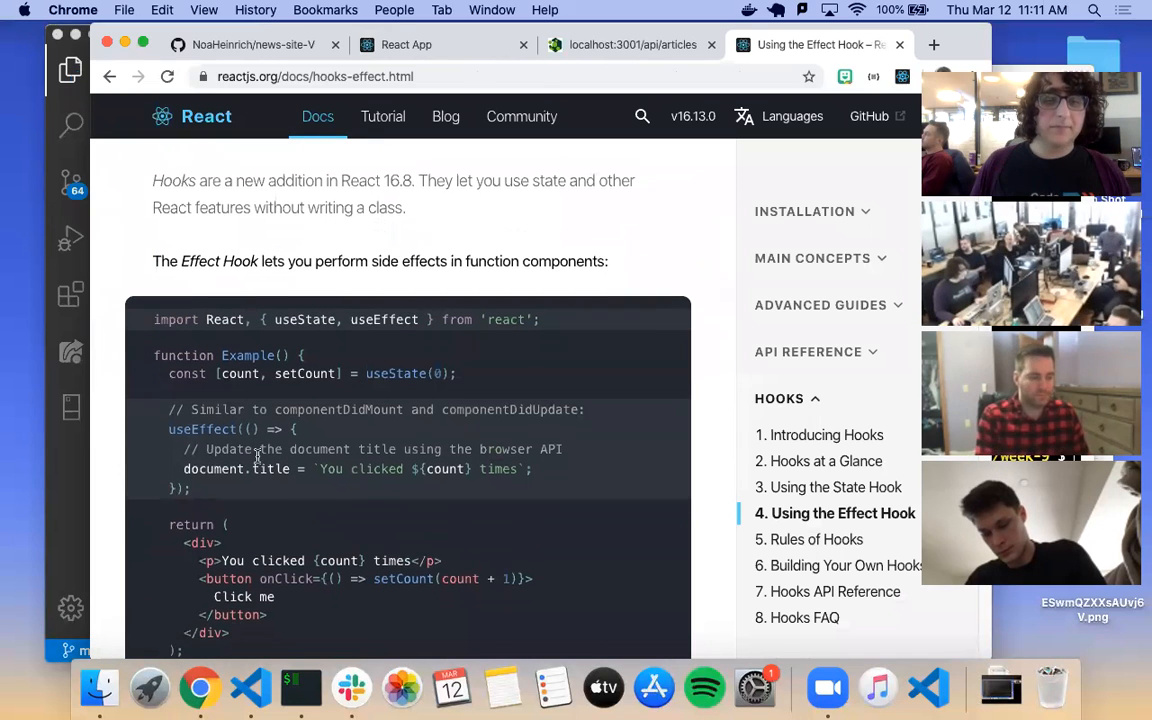
scroll(down, 3)
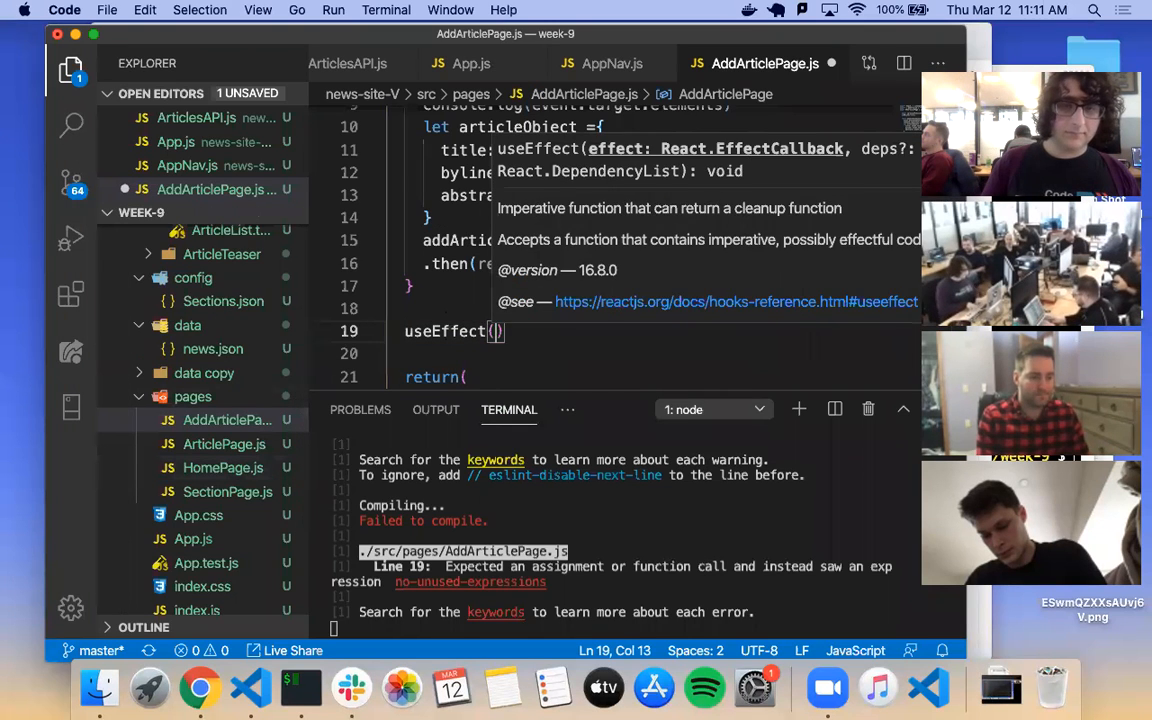
text(()
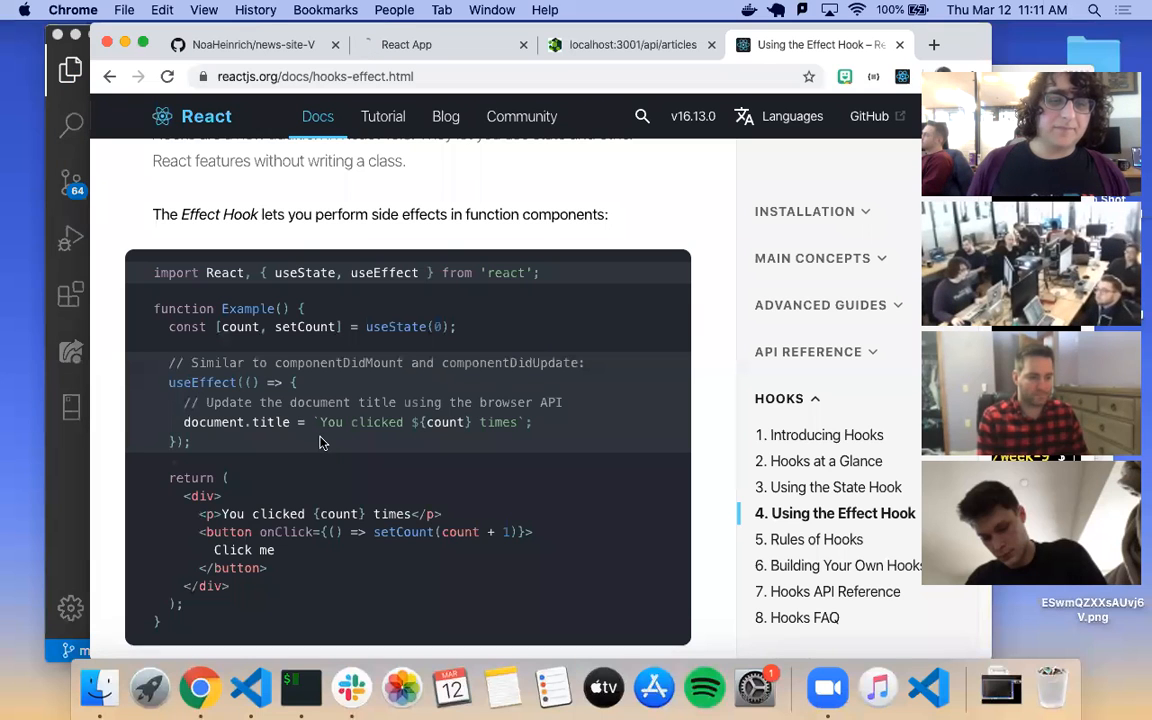
scroll(down, 3)
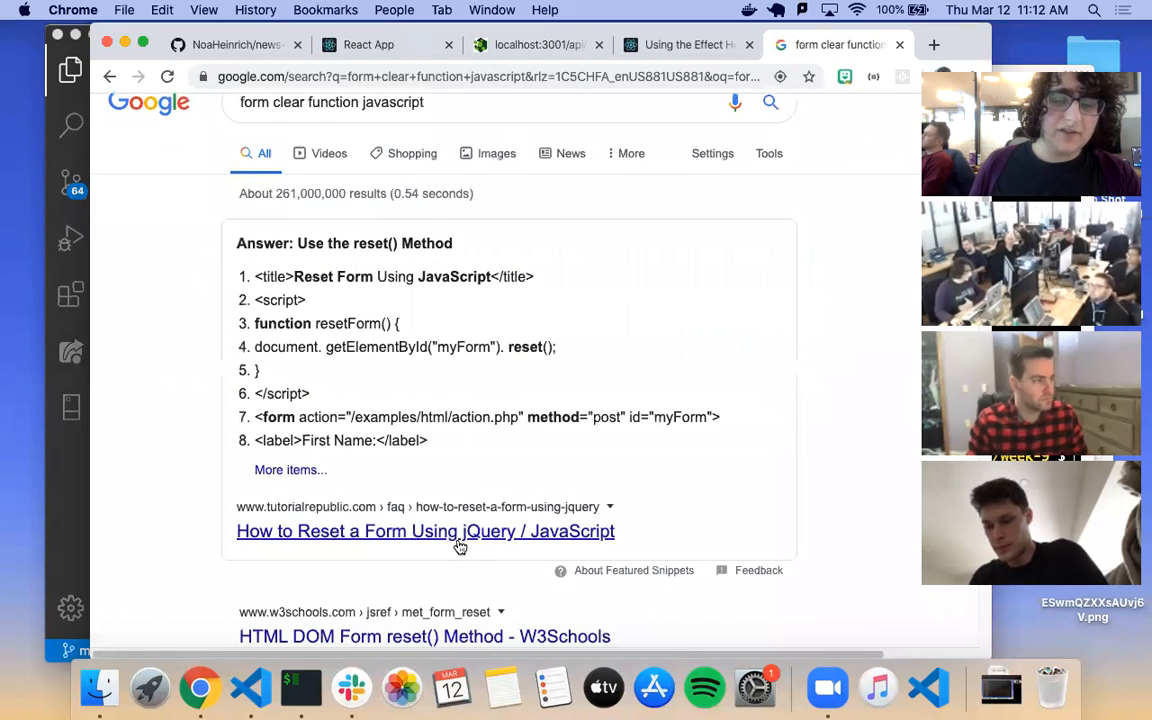
Step: Search how to clear a form in JavaScript and read the W3Schools 'HTML DOM Form reset() Method' page
scroll(down, 3)
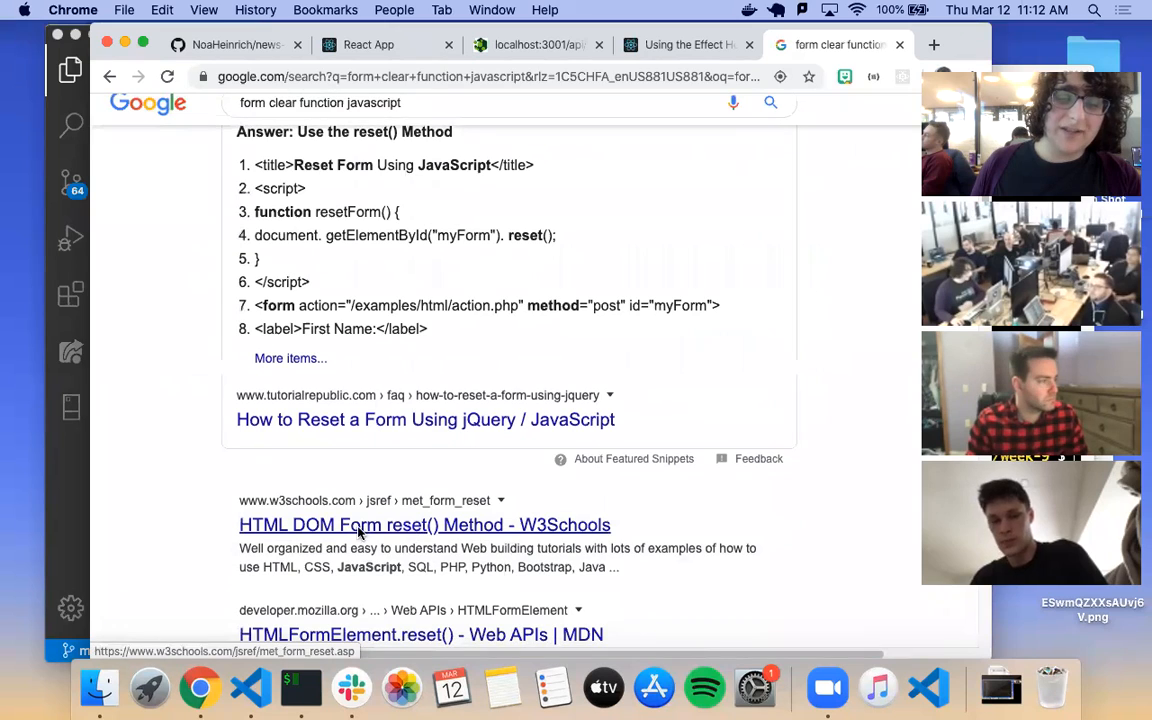
click(424, 524)
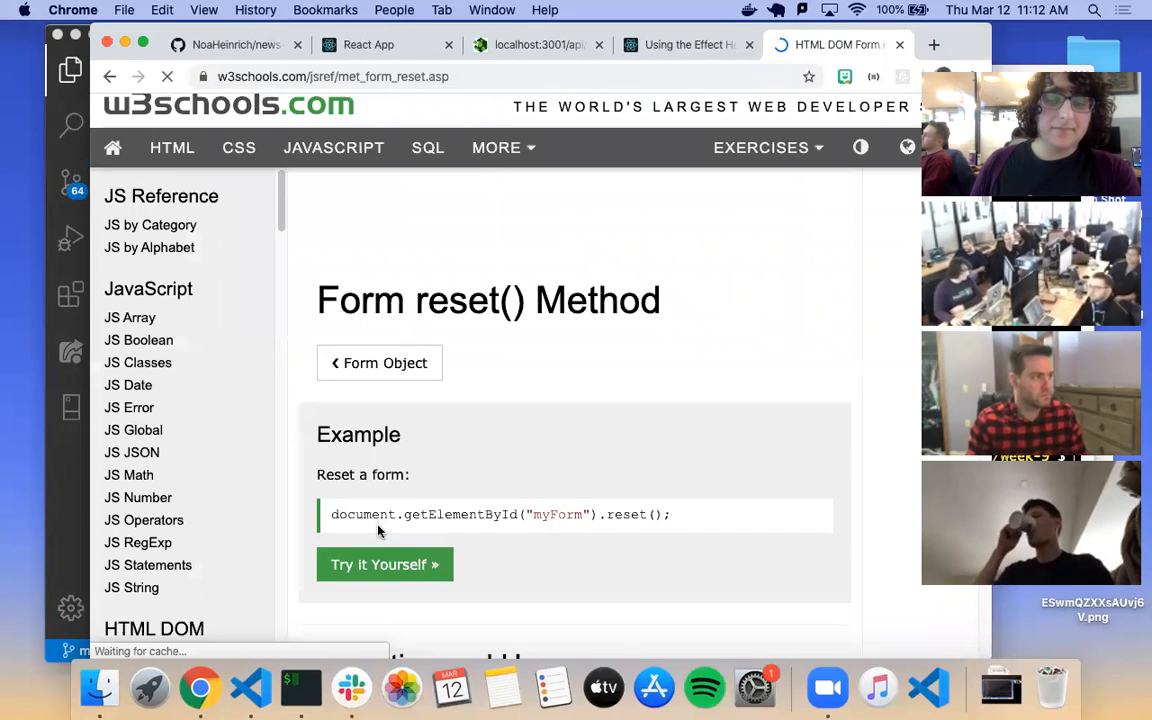
scroll(down, 3)
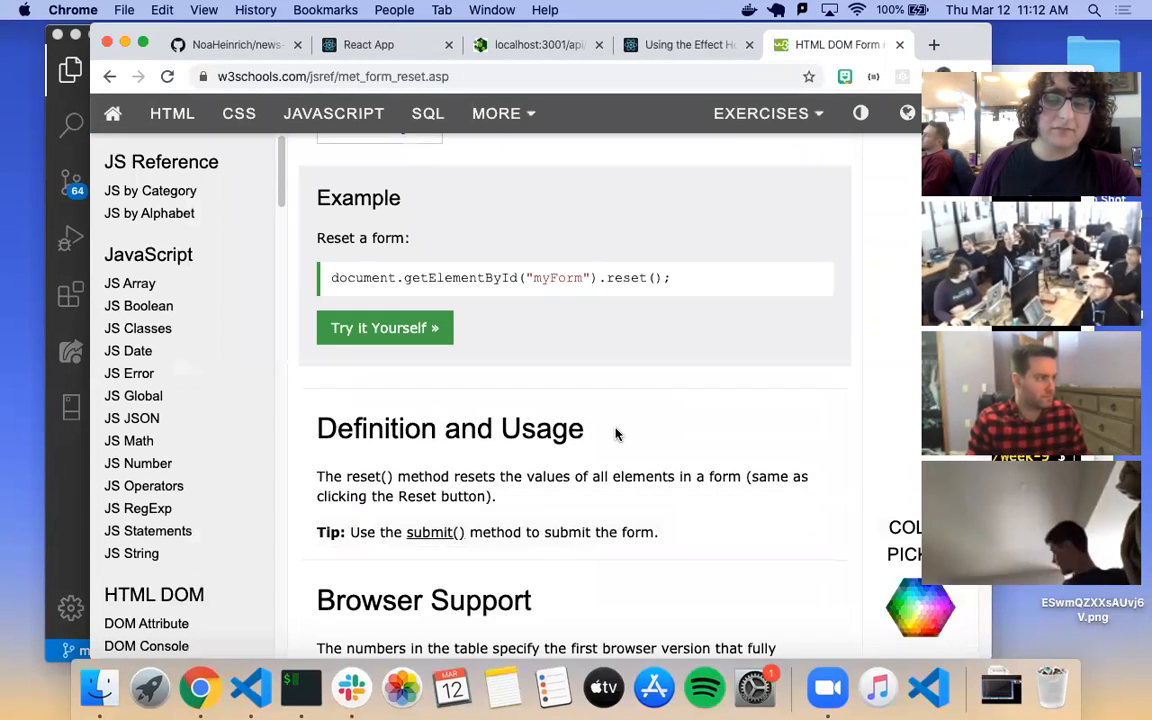
mouse_move(558, 414)
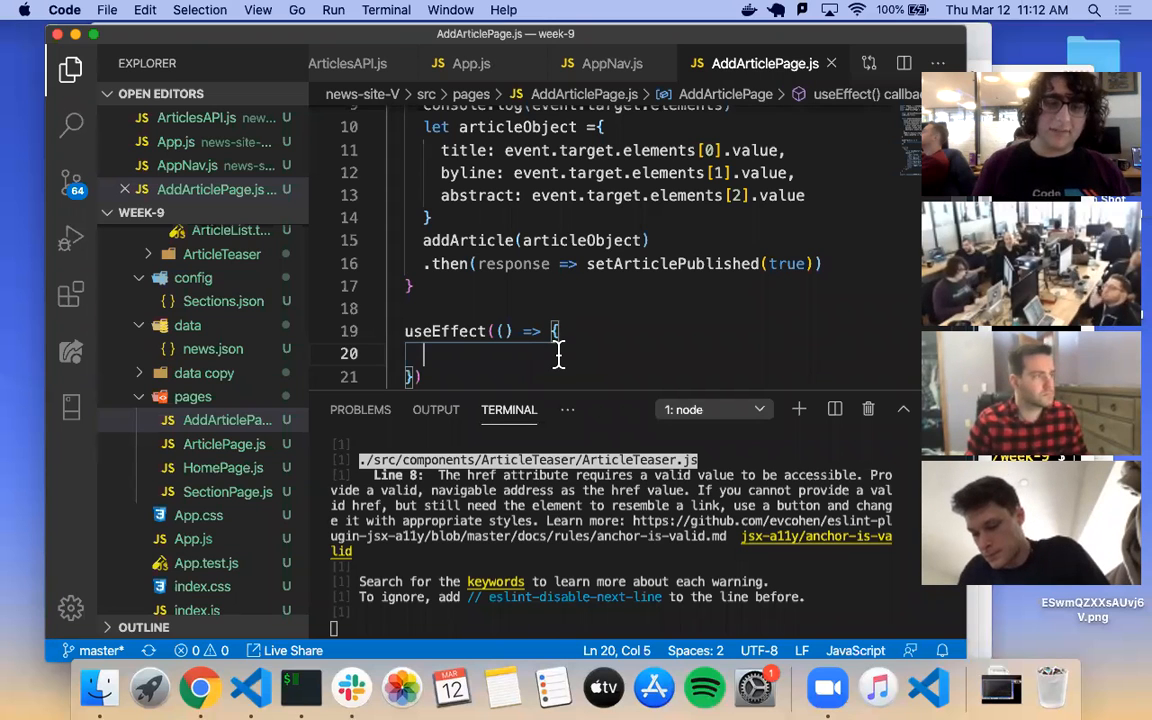
Step: Write document.querySelector('form').reset() inside the useEffect callback
text(document.queryS)
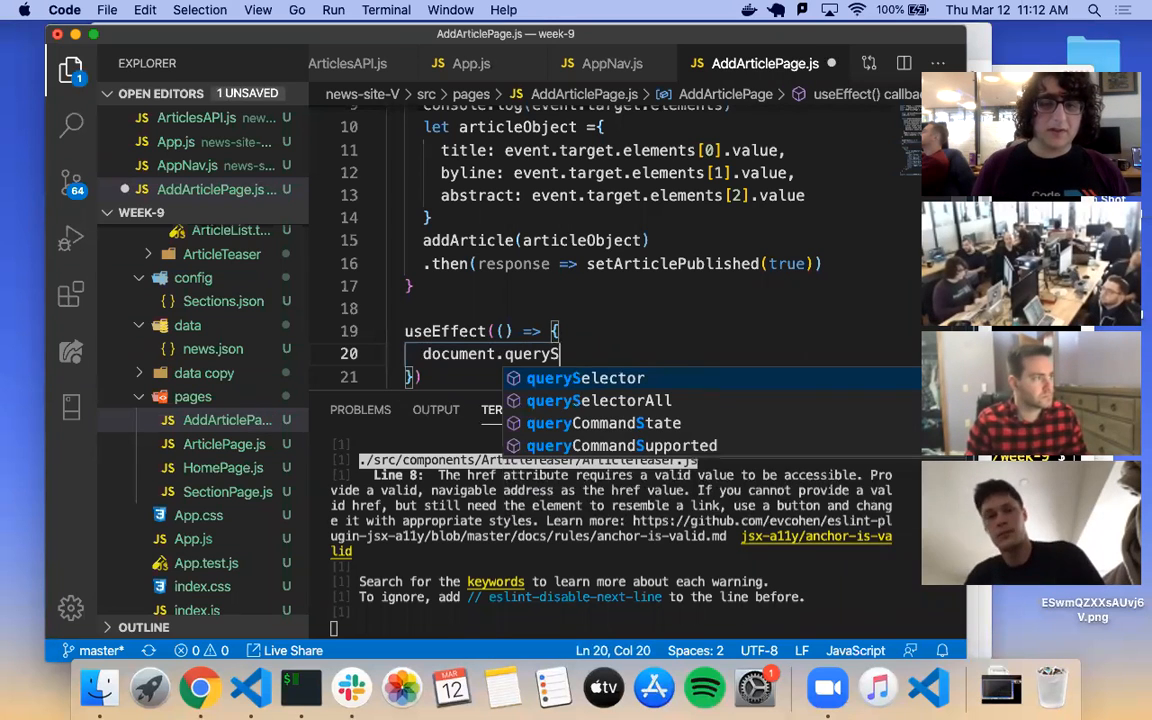
text(elector()
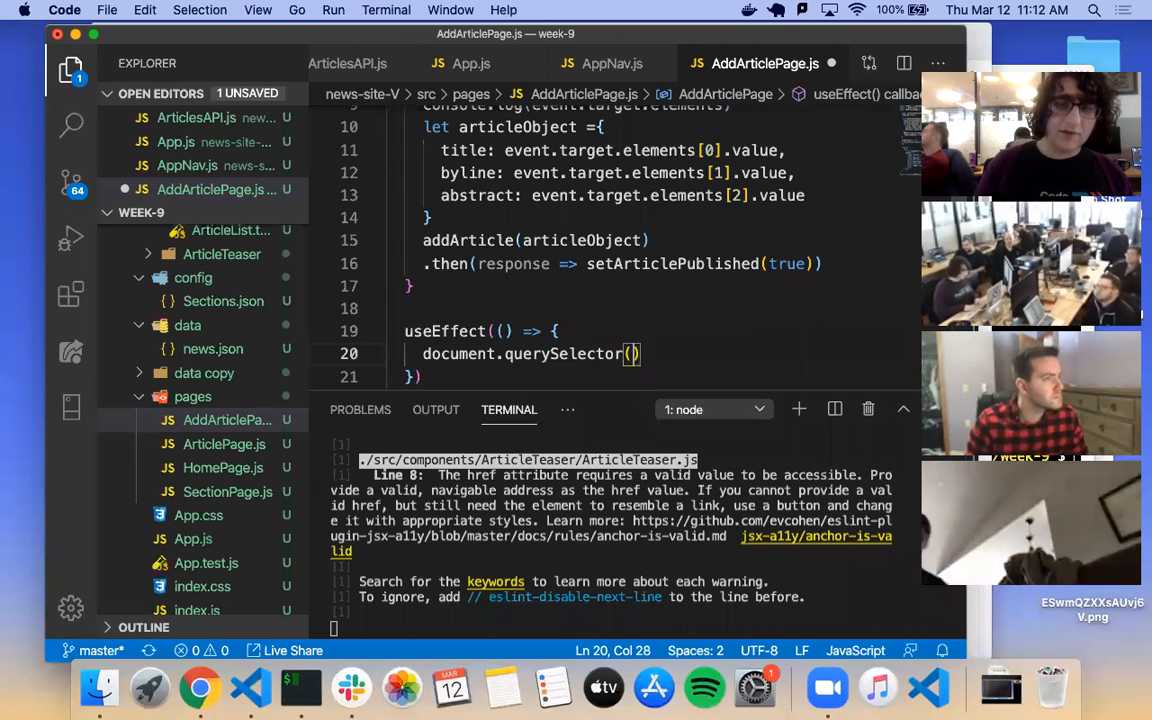
text('form').)
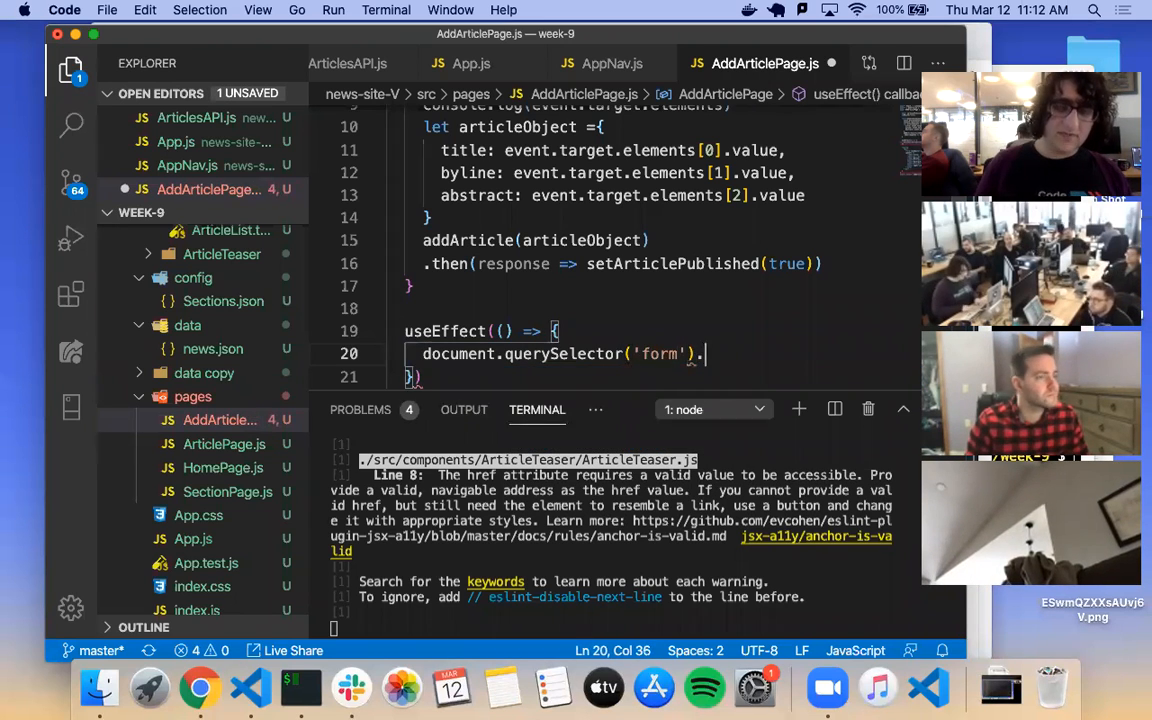
text(res)
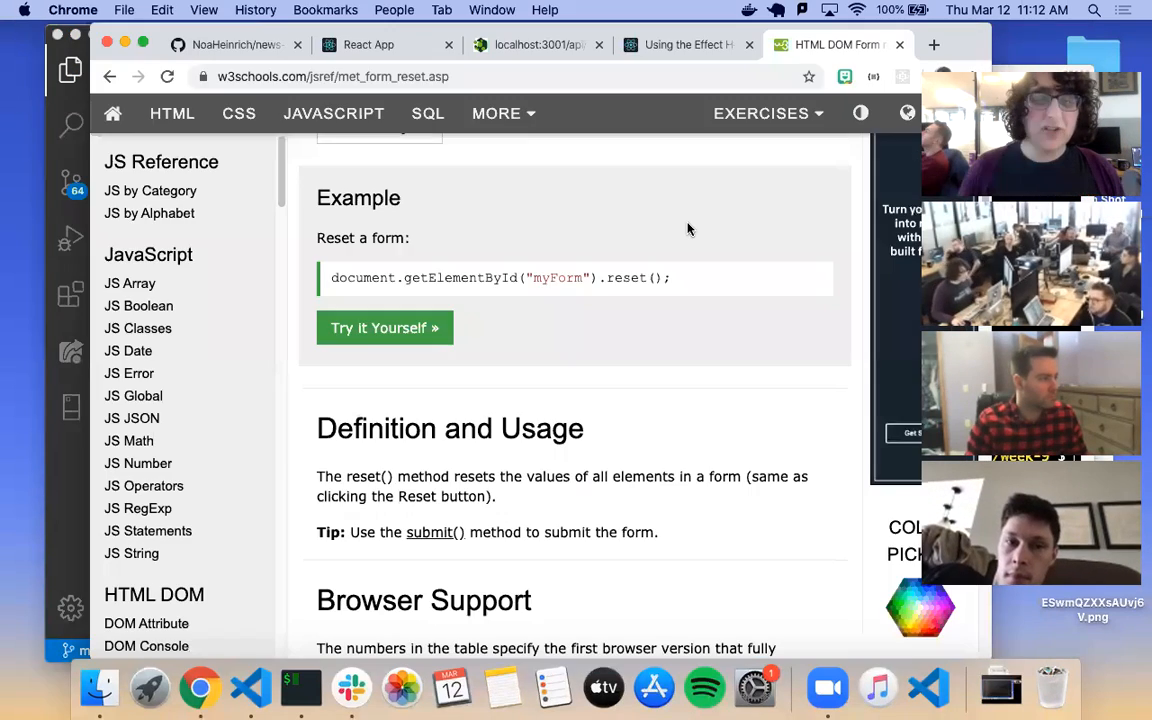
Step: Reload the React app's add-article page and enter a test title 'Hooks?' to submit
click(538, 44)
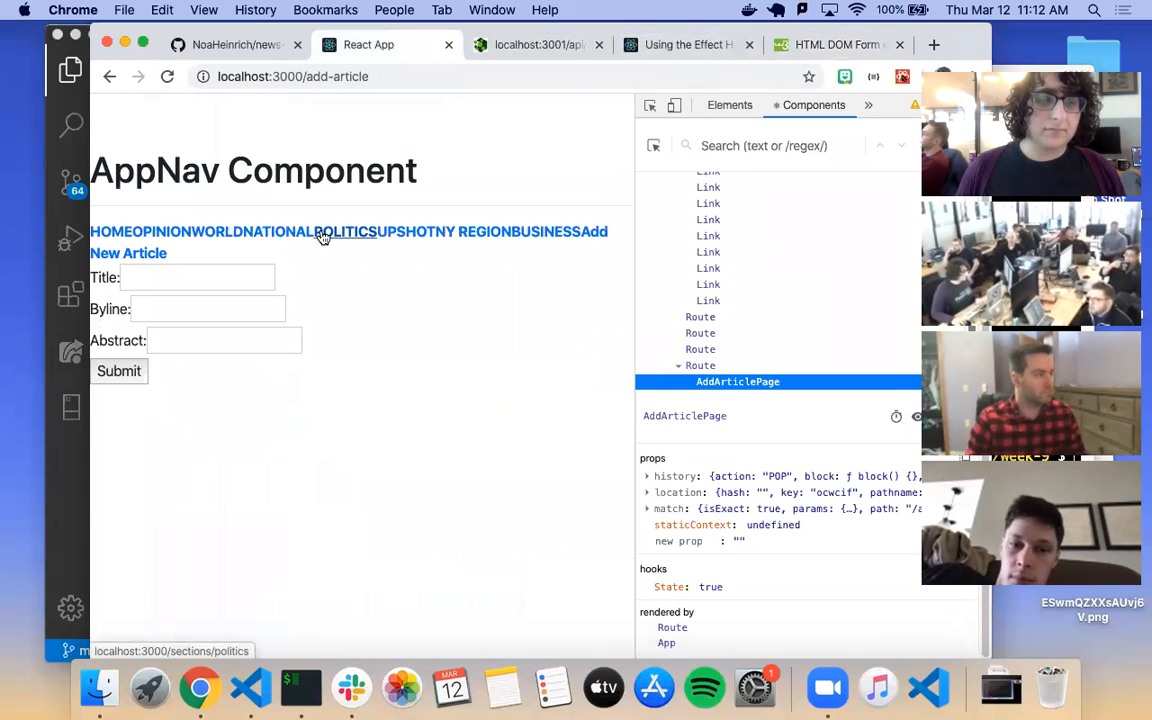
click(344, 232)
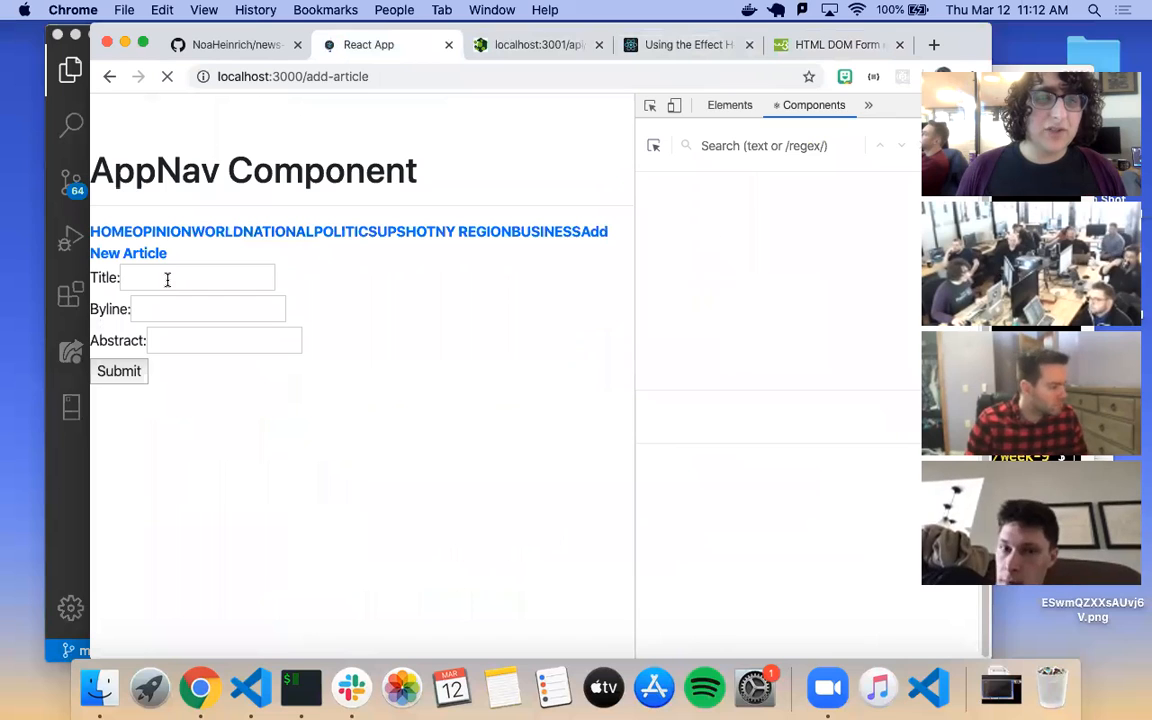
click(196, 276)
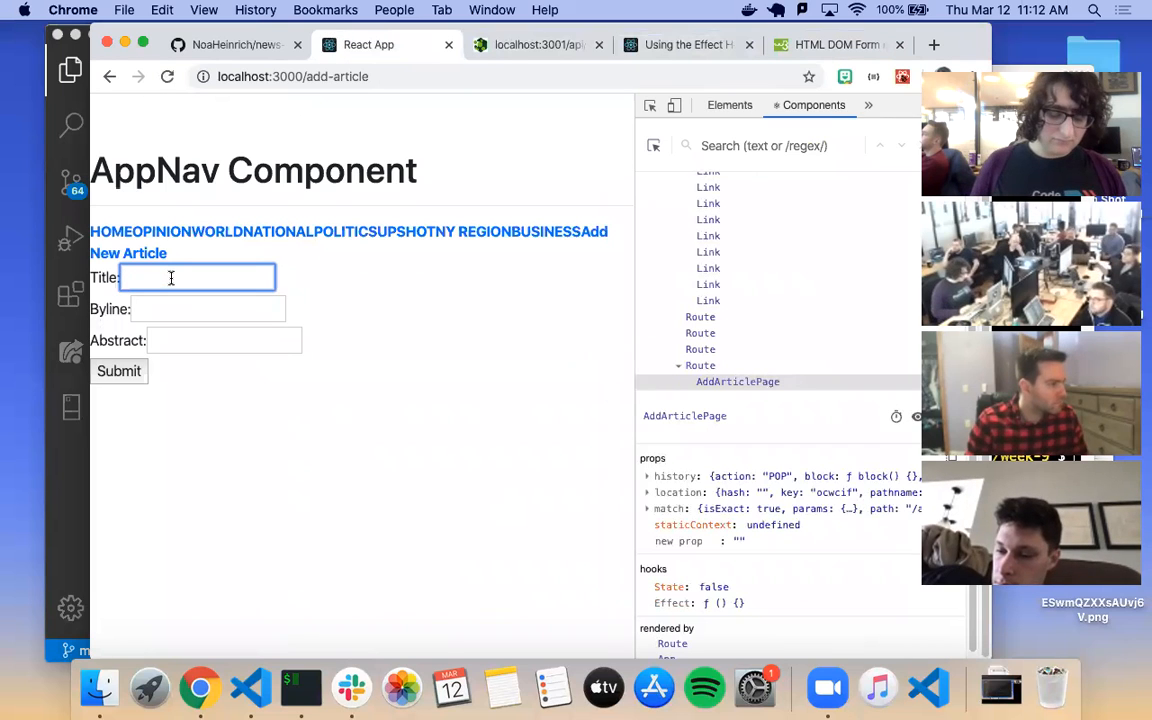
text(H)
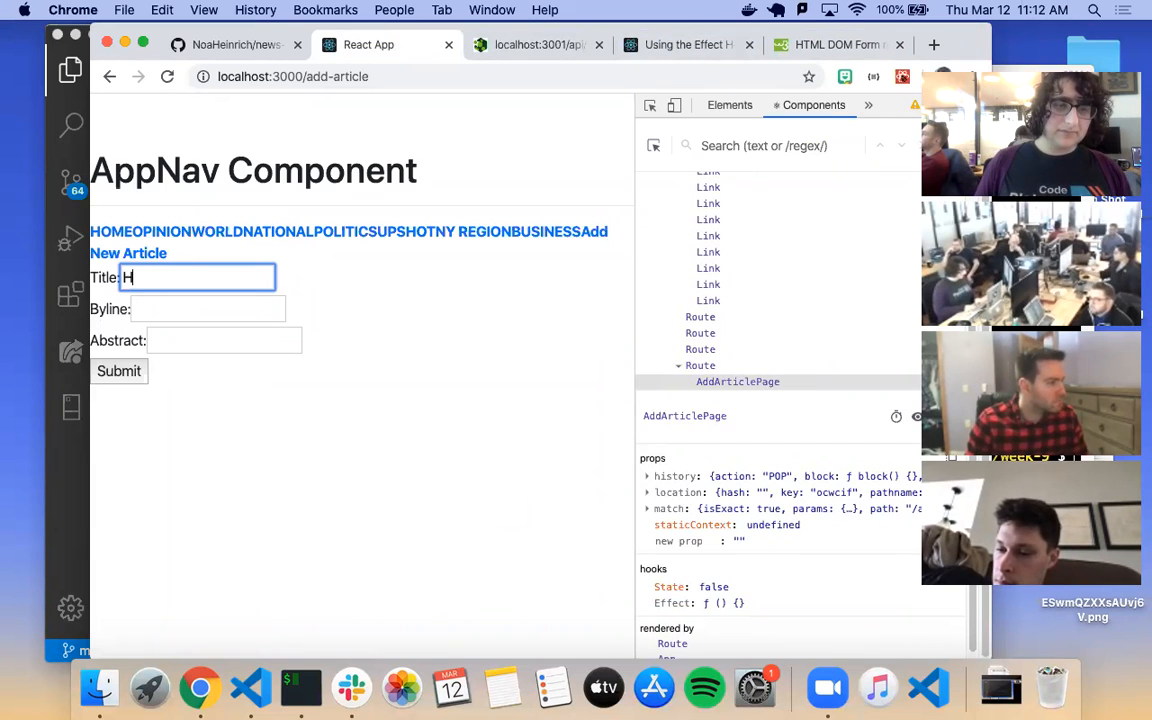
text(ooks? Do they worlk)
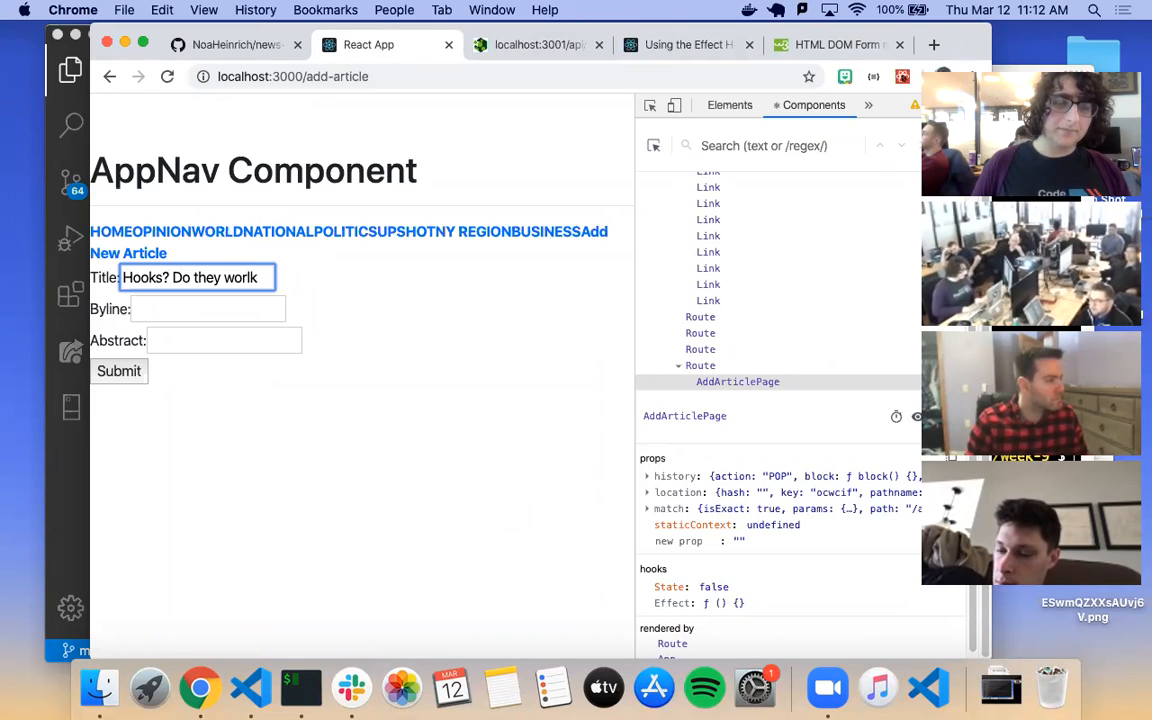
text(?)
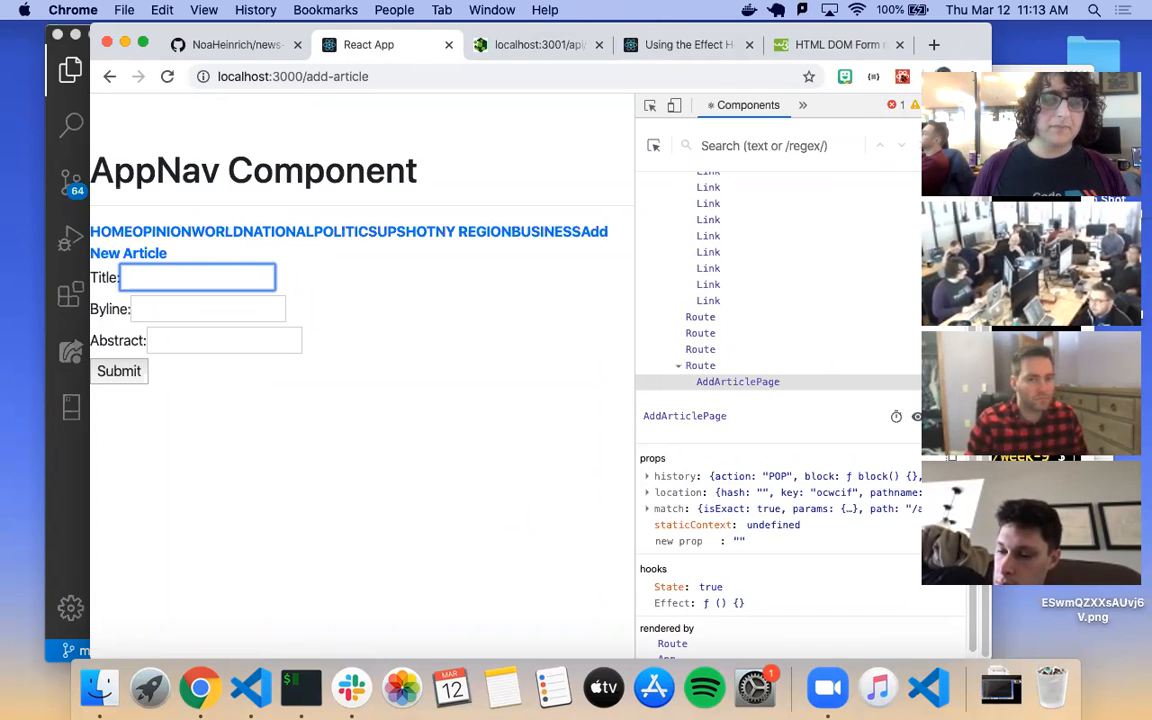
mouse_move(884, 104)
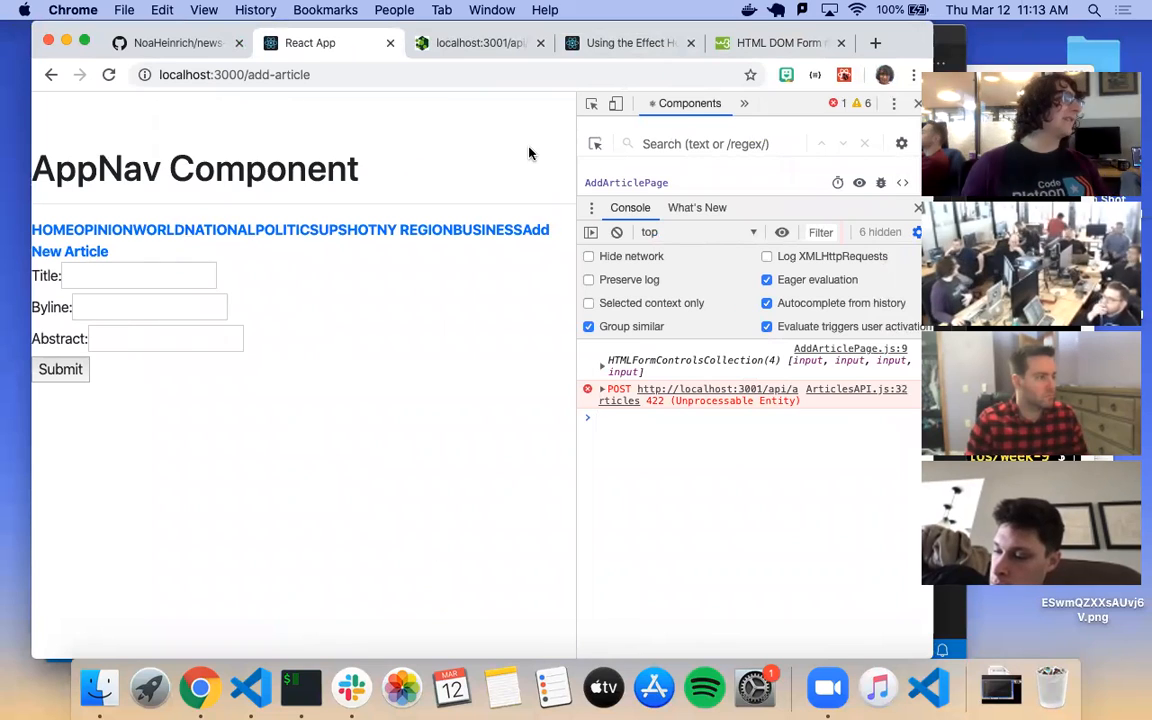
mouse_move(668, 414)
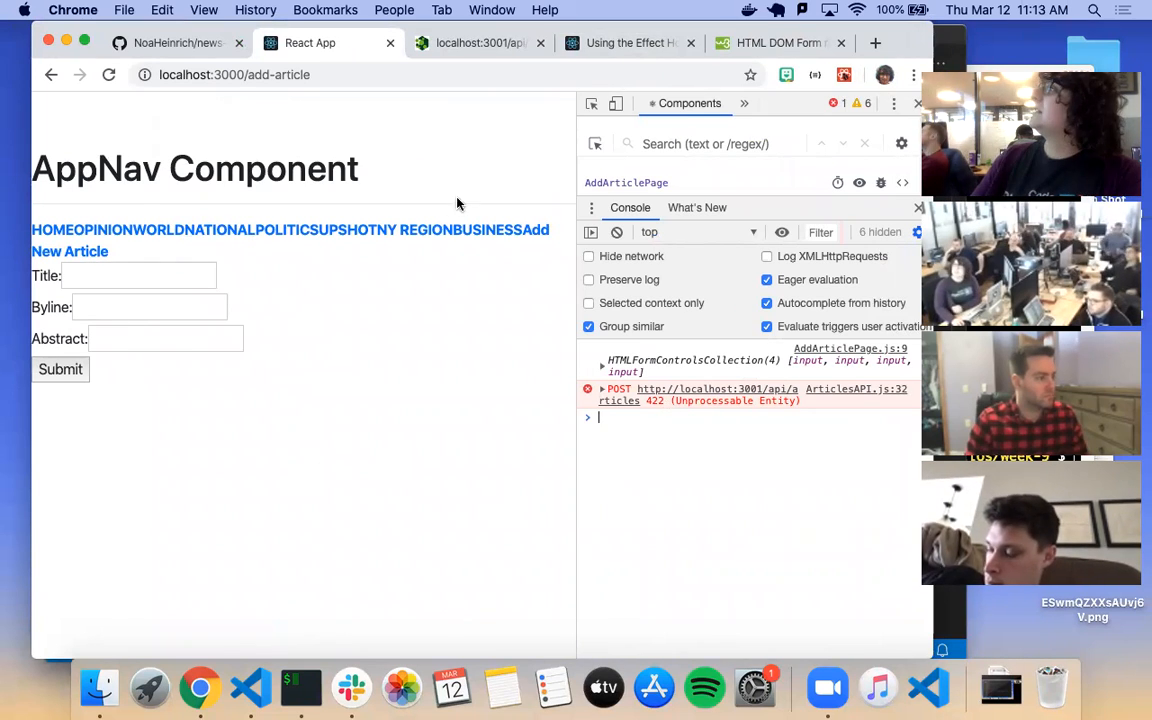
click(480, 42)
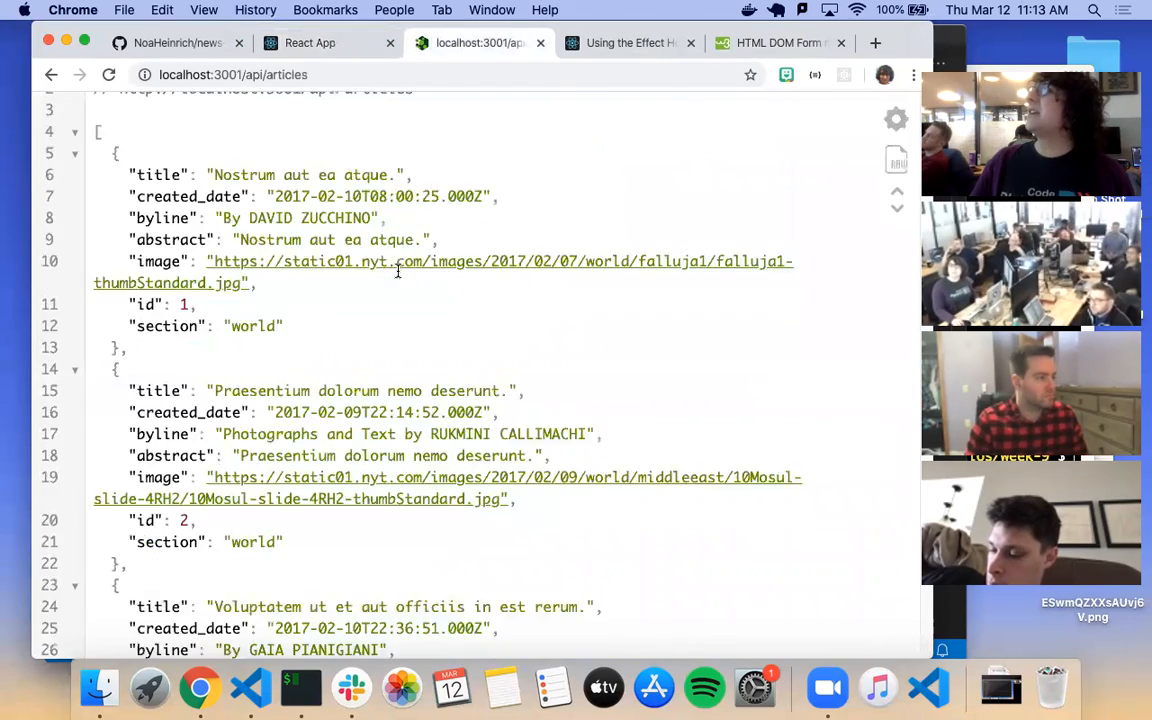
scroll(down, 3)
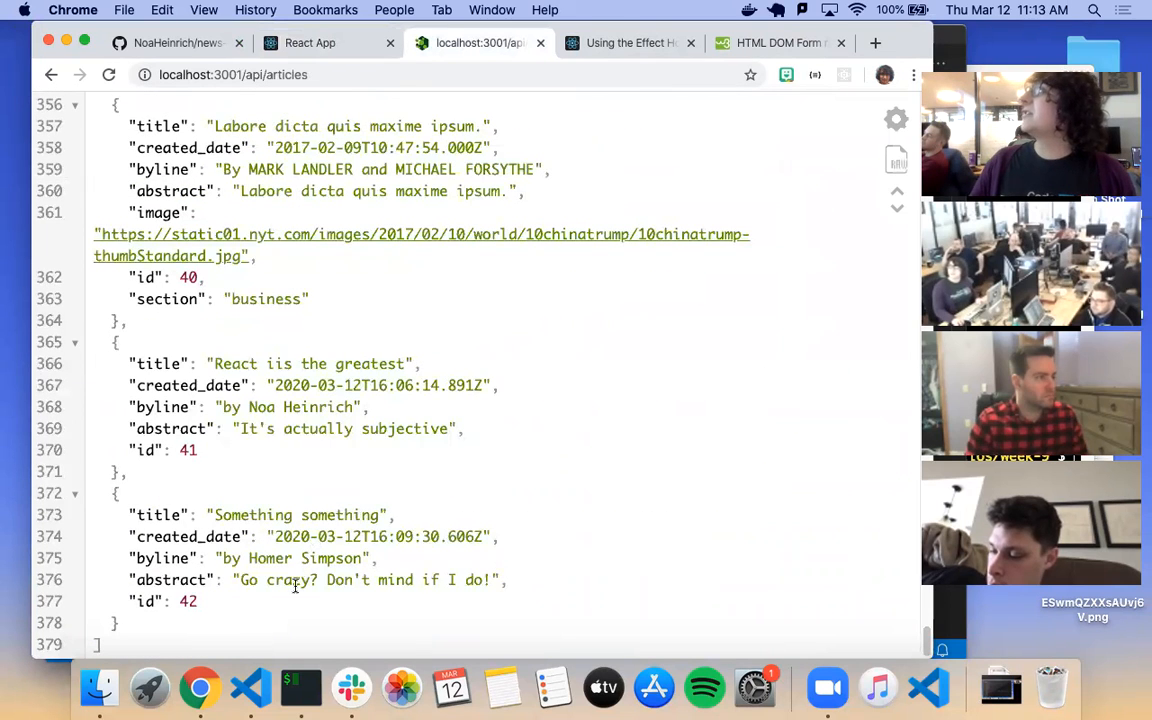
click(310, 42)
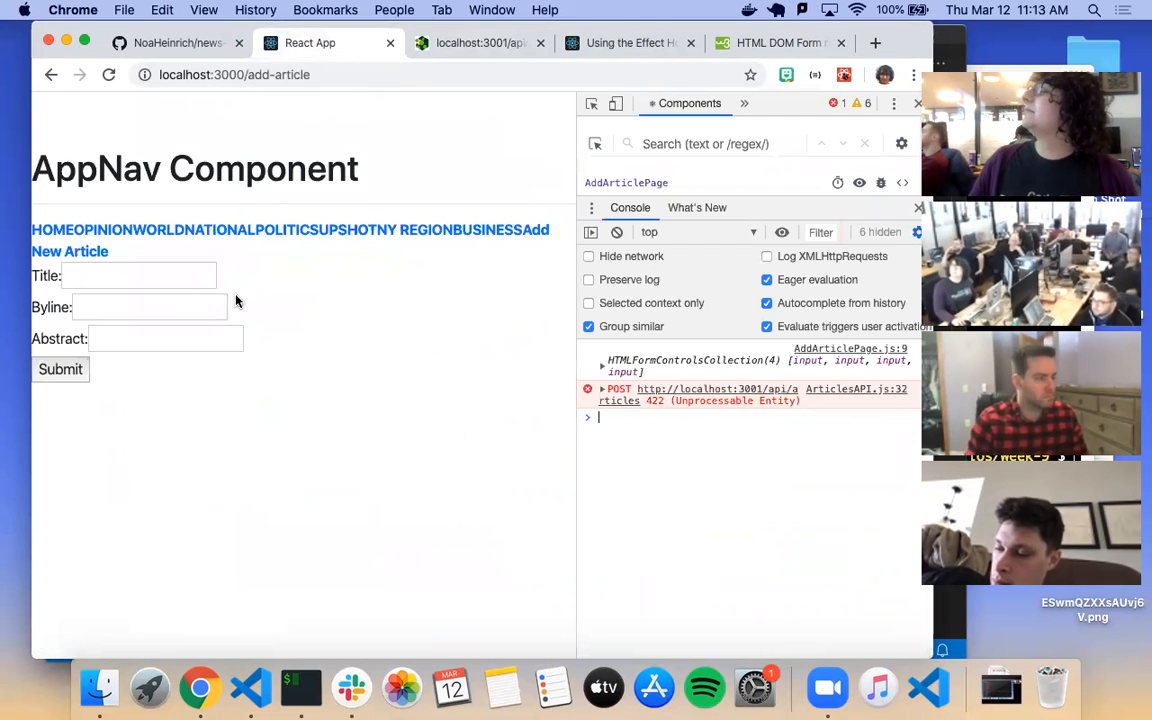
click(138, 276)
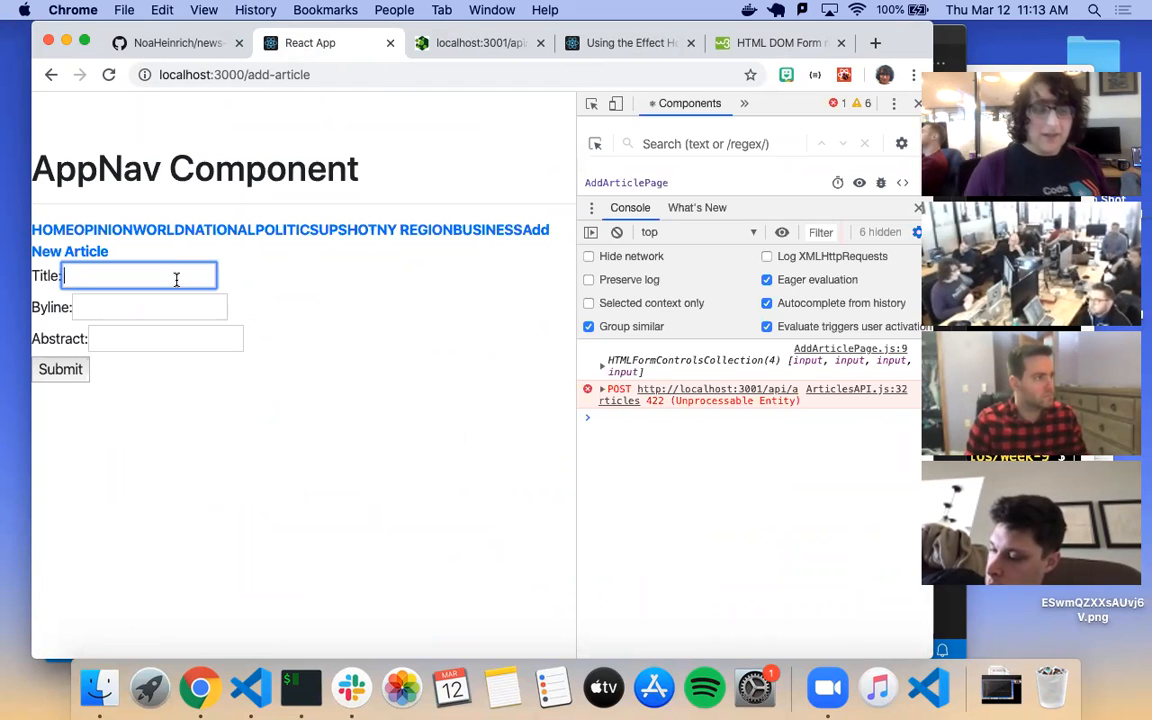
Step: Fill the form with title 'Hooks? do they work?', byline 'by Noa', abstract 'Maybe...' and submit it
text(Hooks)
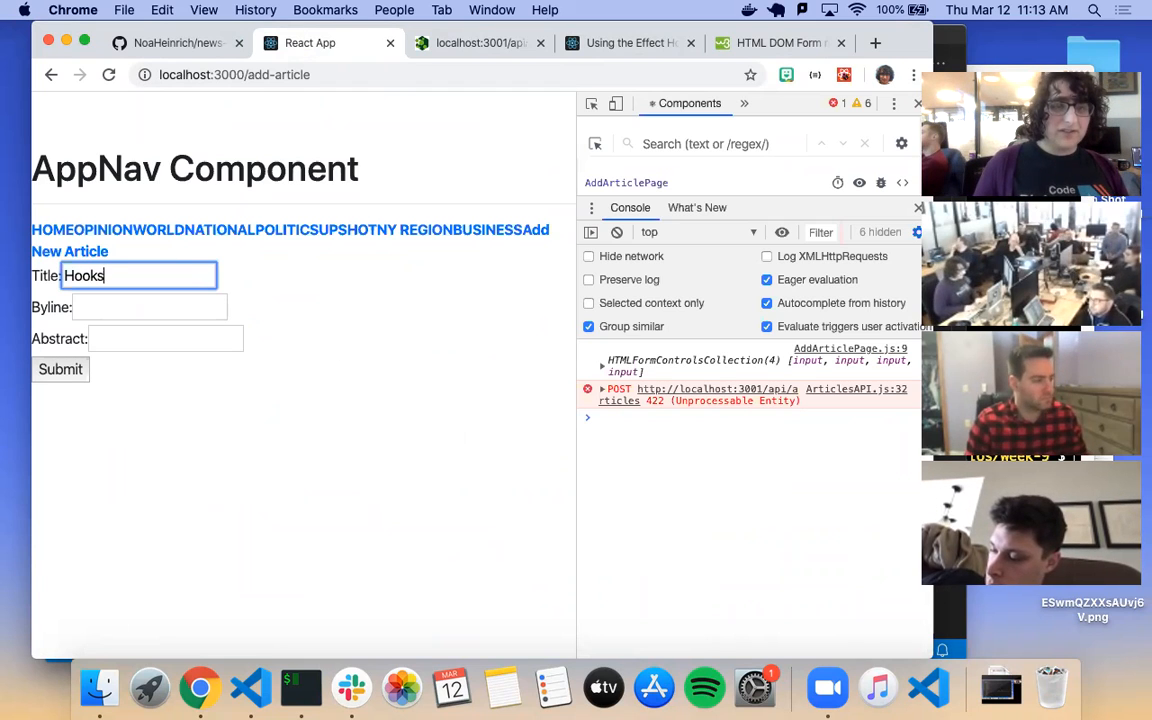
text(? do they)
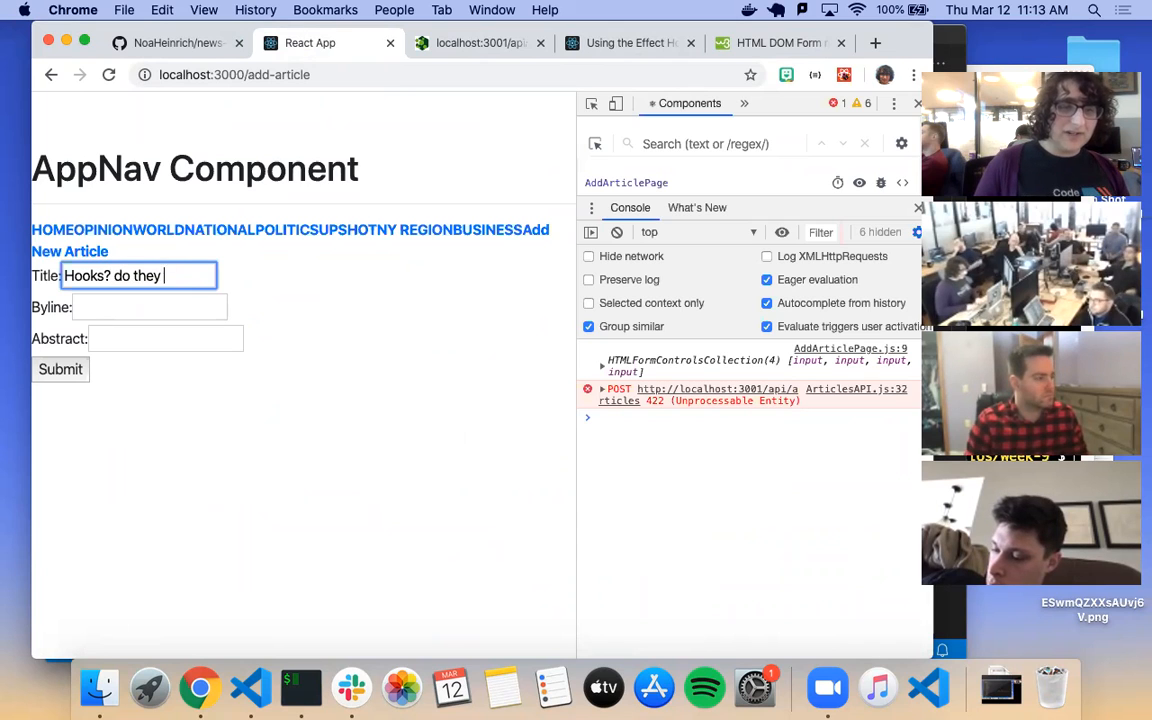
click(148, 308)
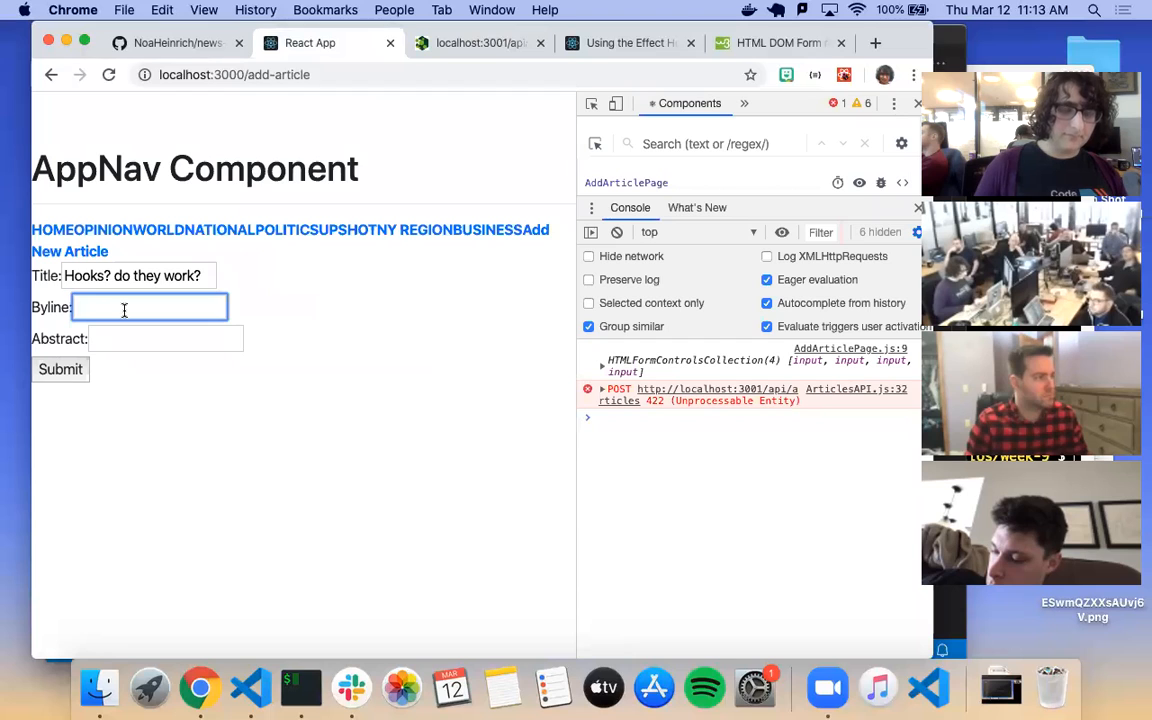
text(Maybe...)
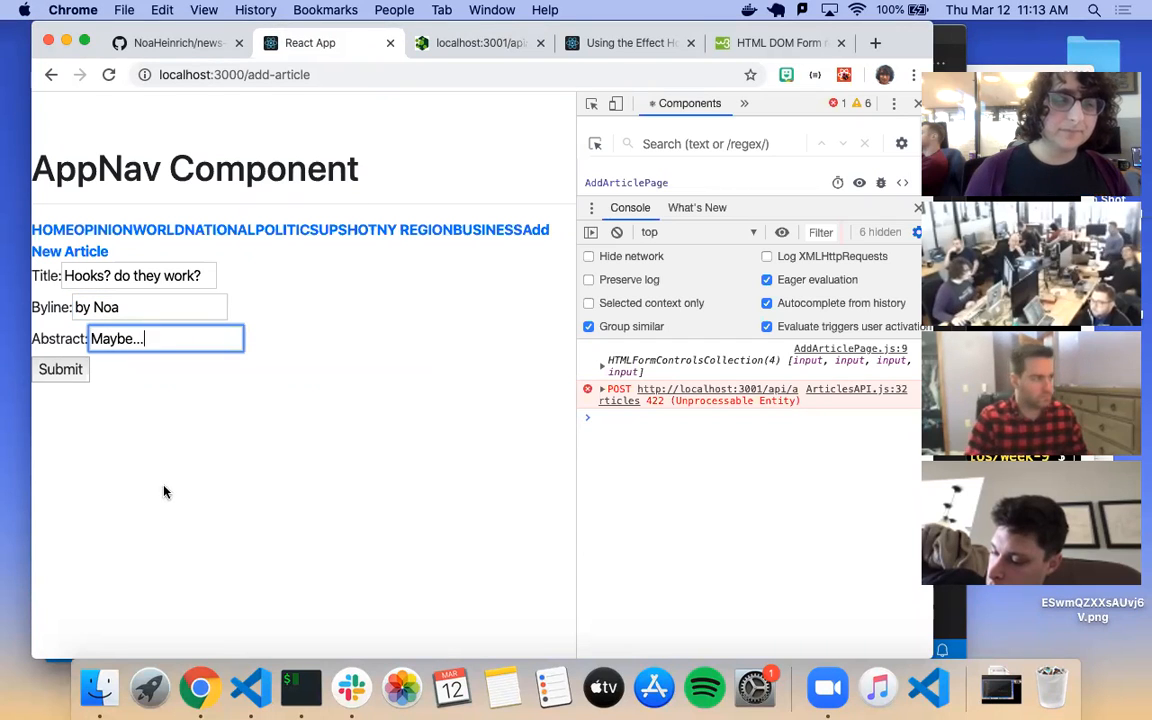
click(60, 368)
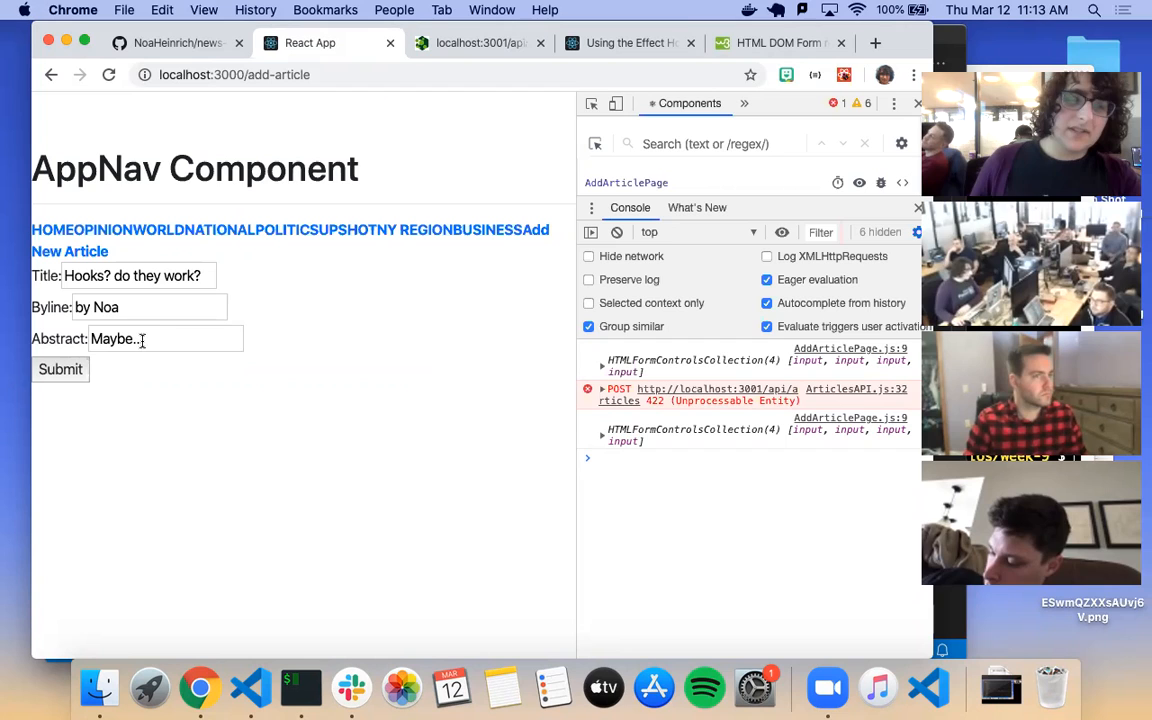
text(.)
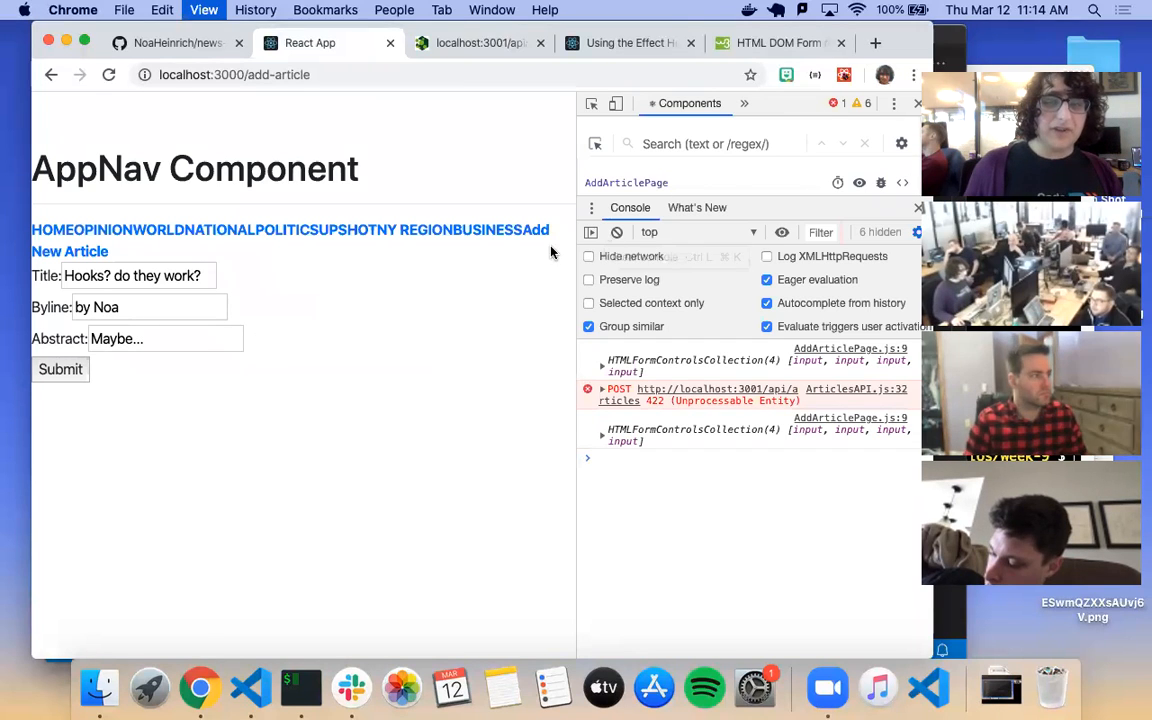
Step: Reload and submit two test articles in a row, 'dadas' then '3243', watching whether the form clears each time
click(60, 368)
text(fddfs)
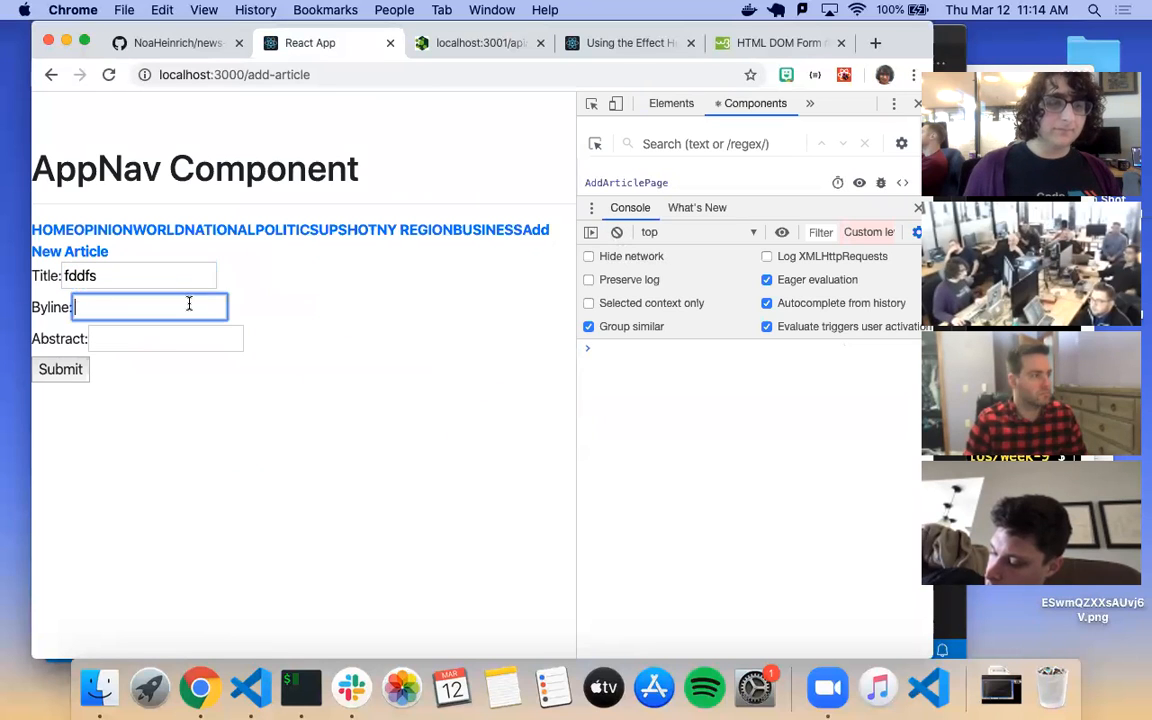
text(dadas)
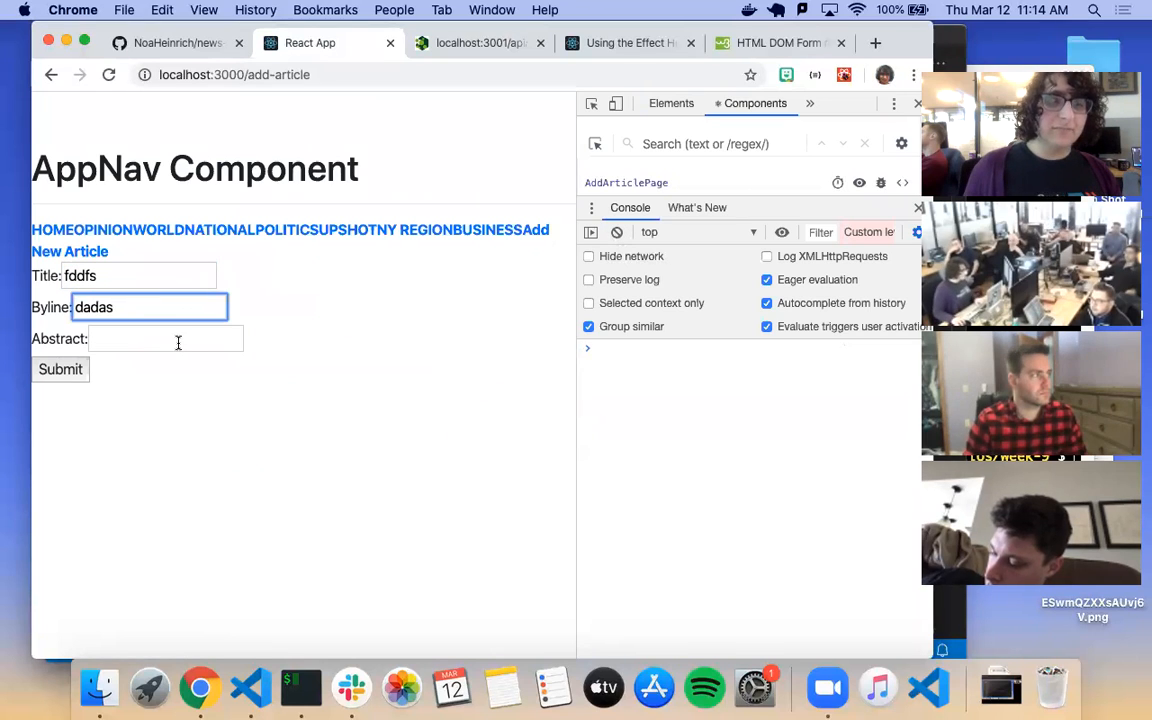
click(60, 368)
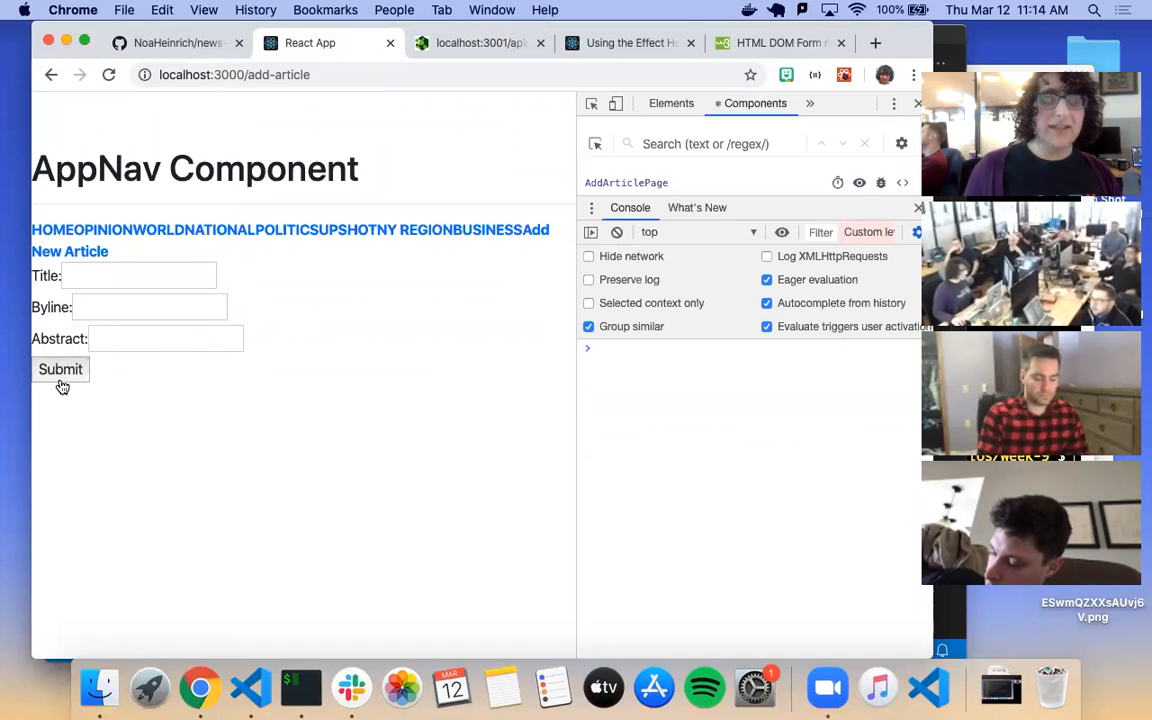
click(60, 368)
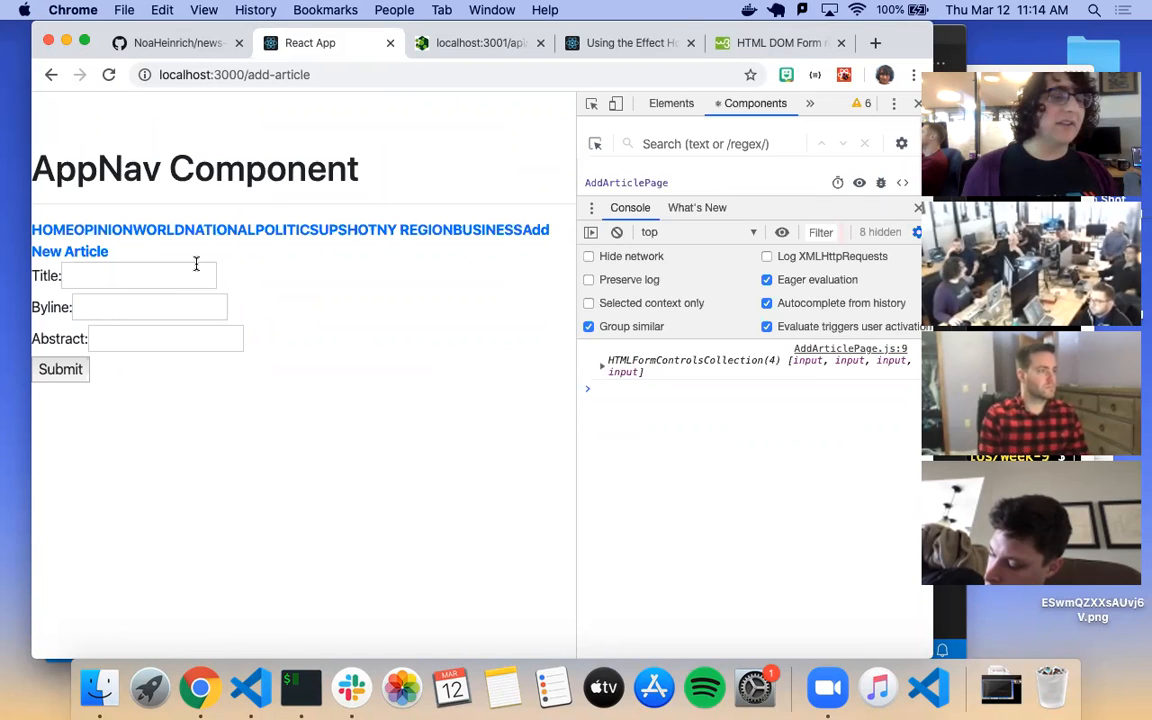
text(3243)
text(jhgjhgf)
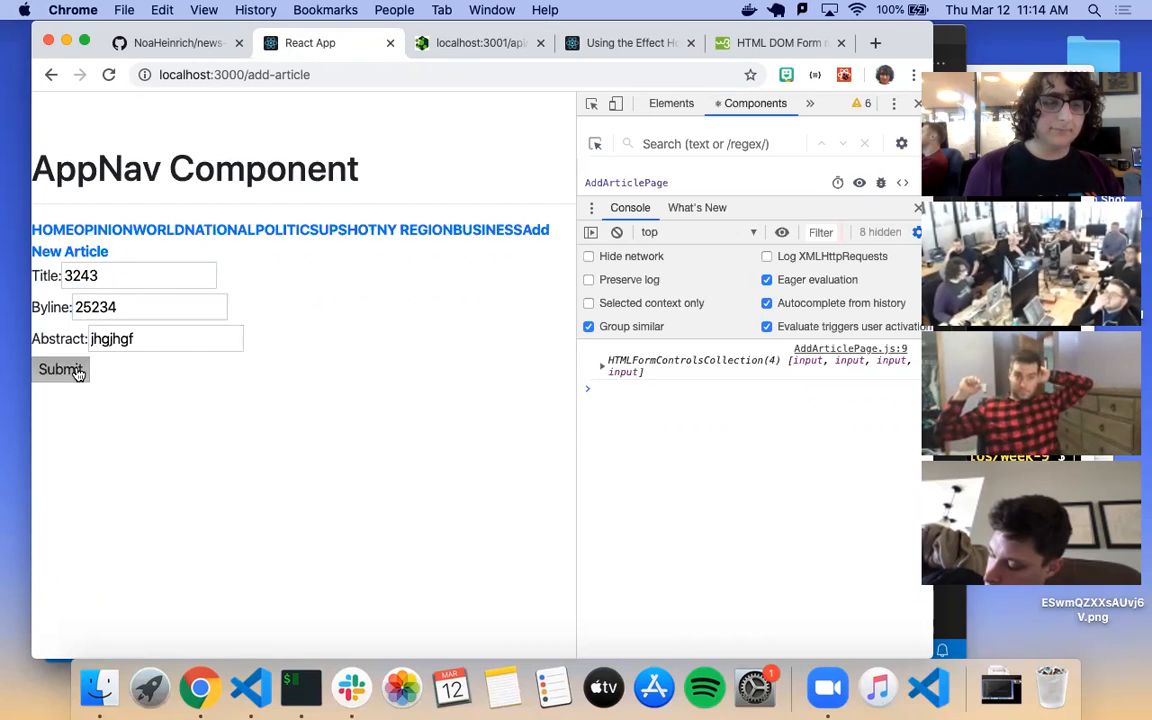
click(60, 368)
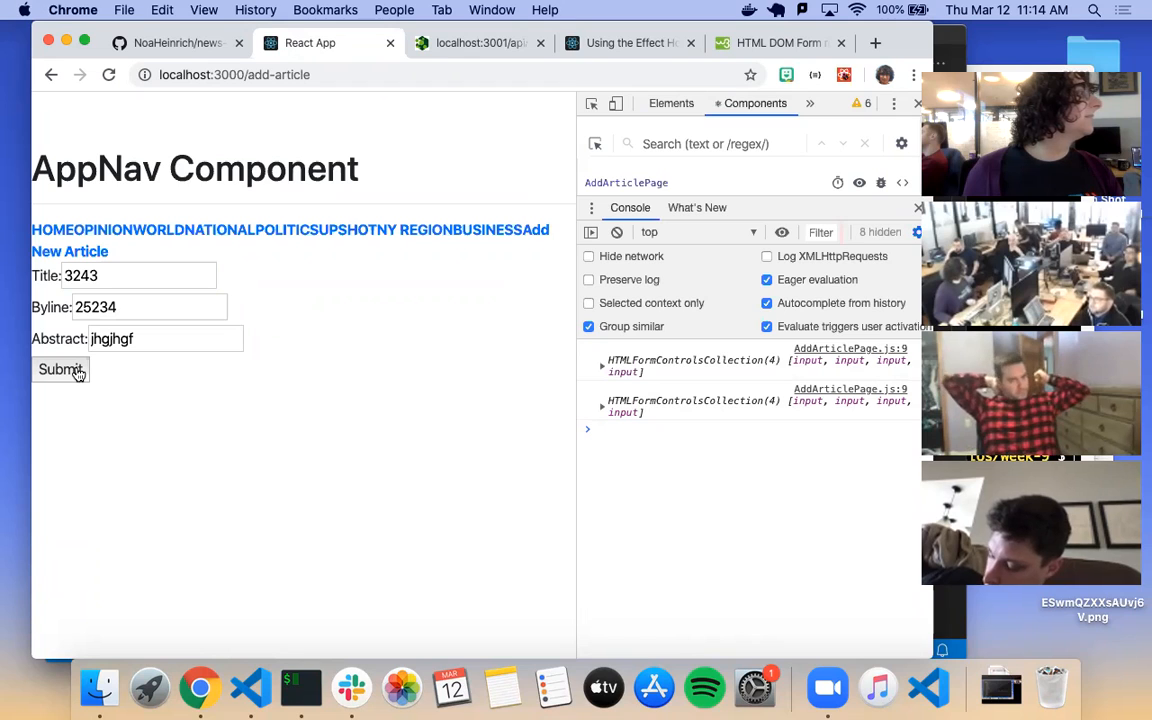
mouse_move(80, 376)
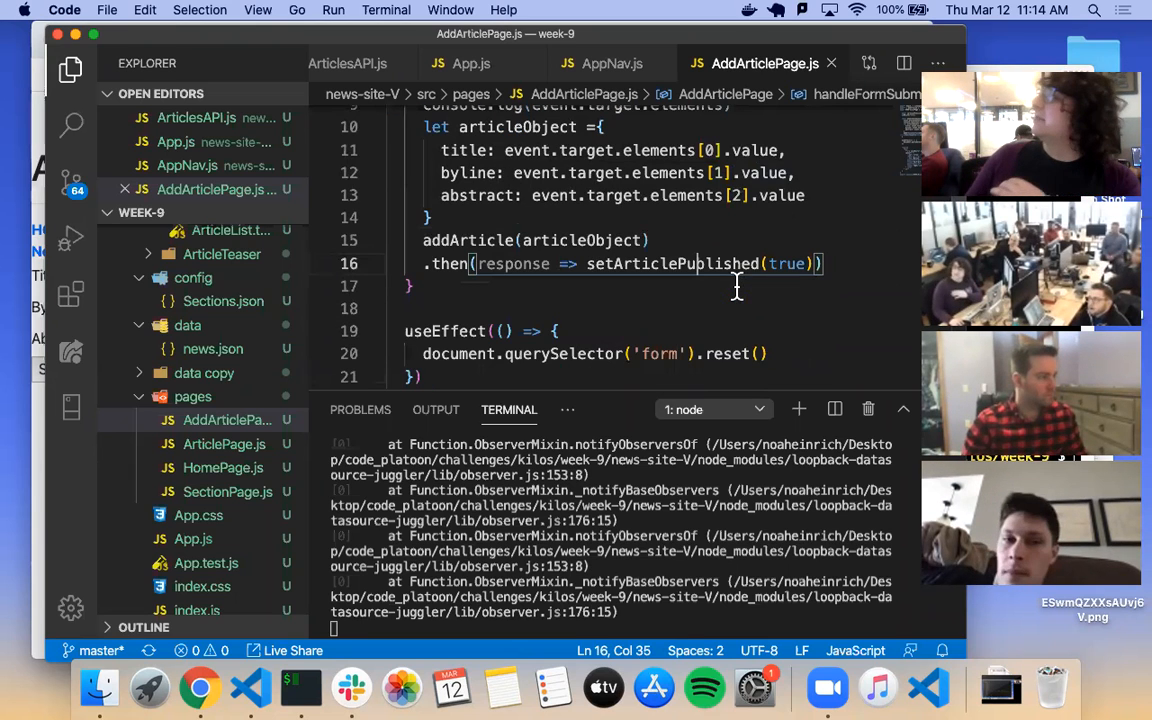
mouse_move(790, 344)
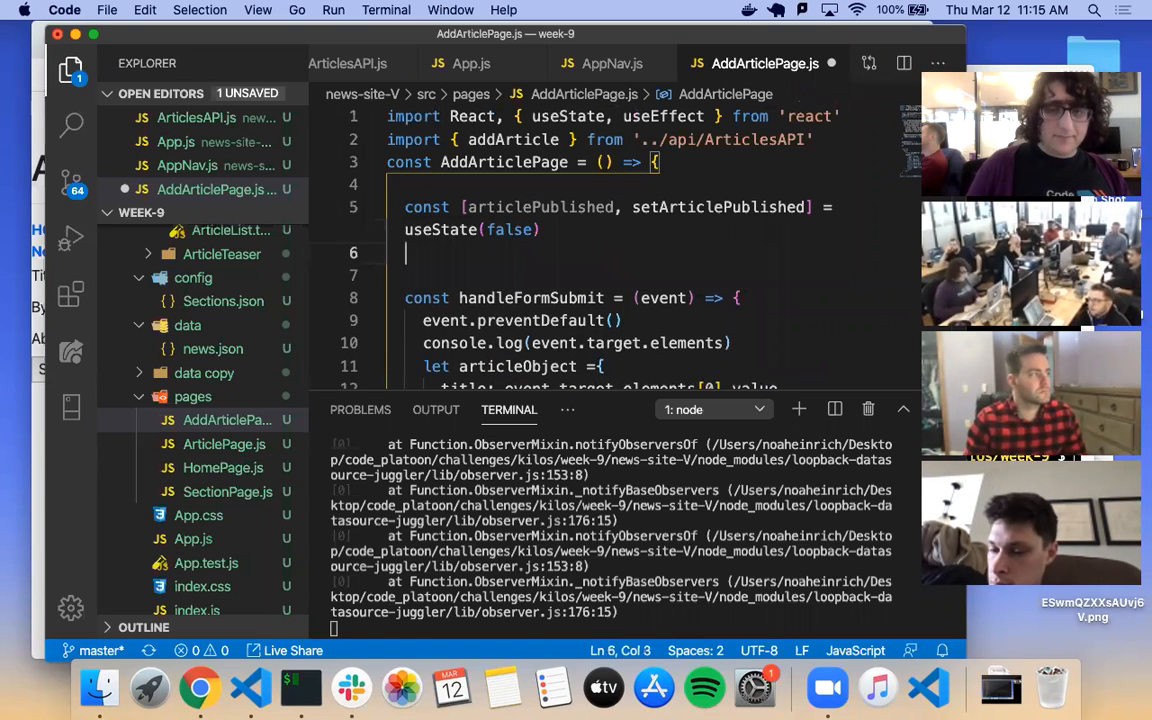
Step: Declare const [success, setSuccess] = useState( below the articlePublished state
text(const [])
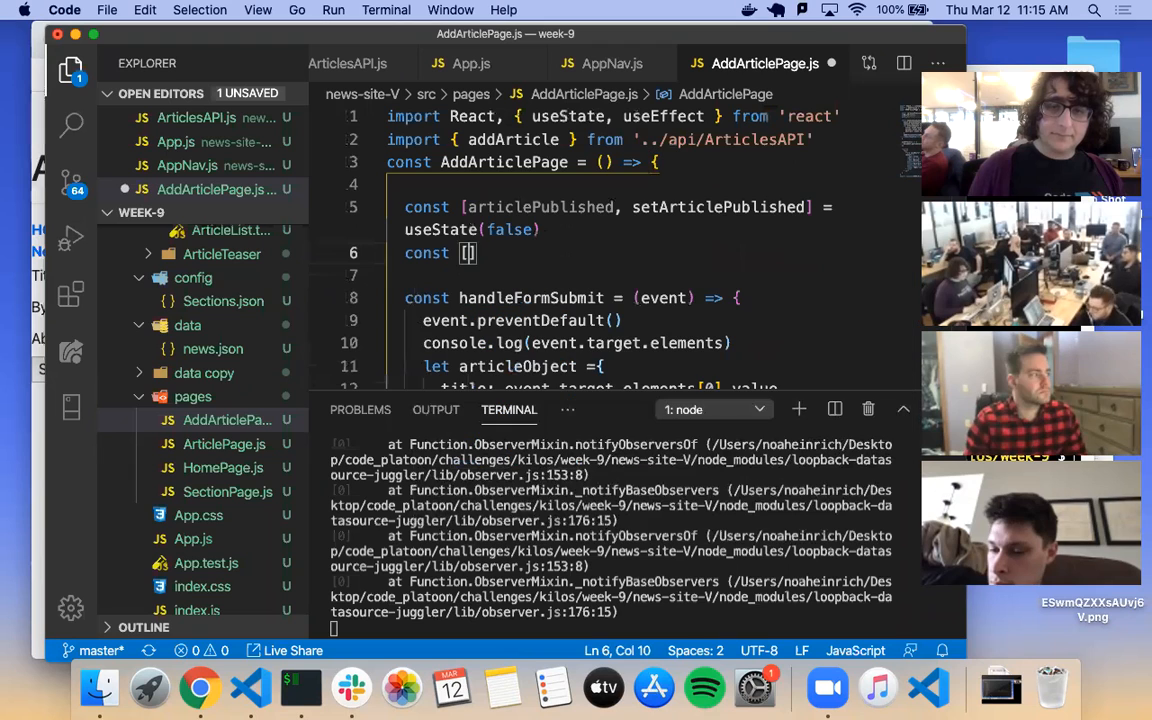
text(success, setSucce)
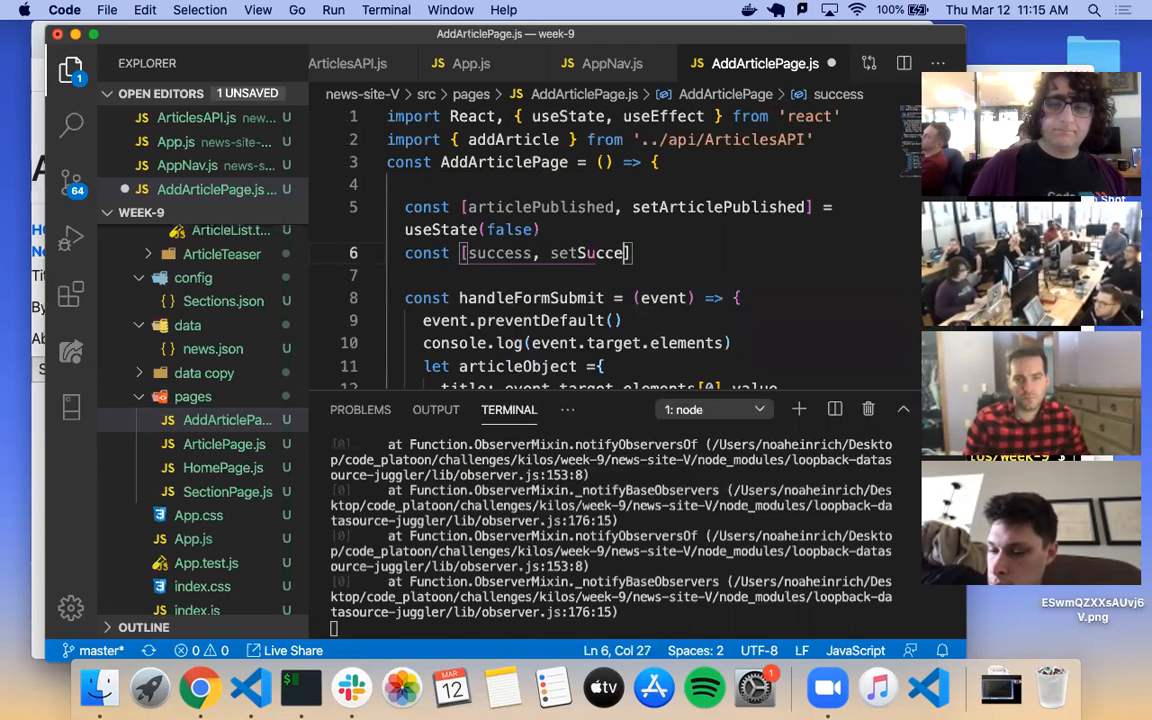
text(ss] = useState)
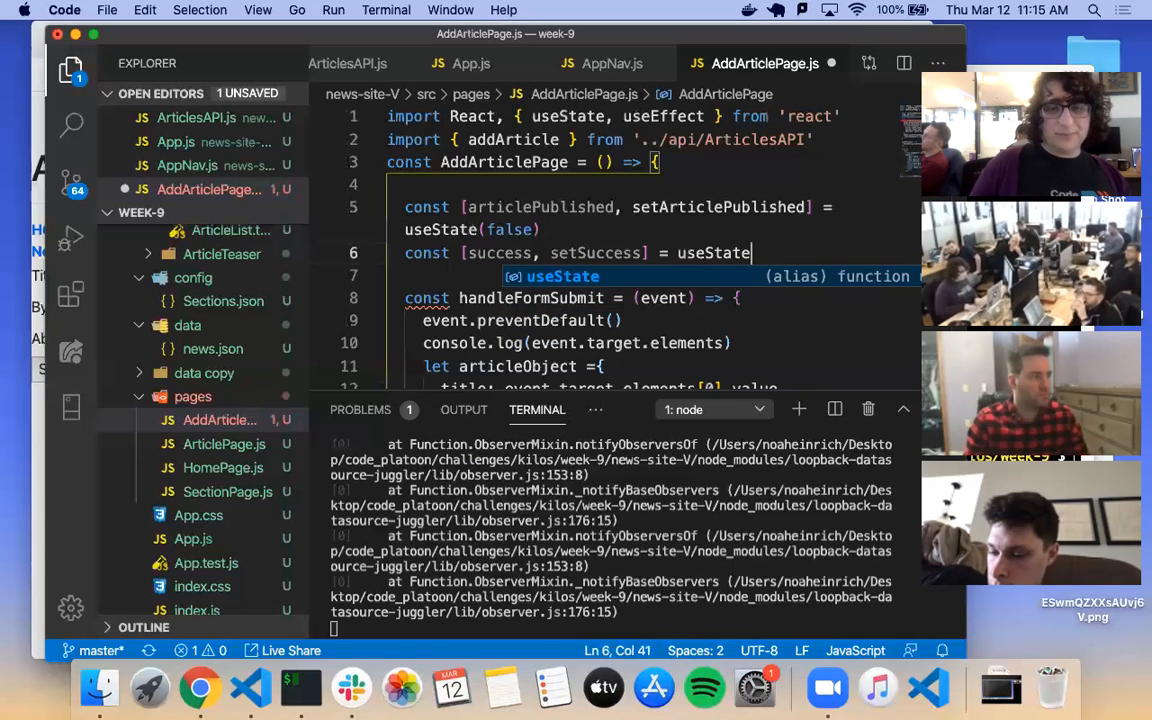
text(()
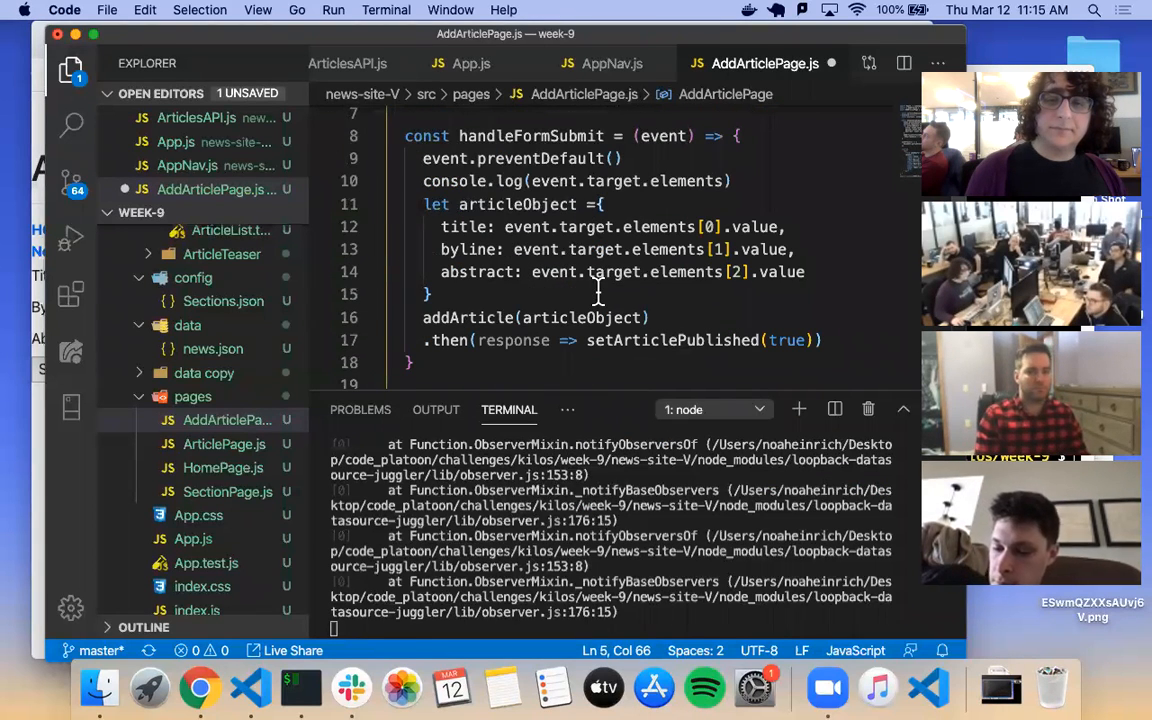
Step: Replace setArticlePublished(true) in the addArticle .then callback with console.log(response.status)
double_click(672, 340)
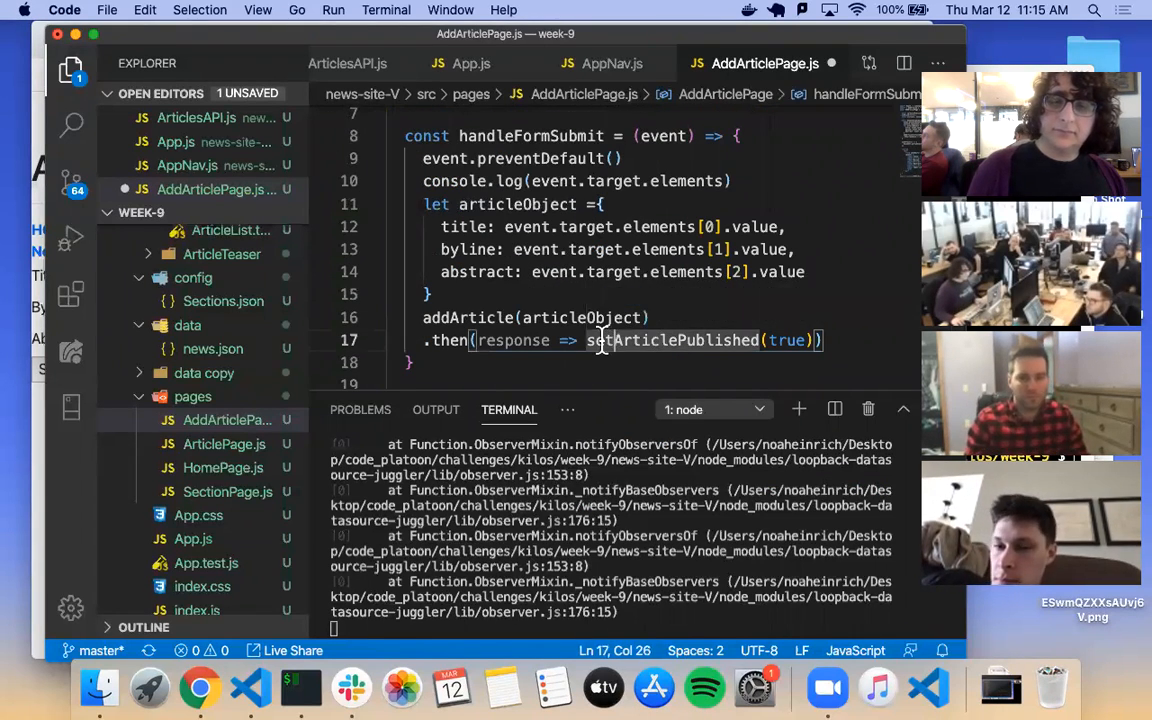
drag(588, 340, 810, 340)
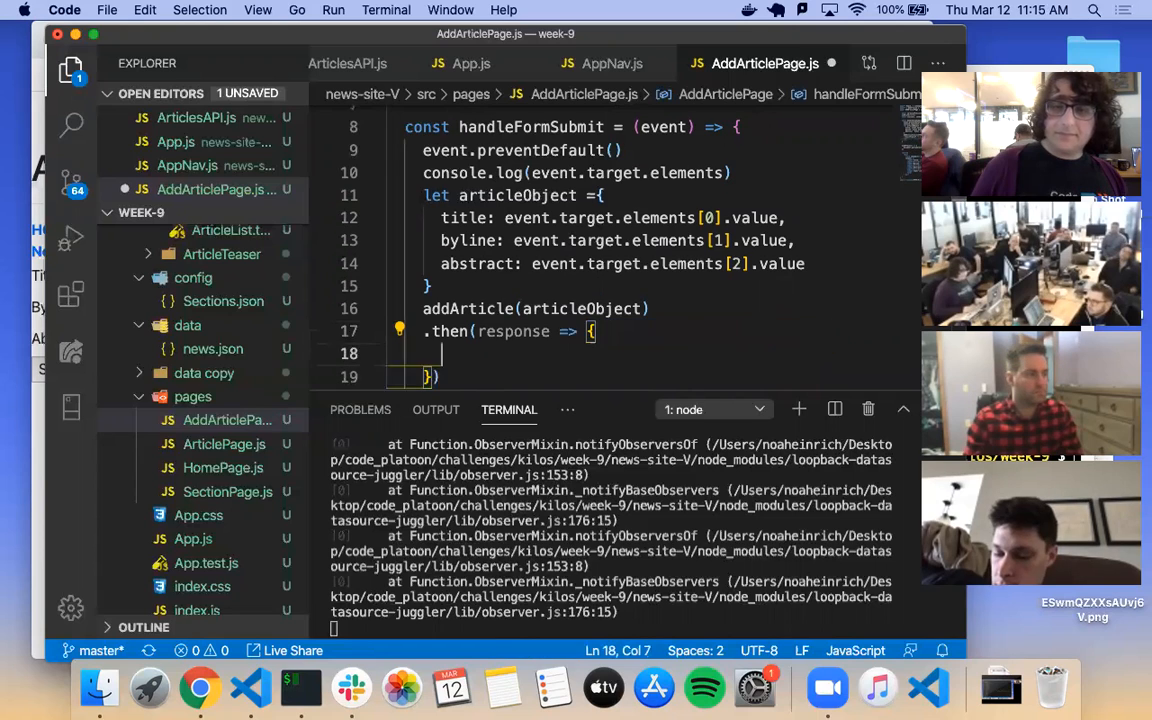
text(if ()
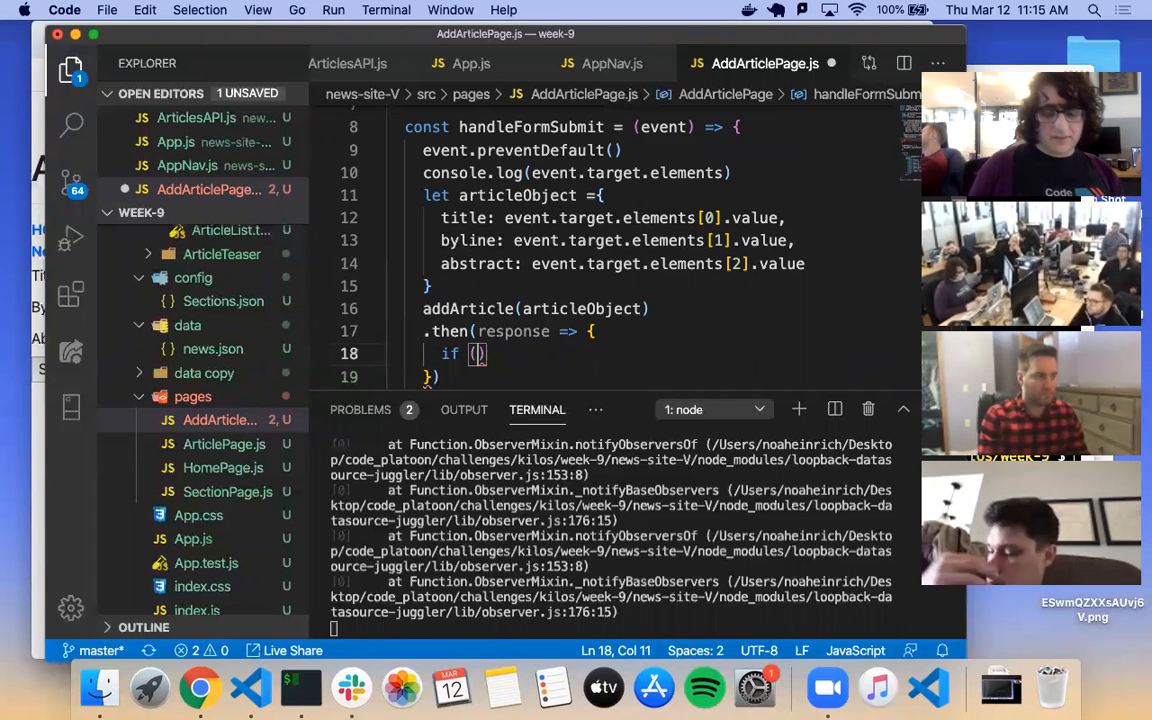
text(respons)
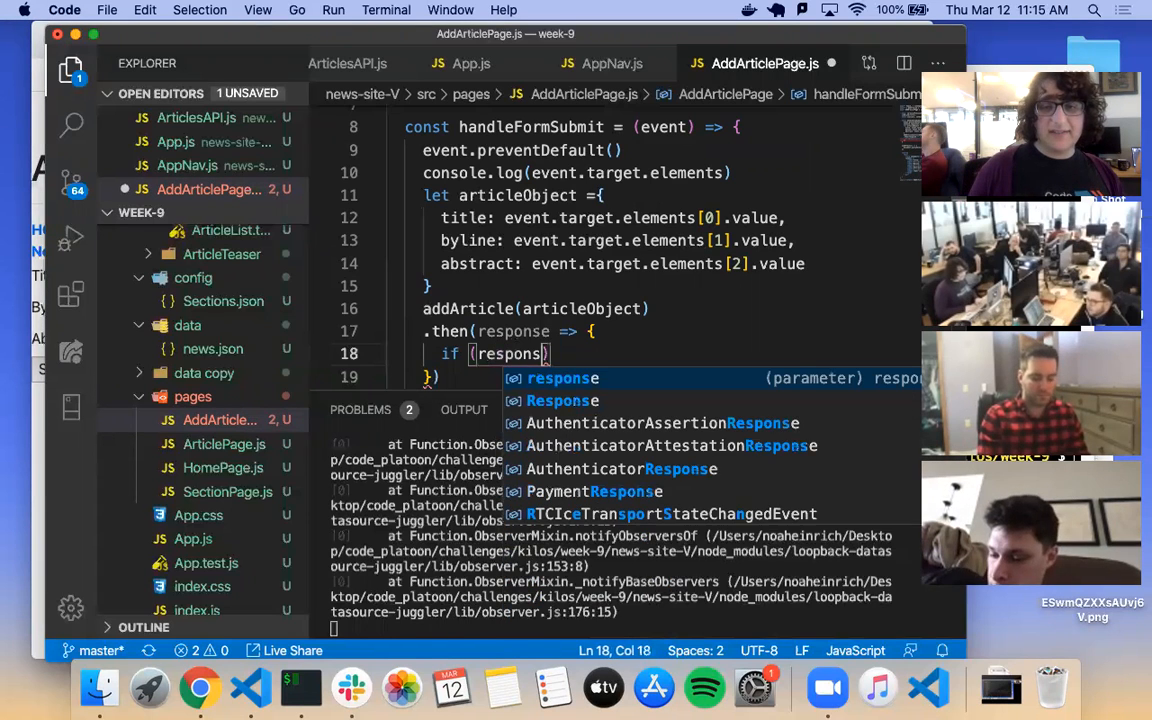
text(e.)
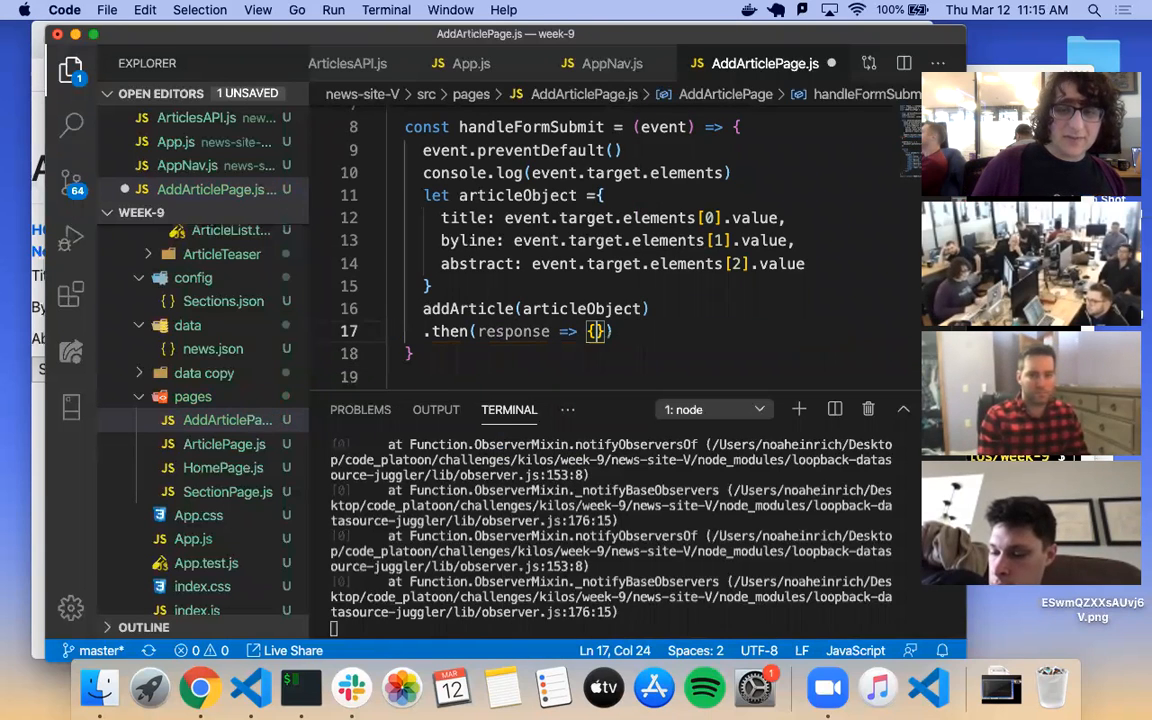
text(console.)
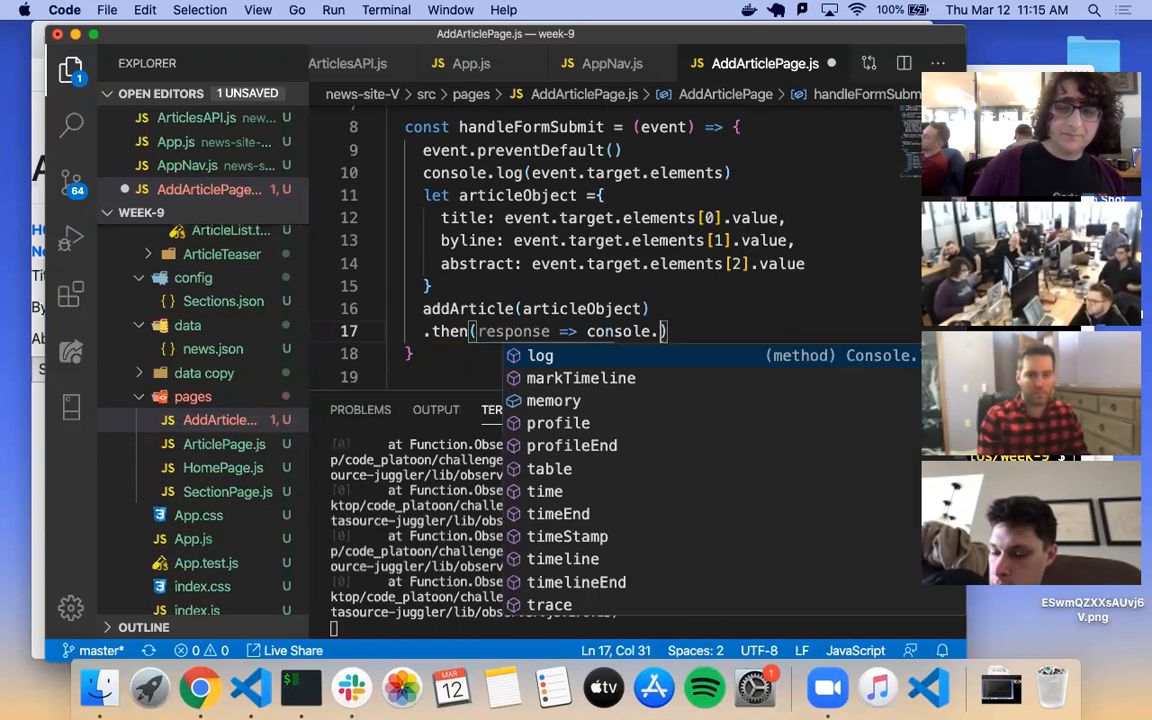
text(response)
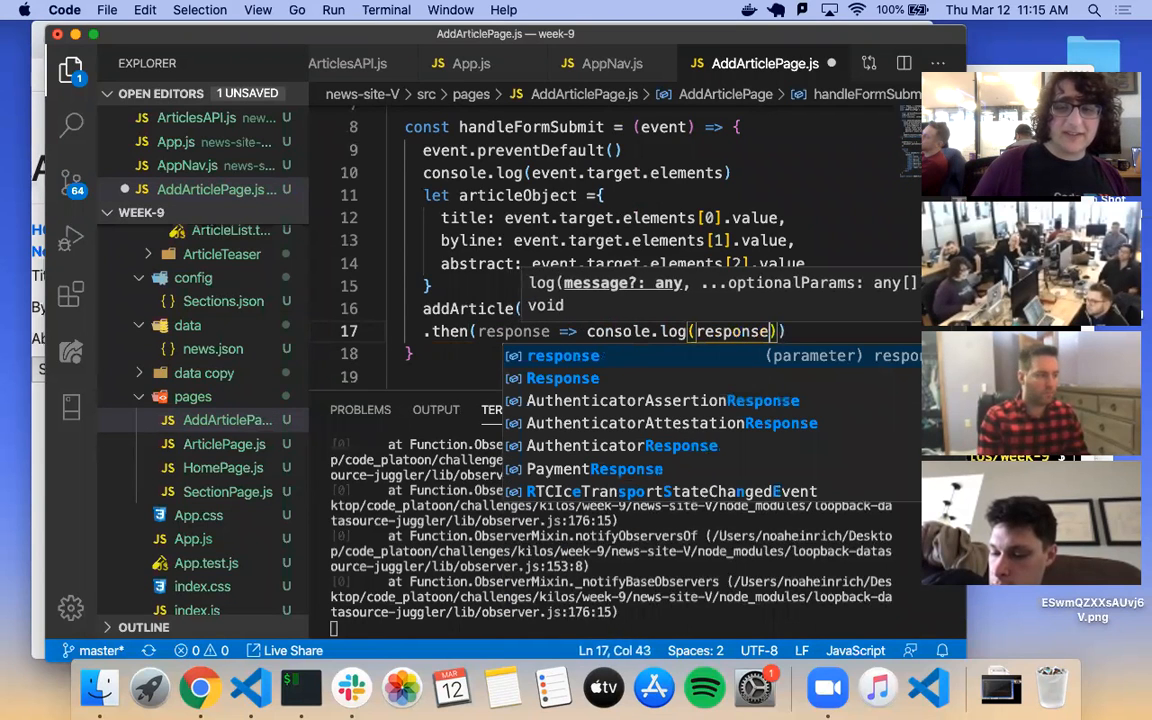
text(.status)
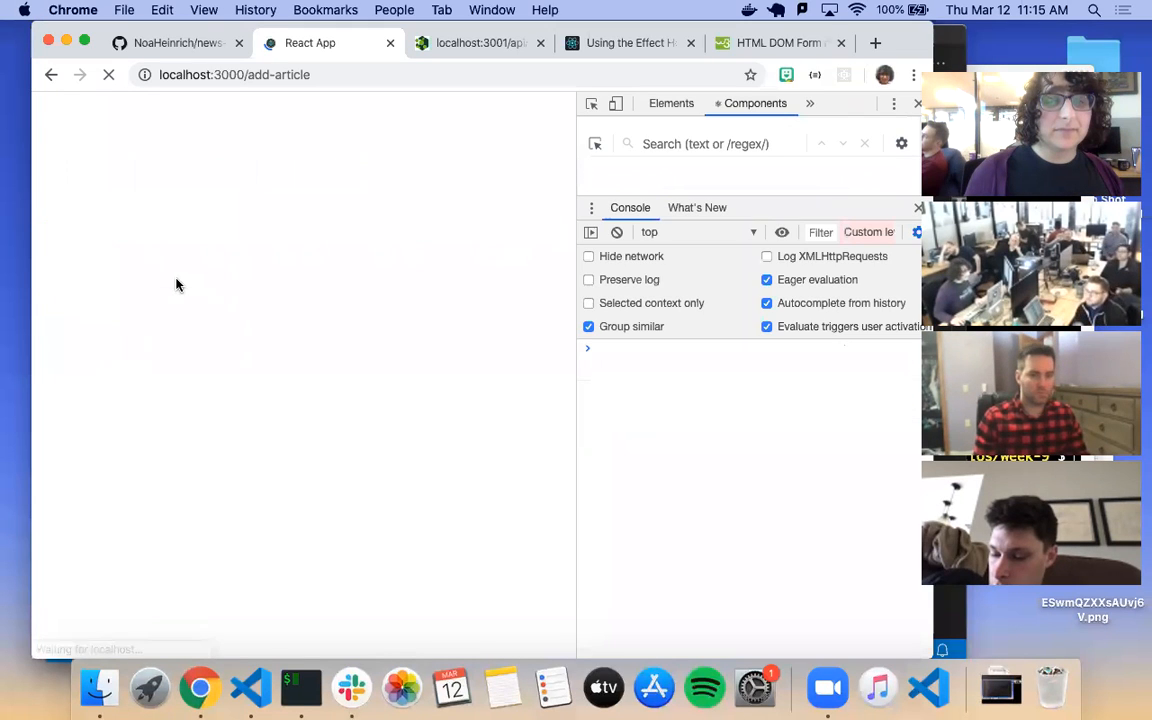
Step: Reload localhost:3000/add-article and submit the form to see the logged response
click(108, 74)
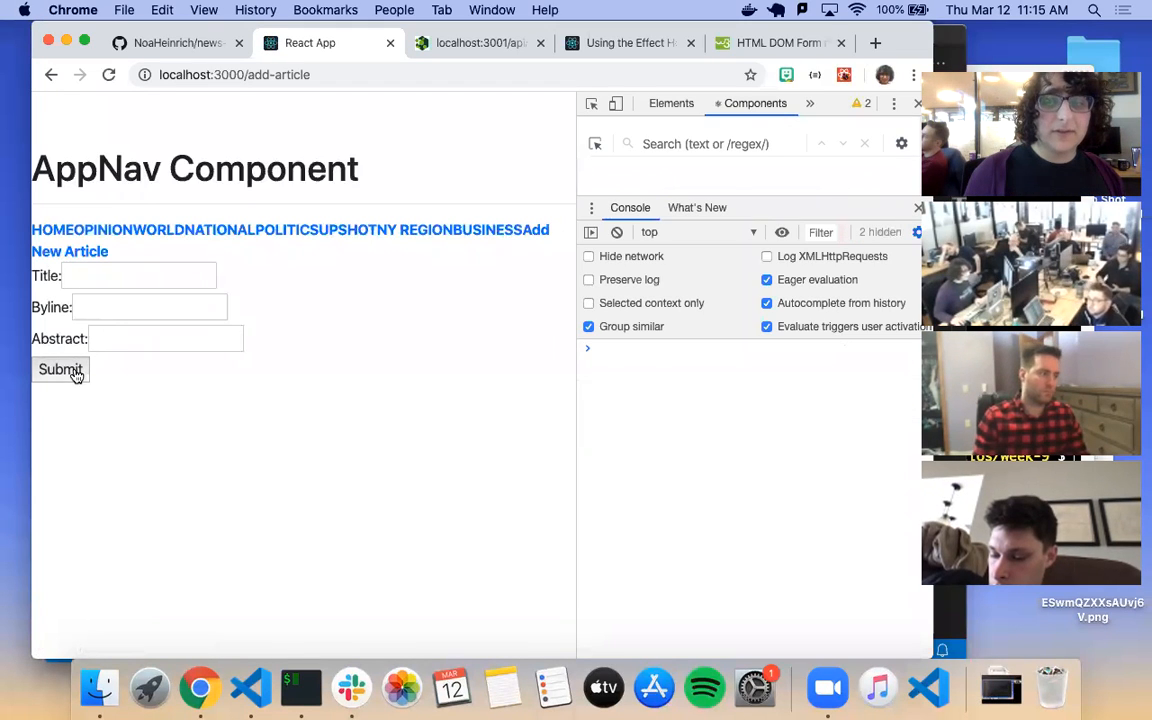
click(60, 368)
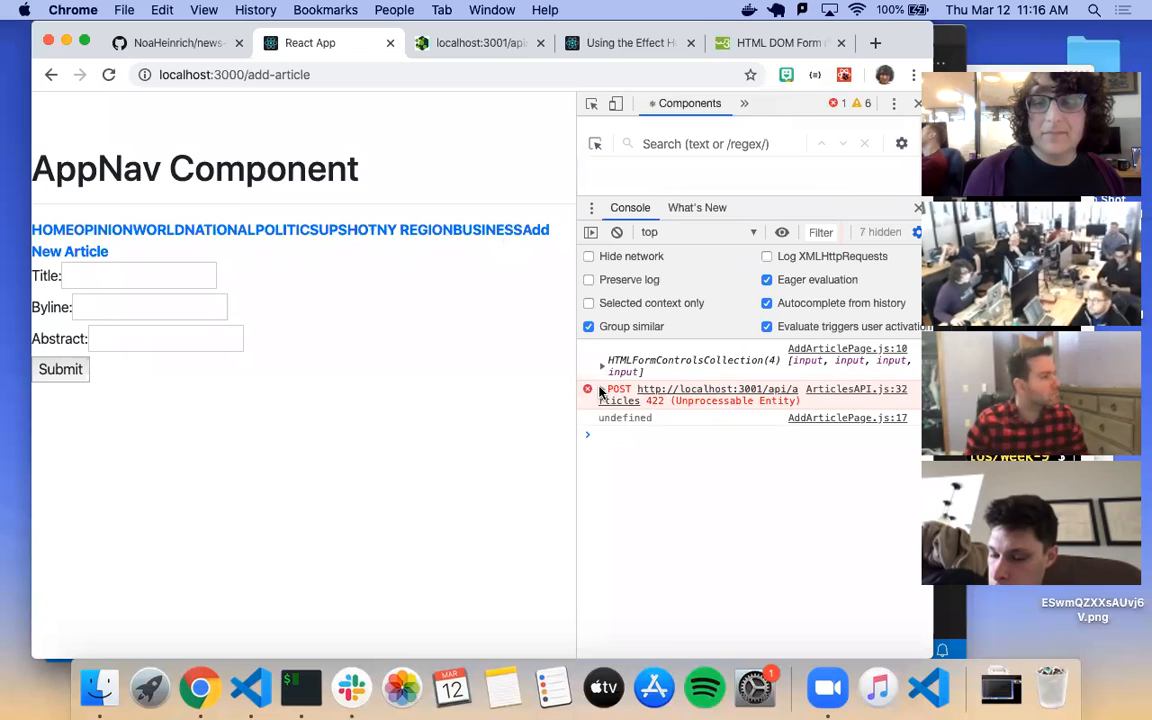
click(588, 388)
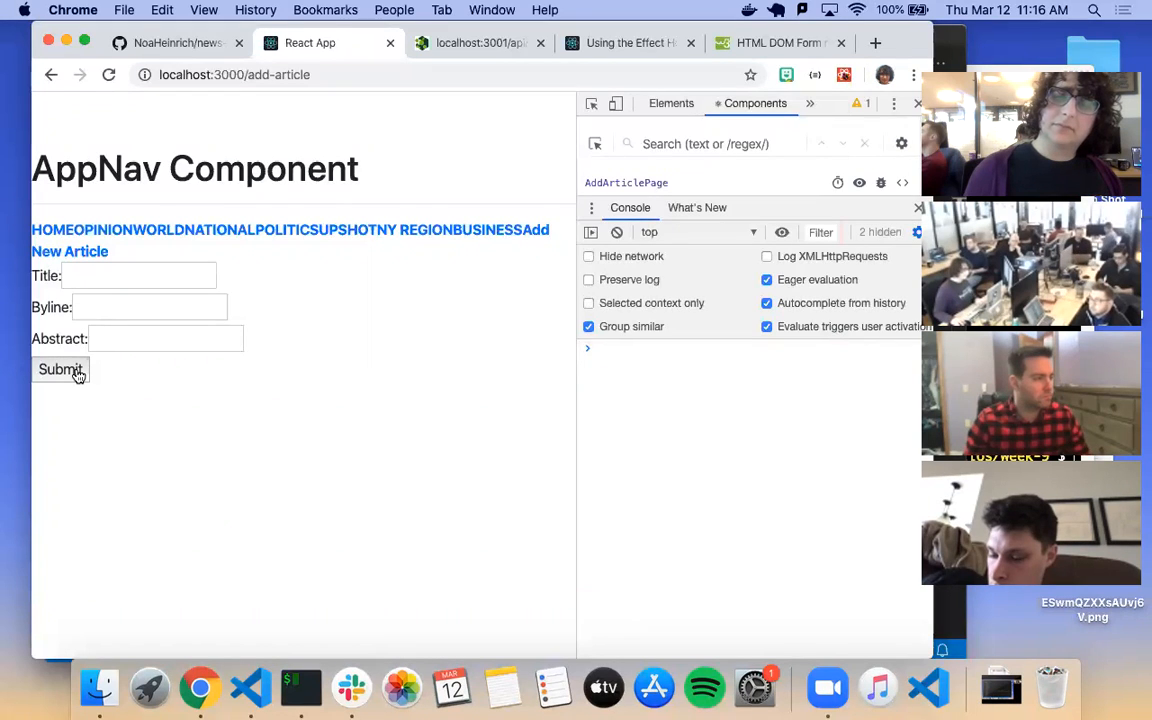
Step: Resubmit and expand the logged error object showing status 422 ValidationError, then return to the editor
click(60, 368)
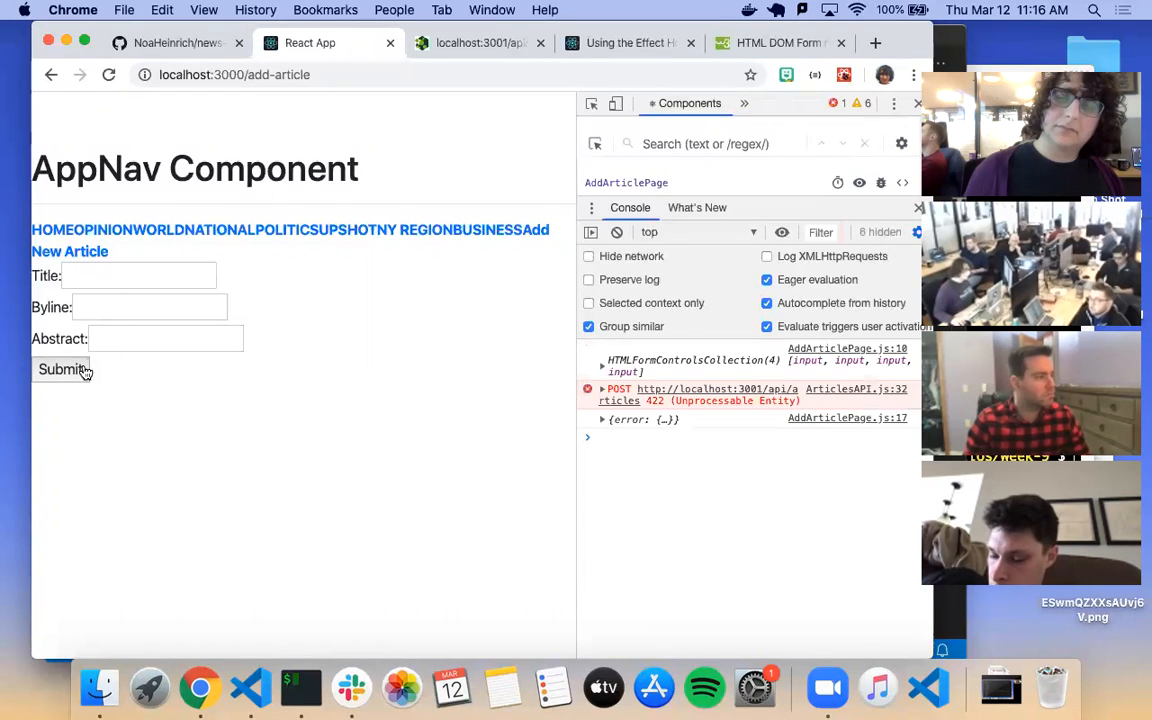
click(604, 420)
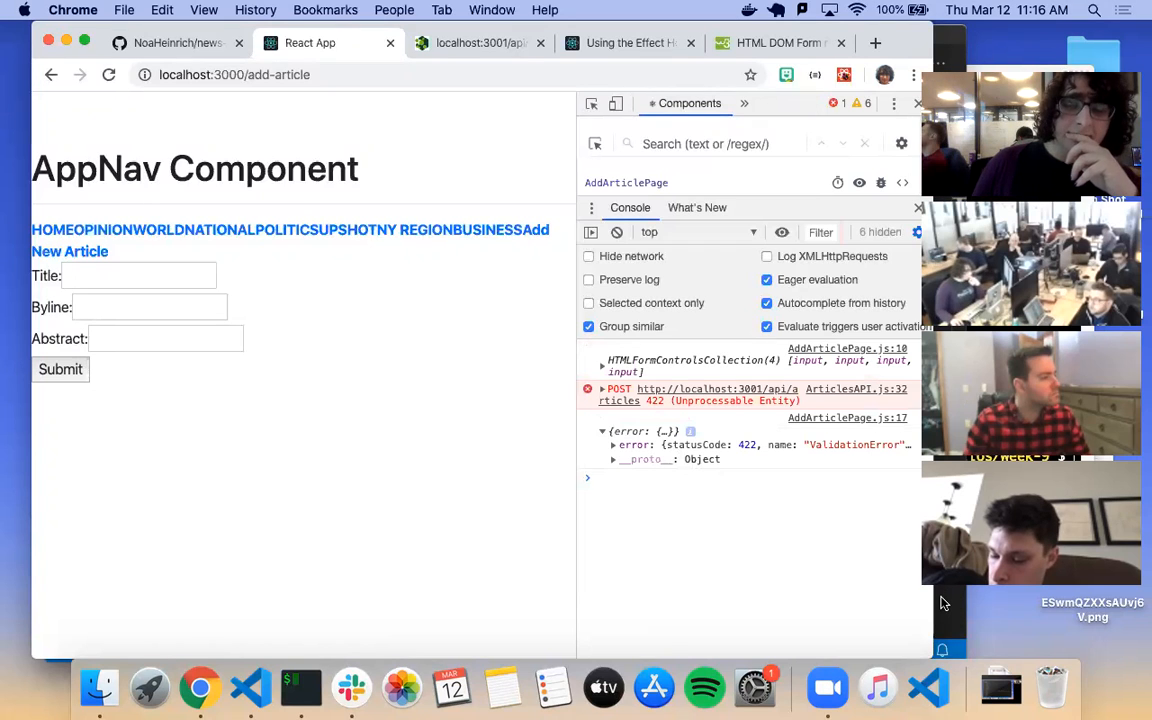
click(248, 688)
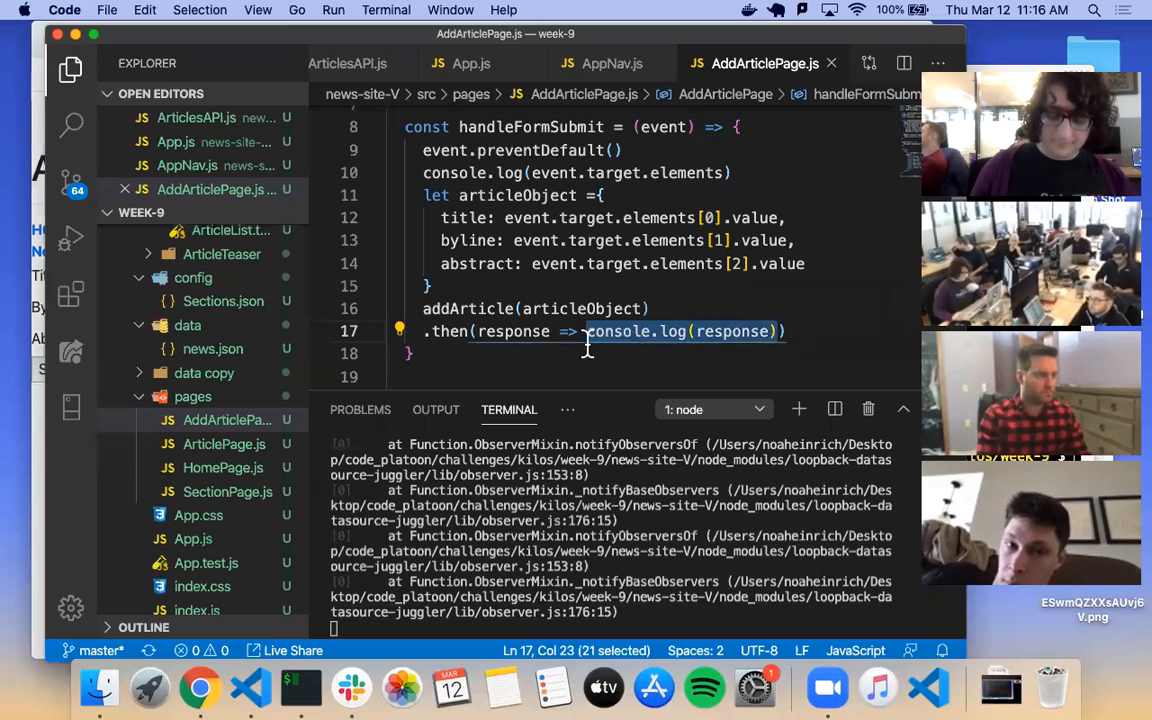
Step: Add if (response.error) { setSuccess(false); setArticlePublished(false) } to the addArticle callback
text(if)
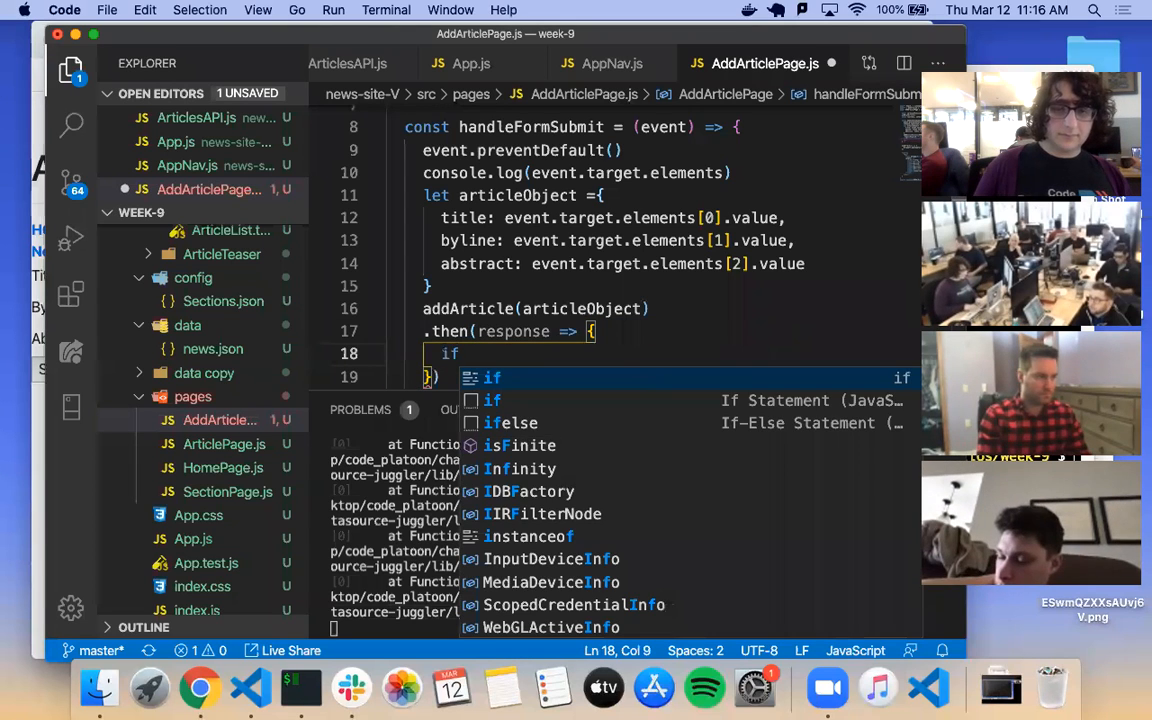
text((response.error) {)
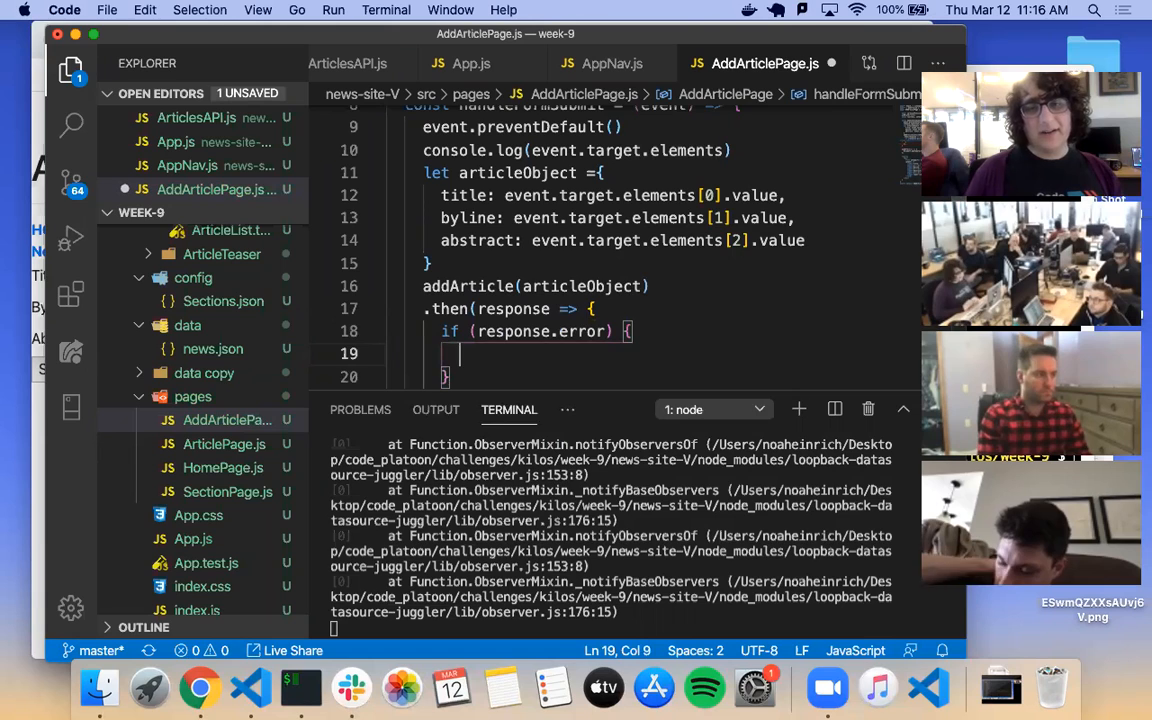
scroll(up, 3)
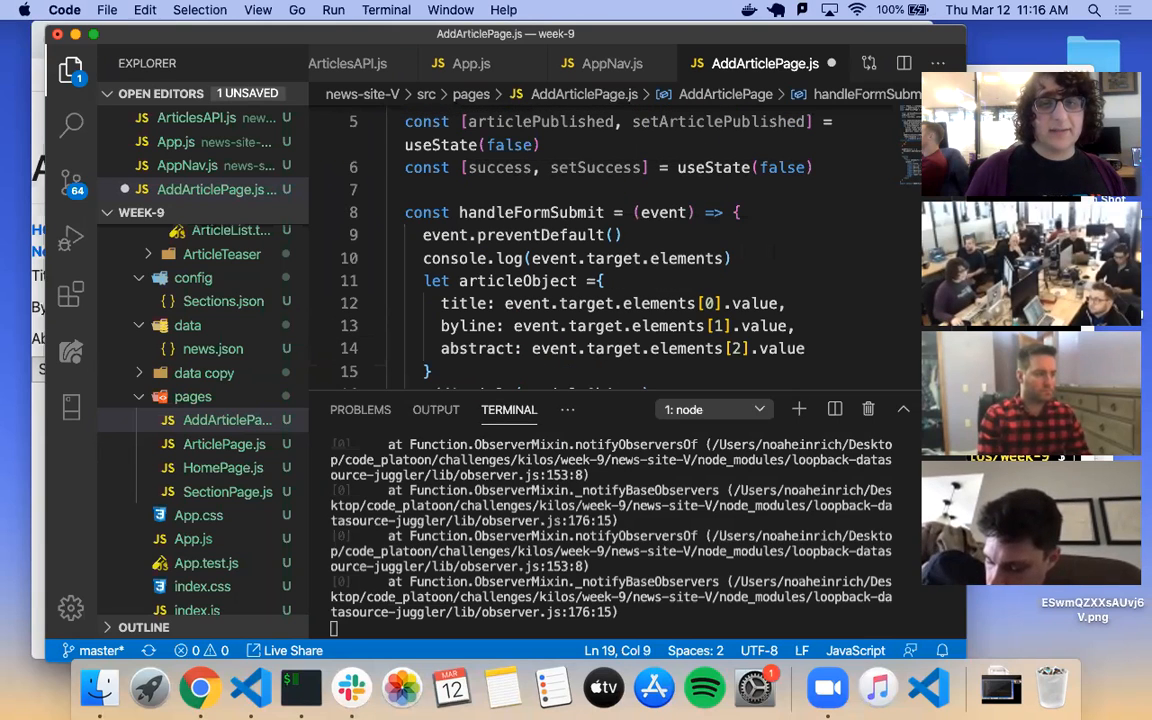
text(setSuccess(false)
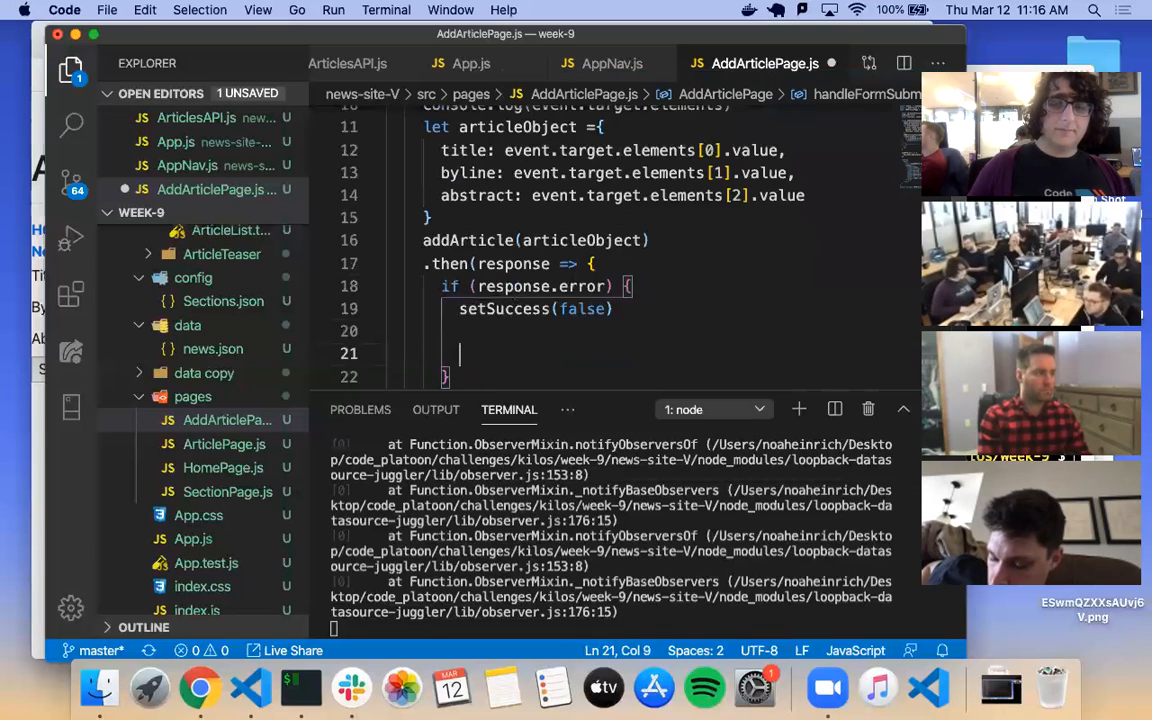
text(s)
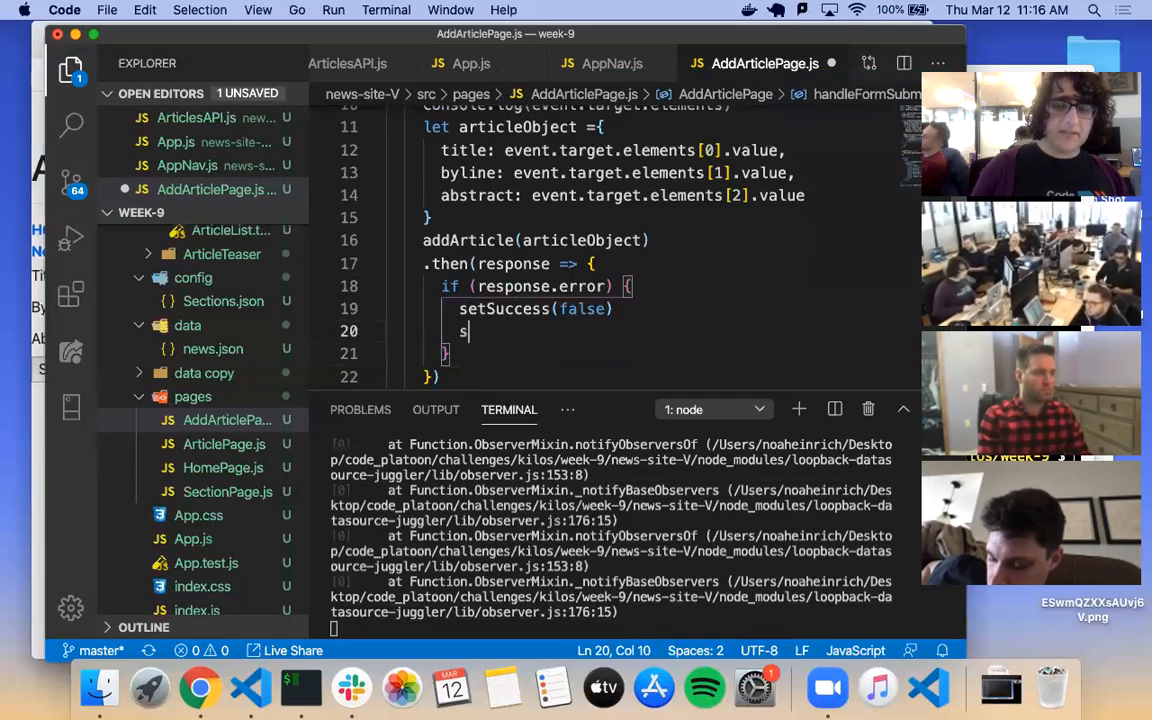
text(etArticlePublished)
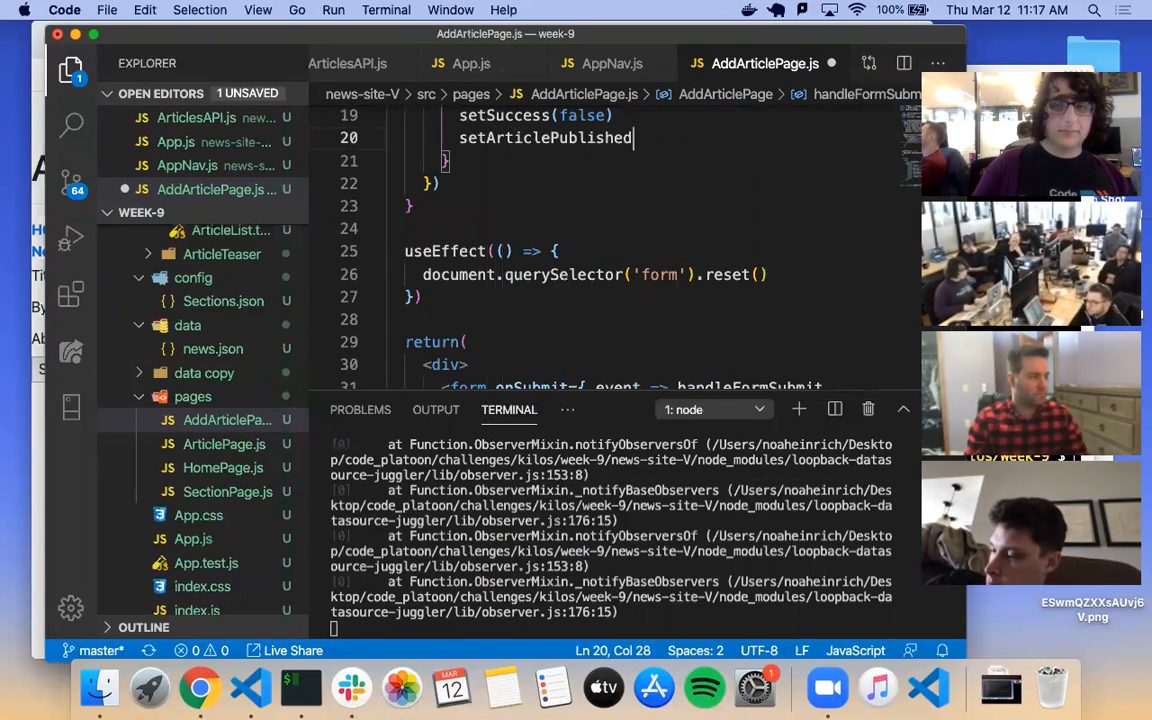
text((false))
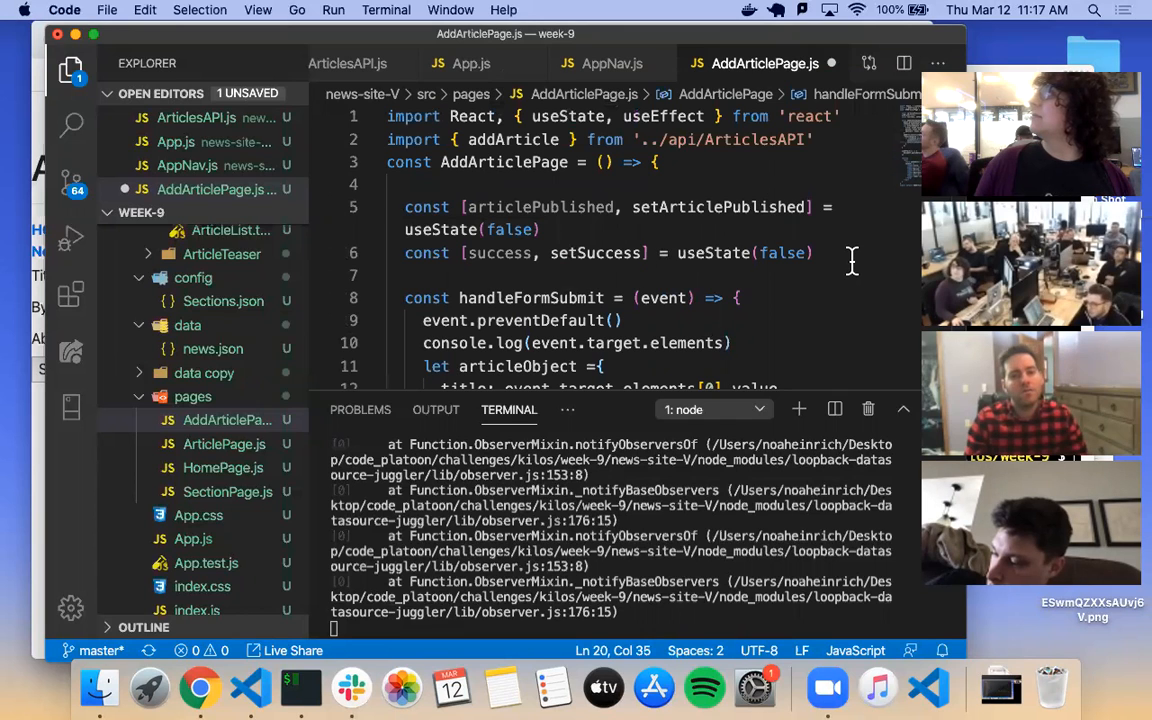
Step: Declare const [errors, setErrors] = useState("") below the success state, then bring the app forward
text(con)
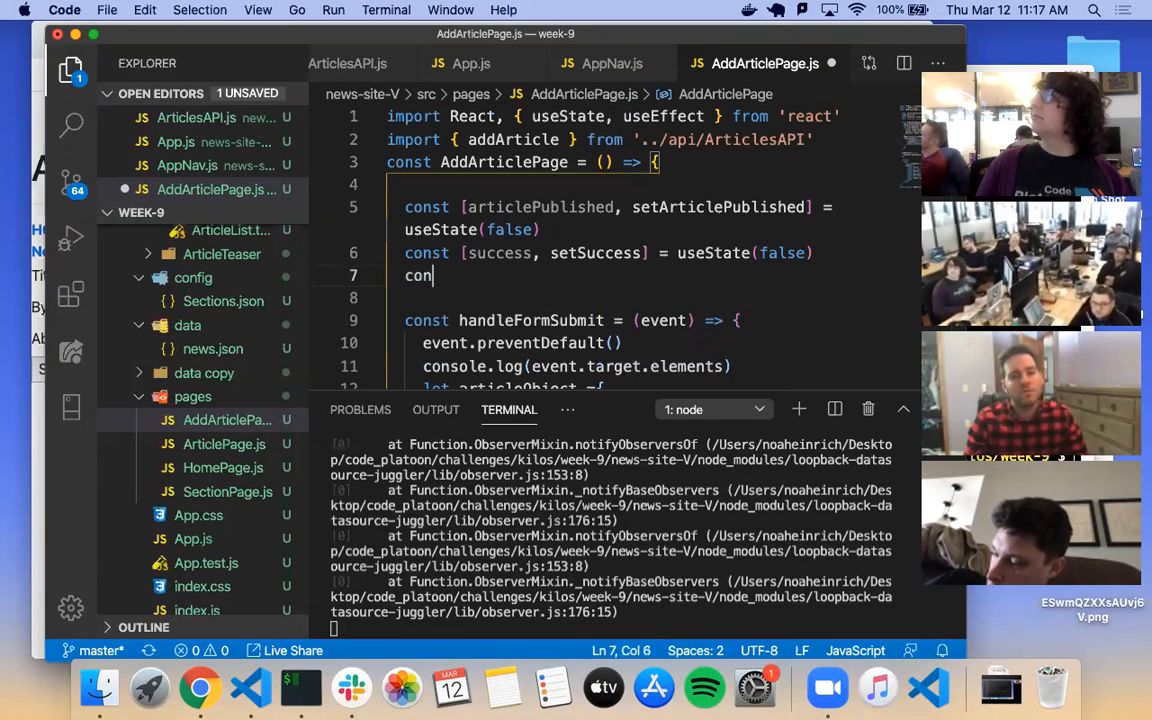
text(err])
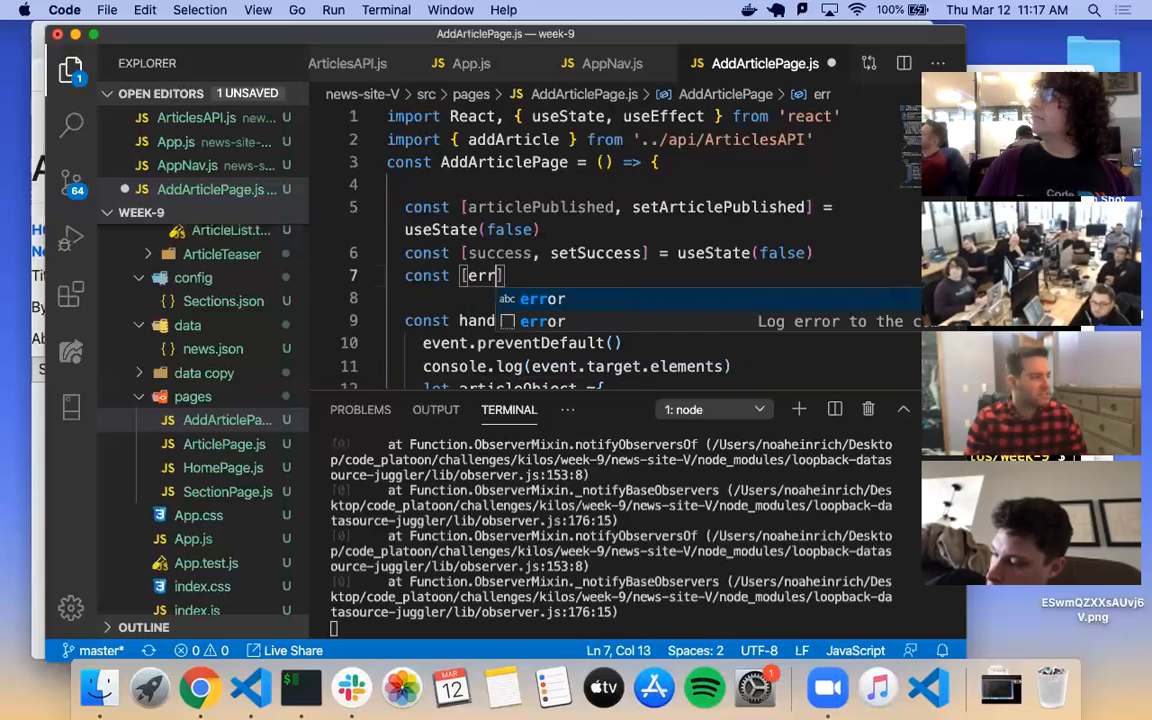
text(ors,)
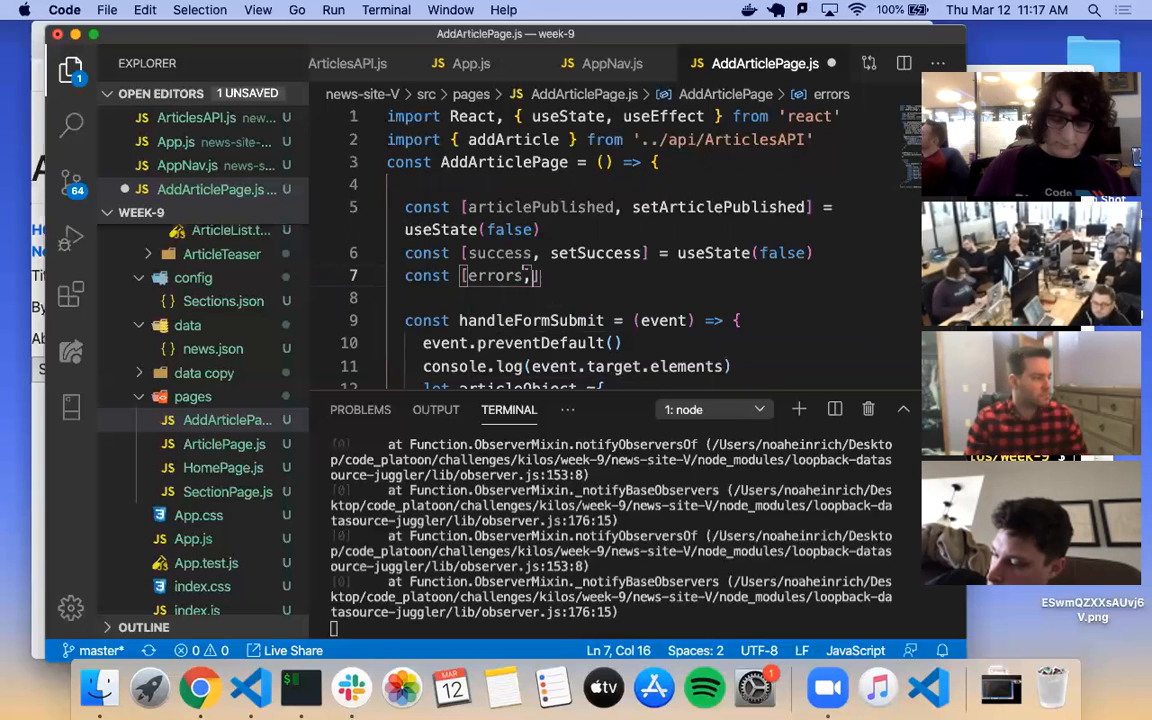
text(, setErrors)
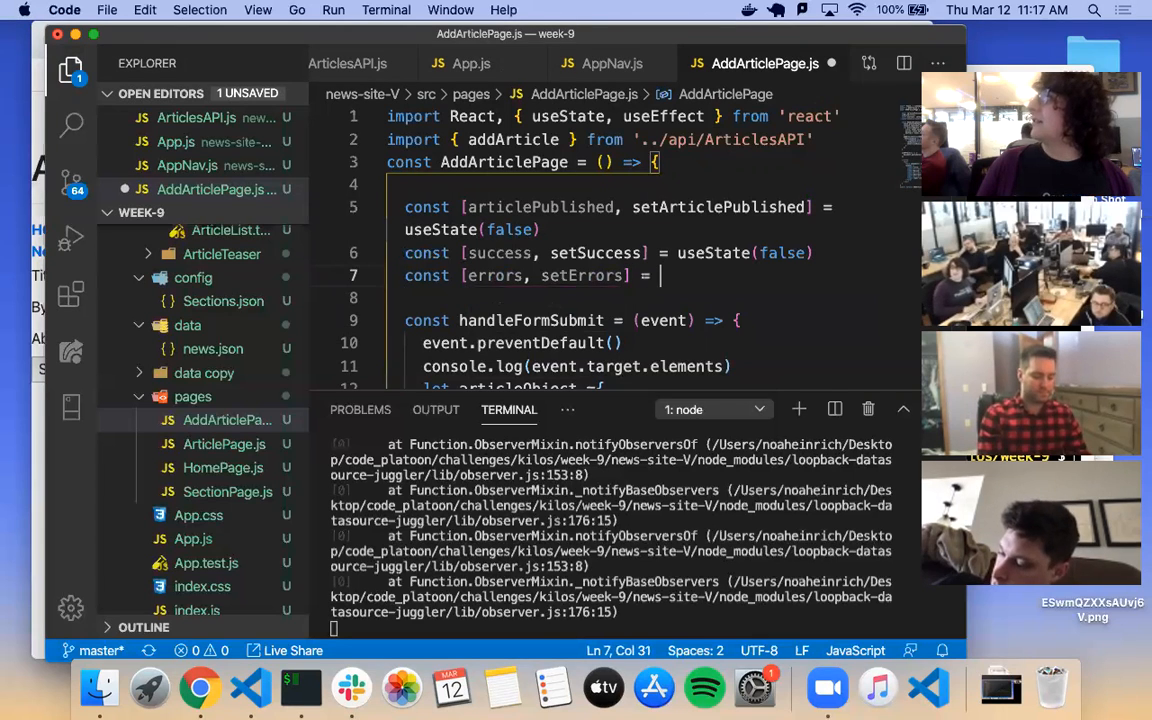
text(useState()
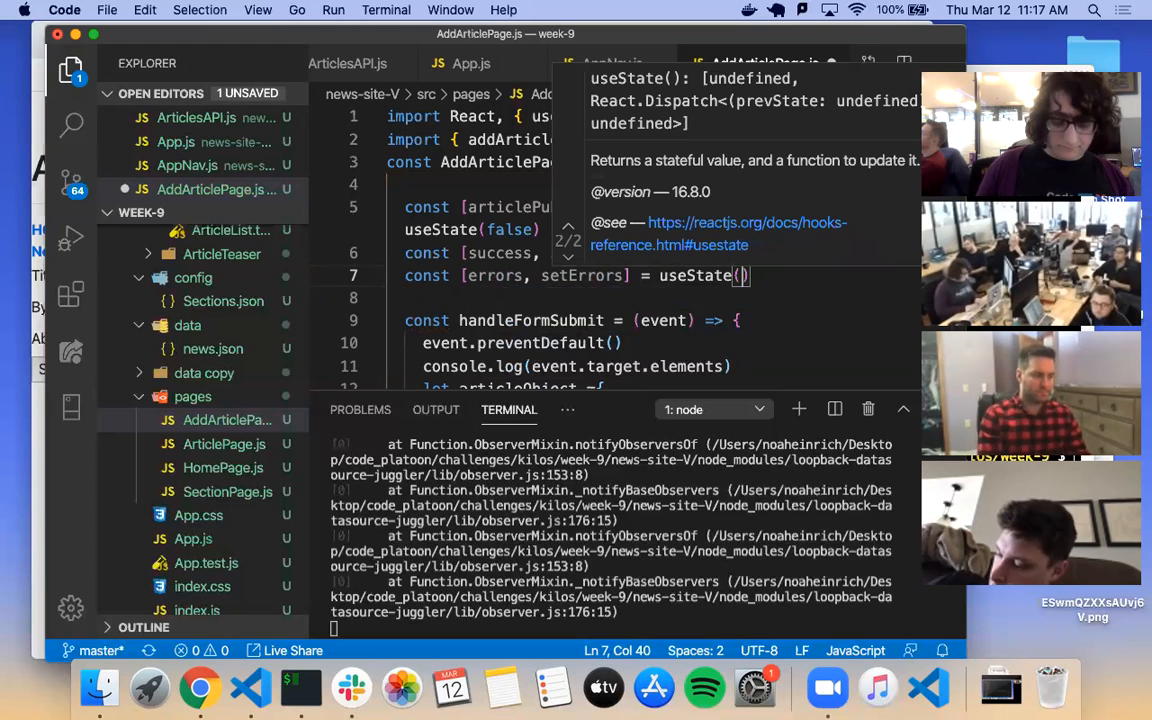
text("")
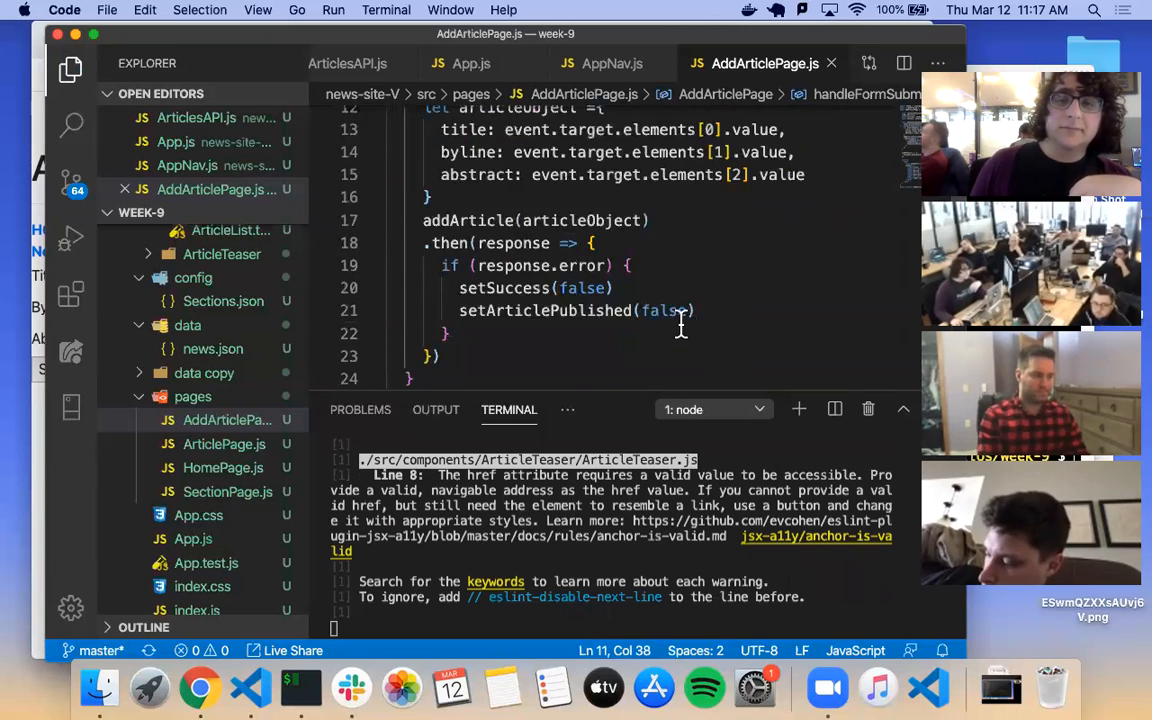
click(200, 688)
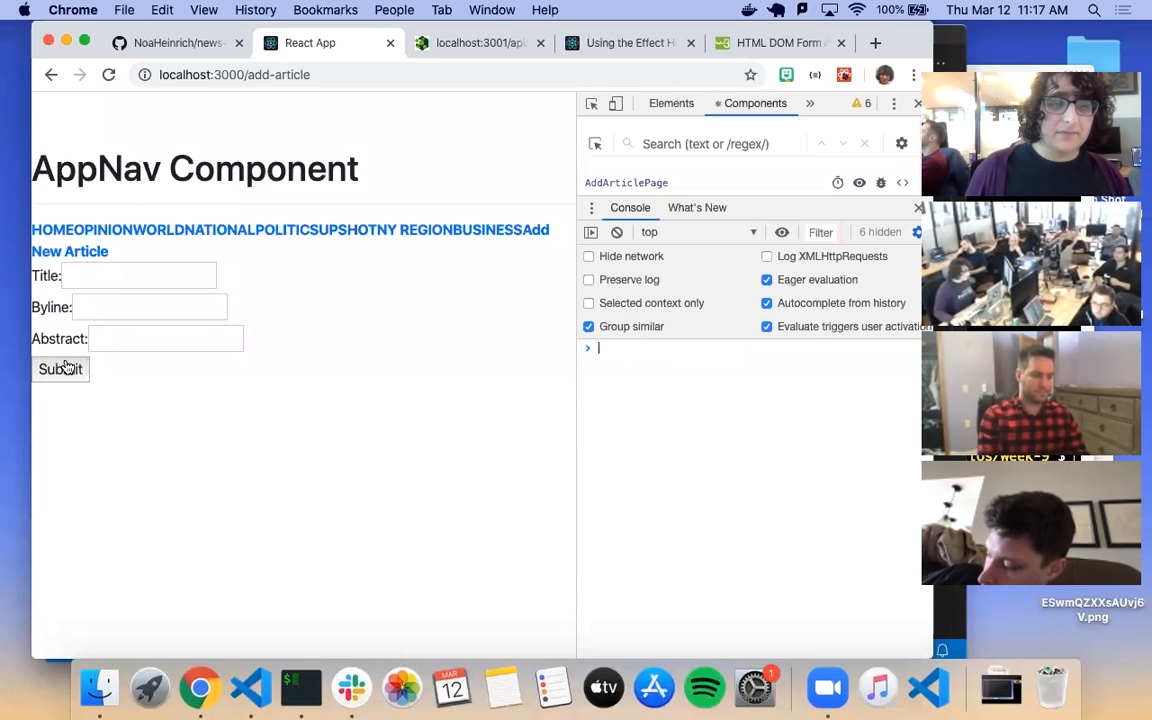
Step: Submit the add-article form in Chrome to exercise the new error branch
click(60, 368)
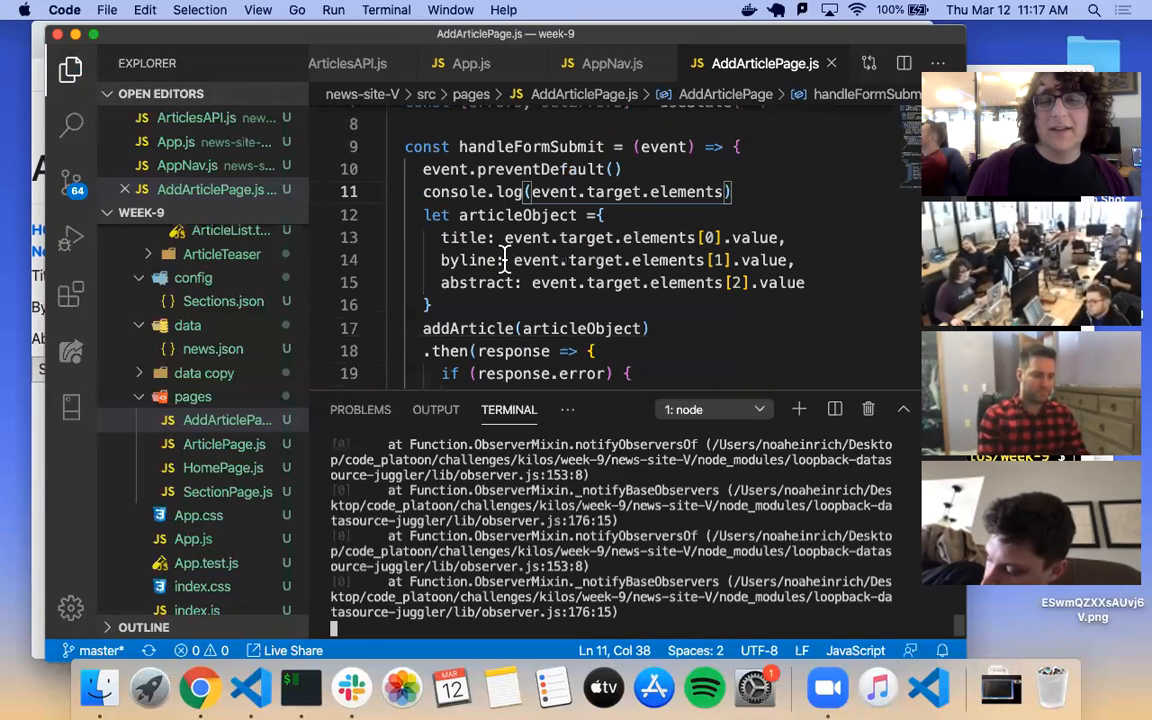
Step: Add console.log(response) inside the if (response.error) block above setSuccess(false)
scroll(down, 3)
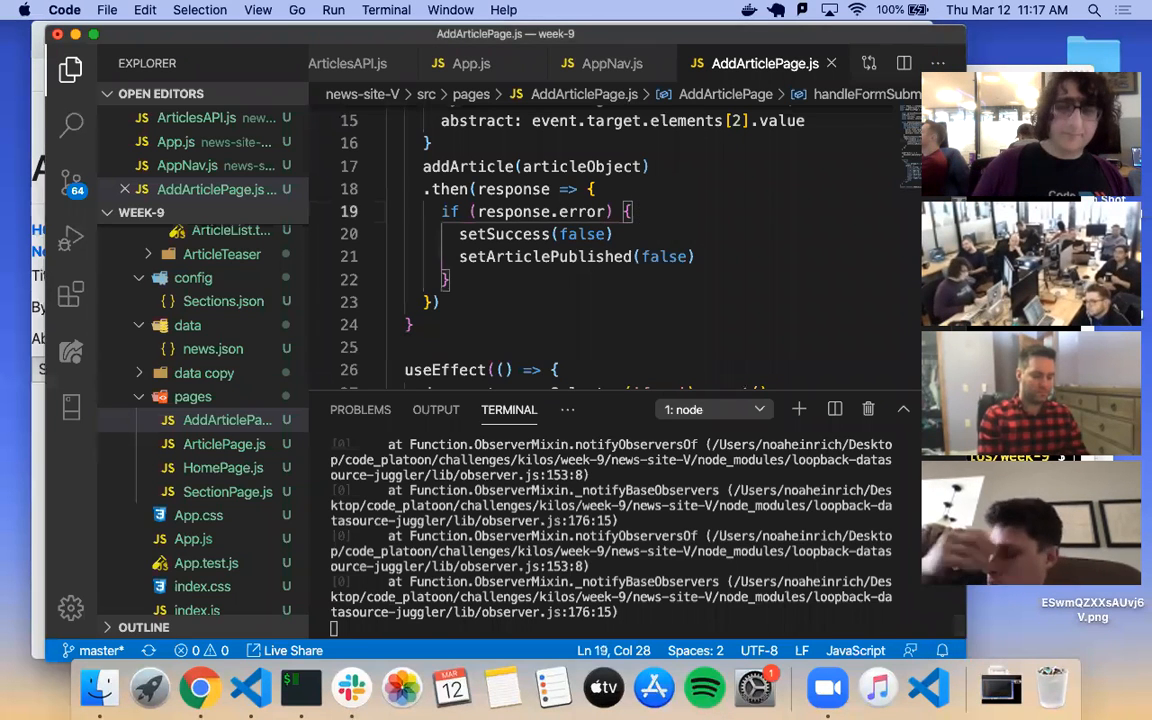
text(console.log(r)
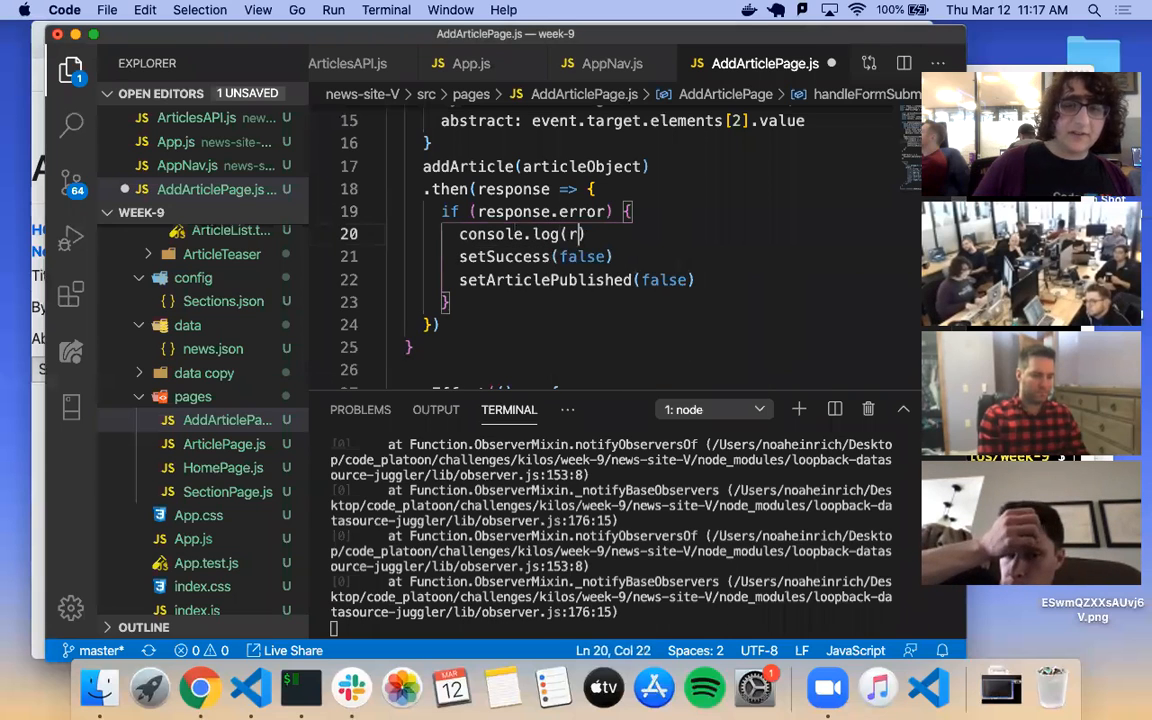
text(espons)
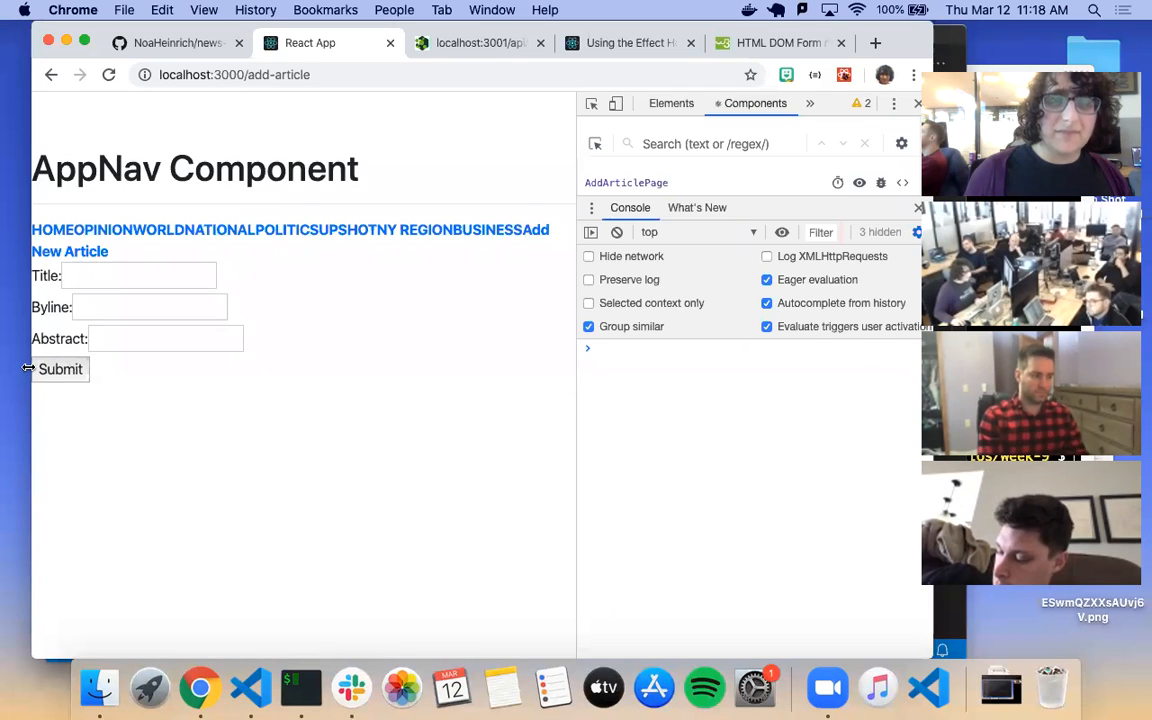
Step: Submit the empty form and expand the logged 422 ValidationError to show statusCode, name and message
click(60, 368)
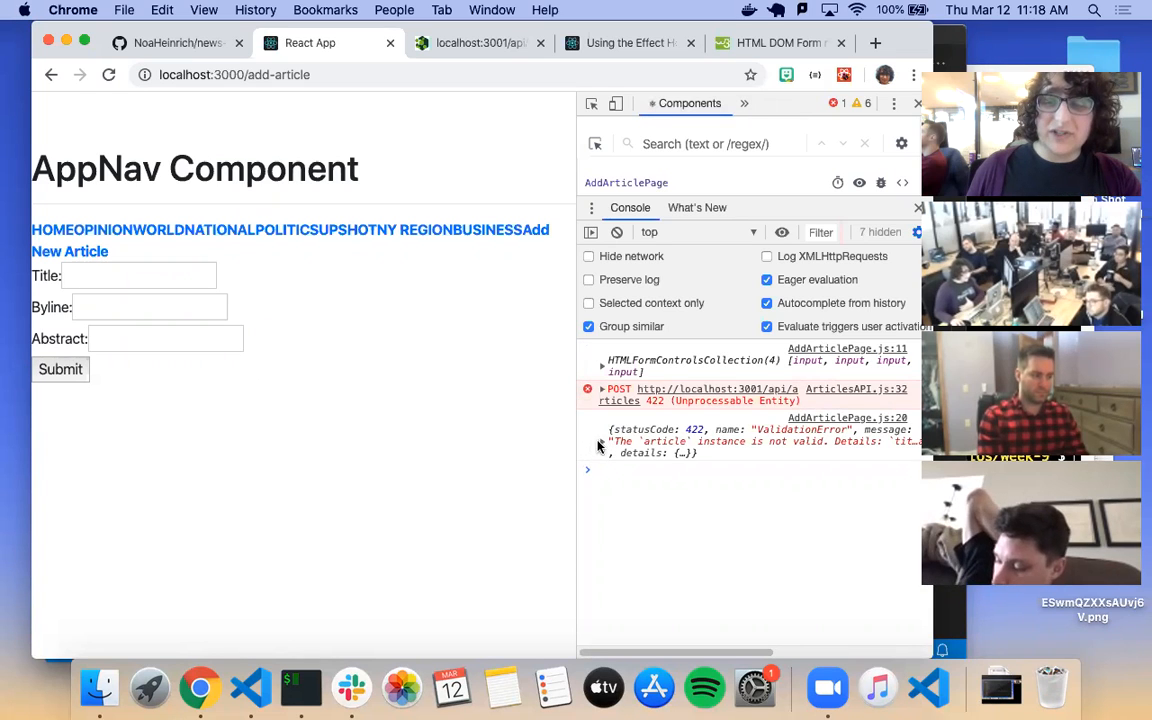
click(600, 442)
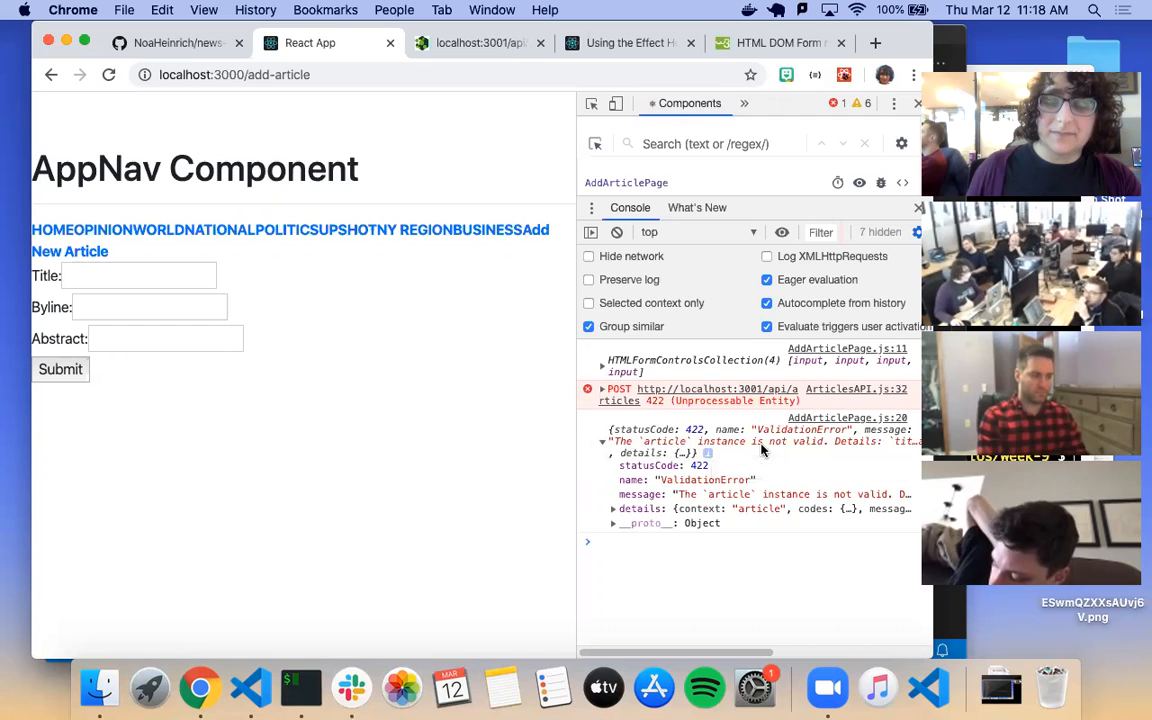
mouse_move(944, 598)
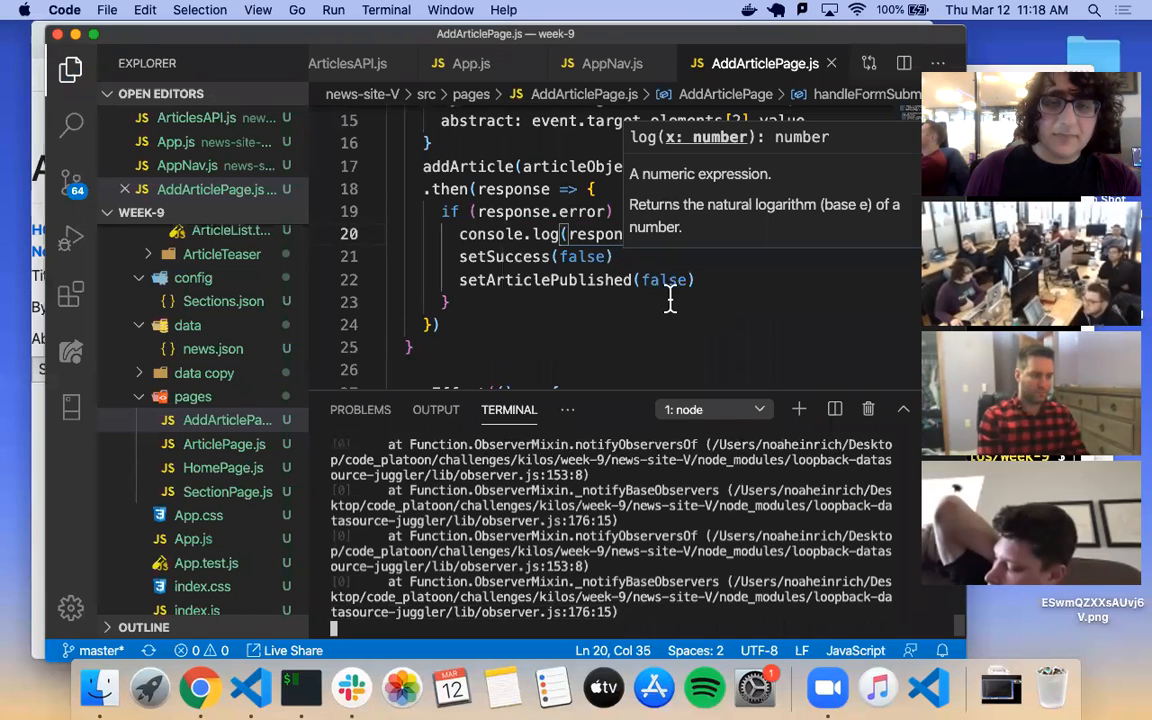
Step: Add setErrors(response.error.message) inside the if (response.error) block
scroll(down, 3)
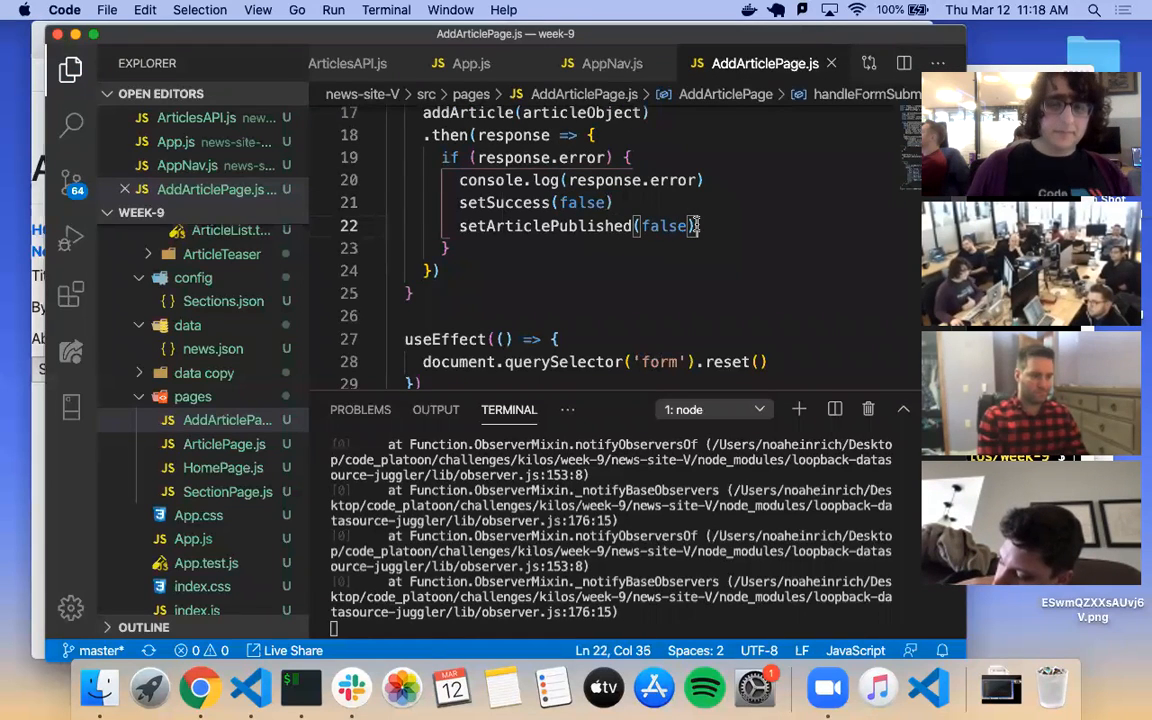
text(setERror)
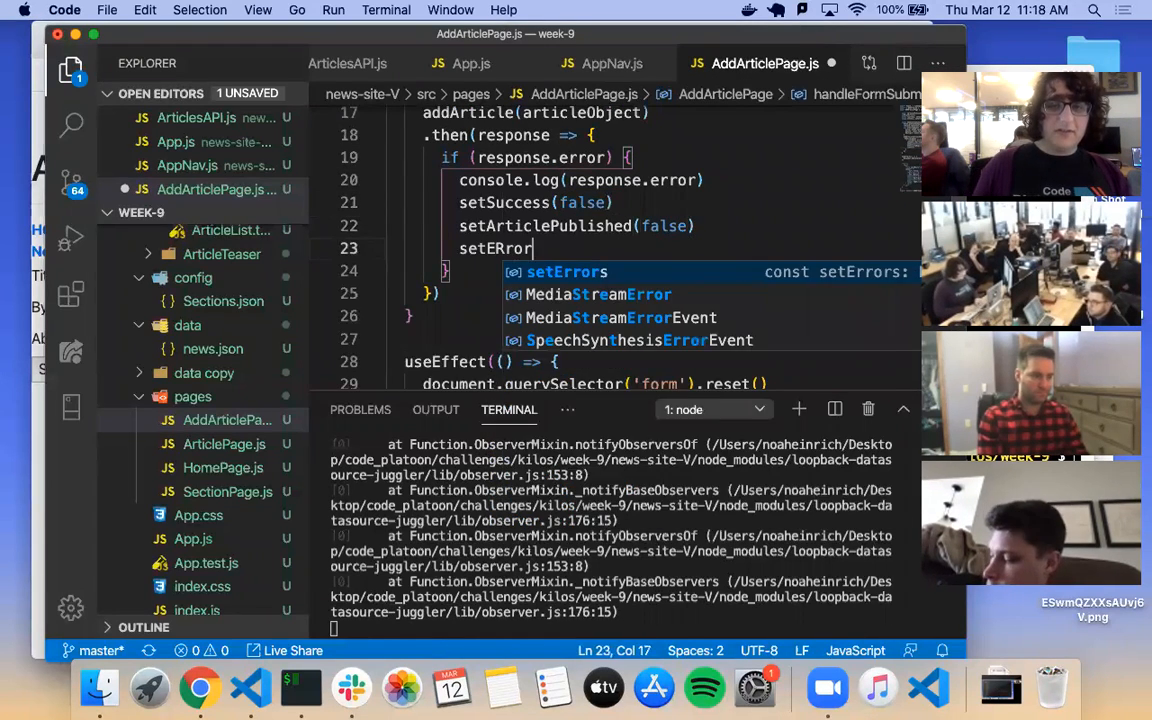
key(backspace)
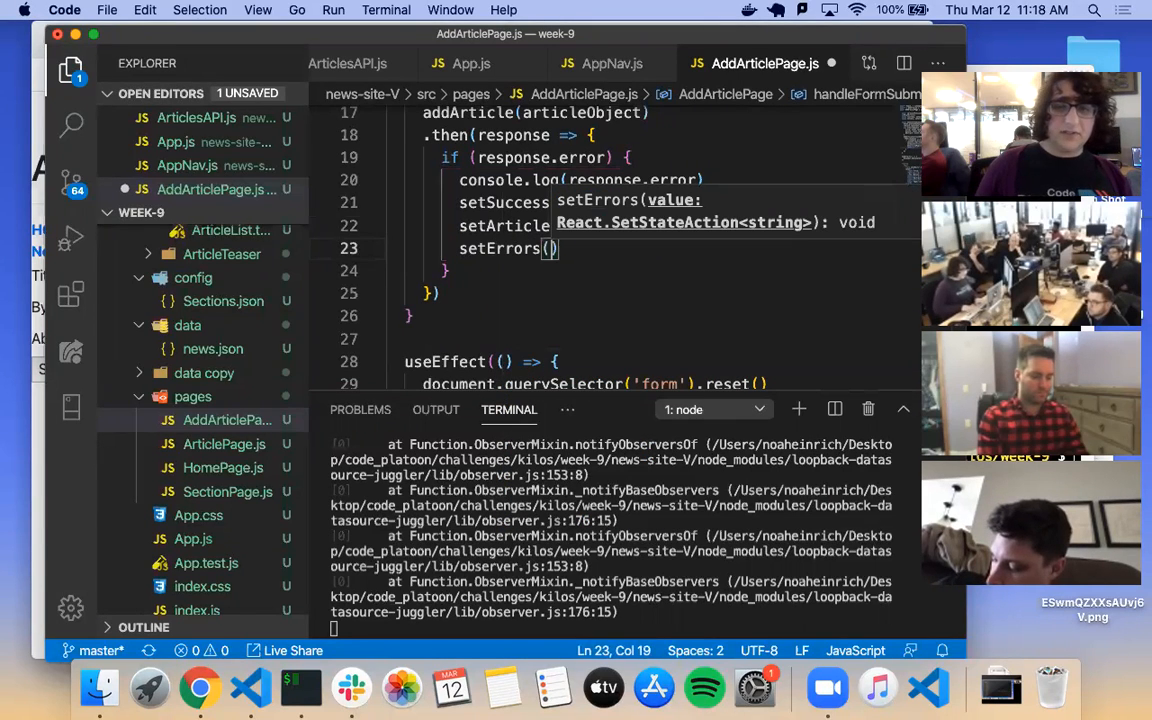
text(response.error)
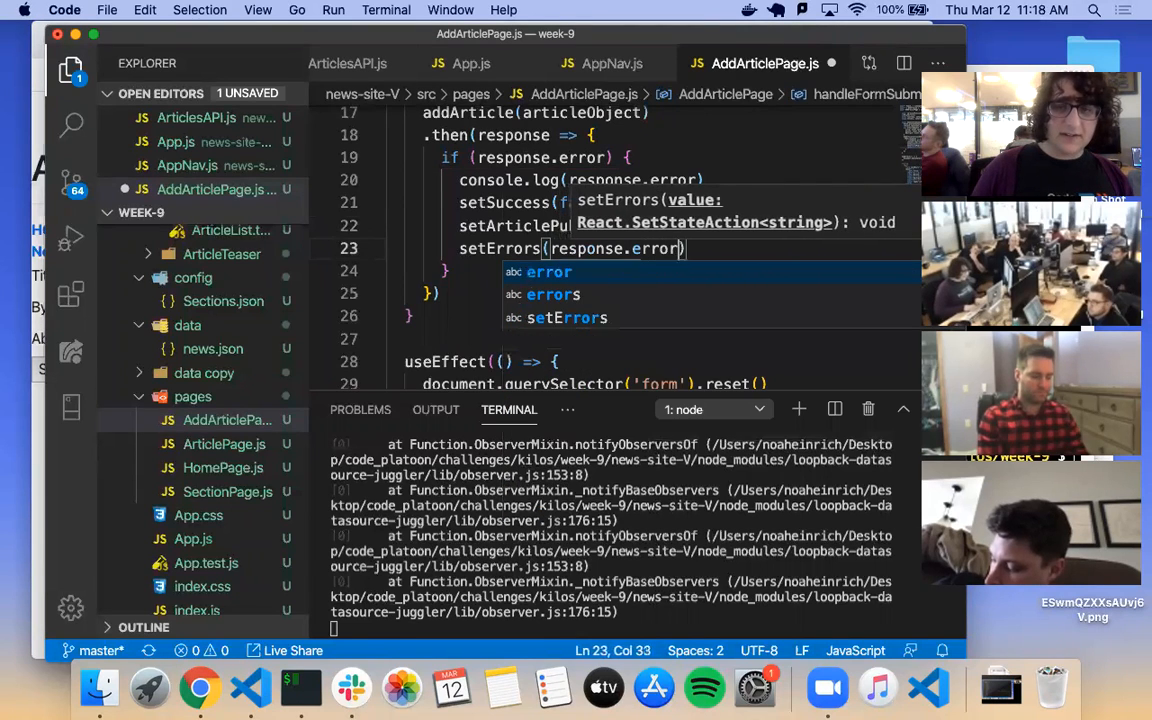
text(.messa)
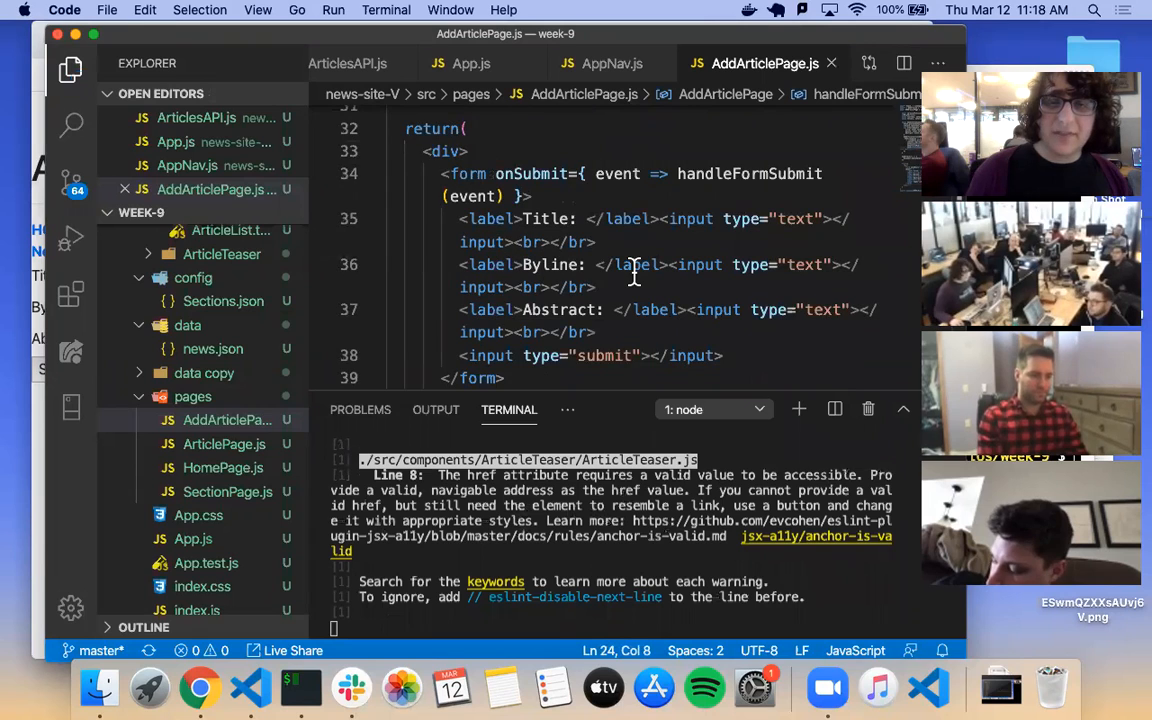
Step: Insert { errors ? <h2>{errors}</h2> : "" } on a new line above the <form> in the JSX
key(Enter)
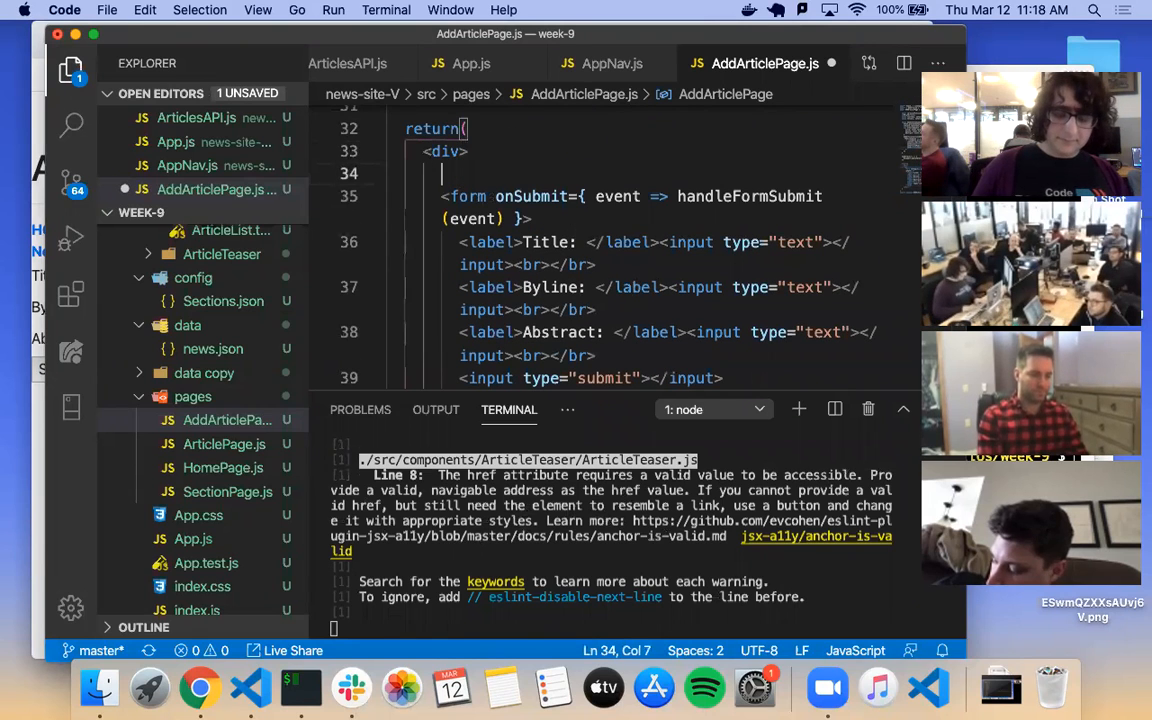
text({})
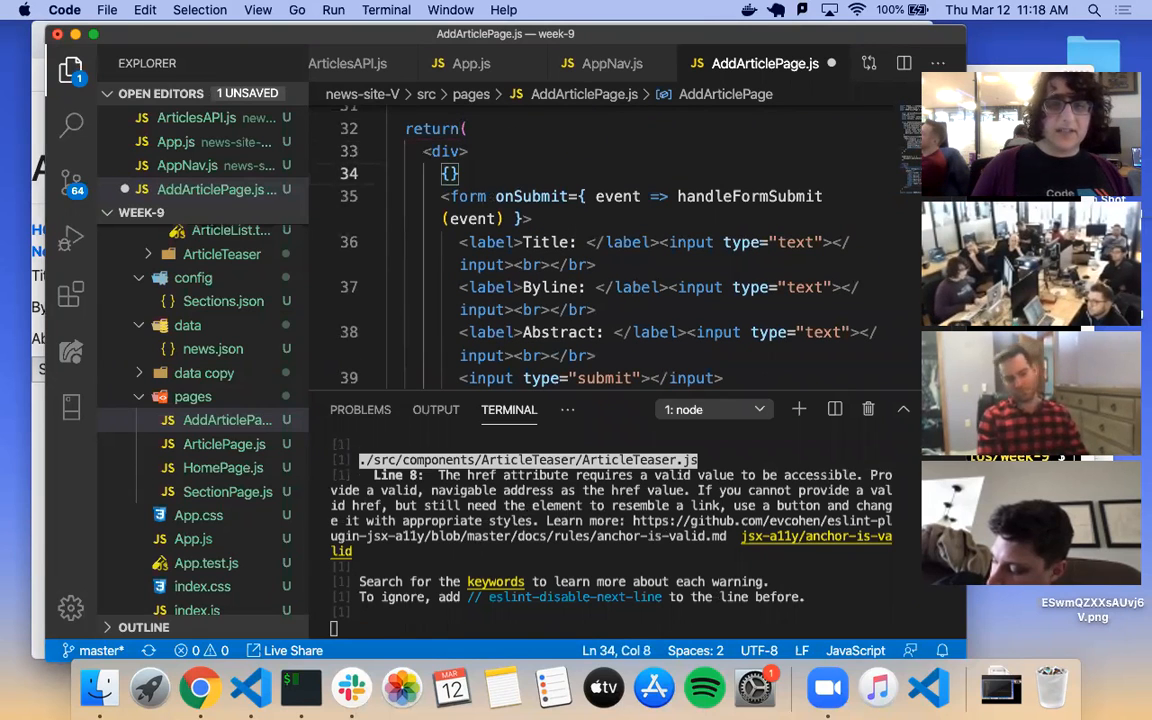
text(if errors ?)
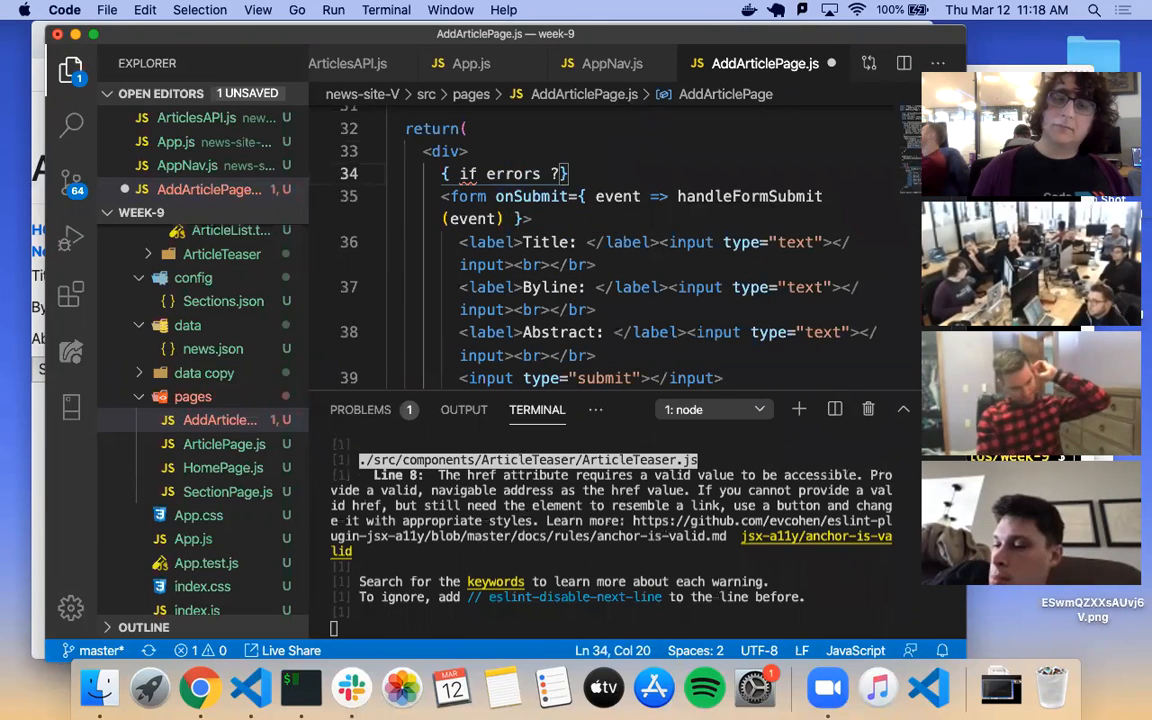
text(<h2></h2>)
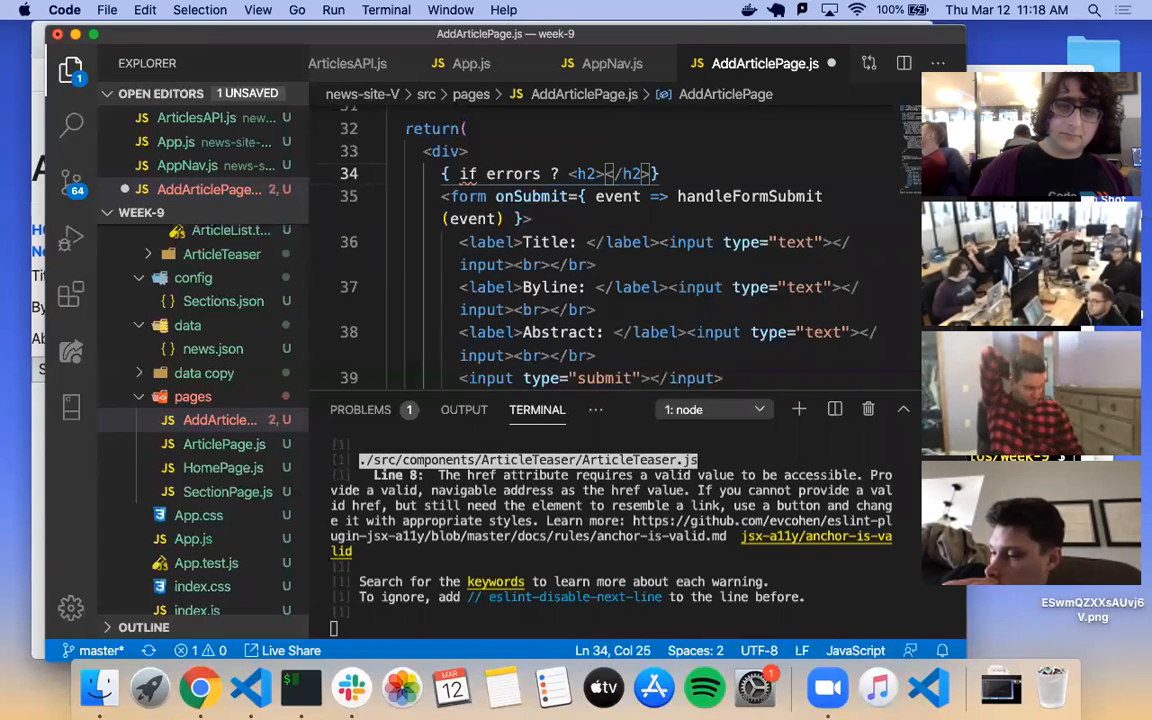
text(error)
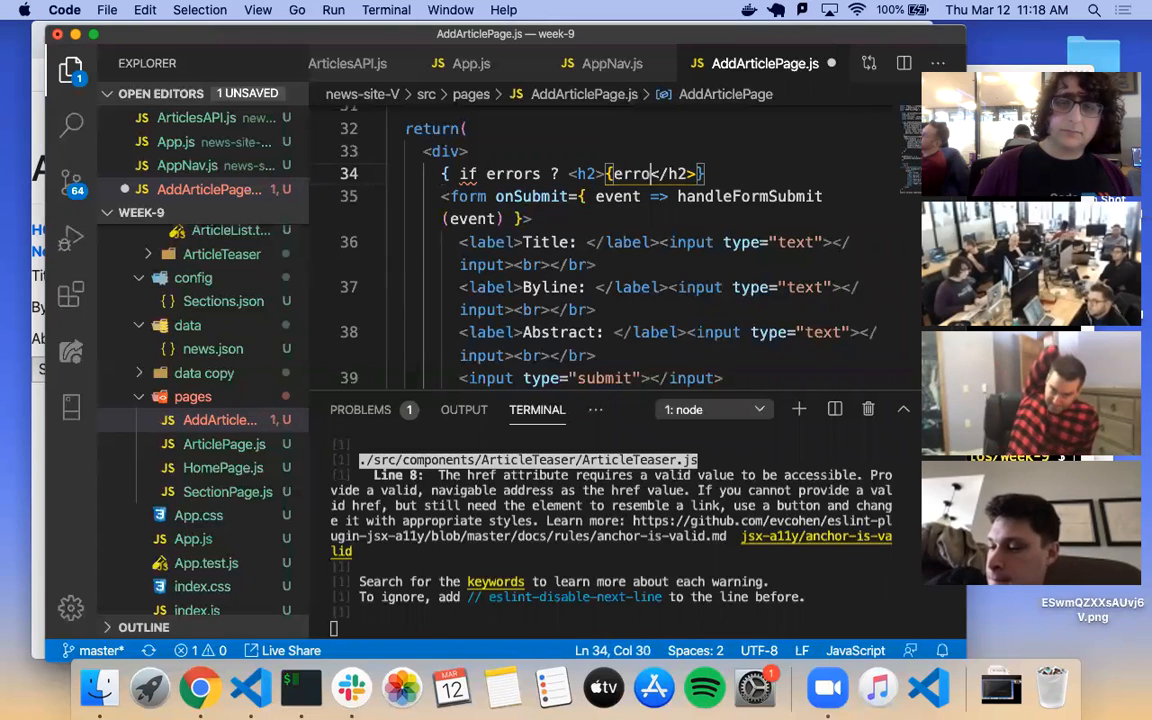
text(rs})
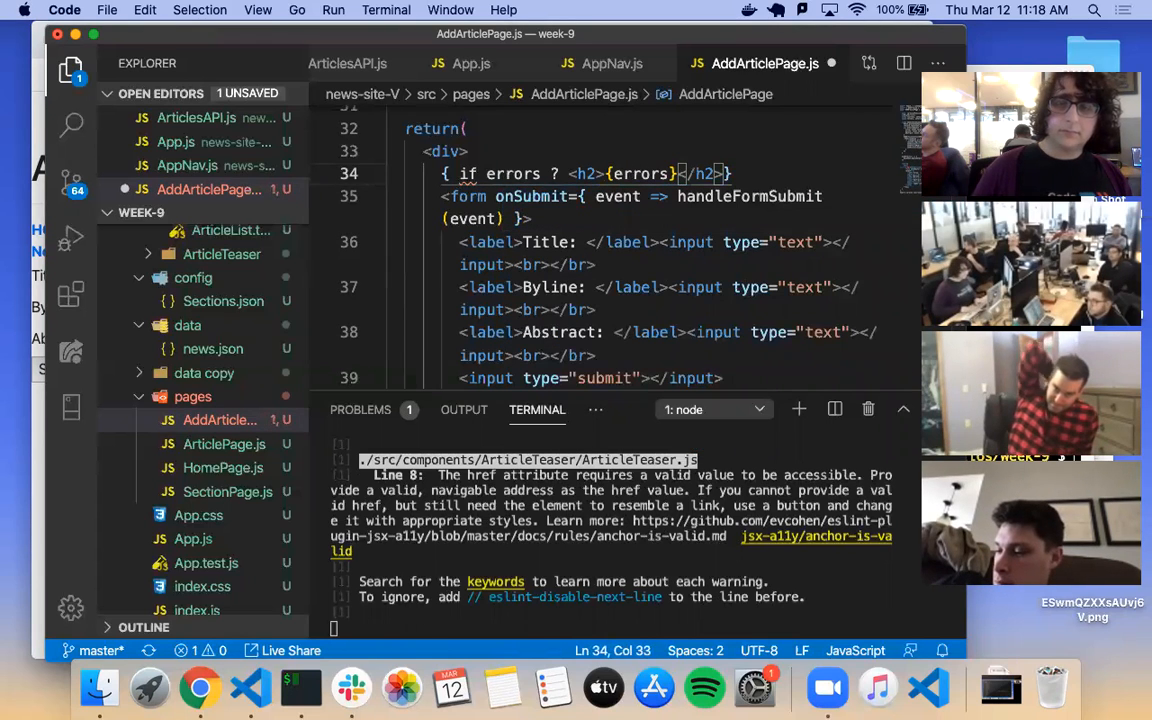
text(:})
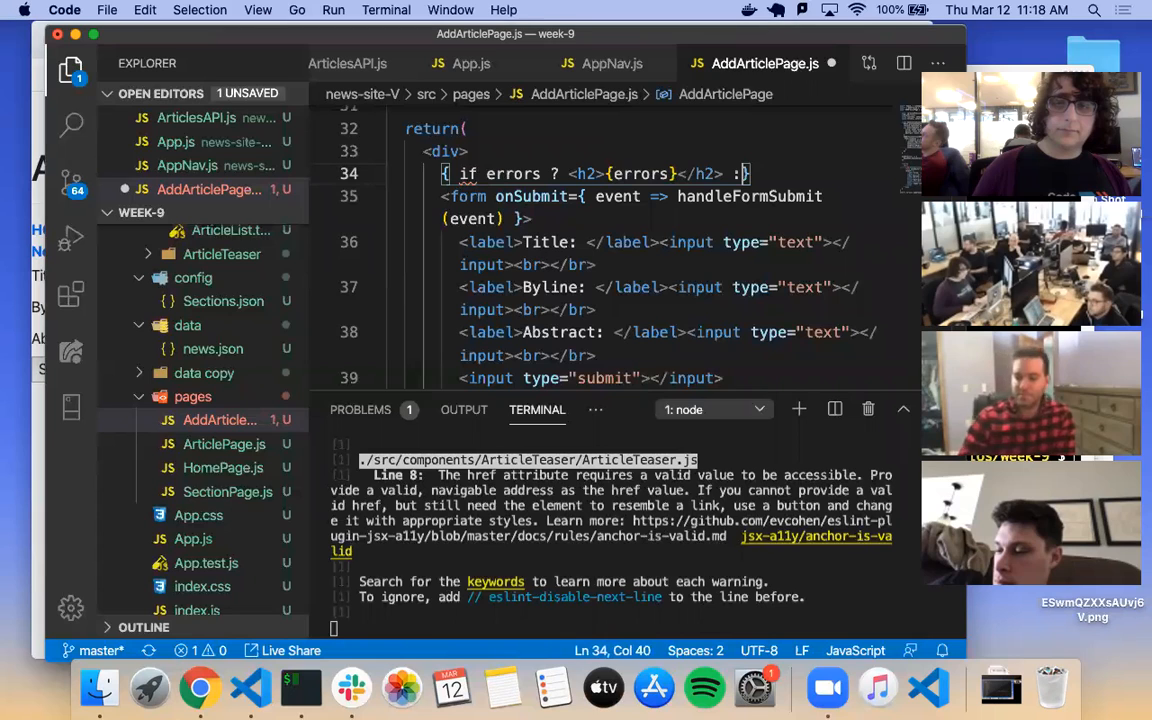
text("")
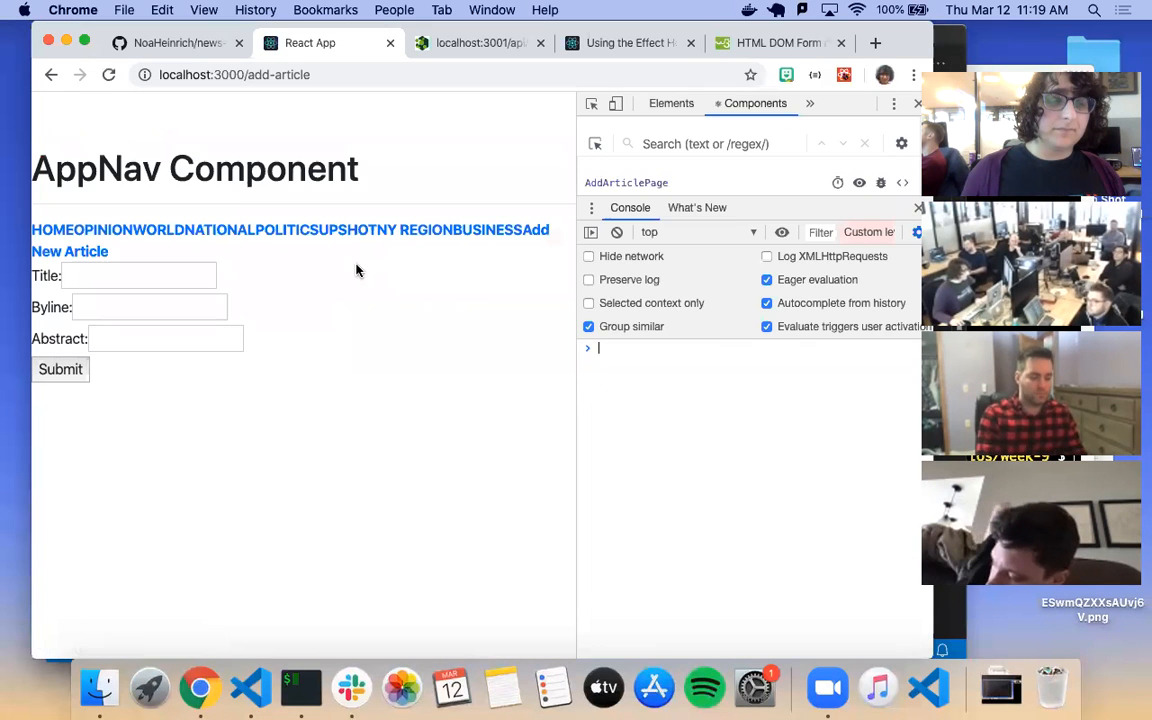
Step: Submit the blank form, see the can't-be-blank message above it, and expand the error and its details in the console
click(60, 368)
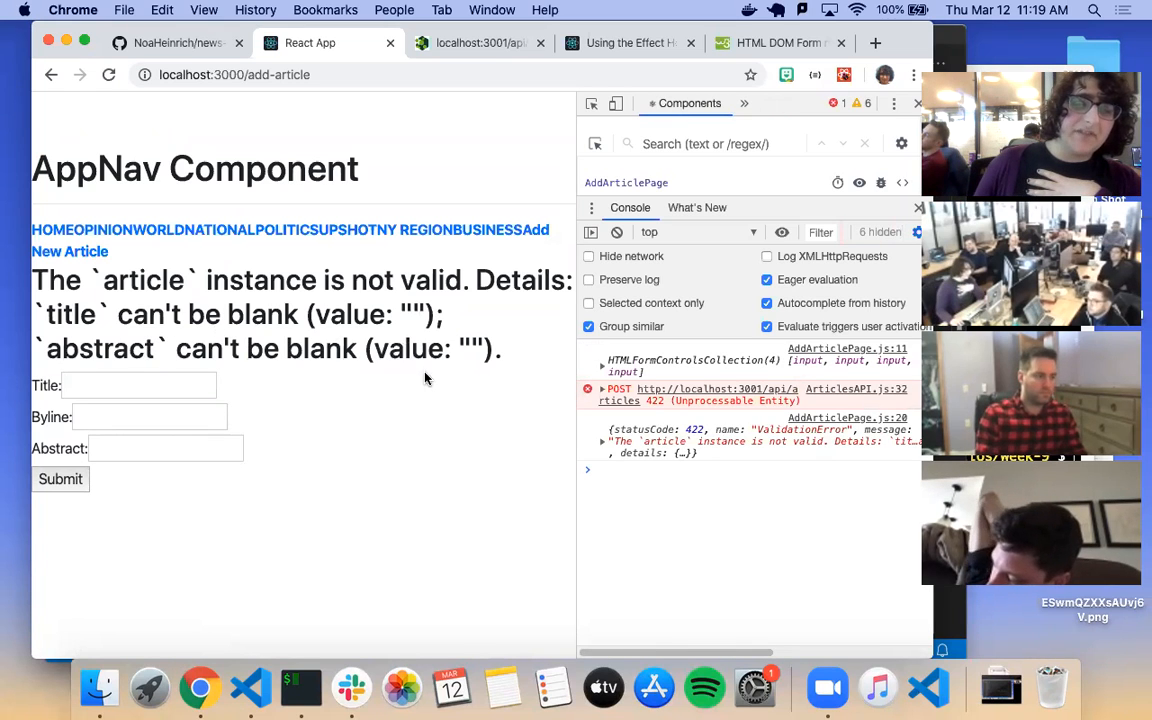
click(604, 452)
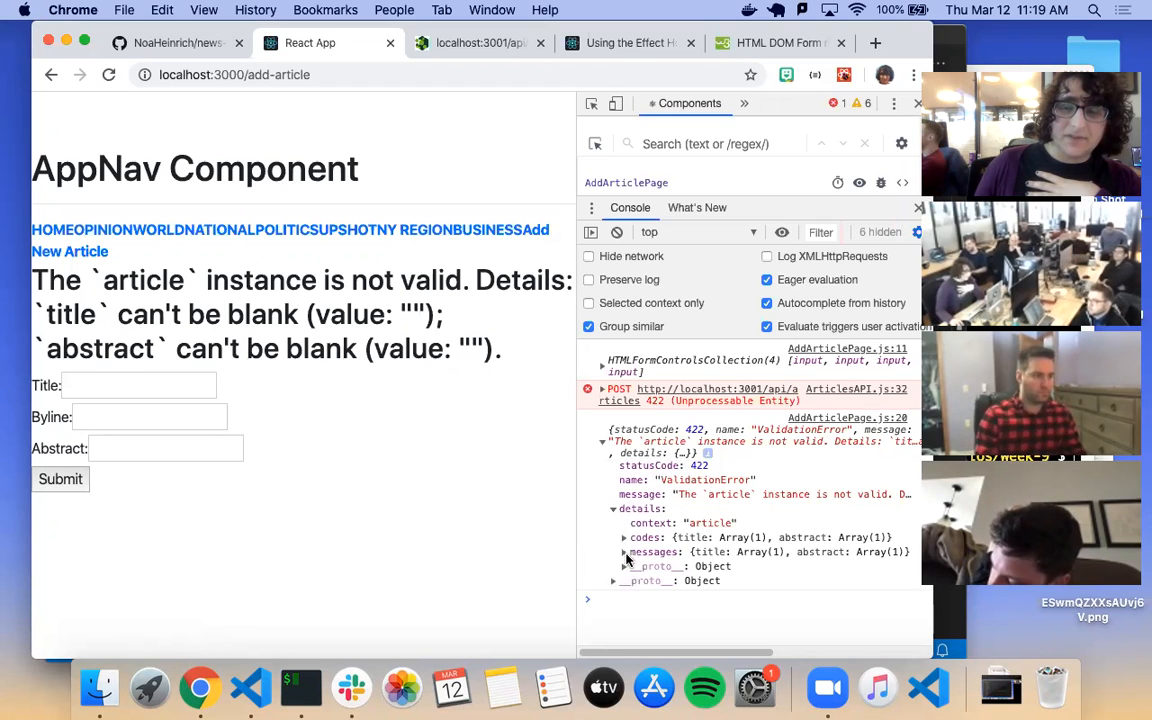
click(624, 552)
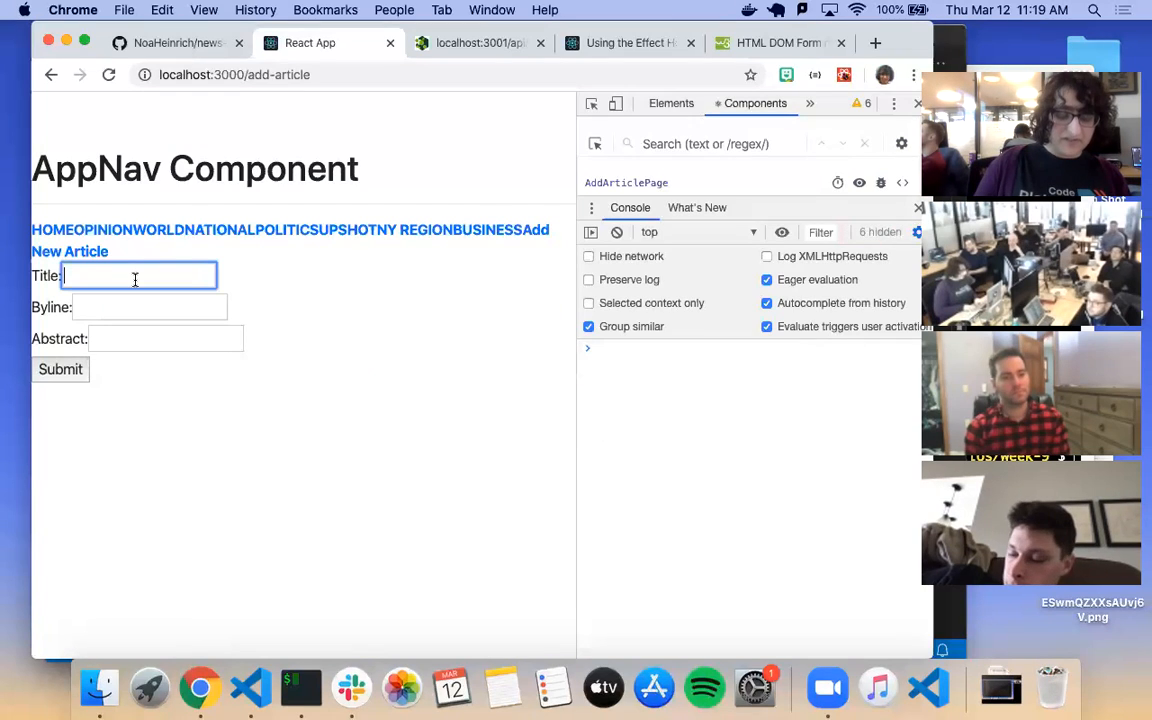
Step: Fill Title 'Hey there', Byline 'Sup?', Abstract 'U up?' and submit, getting no error
text(Hey there)
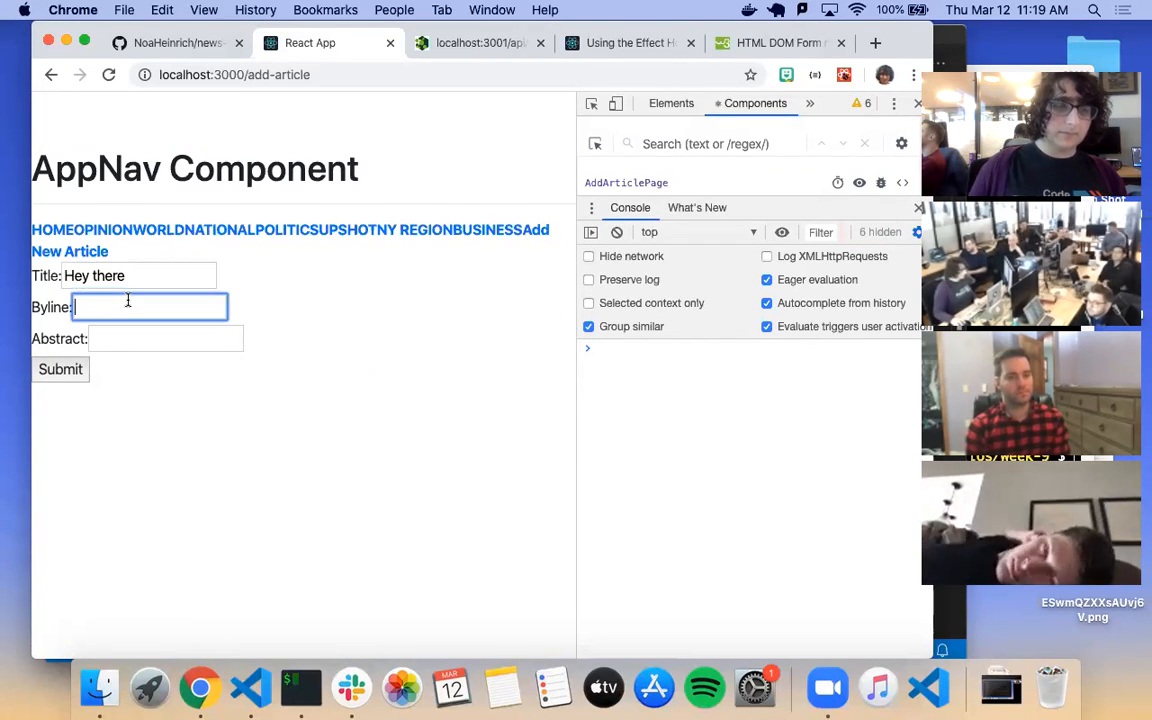
text(Sup)
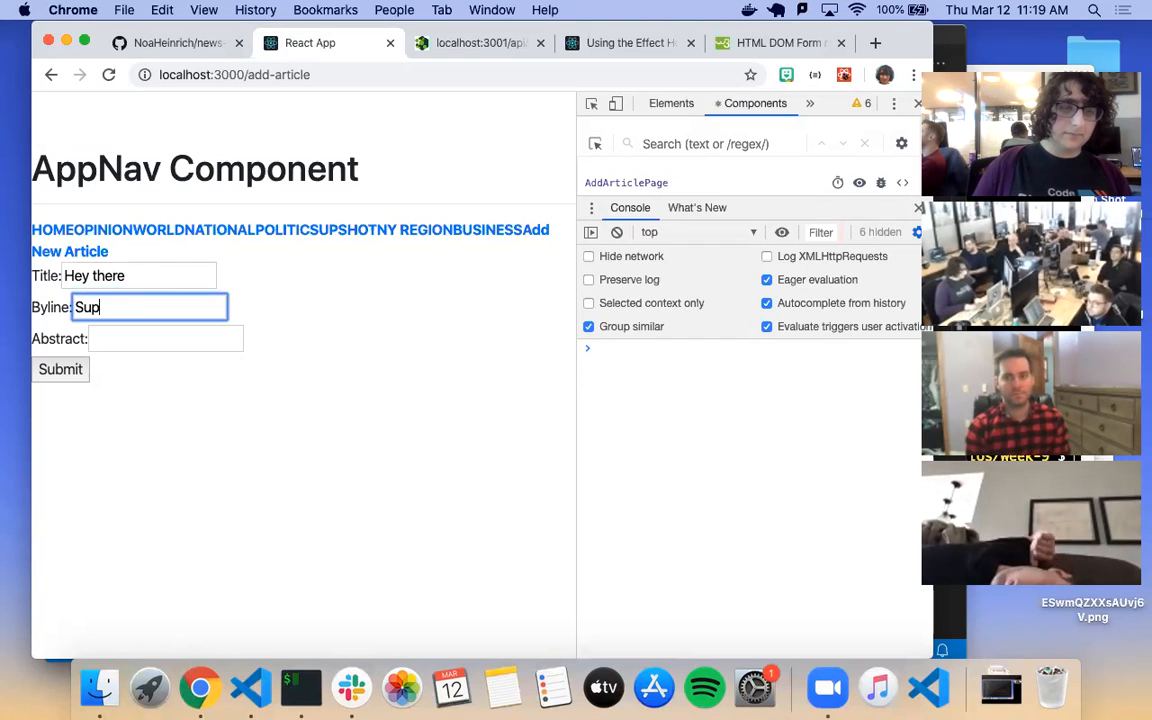
text(U up?)
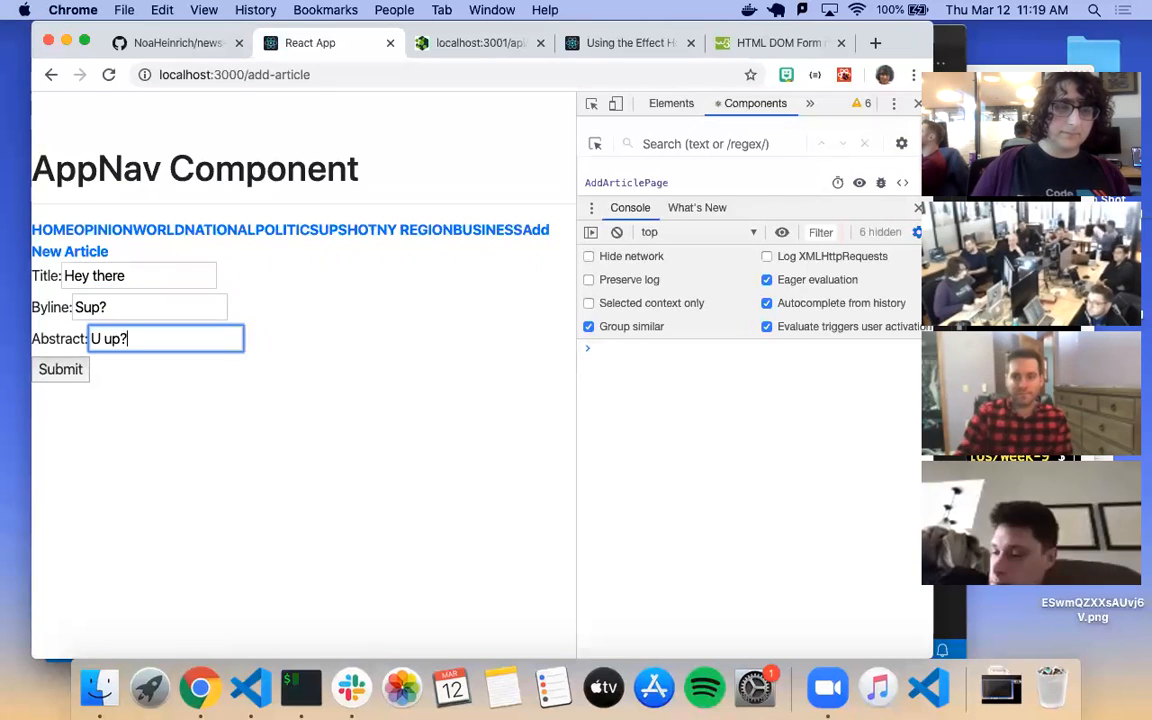
click(60, 368)
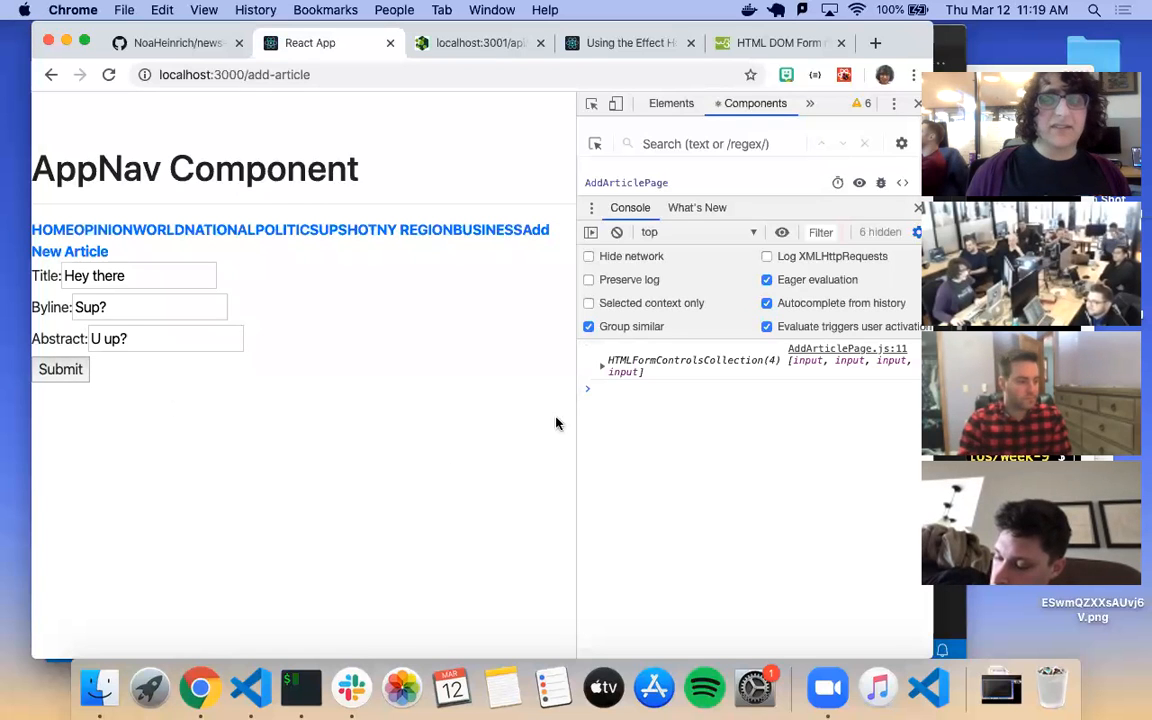
mouse_move(944, 626)
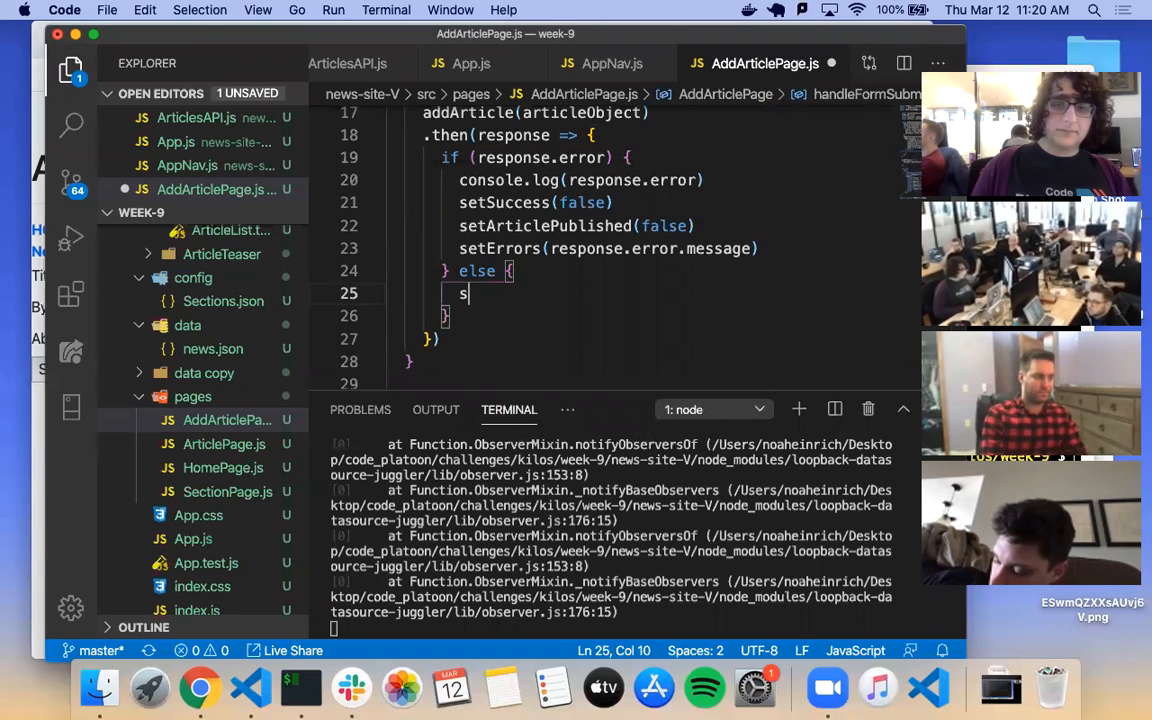
Step: Add an else branch calling setArticlePublished(true) after the error branch in the addArticle callback
text(etSuccess()
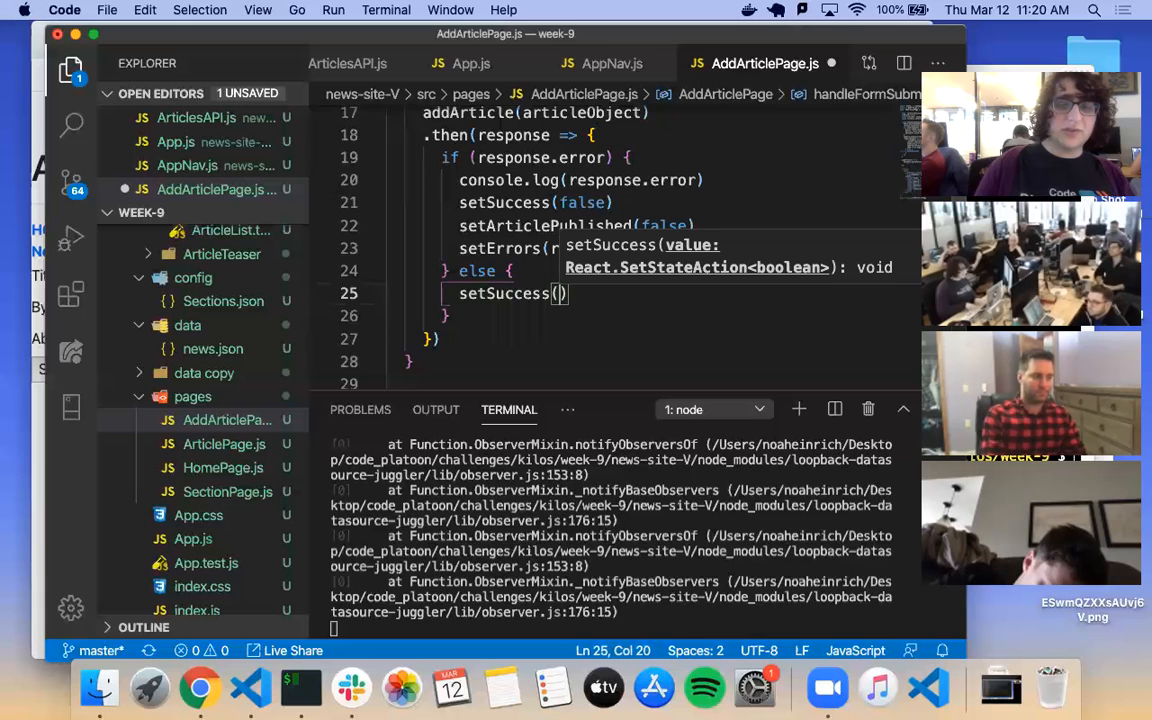
text(true)
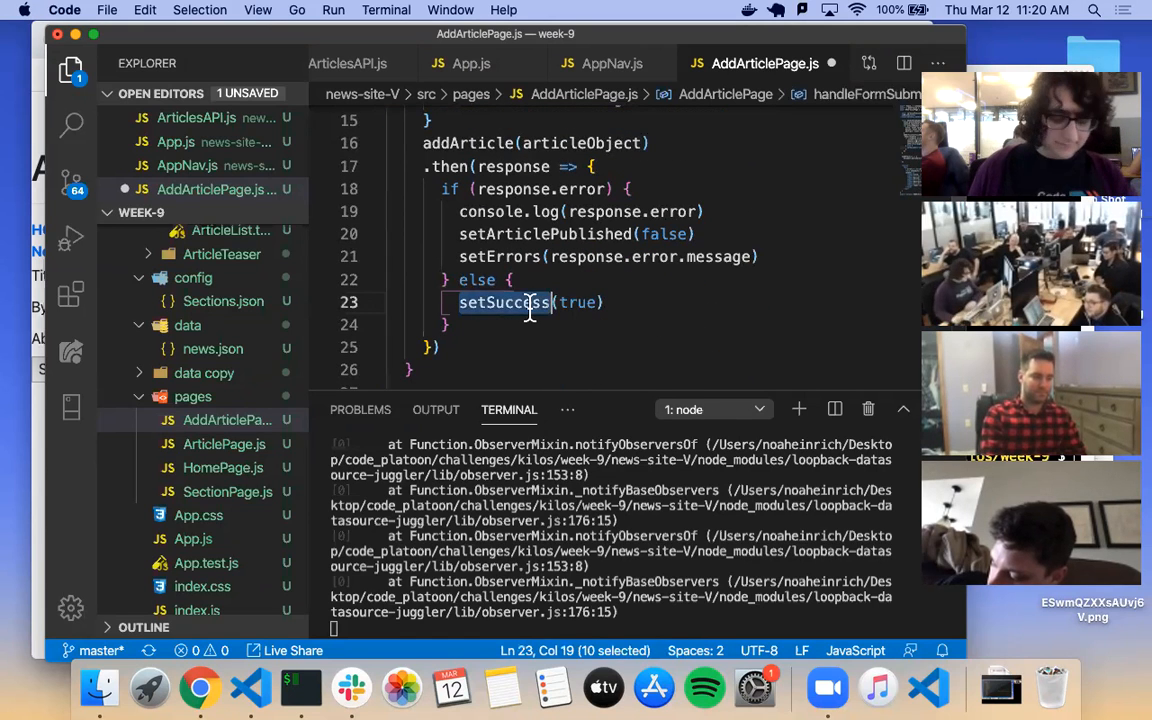
text(setArticlePublished)
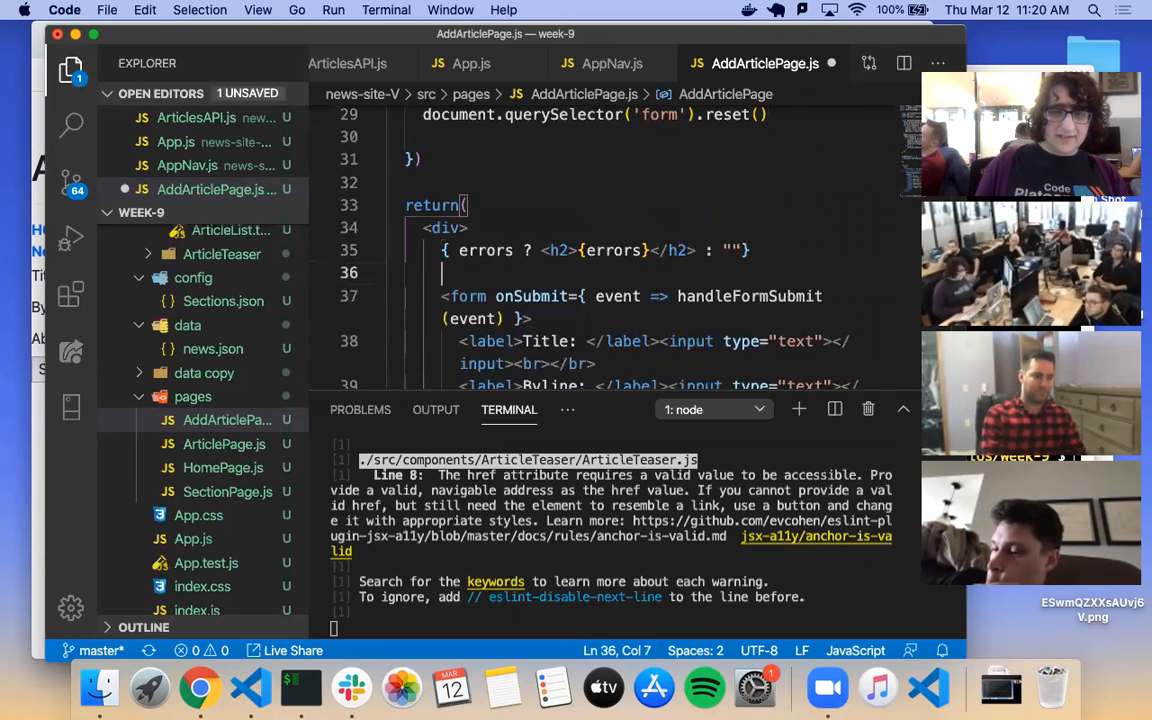
Step: Render an 'Article successfully published' h2 in the JSX when articlePublished is true
text({ articlePublished ? <h2></h2>)
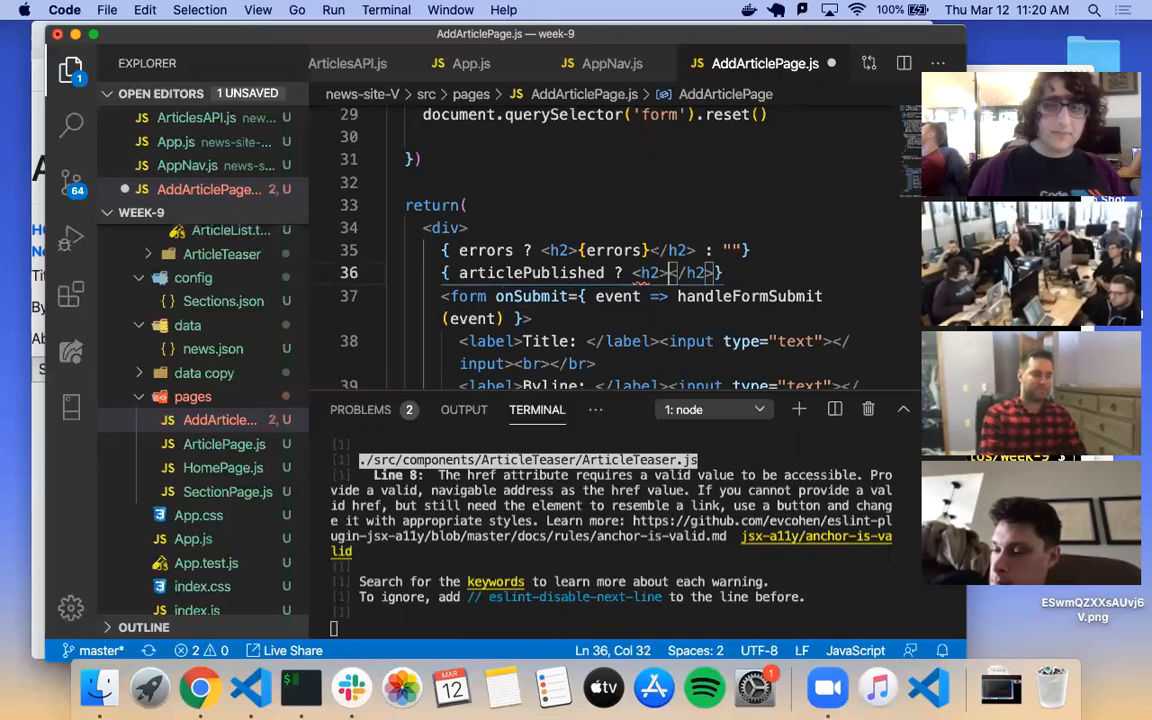
text(Article successfully publ)
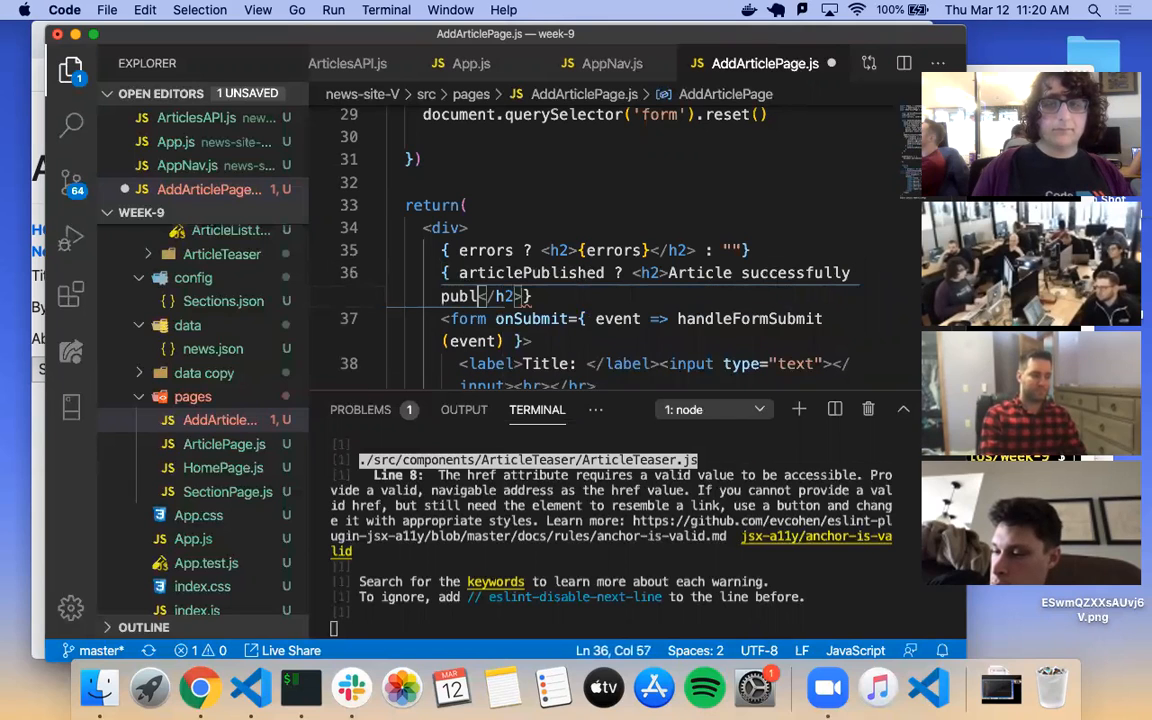
text(ished)
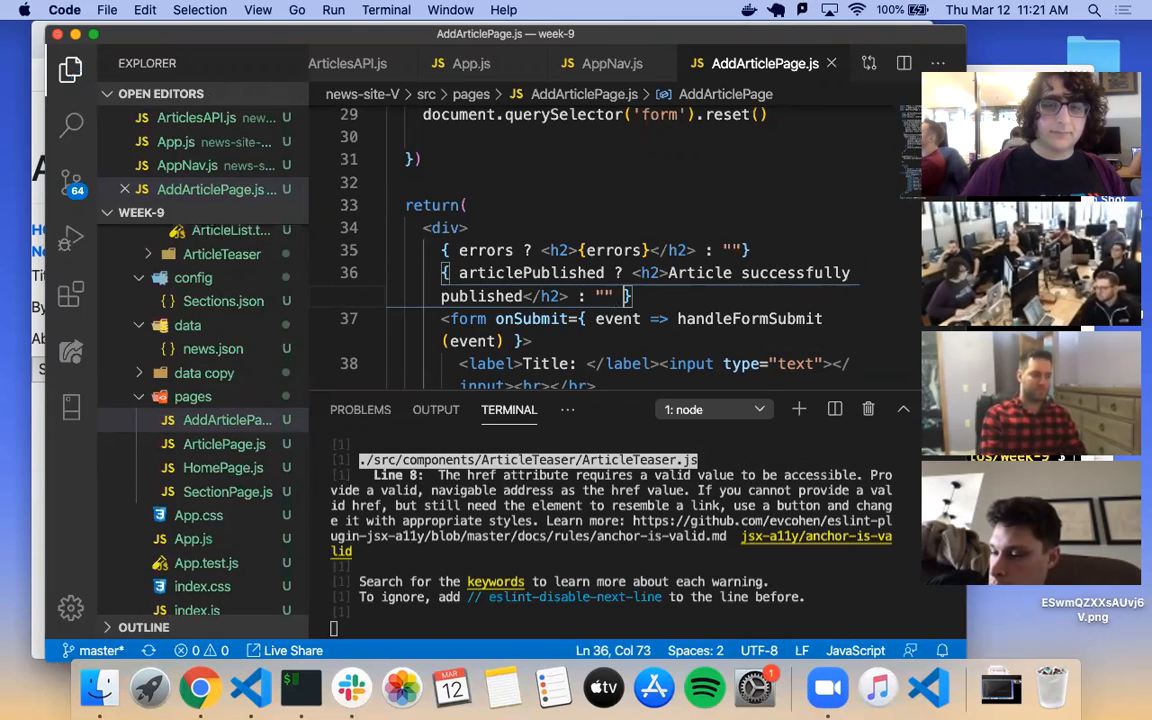
Step: Submit a test article with title 'fgdsdfg' and find the new entry at the bottom of the home list
click(200, 688)
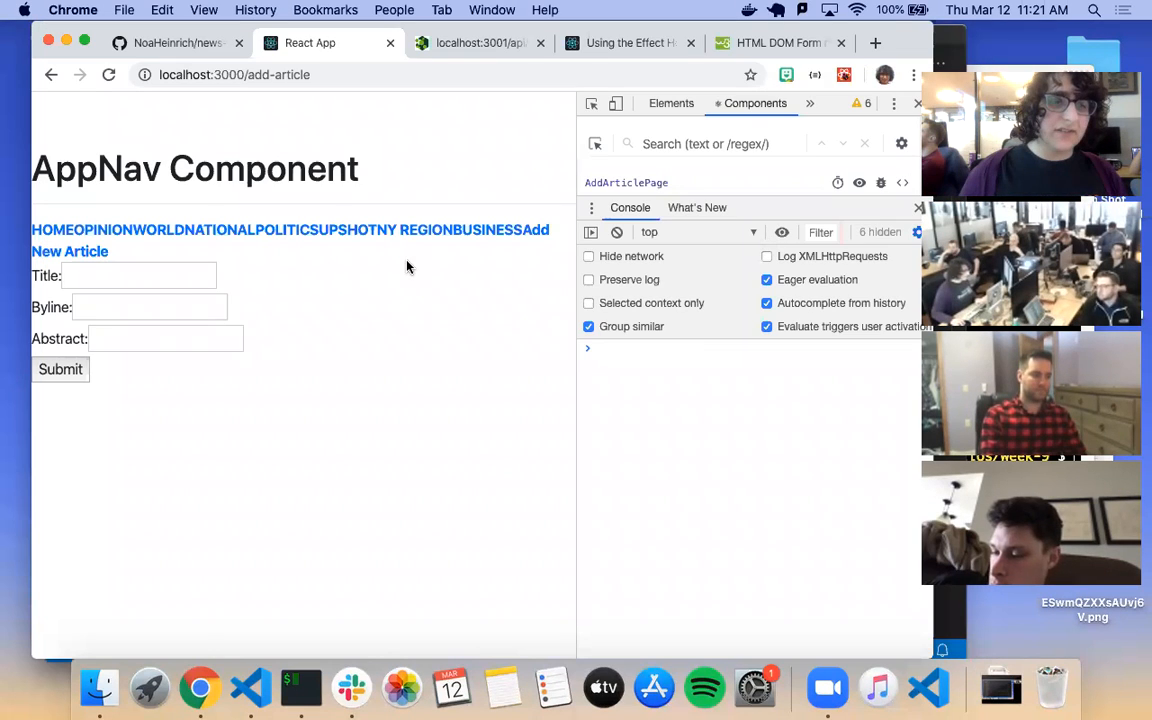
click(138, 276)
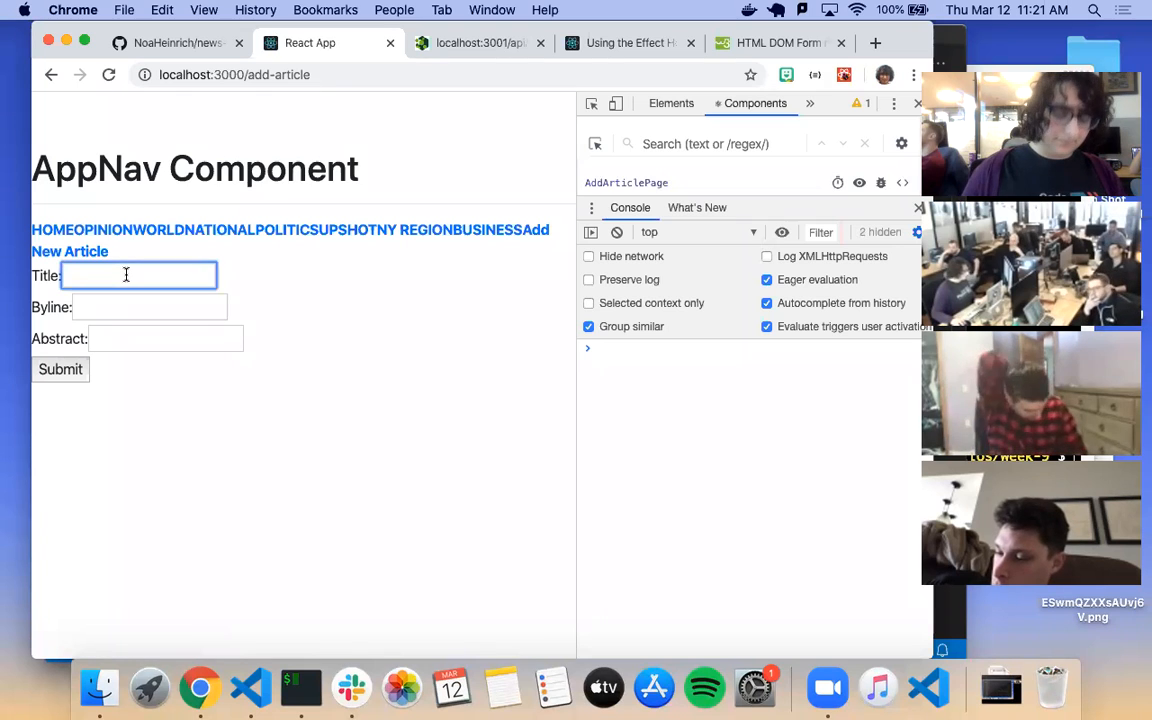
text(fgdsdfg)
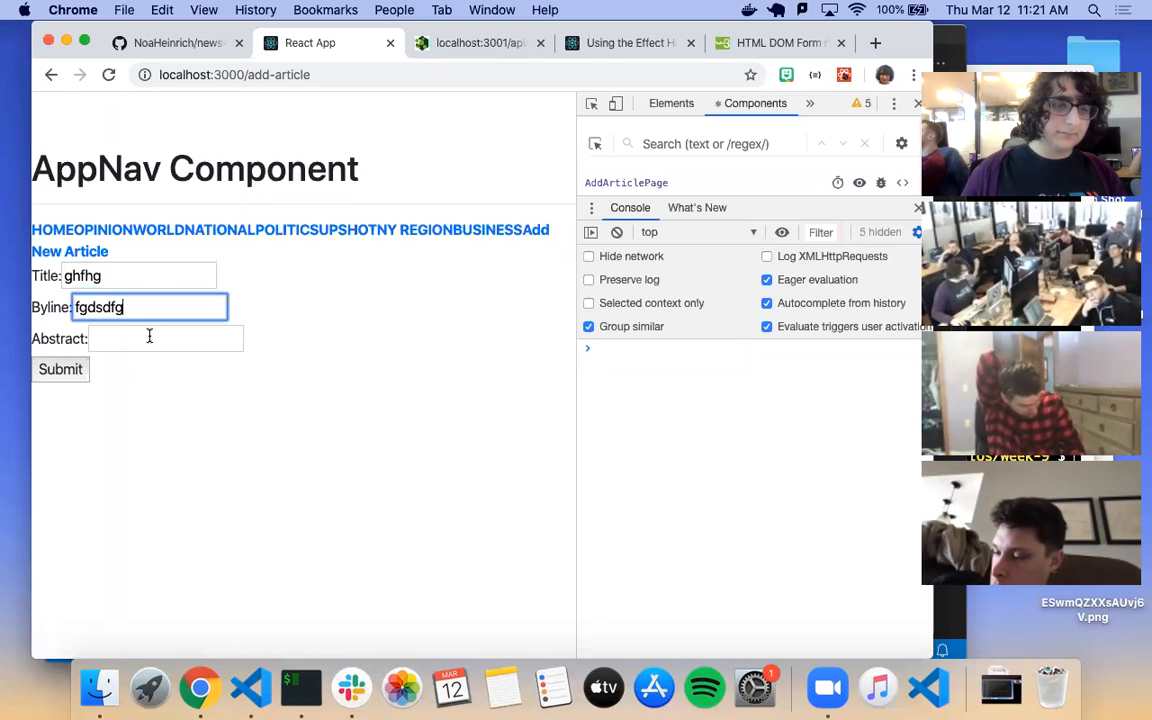
click(60, 368)
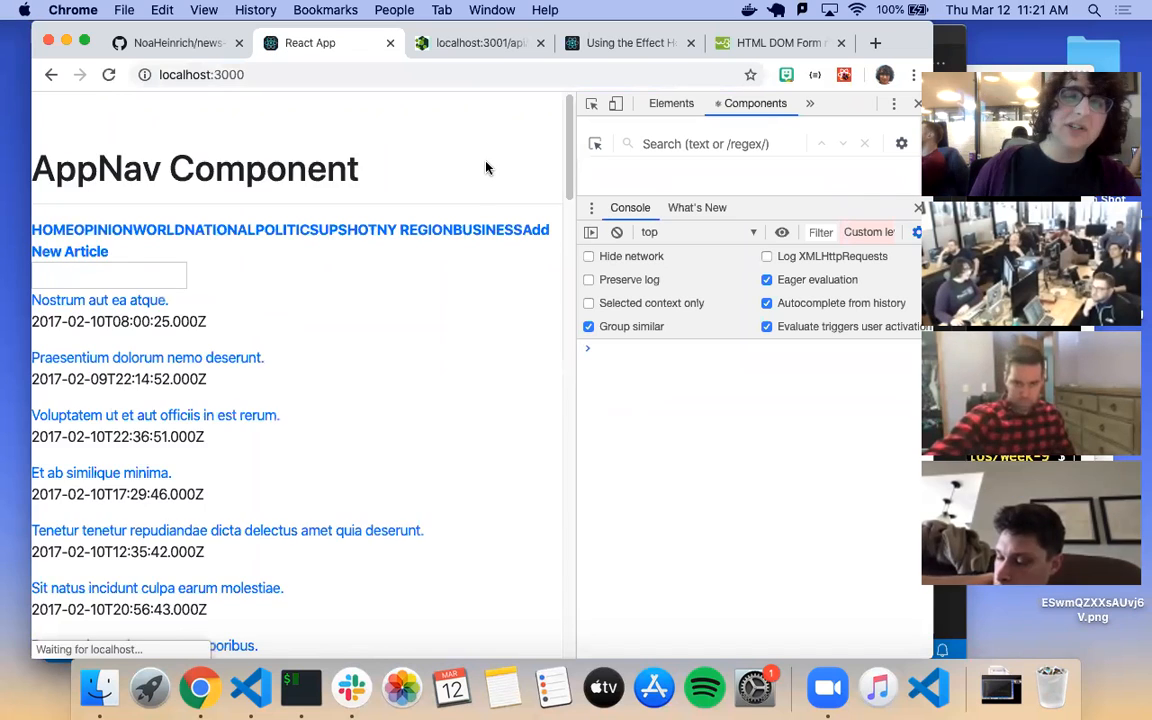
scroll(down, 3)
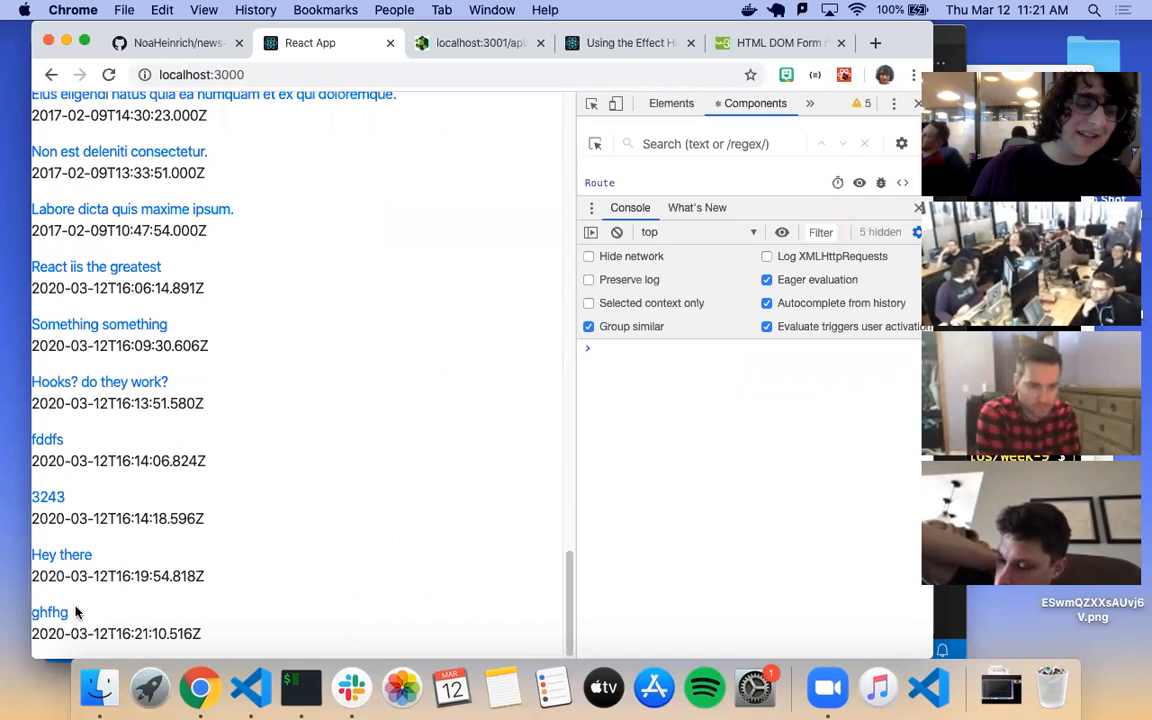
mouse_move(304, 410)
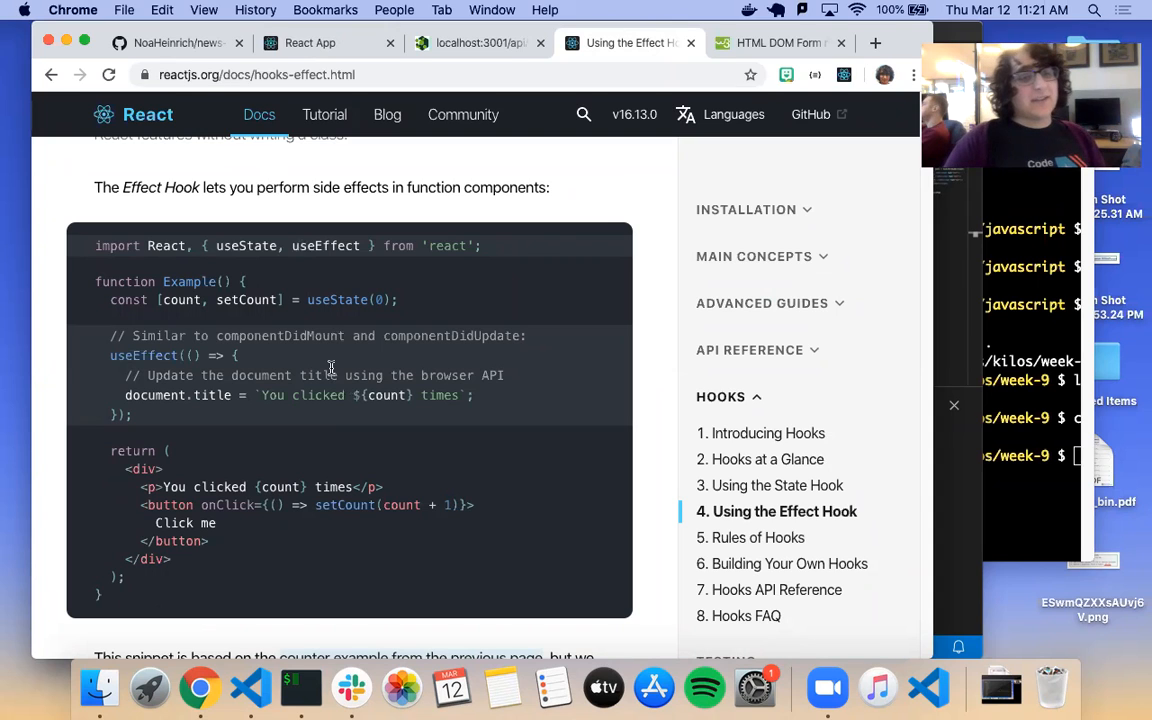
mouse_move(322, 504)
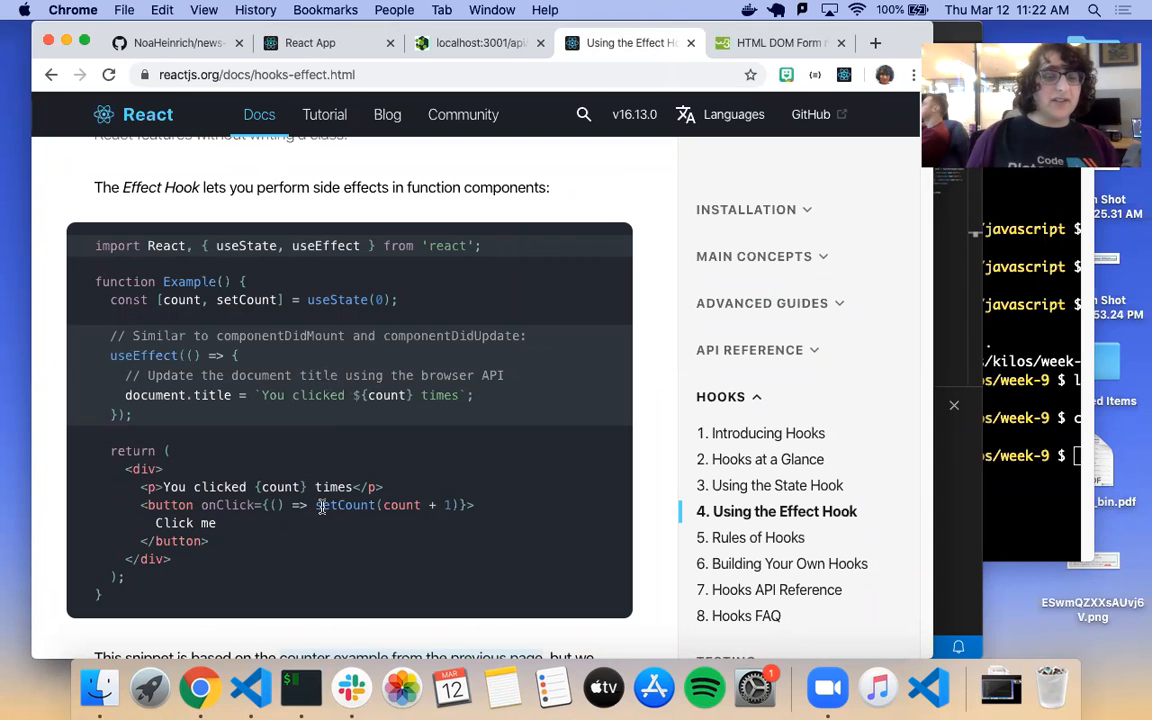
Step: Review the Effect Hook document-title example and setCount, then move to the assignment instructions
double_click(350, 504)
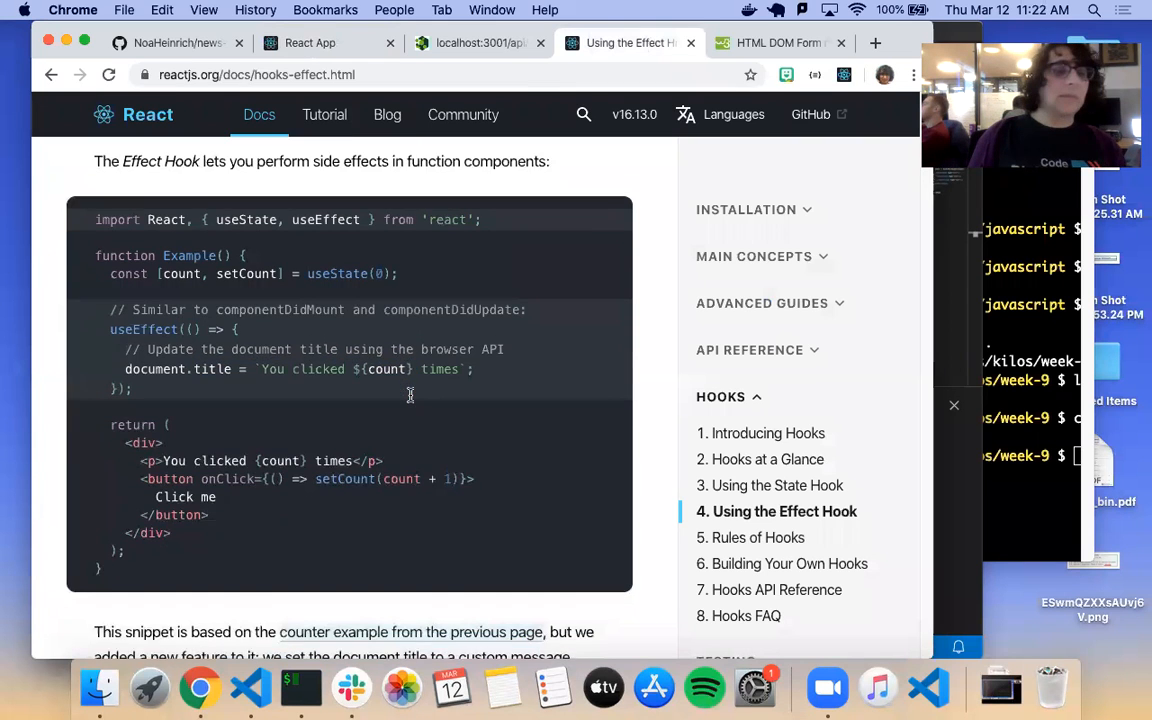
scroll(down, 3)
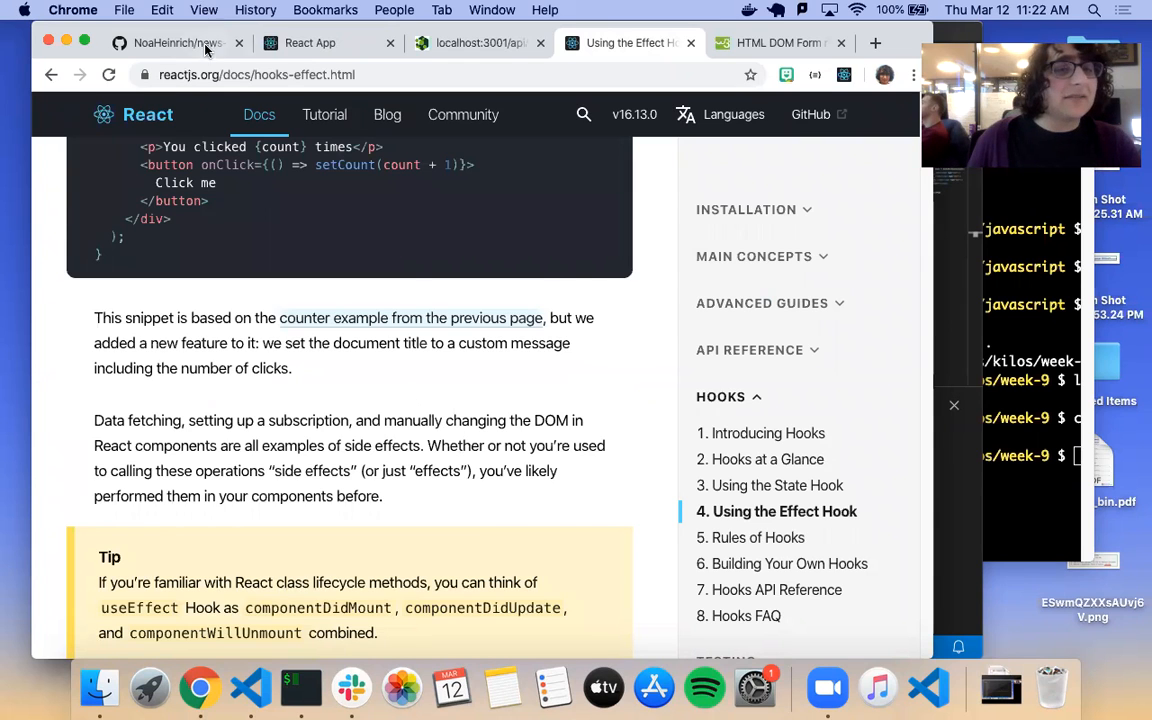
click(164, 42)
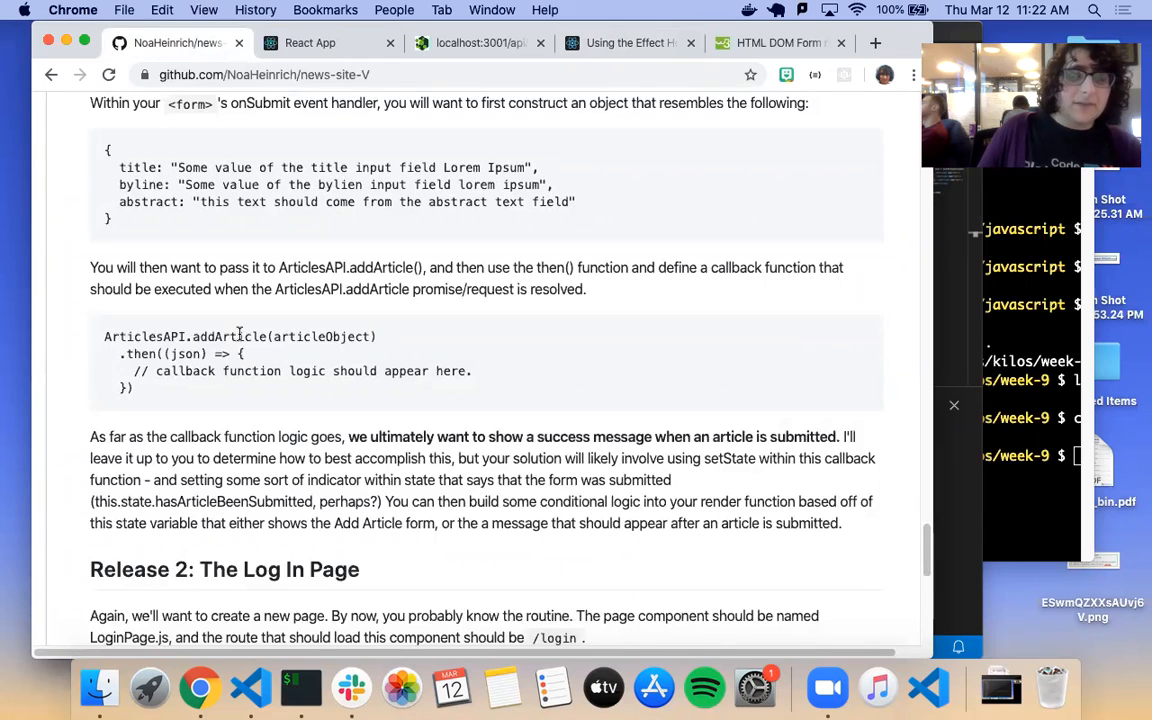
Step: Scroll the news-site-V README down to Release 2 and the Secondary Objectives on error handling
scroll(down, 3)
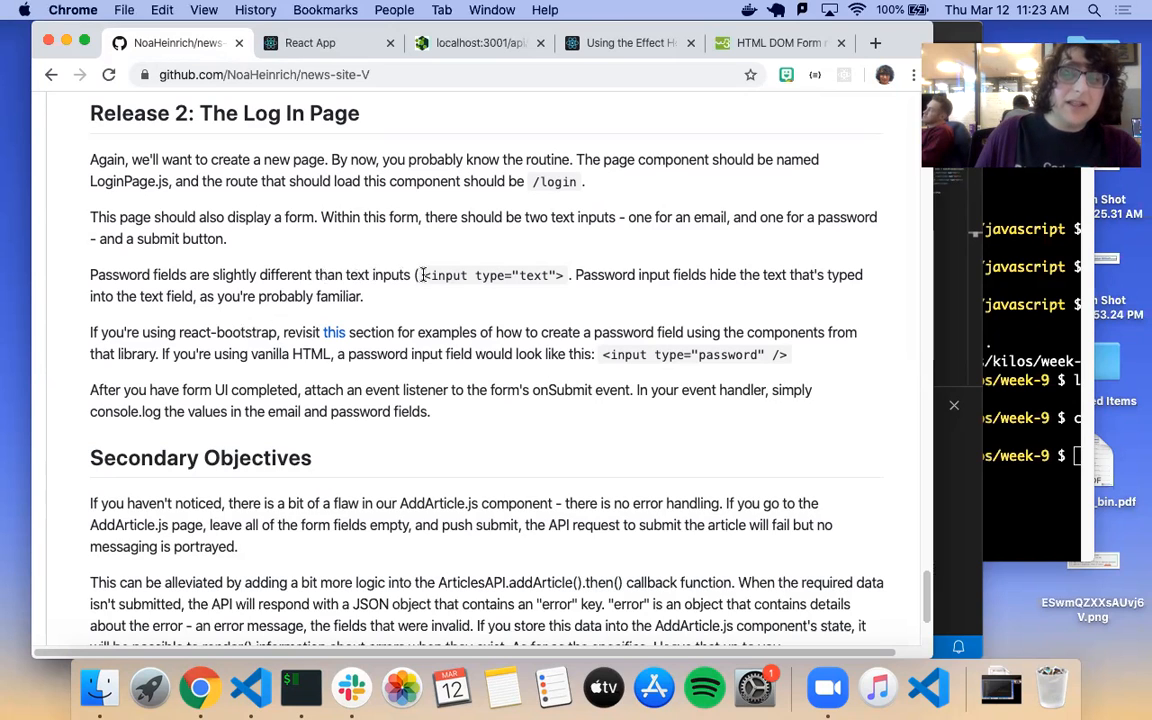
mouse_move(604, 354)
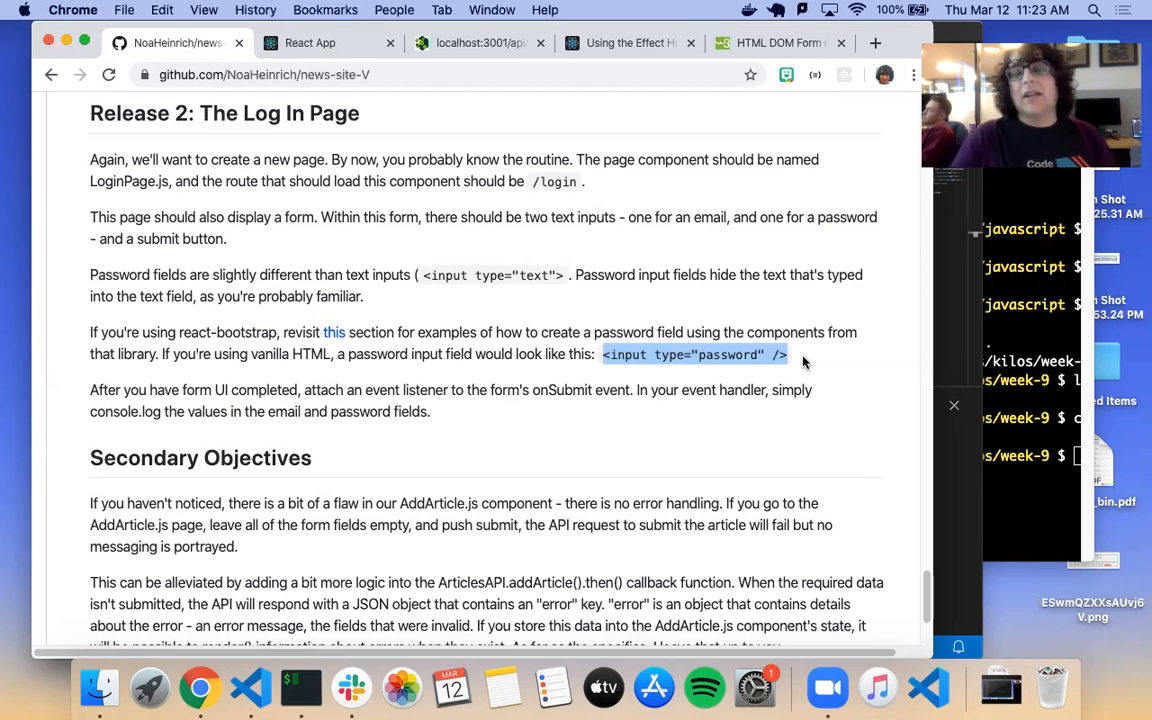
mouse_move(970, 316)
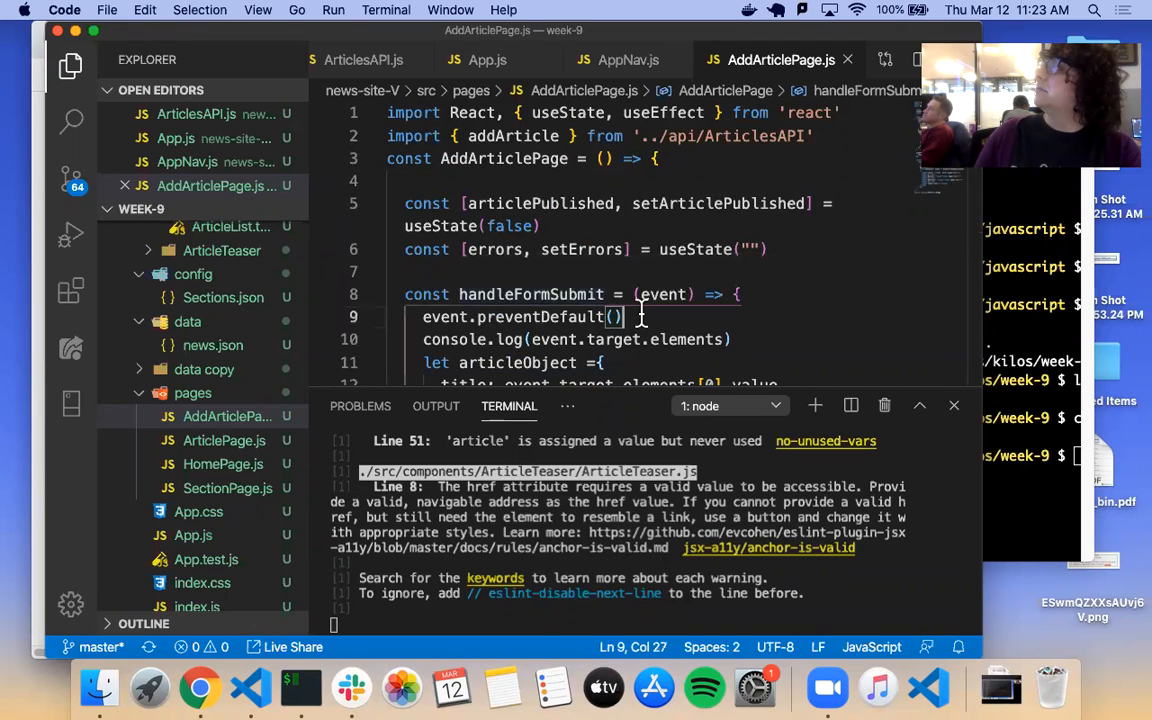
Step: Scroll to and point out the useEffect that resets the form after publishing
scroll(down, 3)
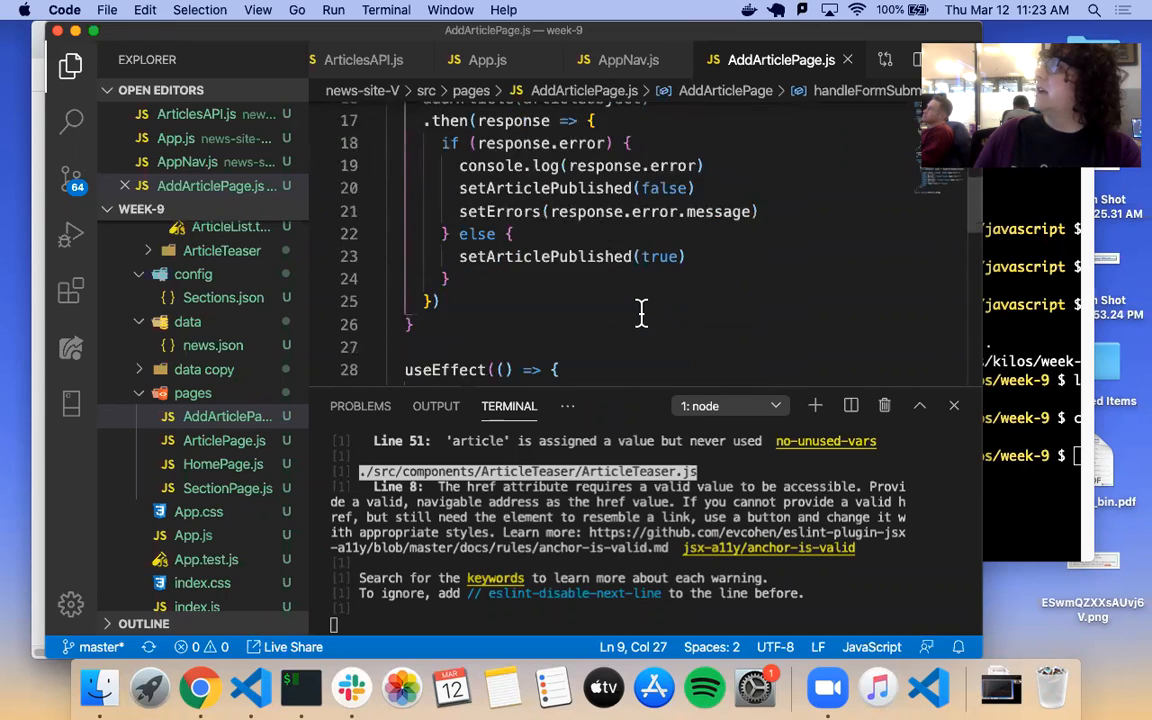
scroll(down, 3)
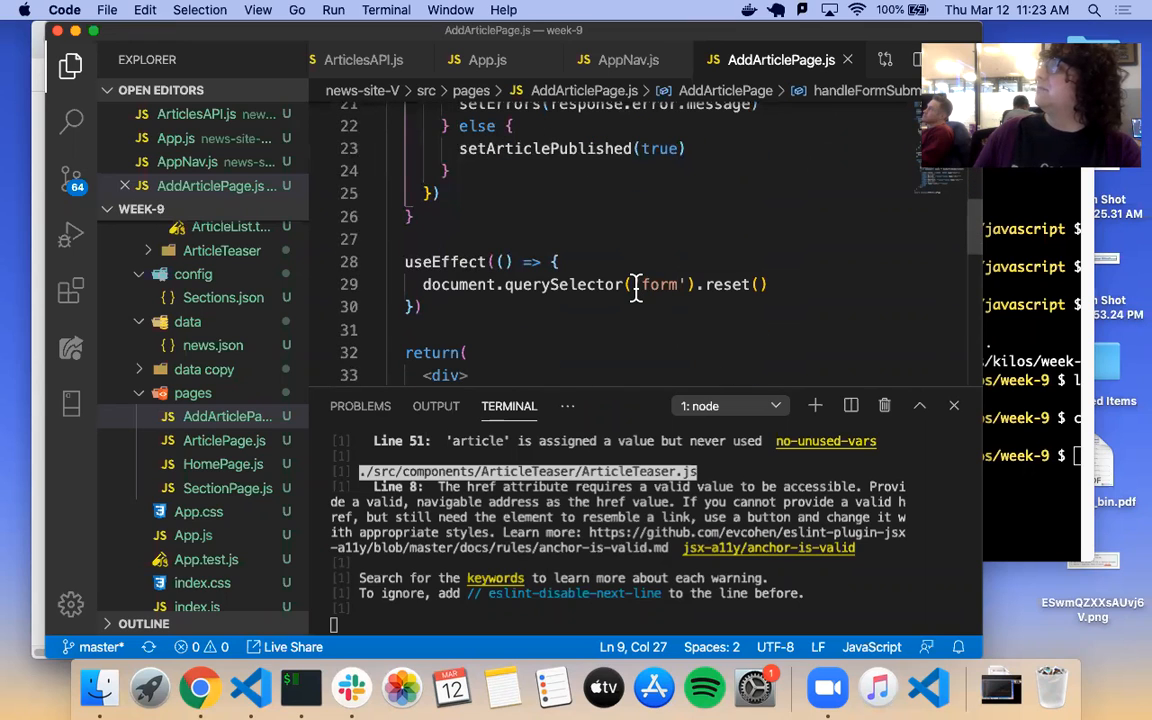
mouse_move(570, 284)
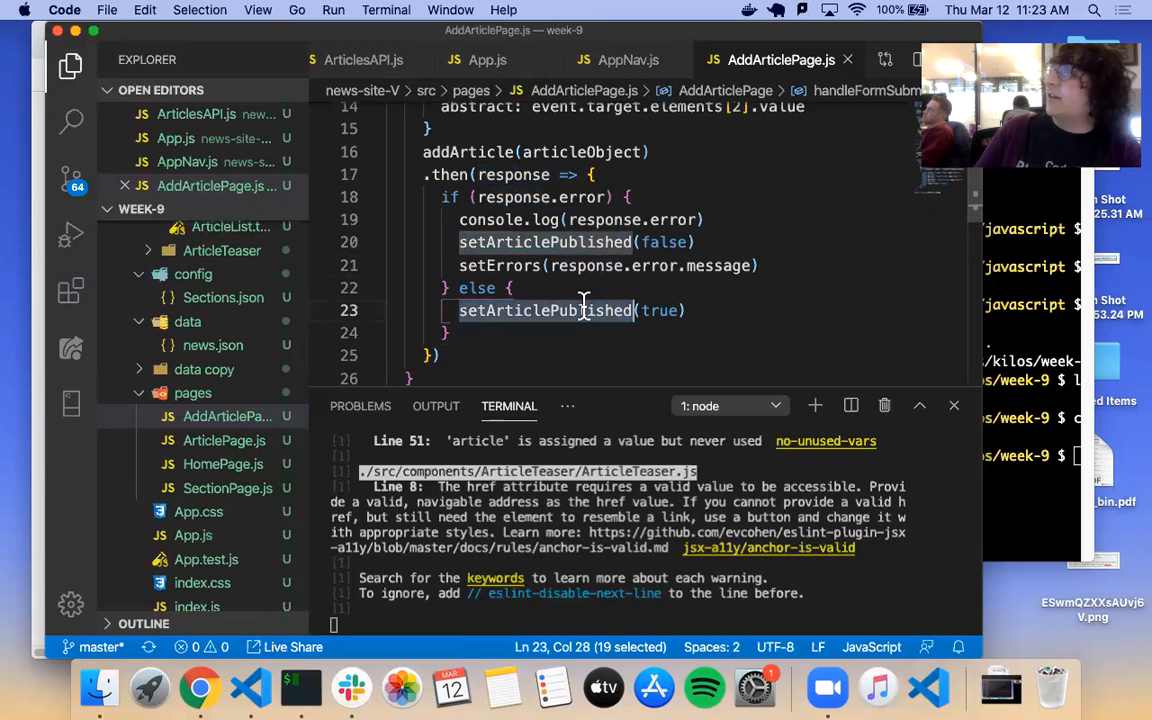
scroll(down, 3)
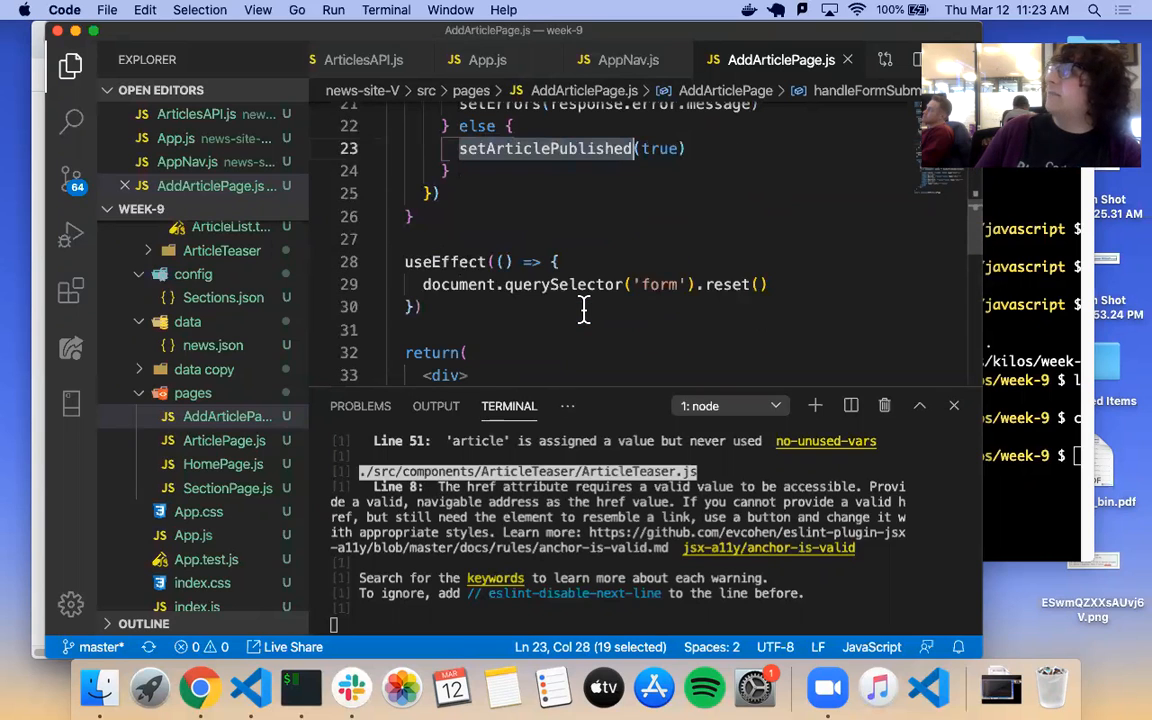
double_click(444, 260)
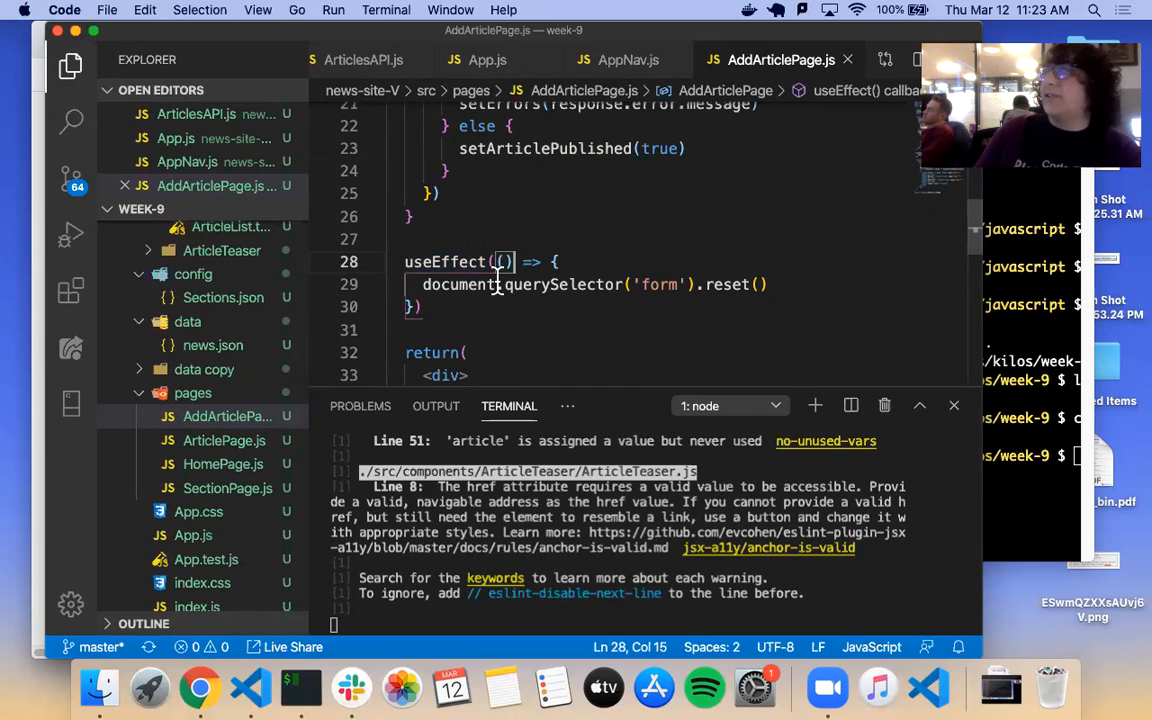
mouse_move(548, 290)
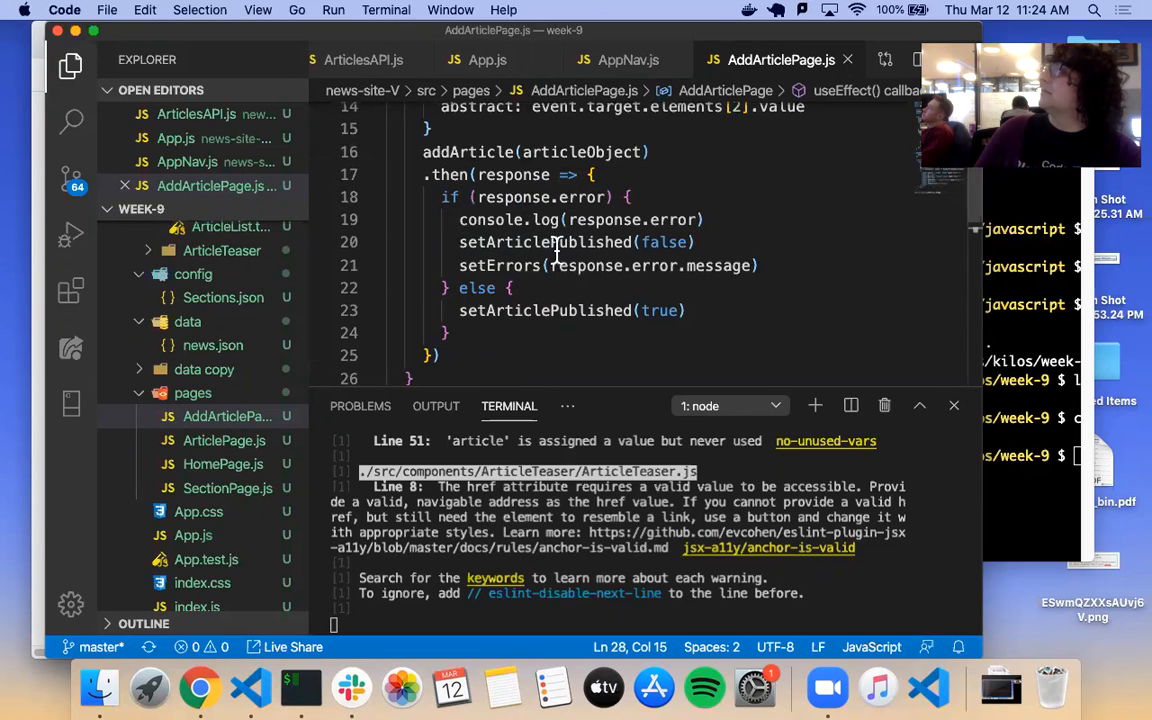
Step: Highlight the setArticlePublished and setErrors state updates in handleFormSubmit, then return to the news site
double_click(544, 242)
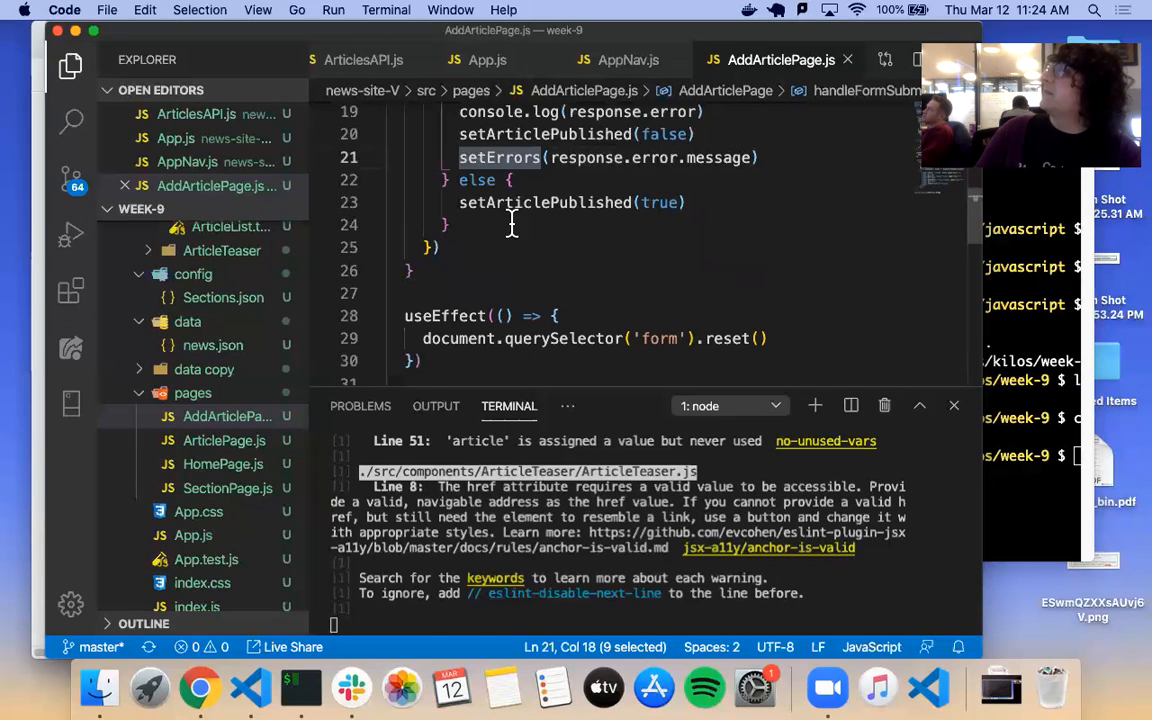
double_click(444, 316)
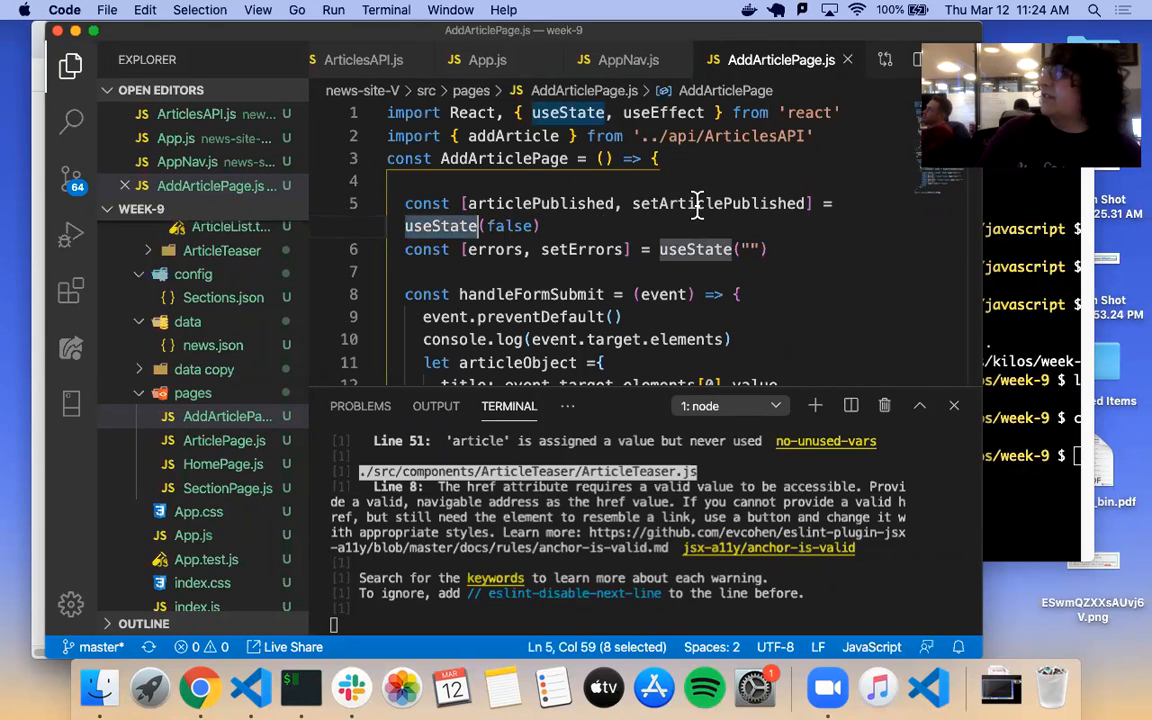
double_click(718, 204)
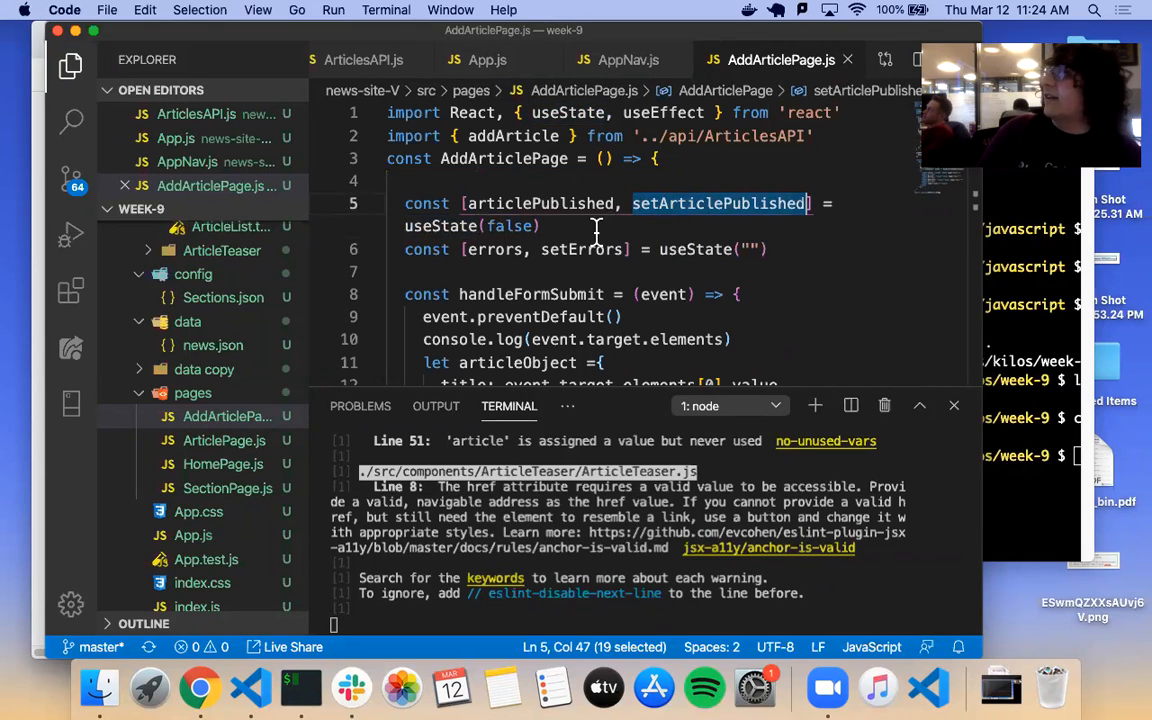
double_click(580, 248)
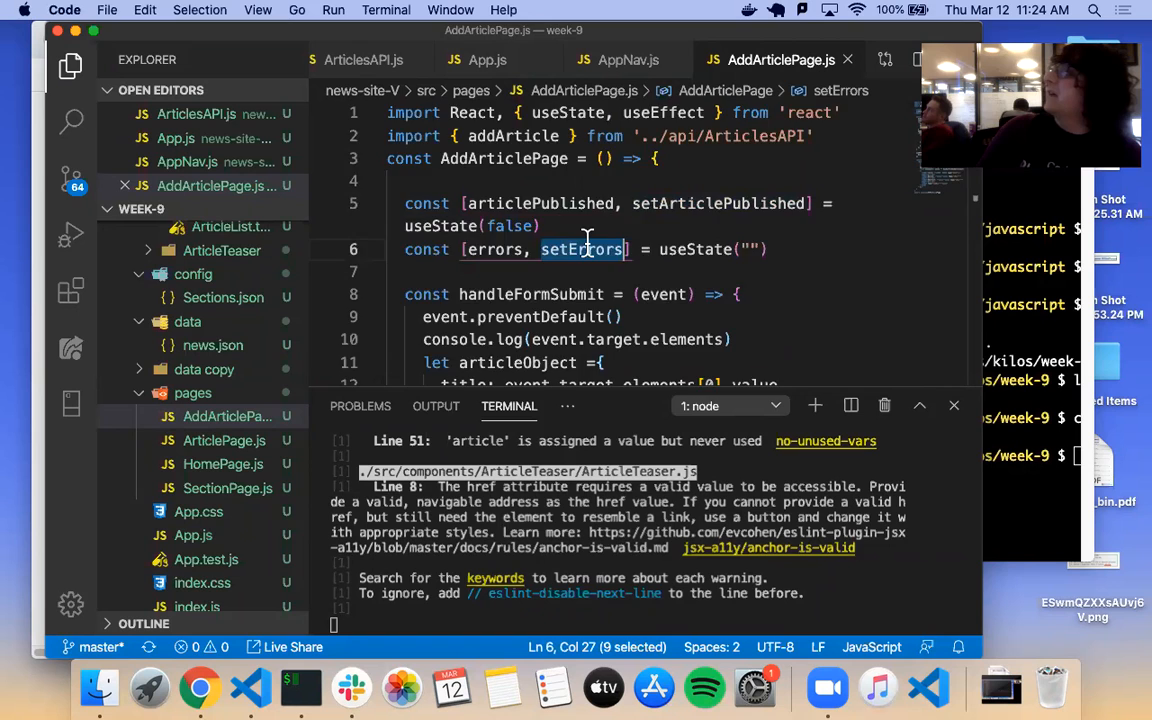
scroll(down, 3)
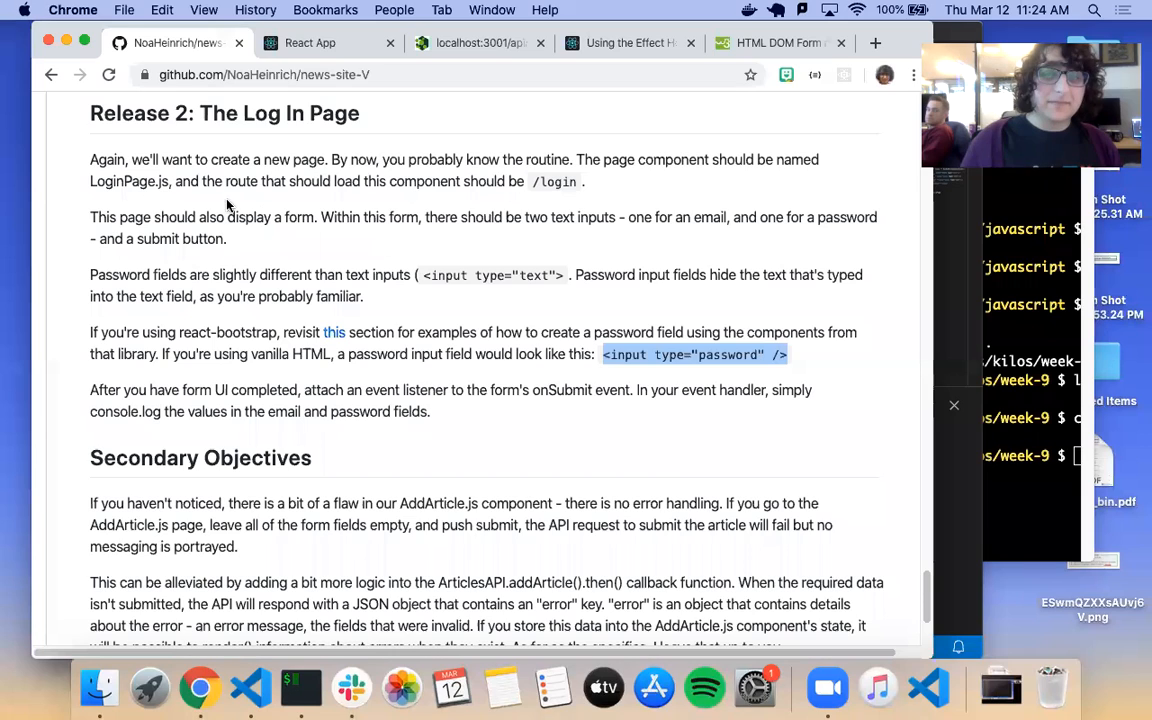
click(310, 42)
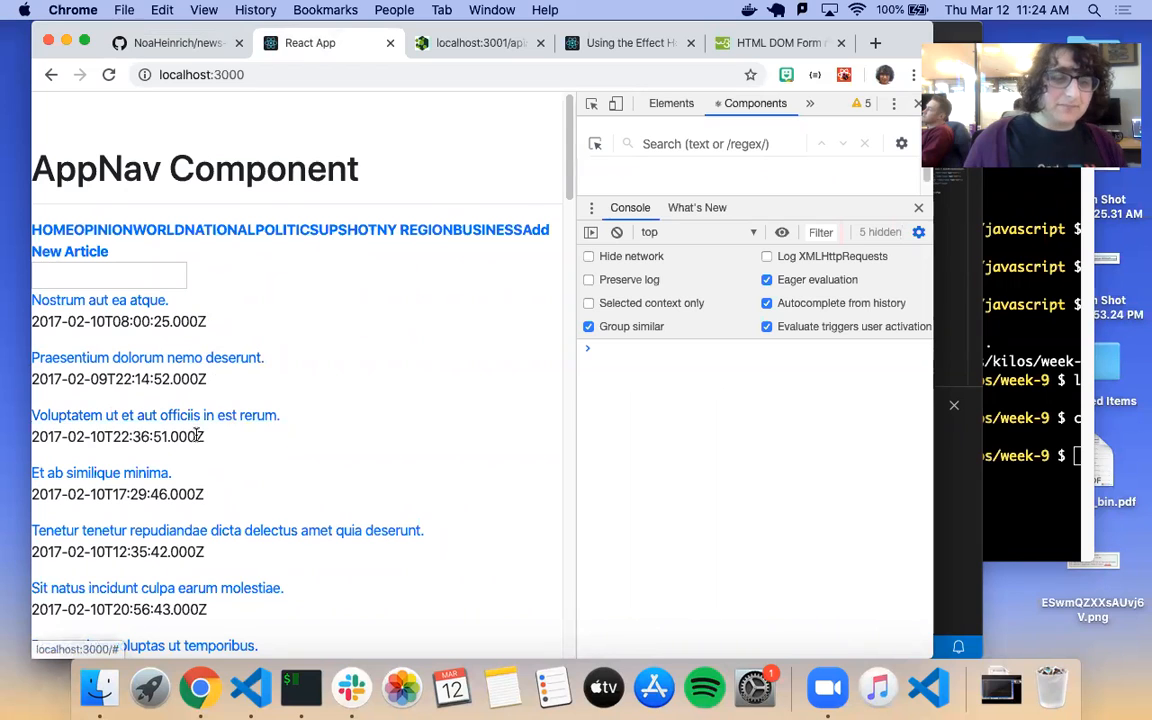
Step: Open the 'Labore dicta quis maxime ipsum.' article from the home list and go back
scroll(down, 3)
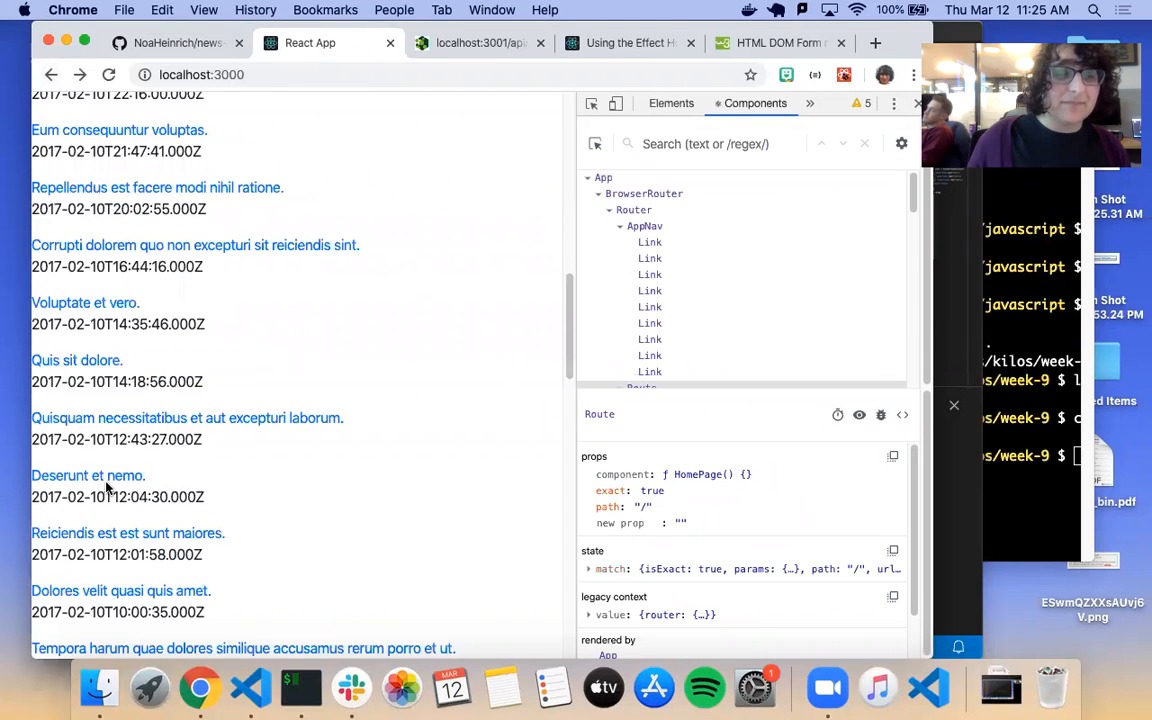
scroll(down, 3)
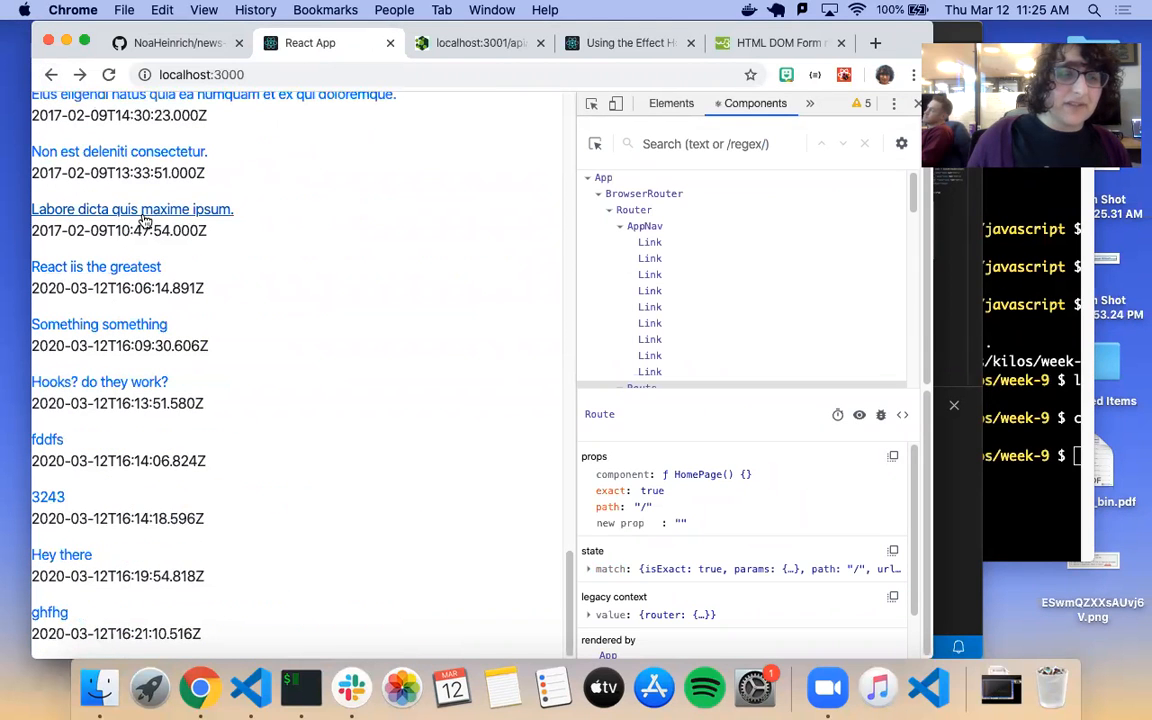
click(132, 210)
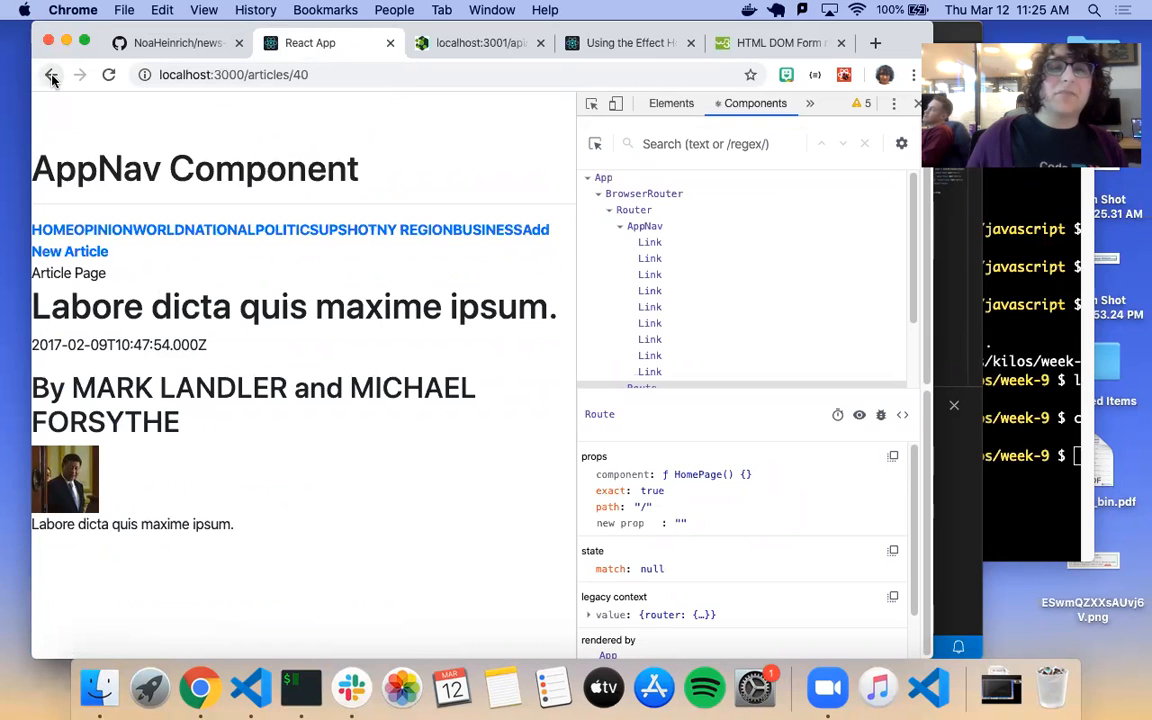
click(52, 76)
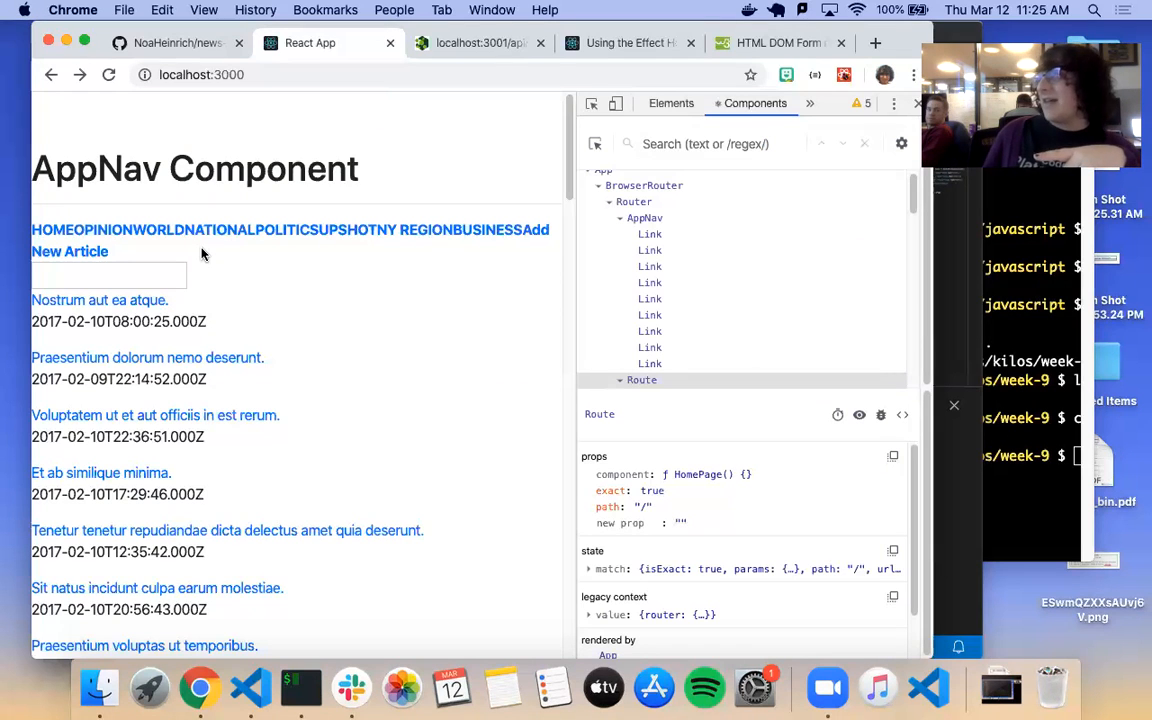
Step: Open the newly posted 'React iis the greatest' article and inspect its navigation Link
scroll(down, 3)
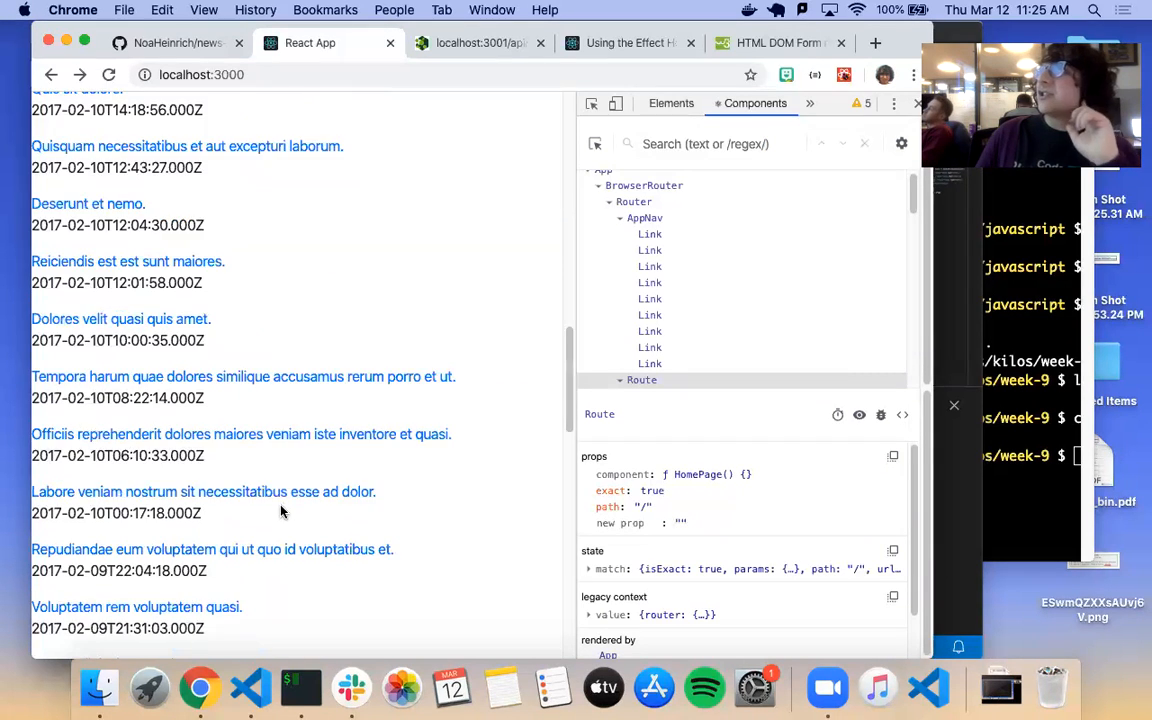
scroll(down, 3)
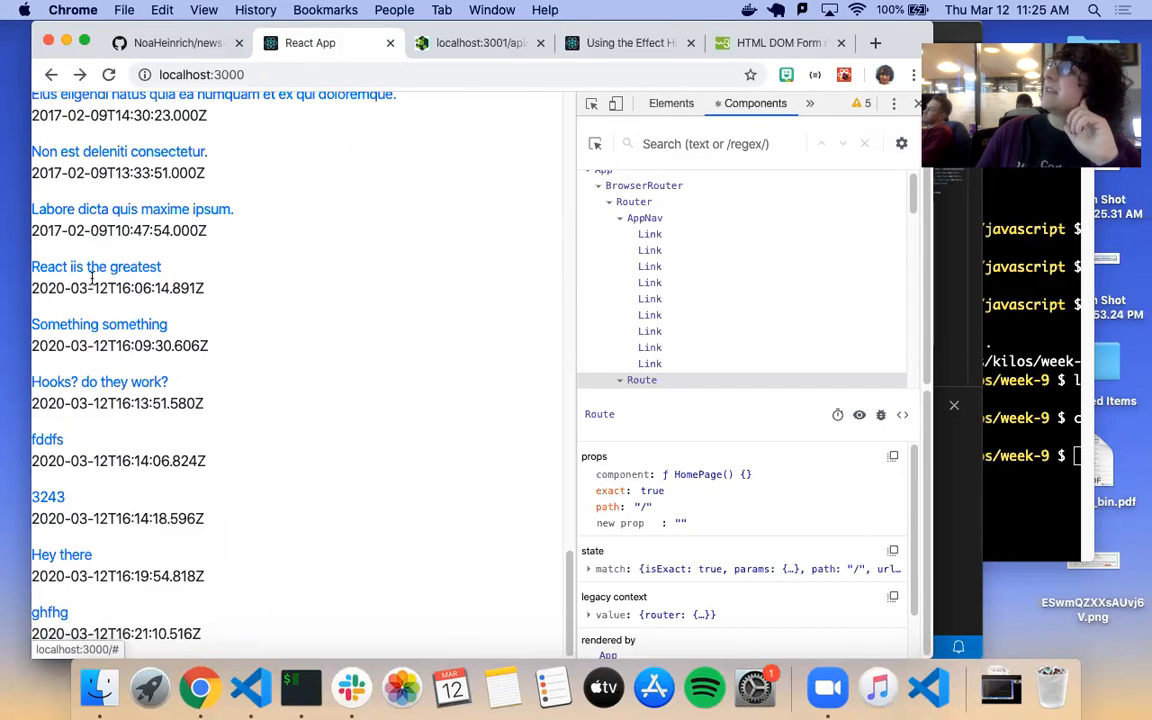
click(96, 266)
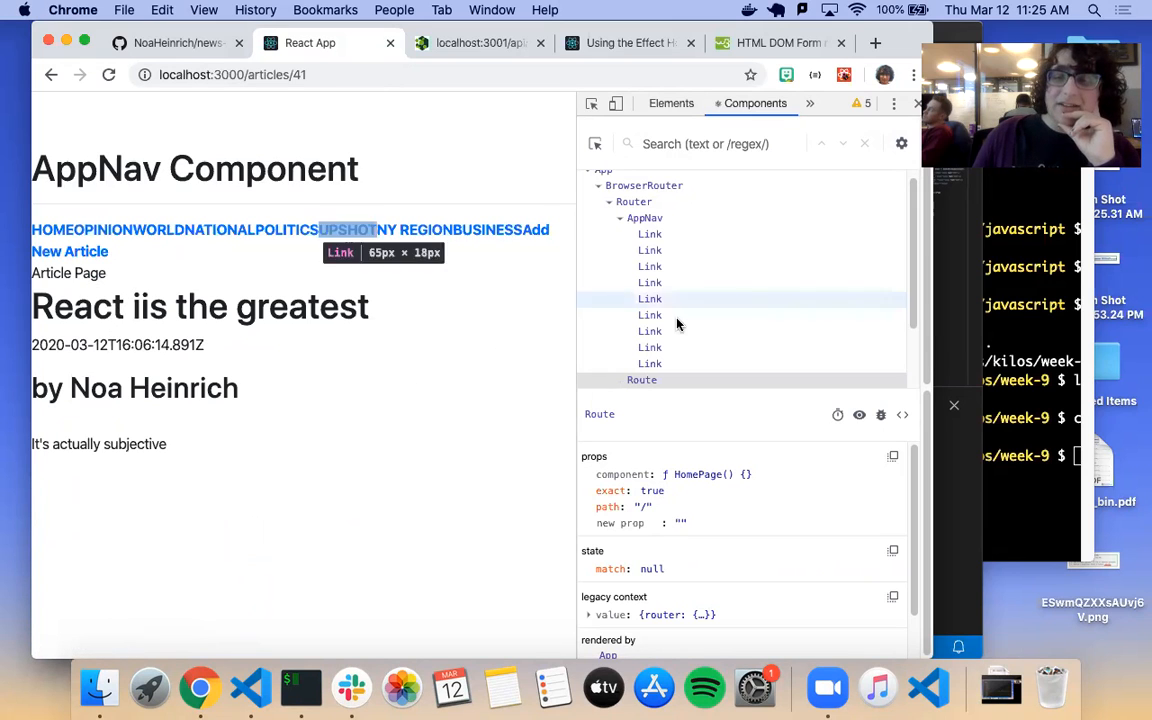
click(648, 364)
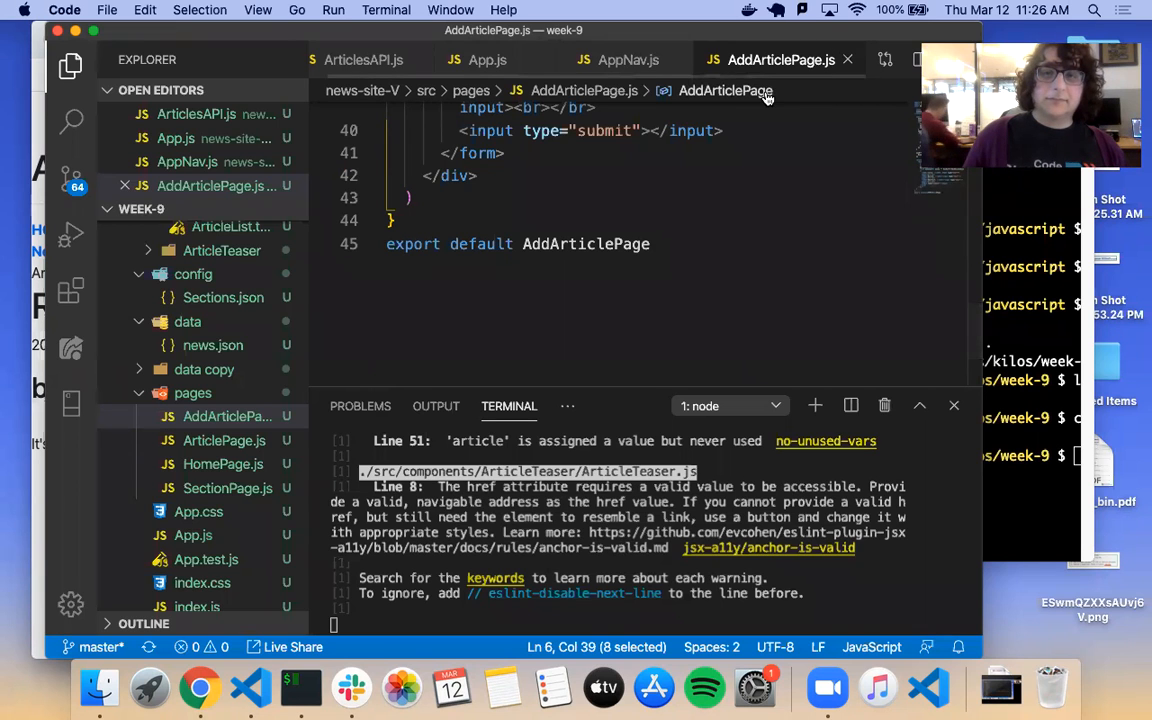
mouse_move(654, 688)
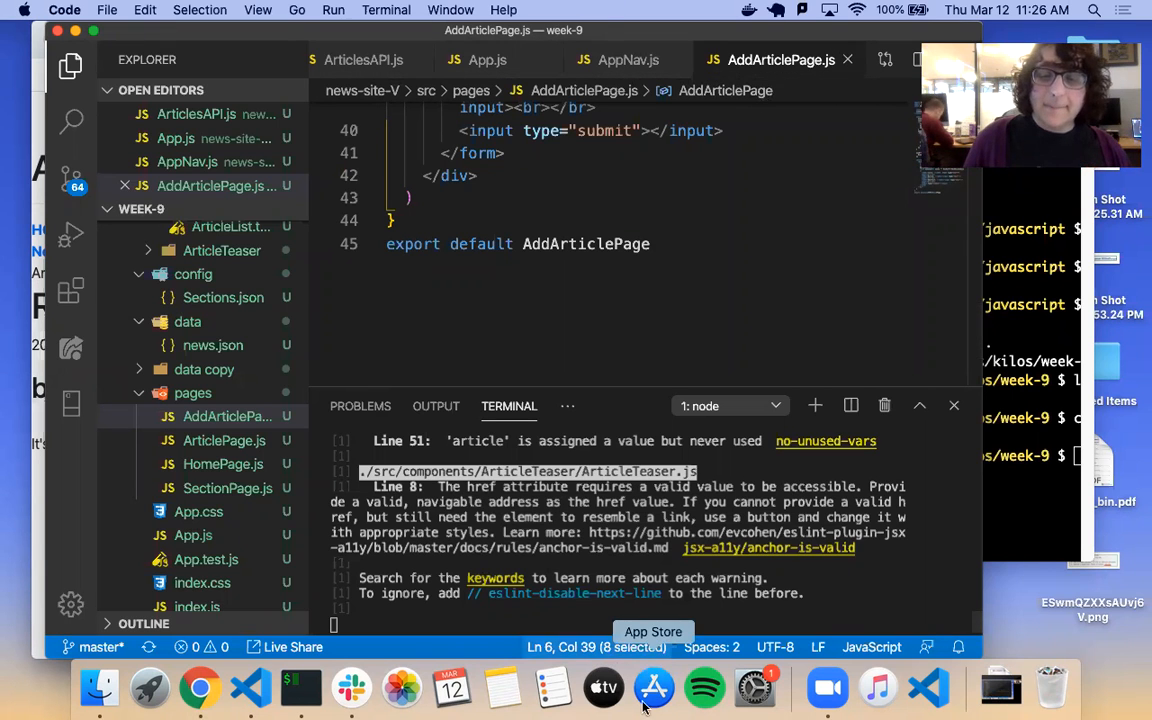